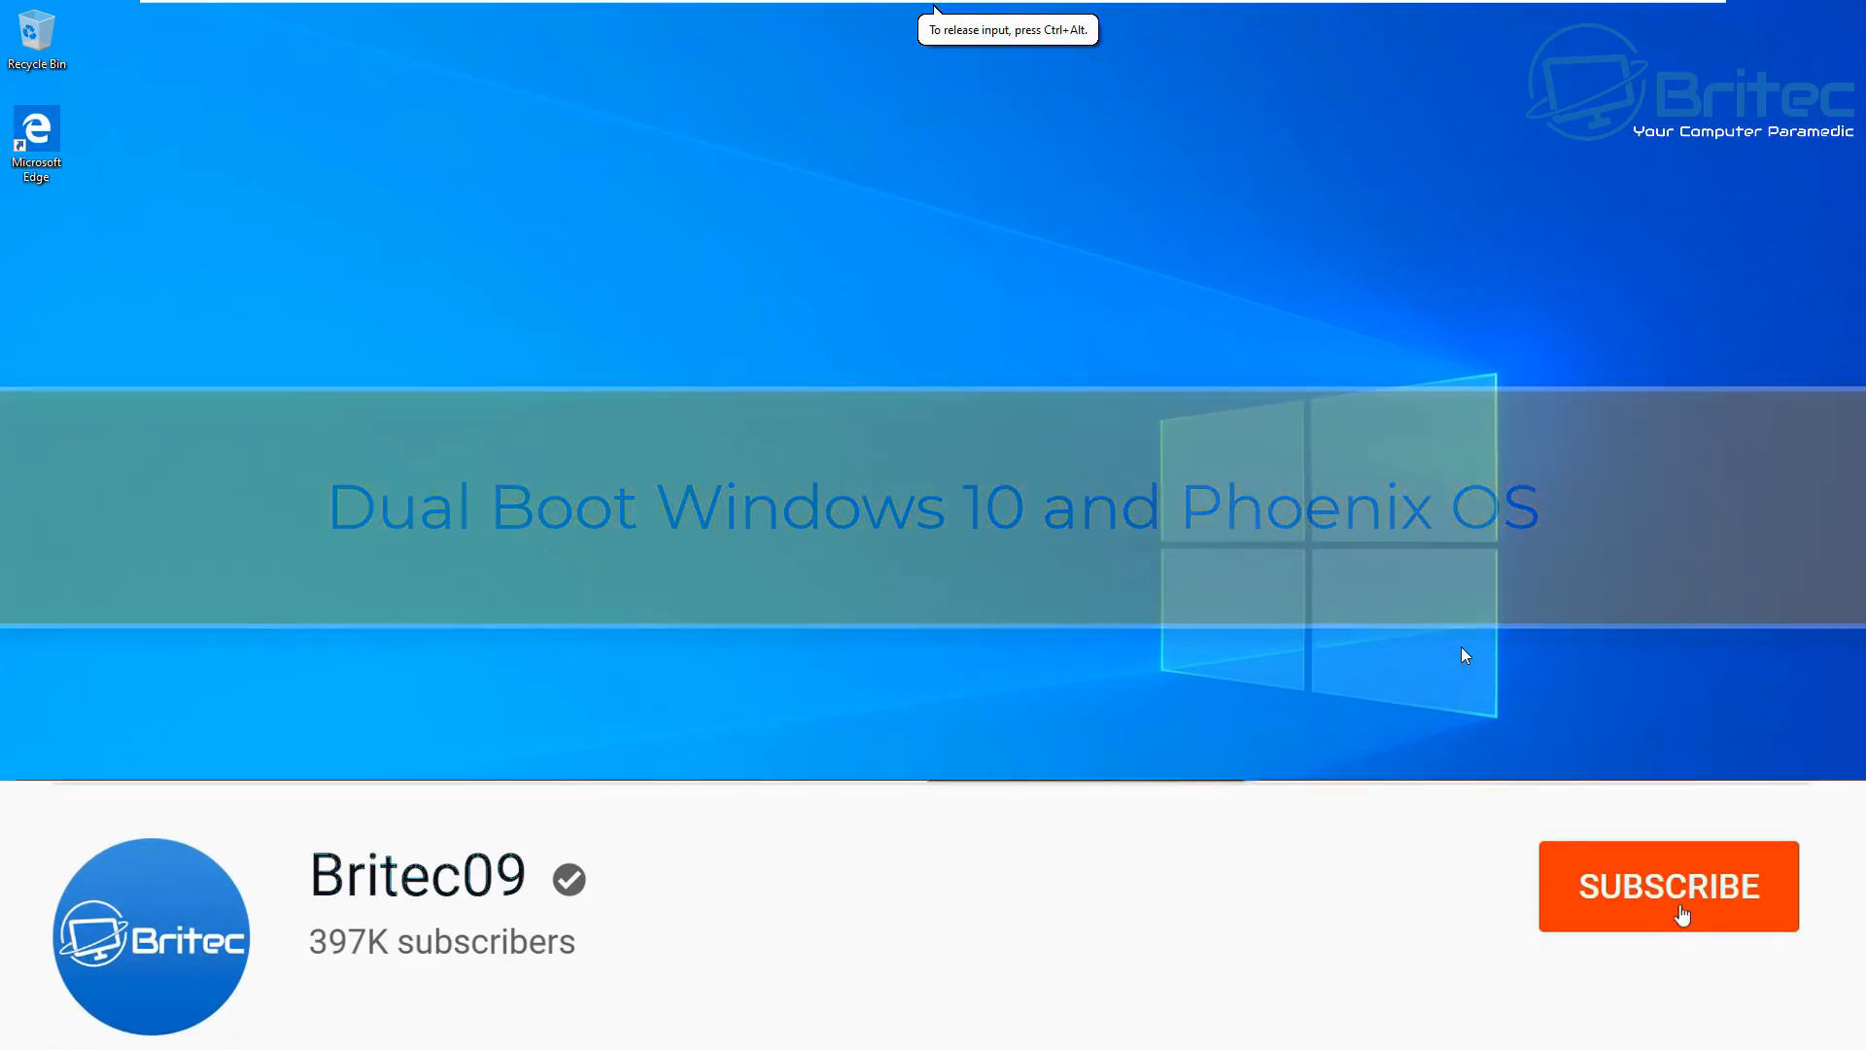
# - In Edge, download the Phoenix OS 3.6.1 Windows exe installer from Google Drive
pyautogui.click(1668, 885)
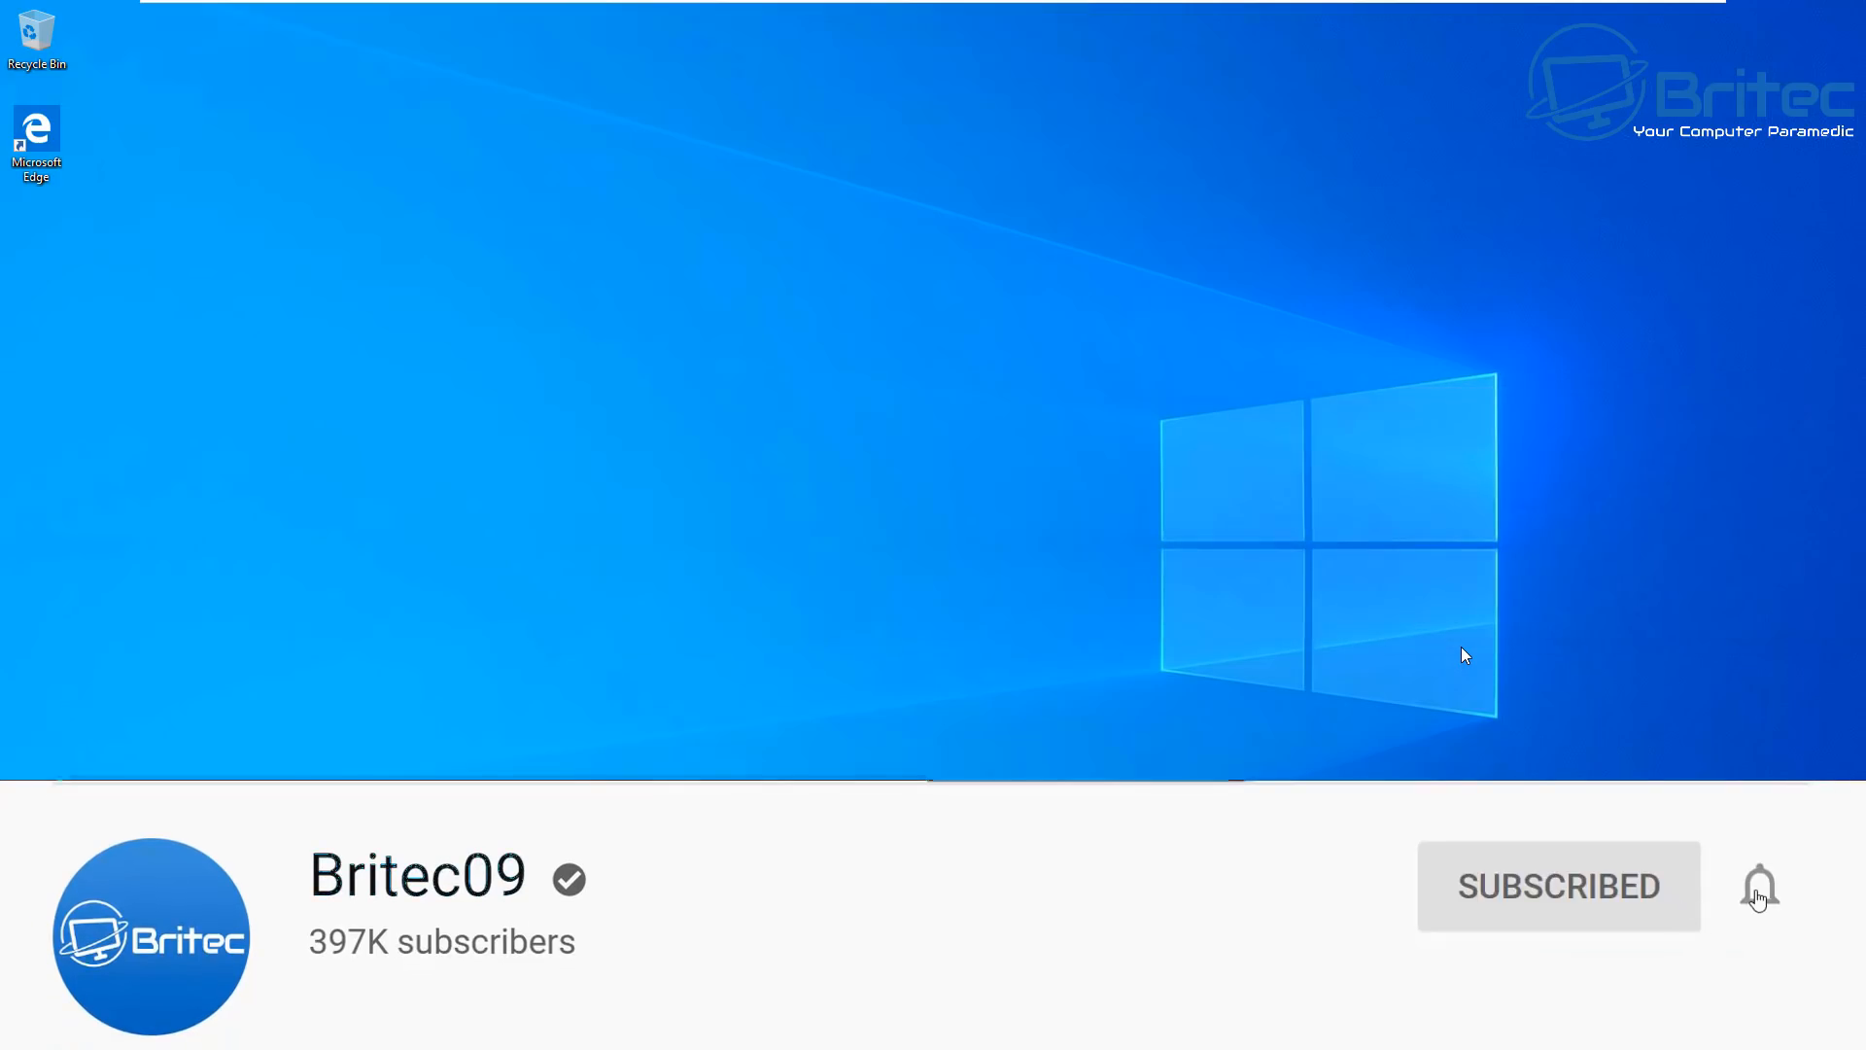
pyautogui.click(1759, 887)
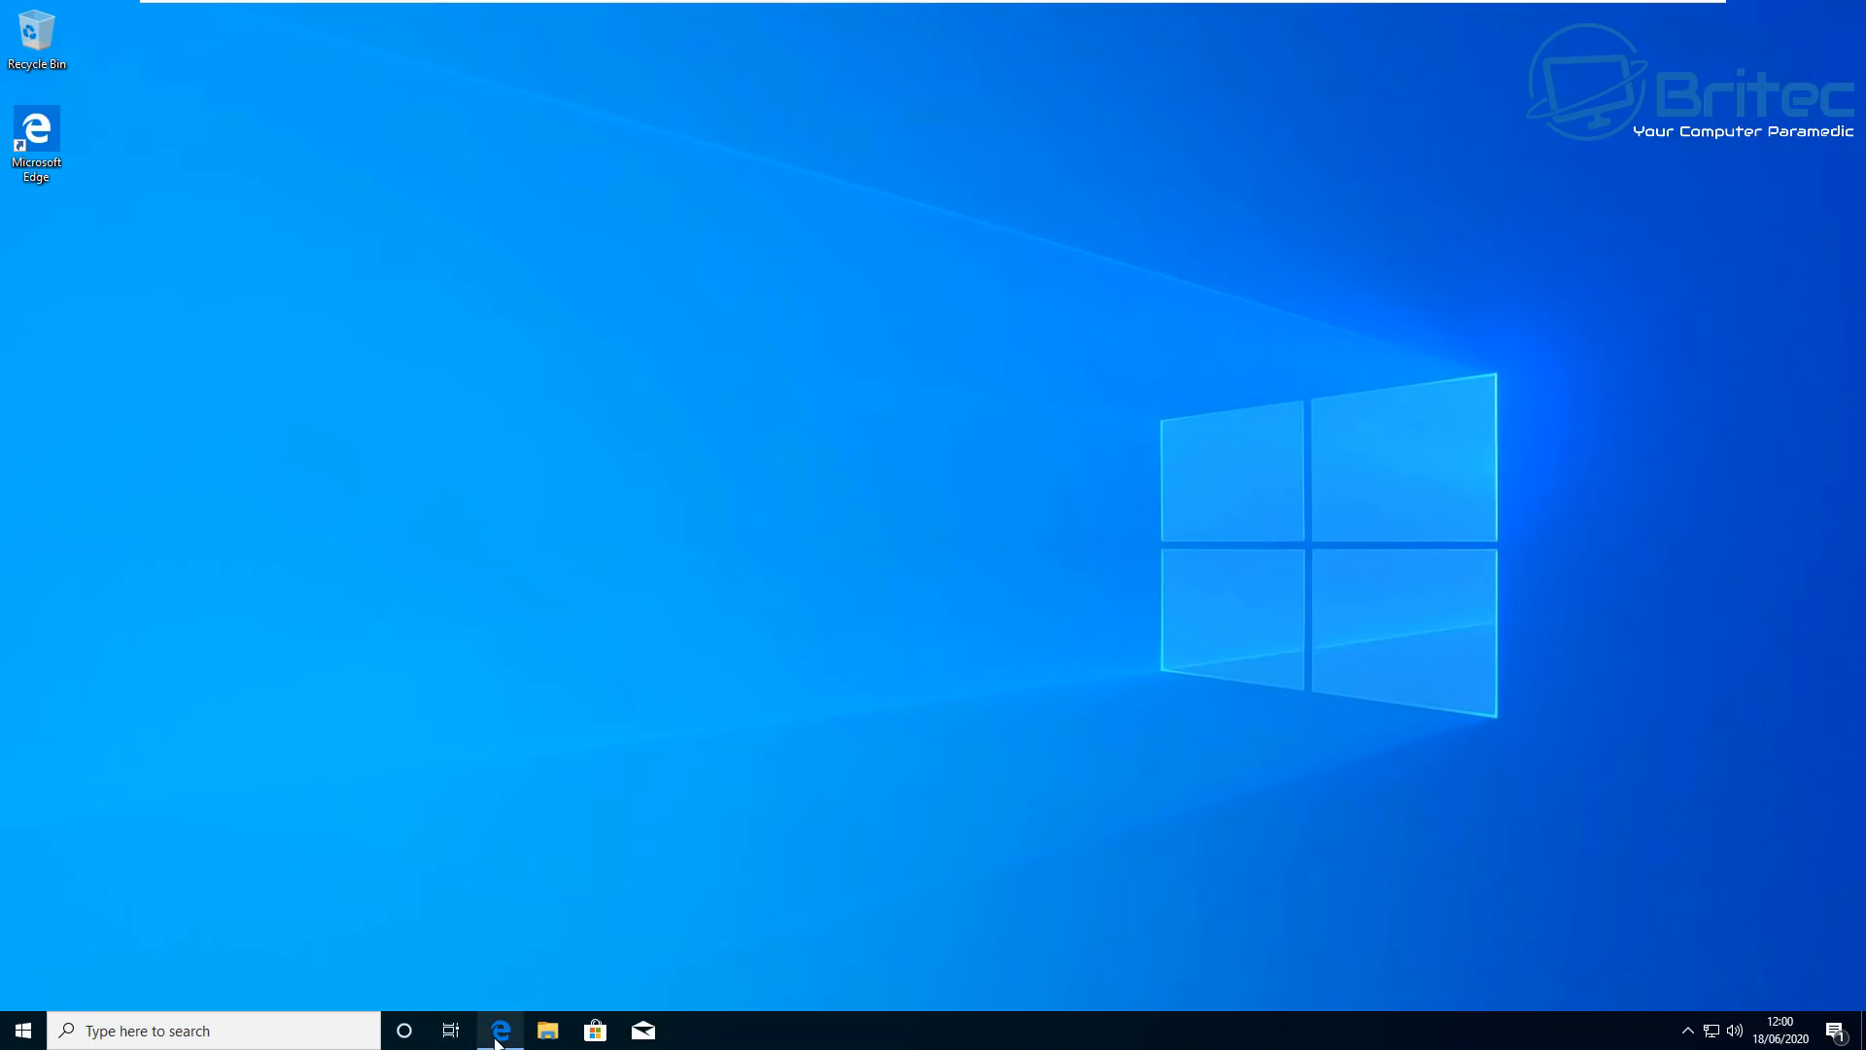
pyautogui.click(498, 1030)
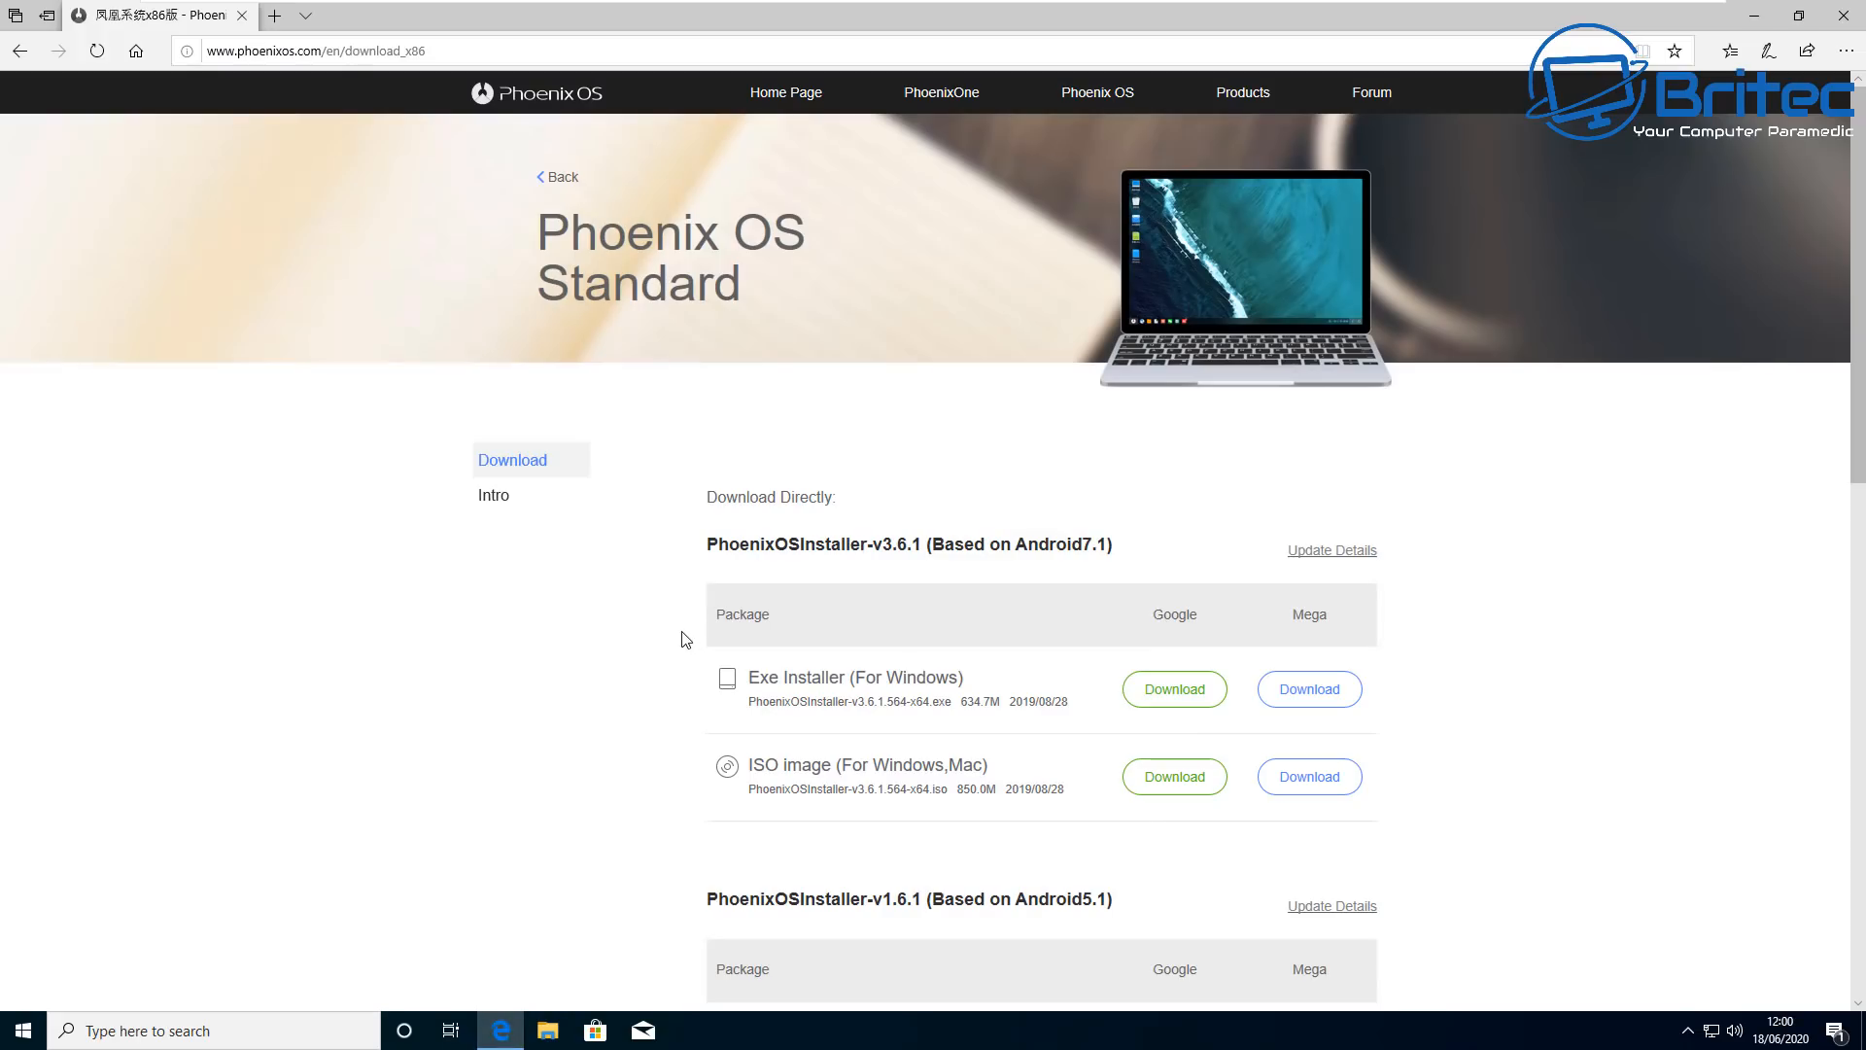
pyautogui.moveTo(1026, 790)
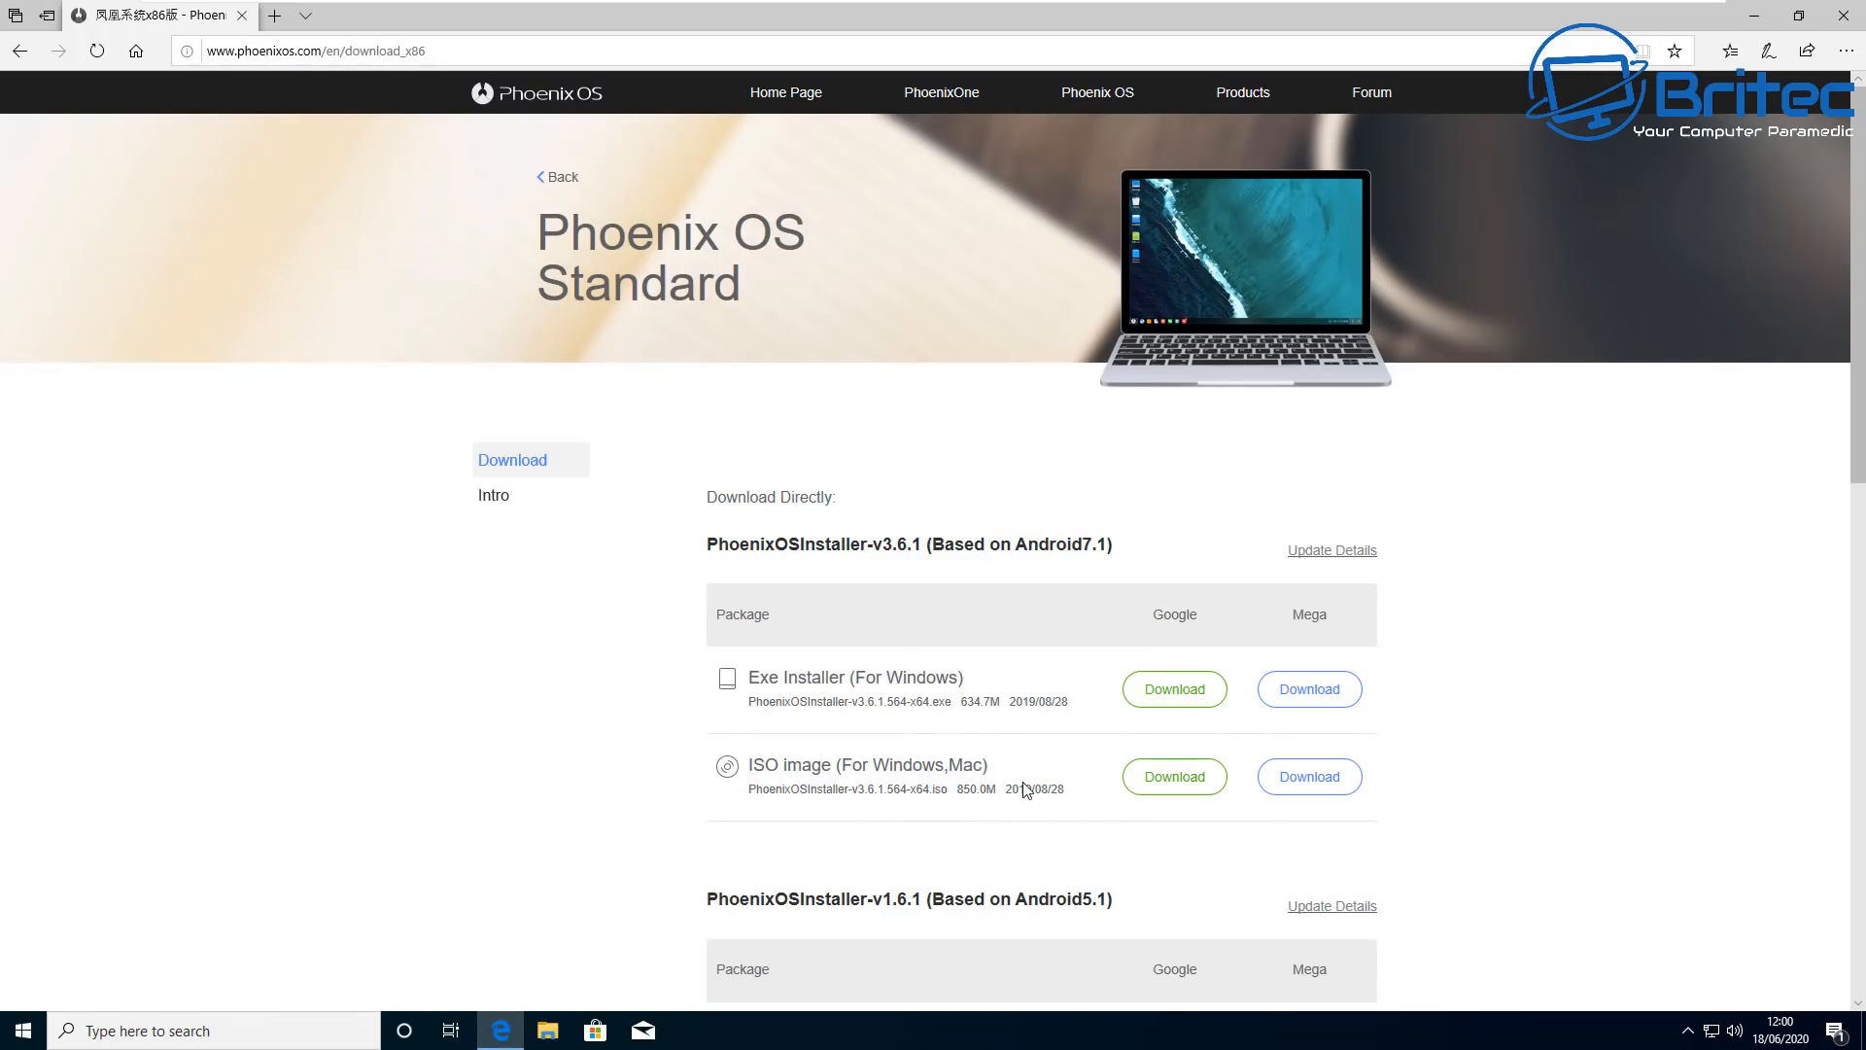
pyautogui.moveTo(1308, 689)
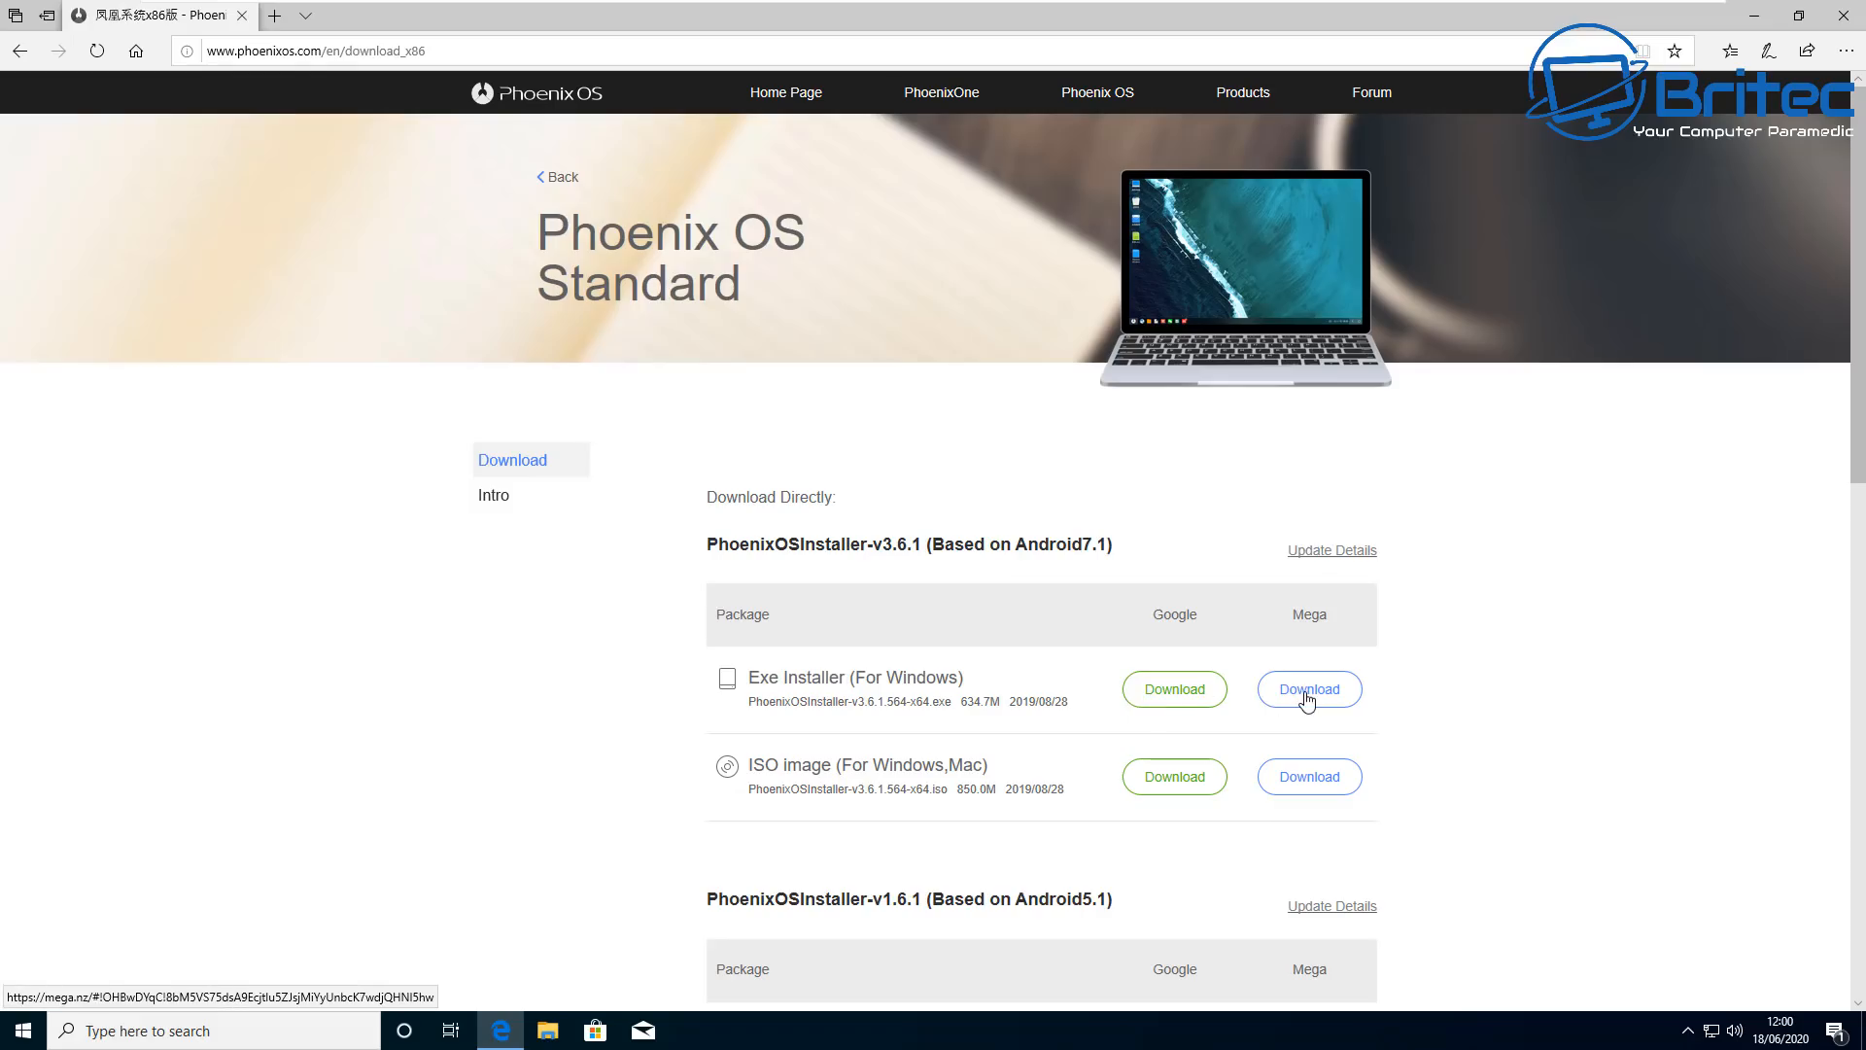
pyautogui.moveTo(1172, 689)
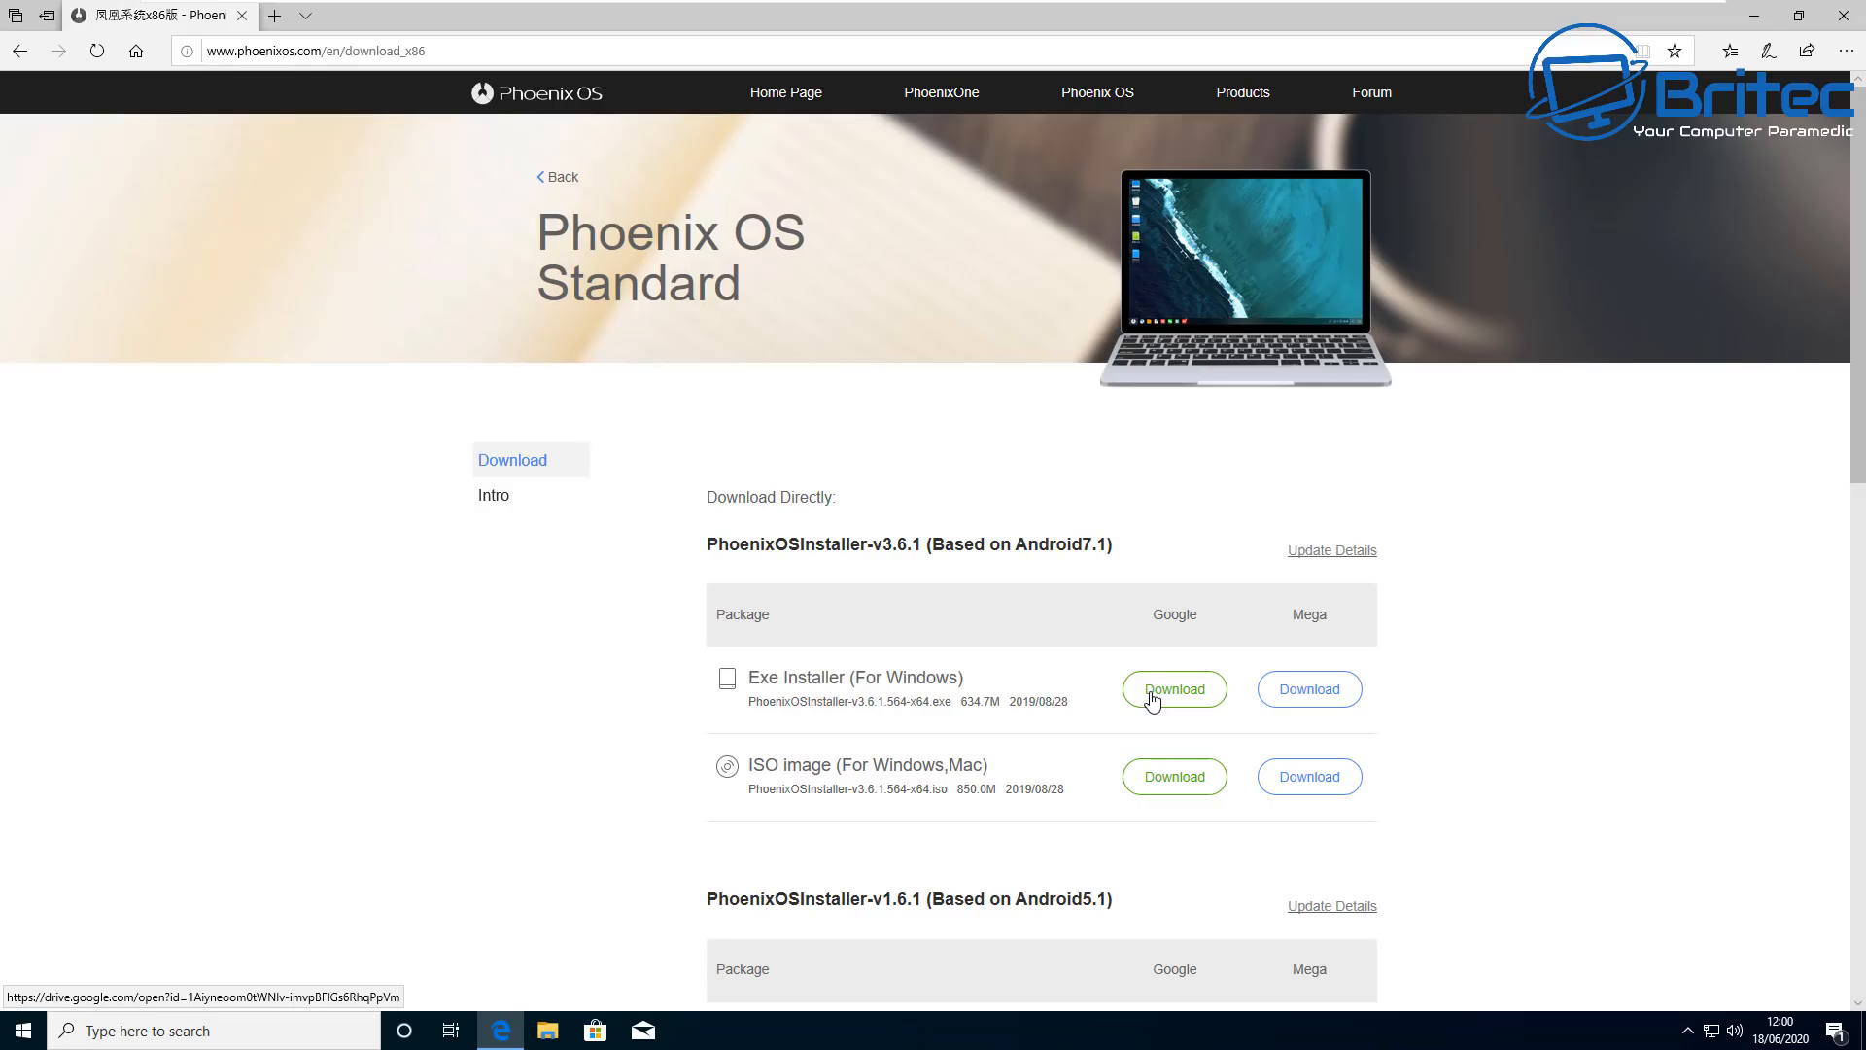
pyautogui.click(1172, 688)
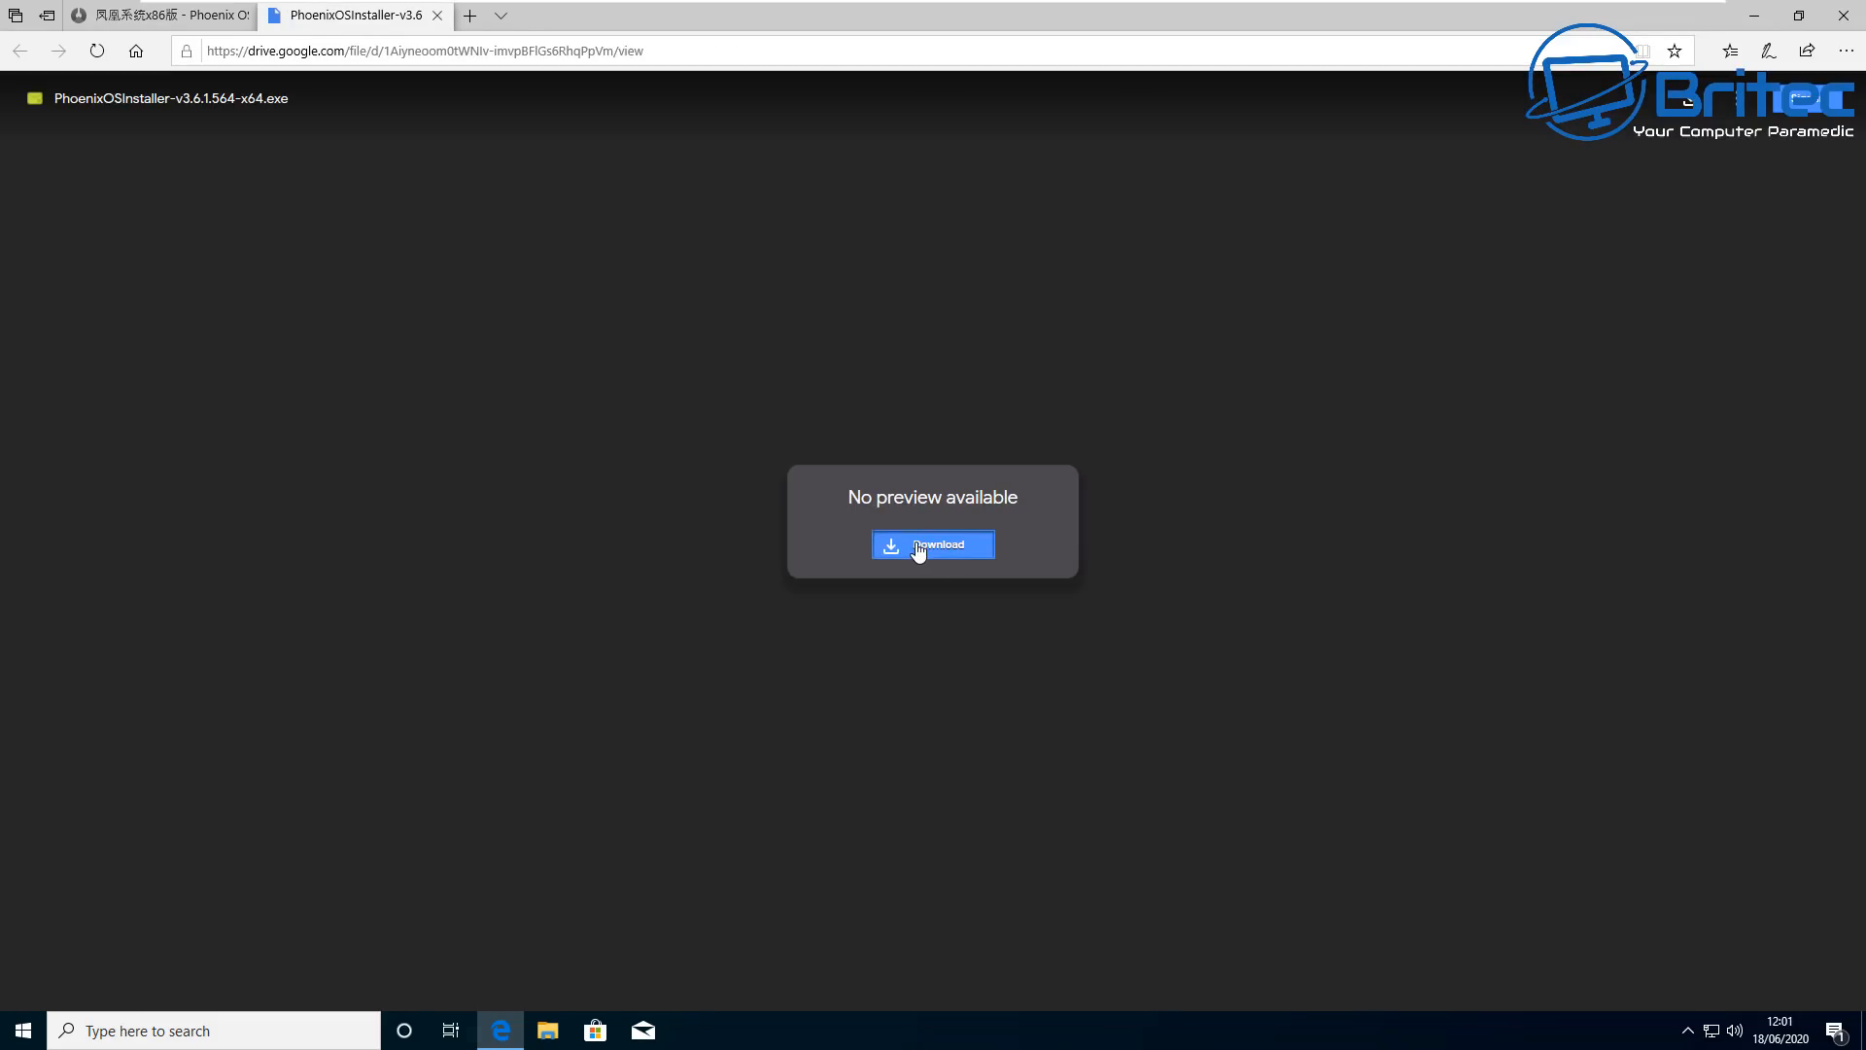
pyautogui.click(932, 545)
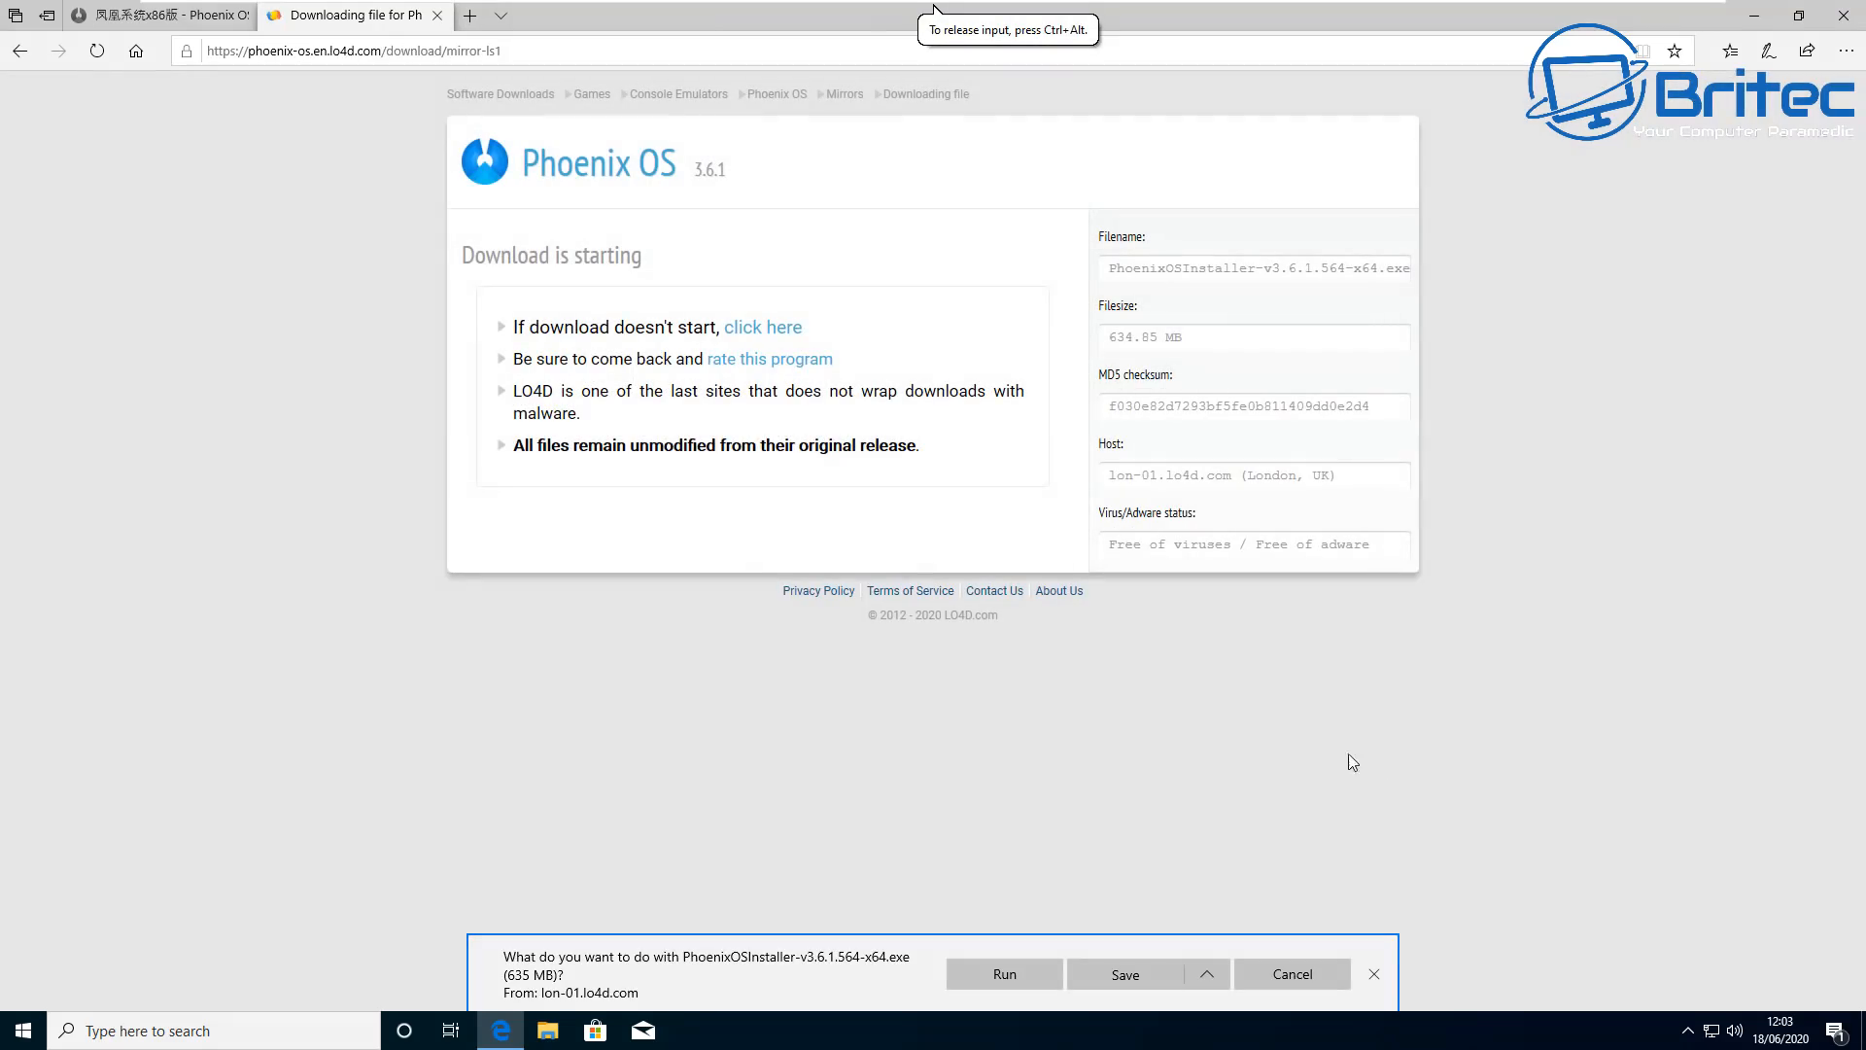
# - Save the Phoenix OS installer to the Desktop through Save as
pyautogui.click(1205, 974)
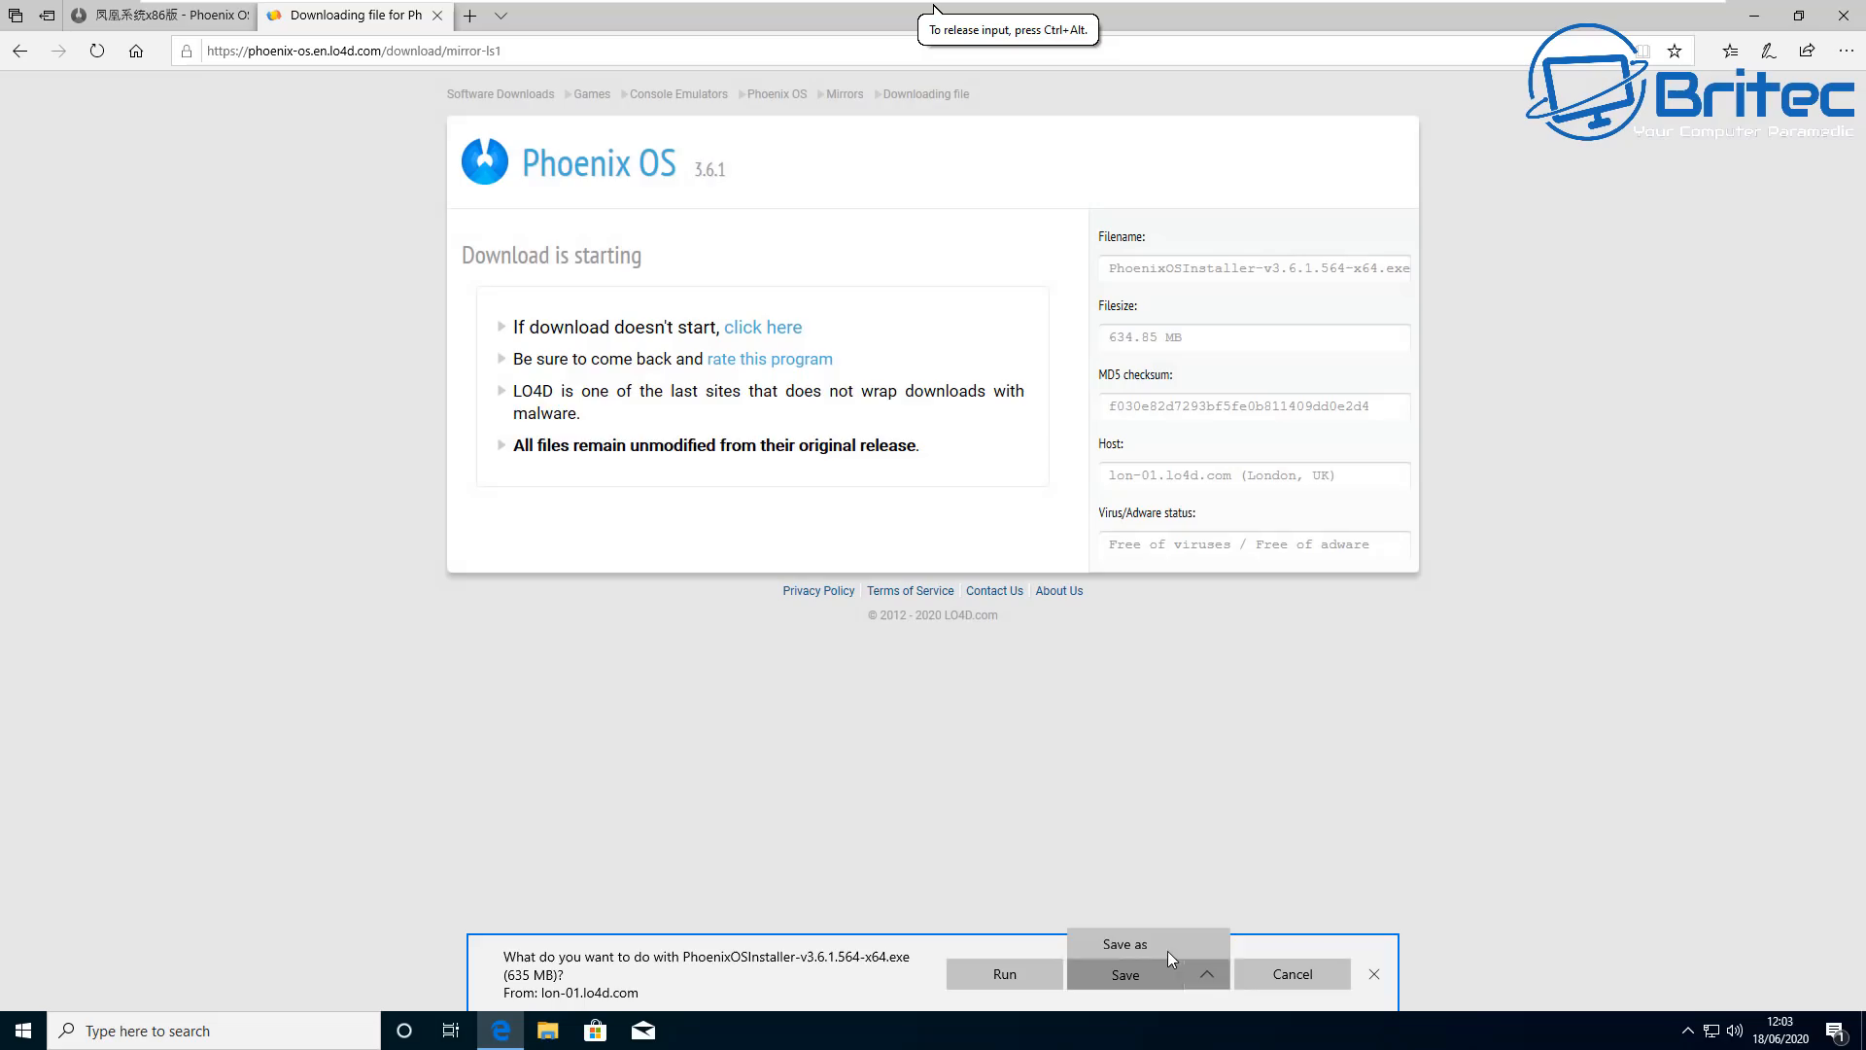
pyautogui.click(1123, 943)
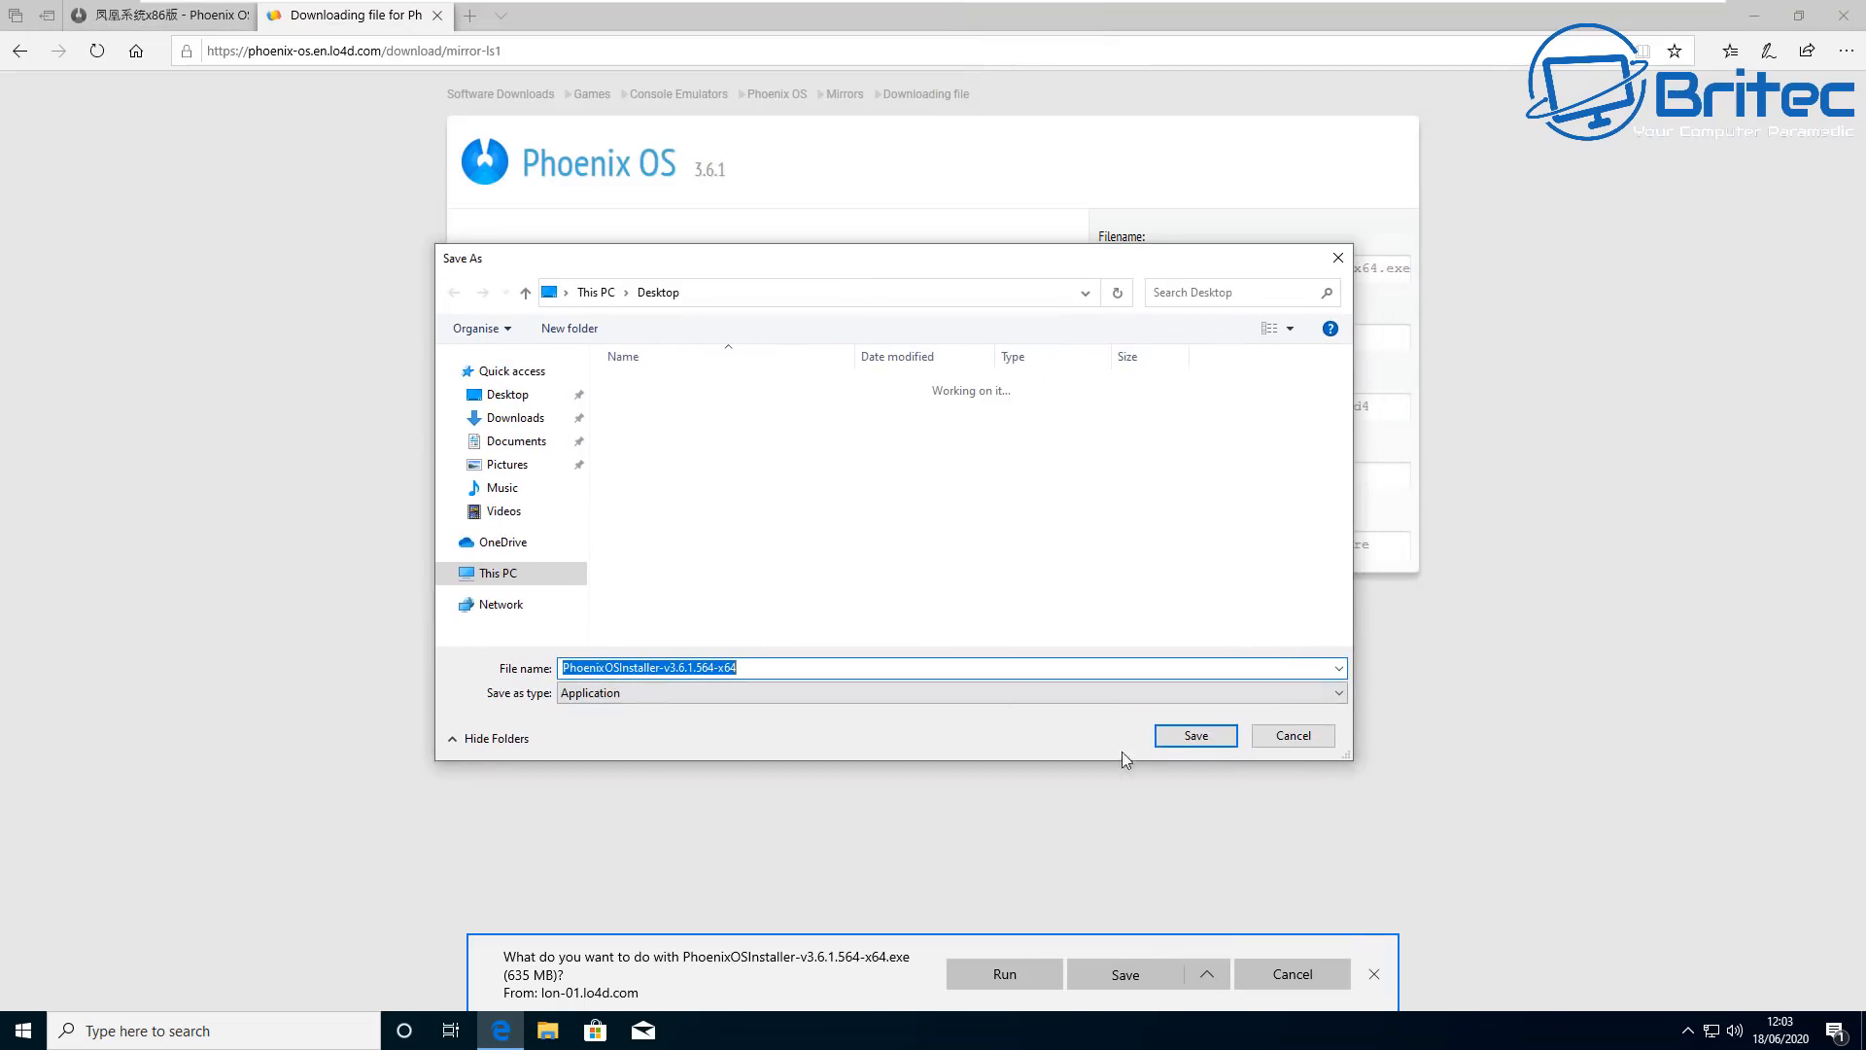
pyautogui.click(1194, 735)
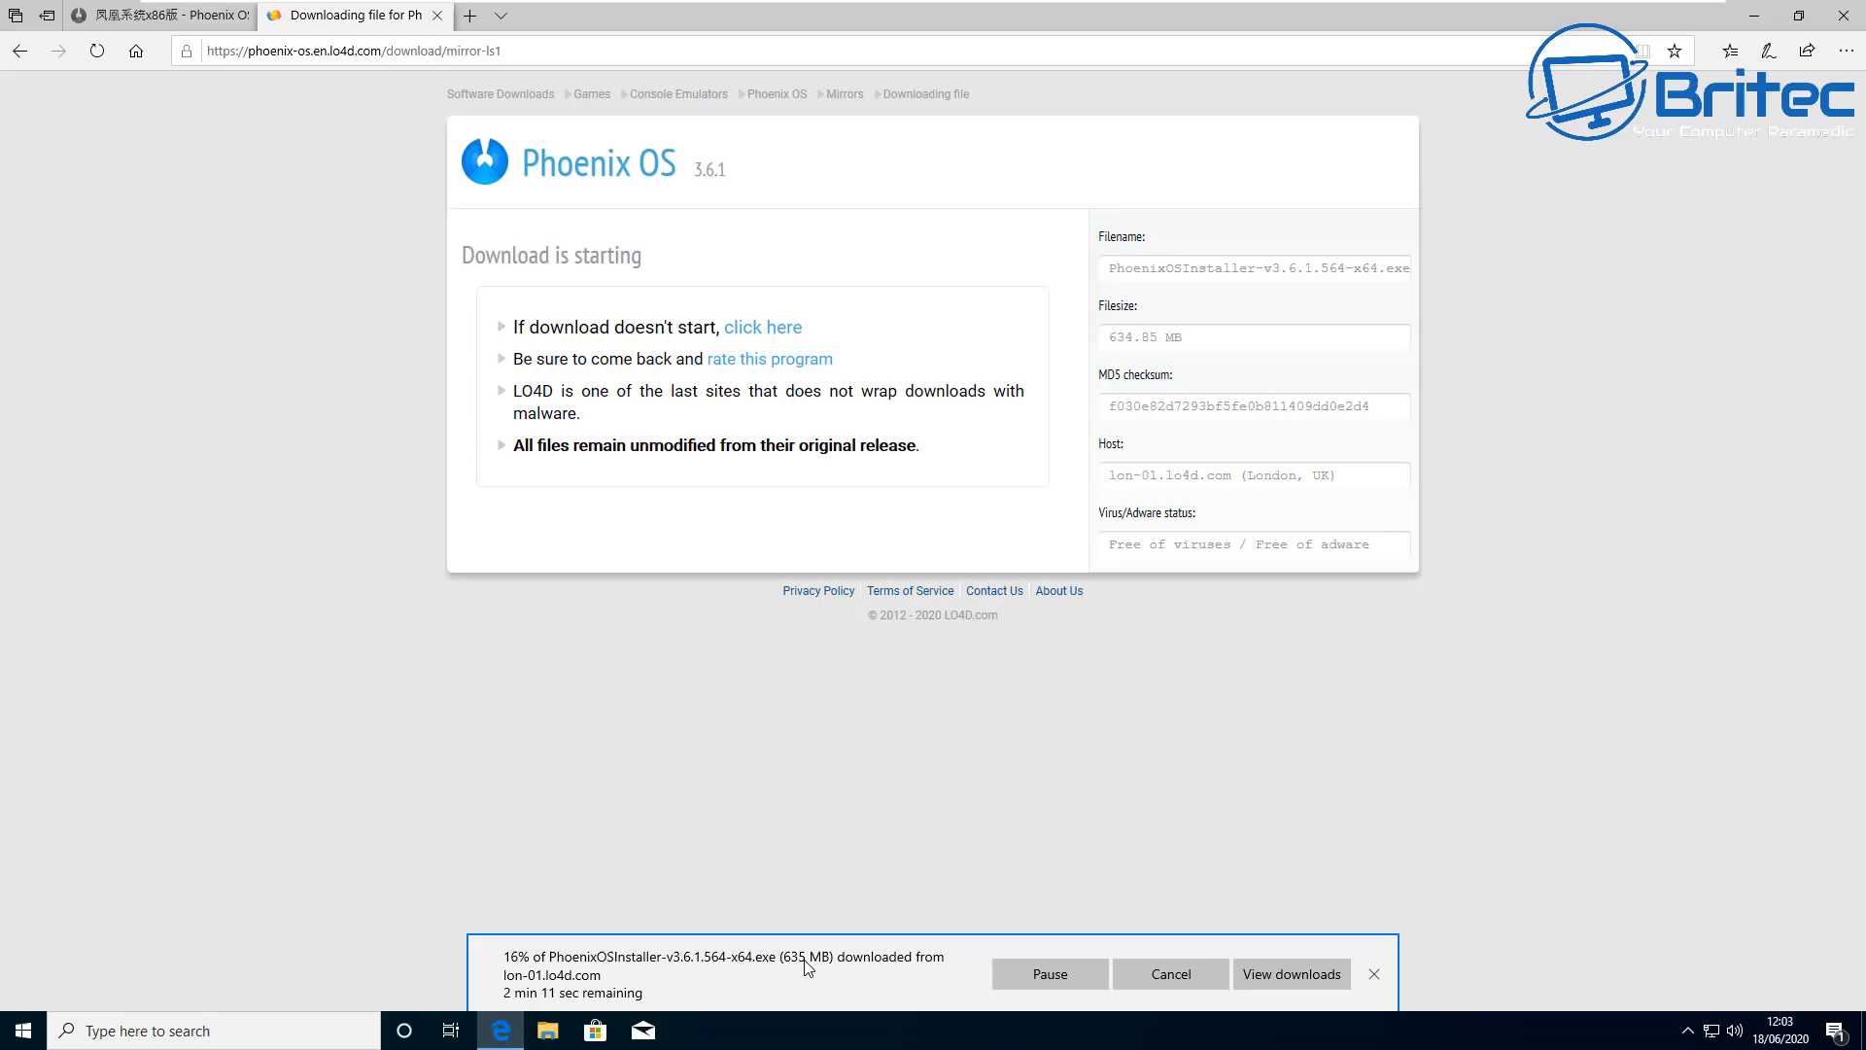
pyautogui.moveTo(875, 818)
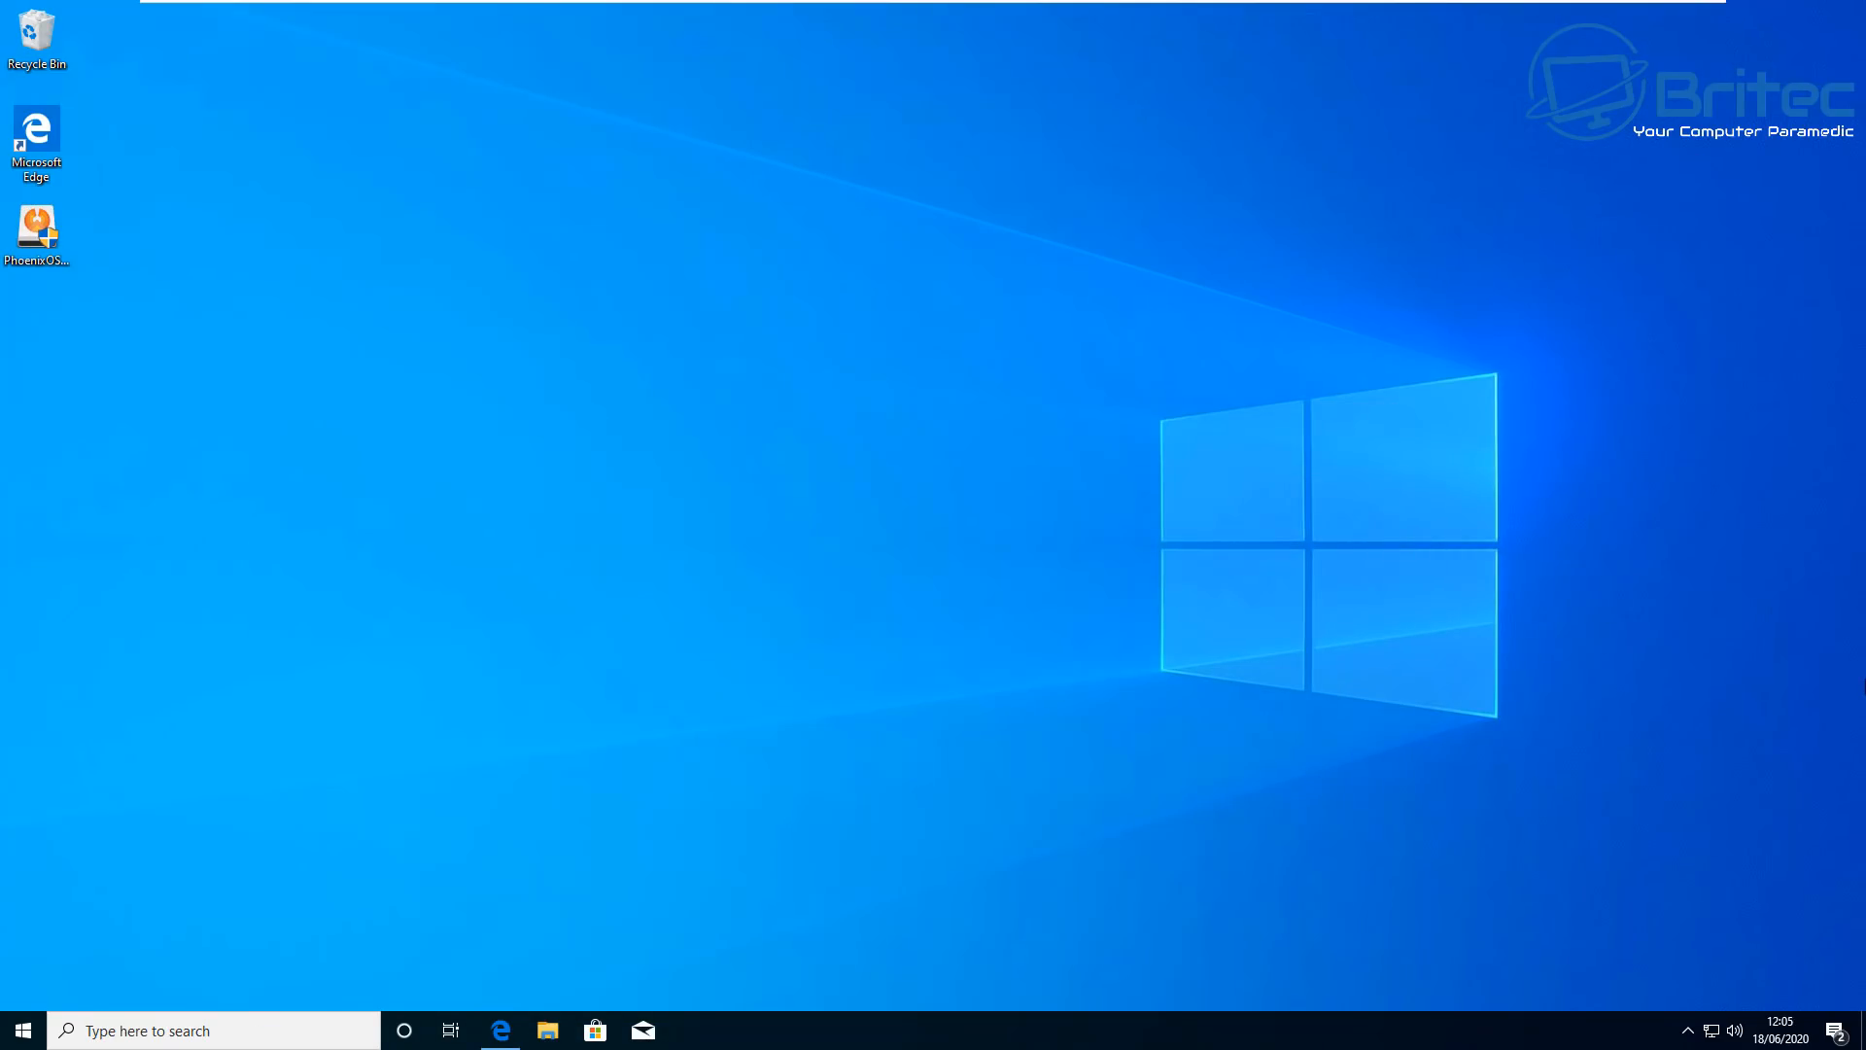
# - Move the installer to the desktop centre and check its Properties details (version 3.6.1.64, 634 MB)
pyautogui.moveTo(37, 232); pyautogui.dragTo(839, 369)
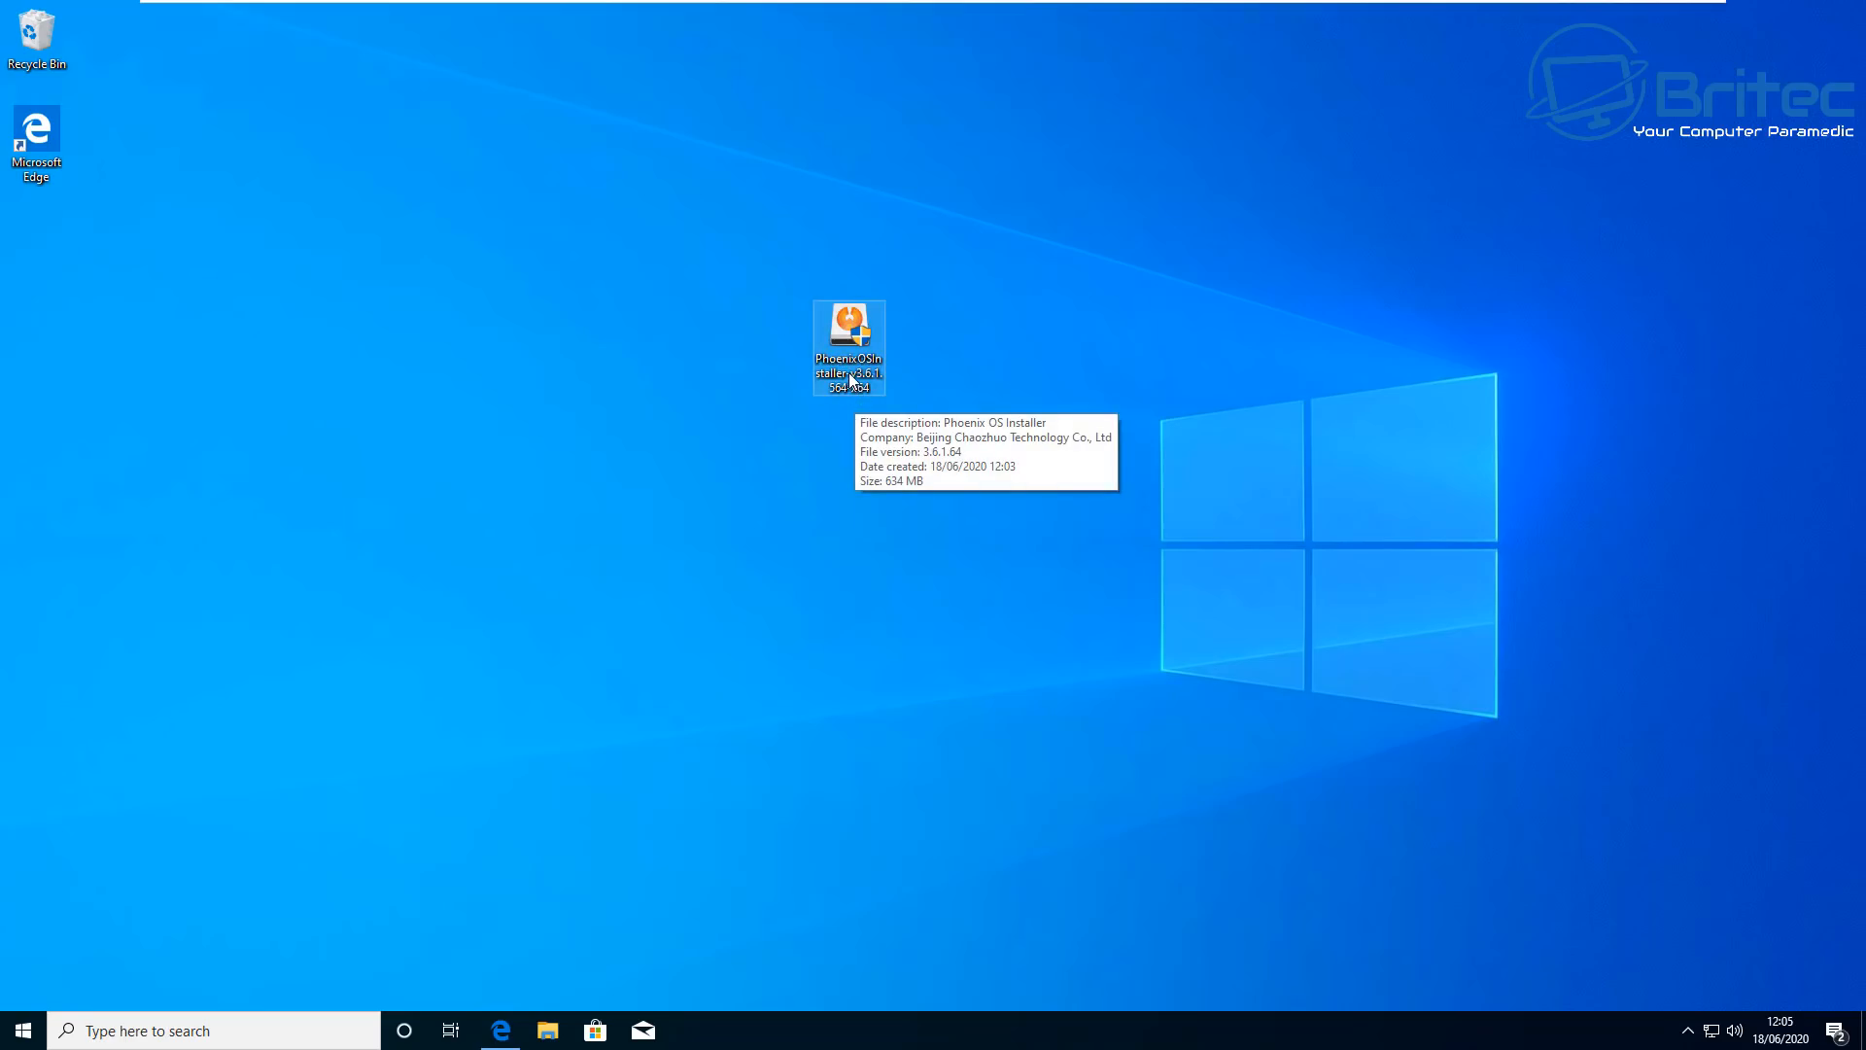
pyautogui.rightClick(847, 345)
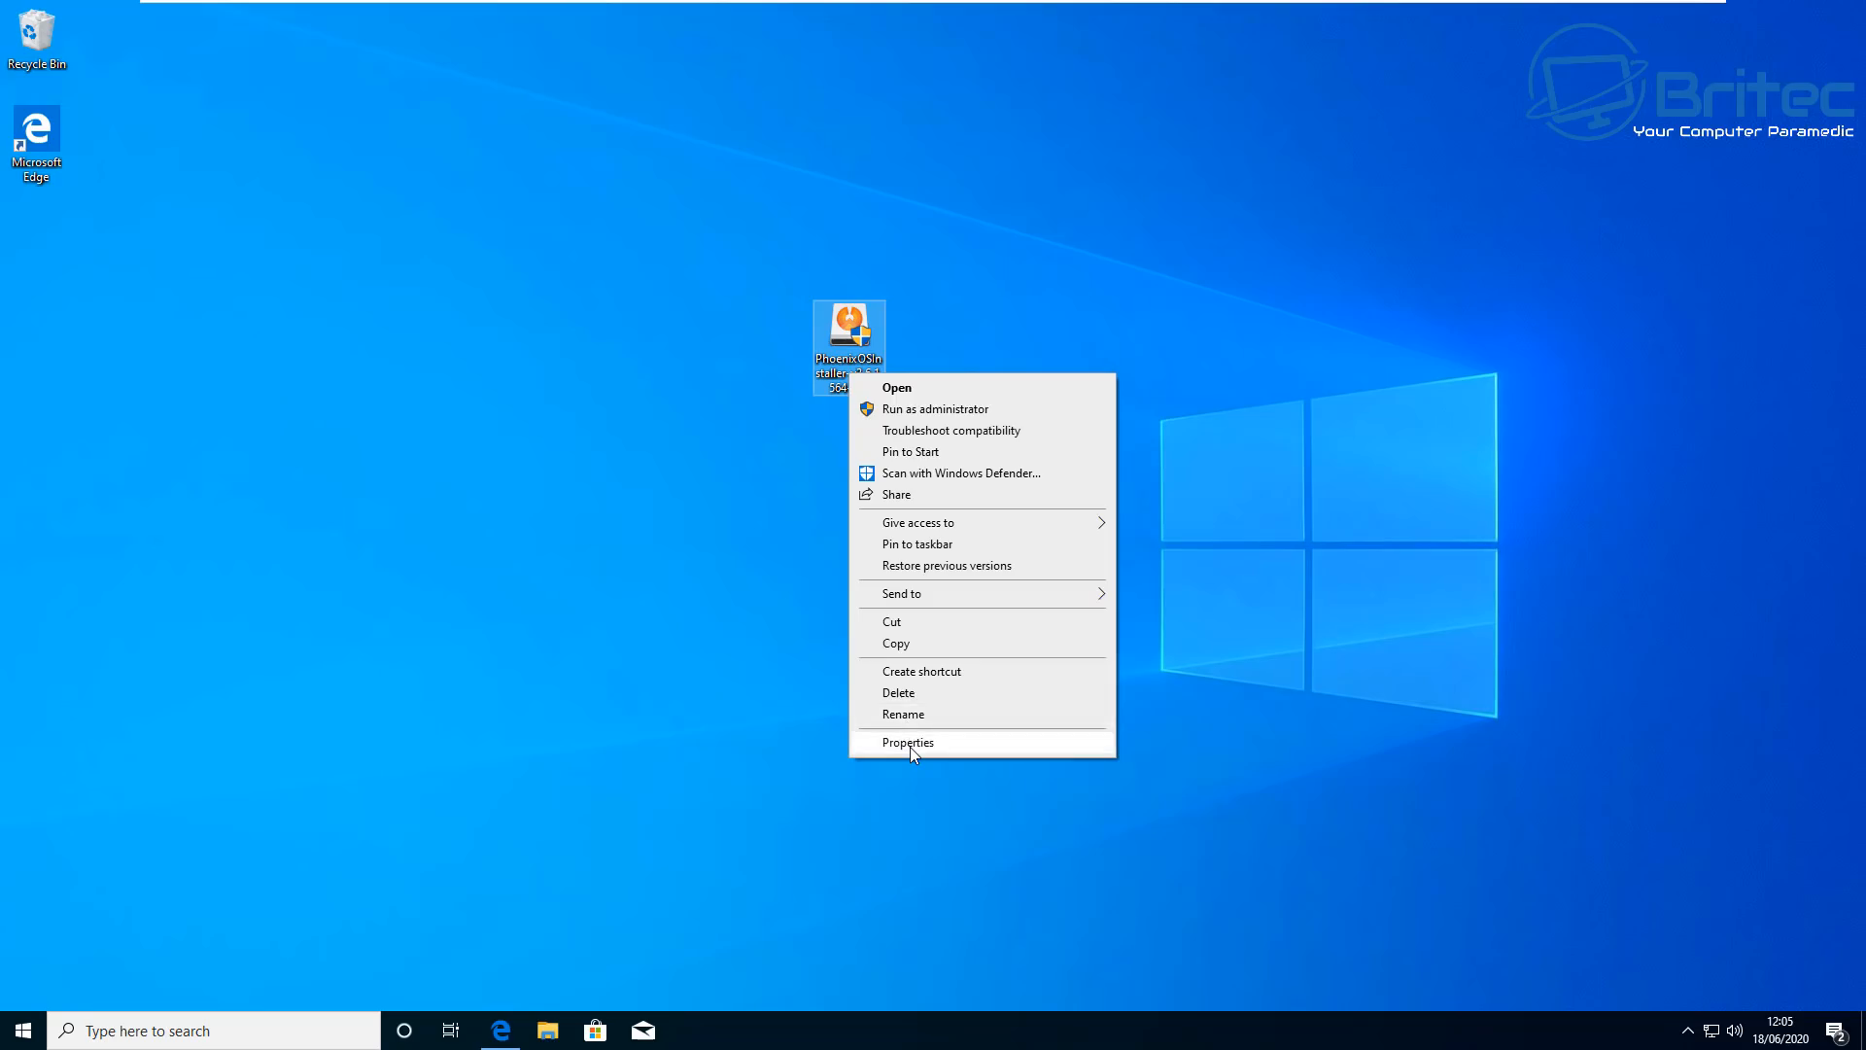
pyautogui.click(907, 742)
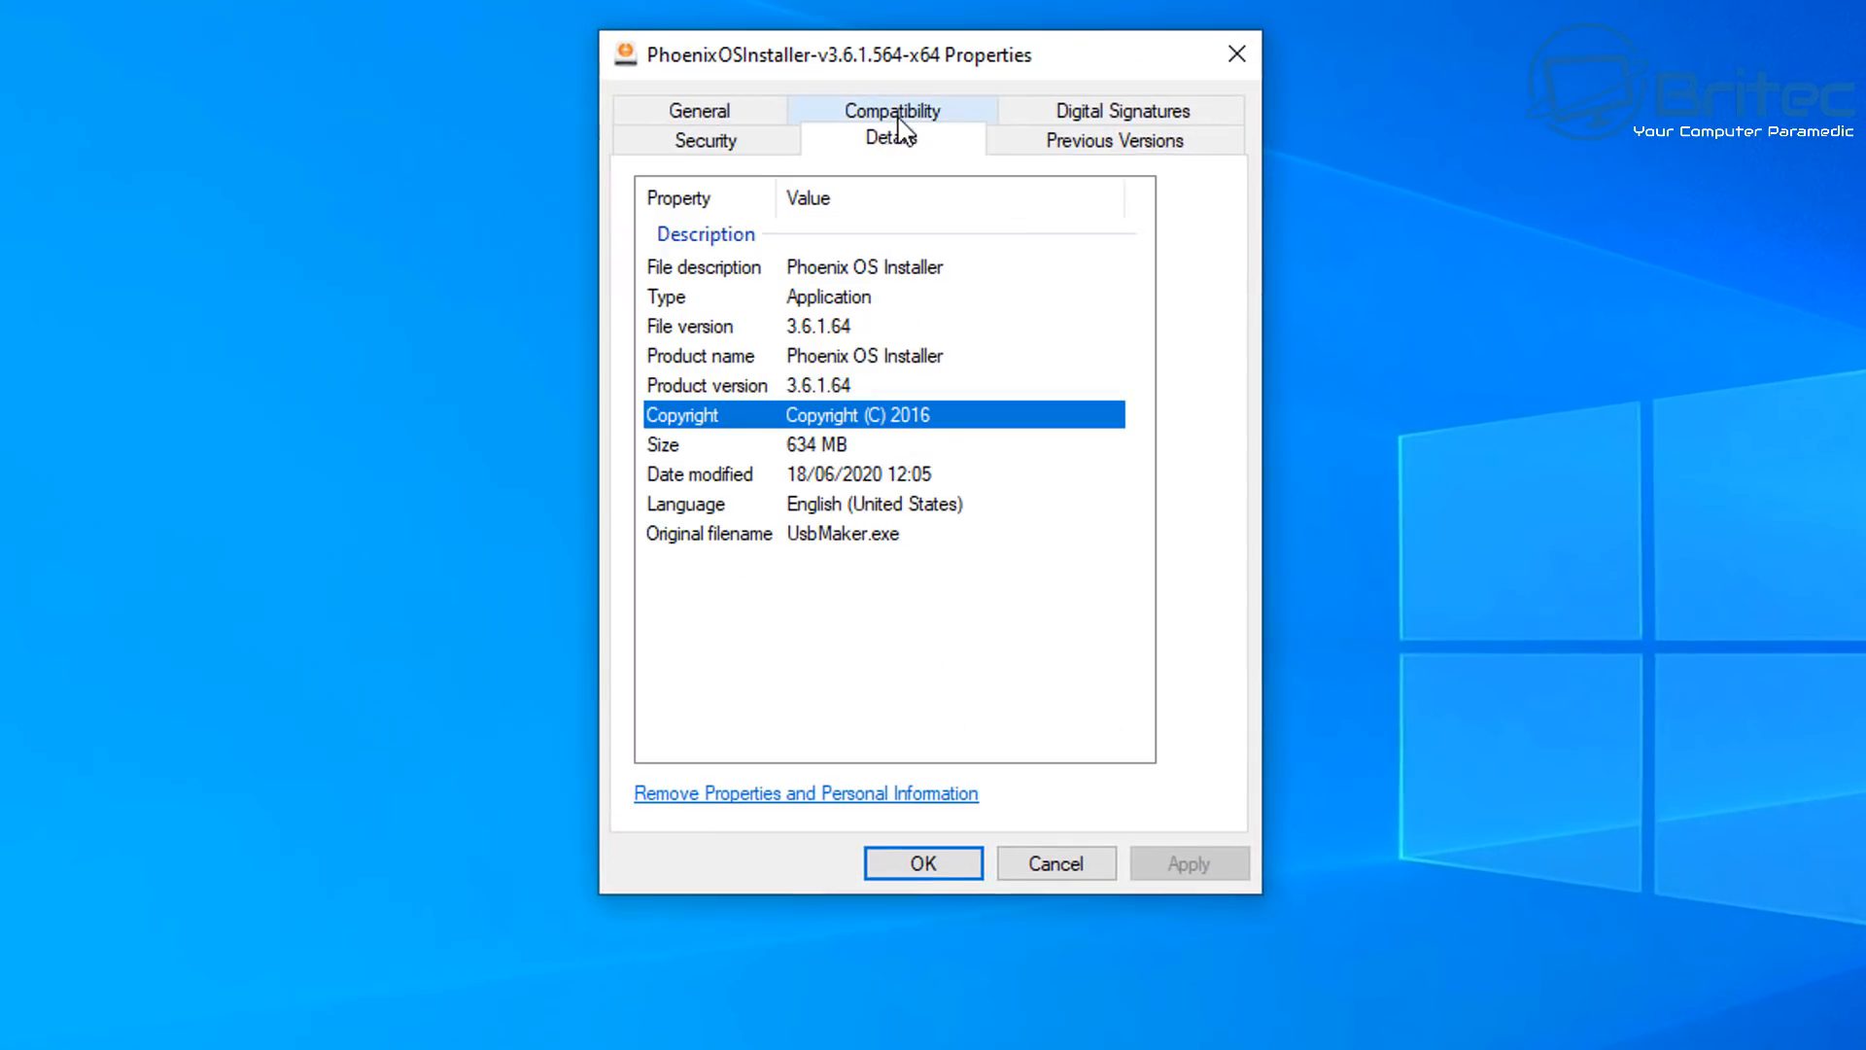
pyautogui.click(890, 137)
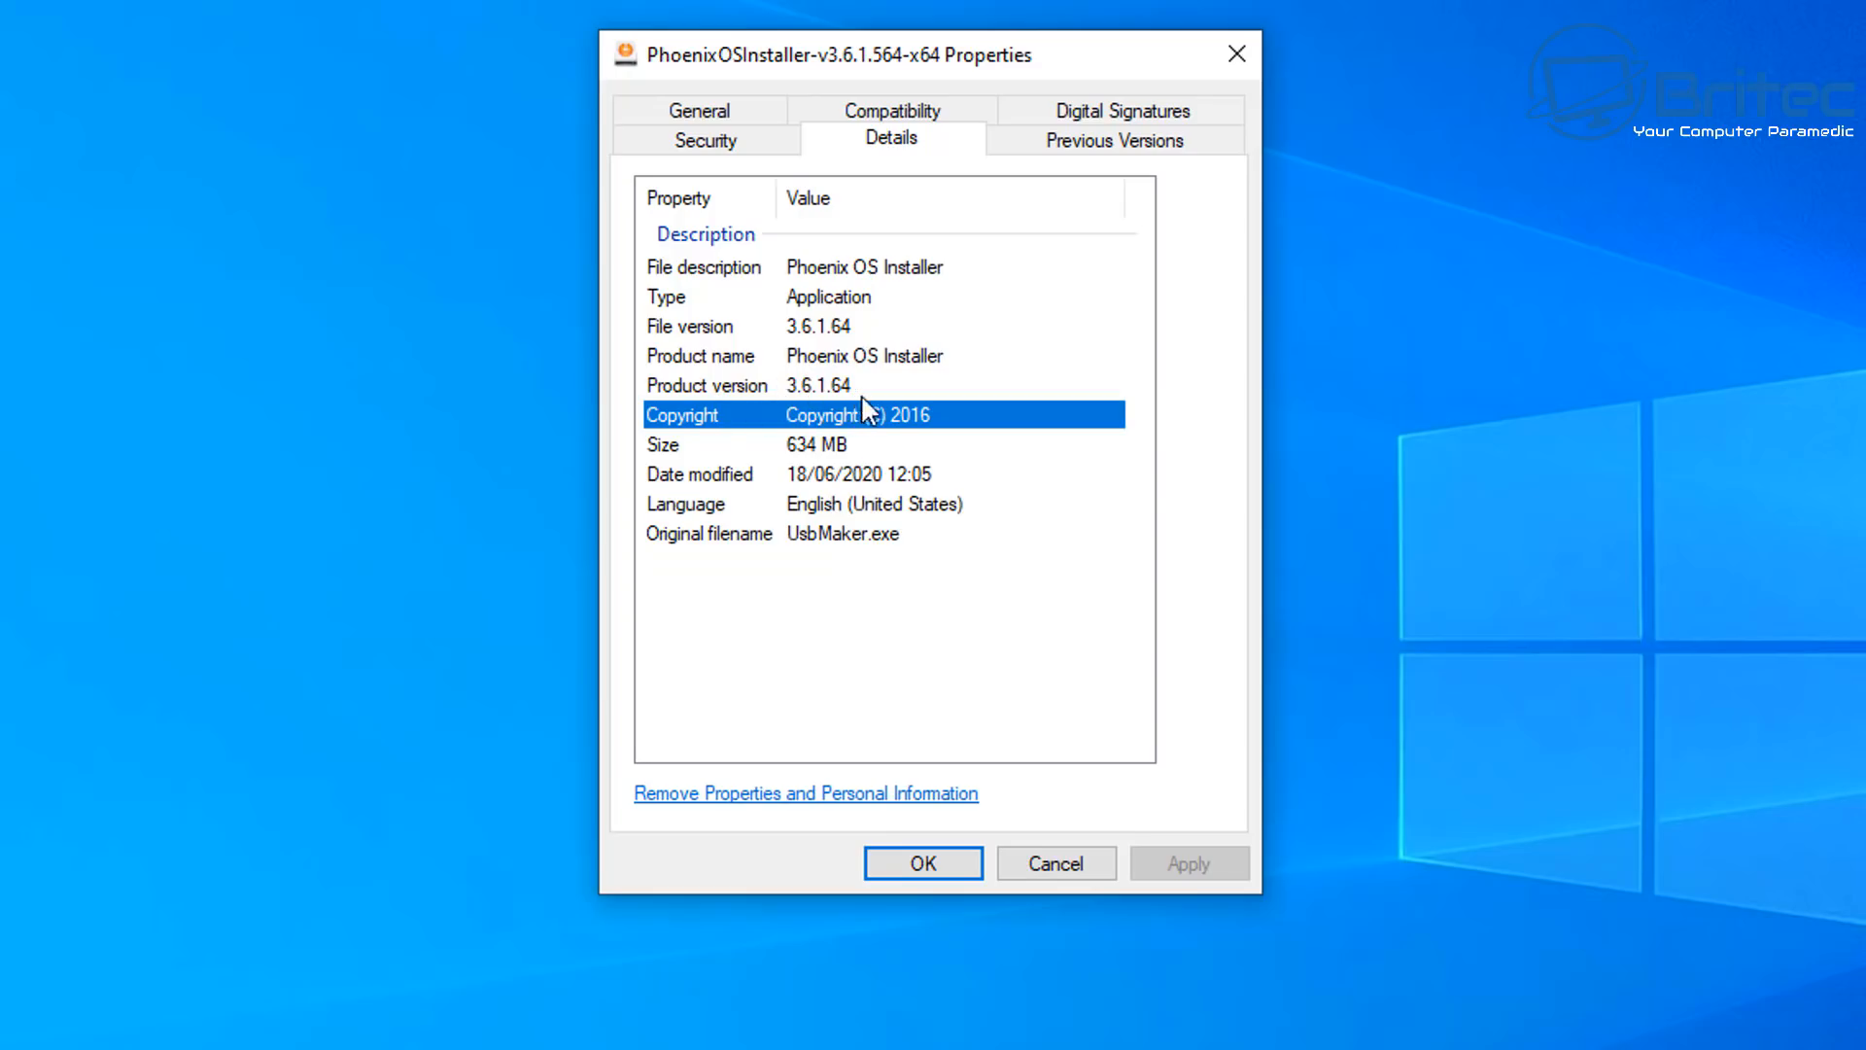
pyautogui.moveTo(802, 464)
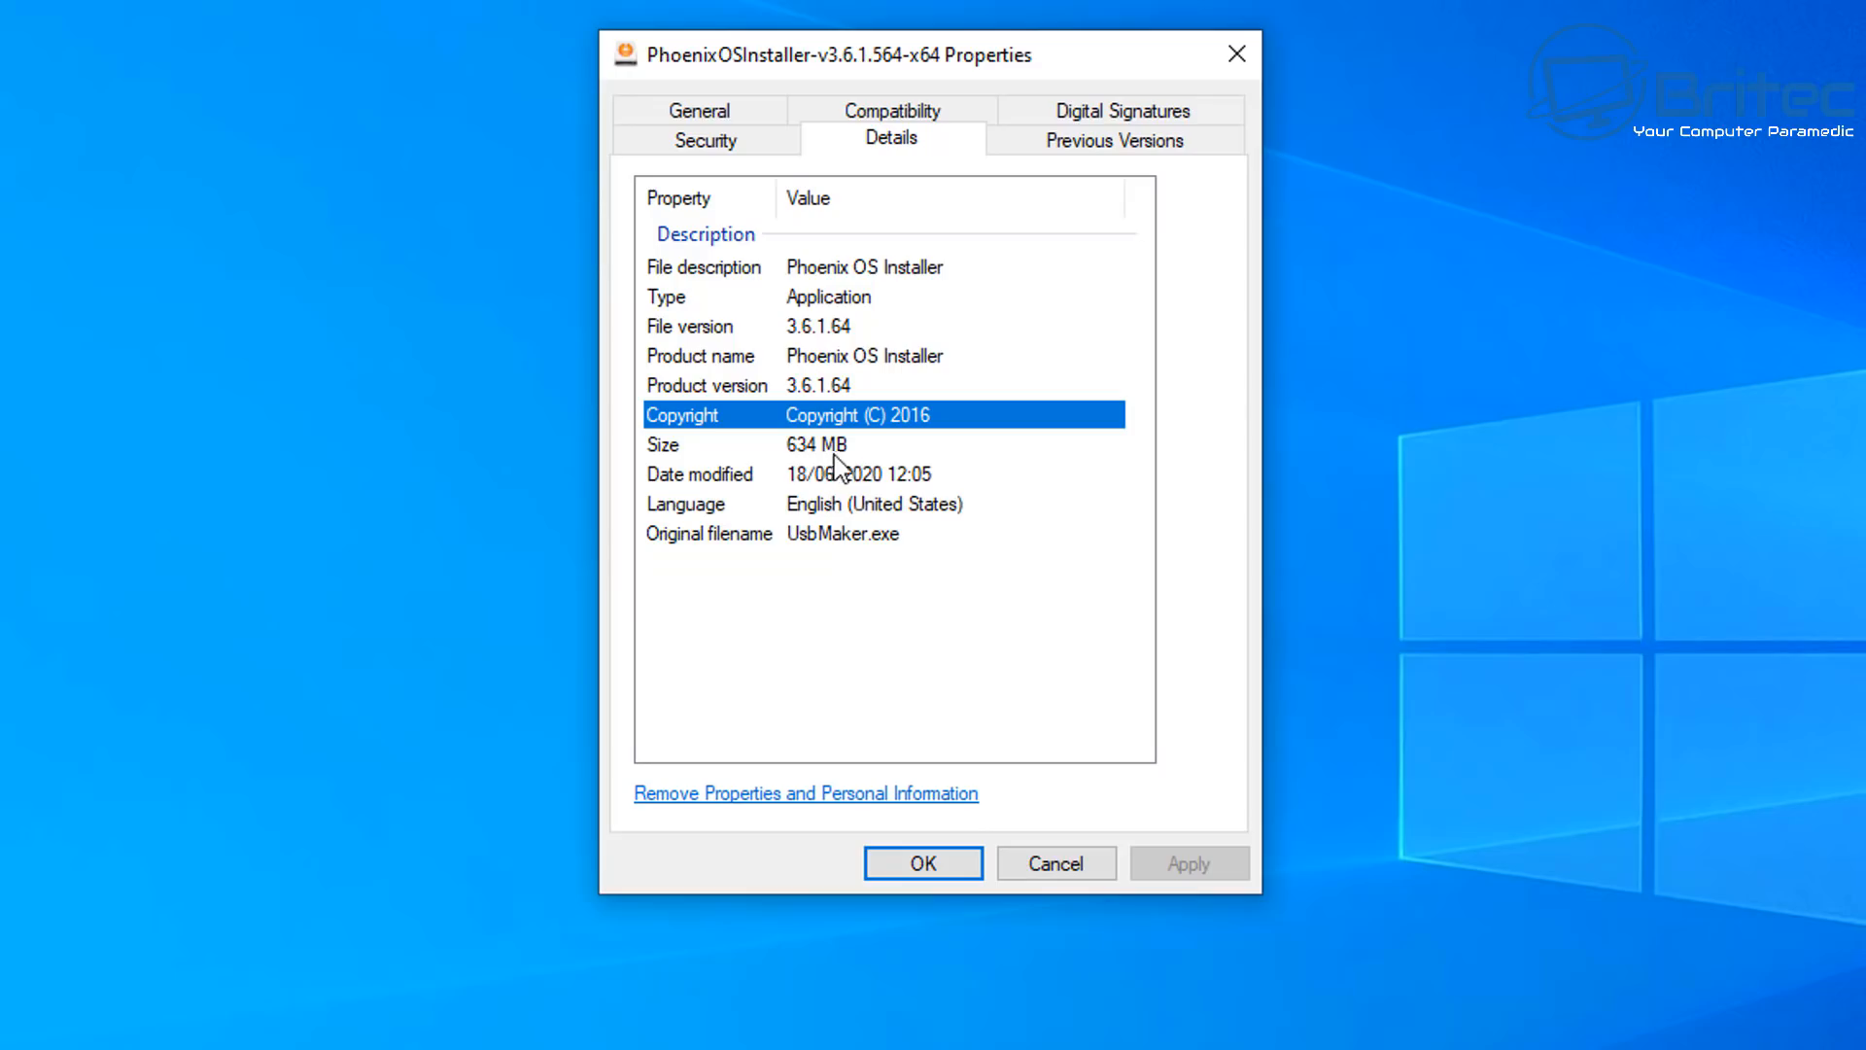
pyautogui.moveTo(870, 501)
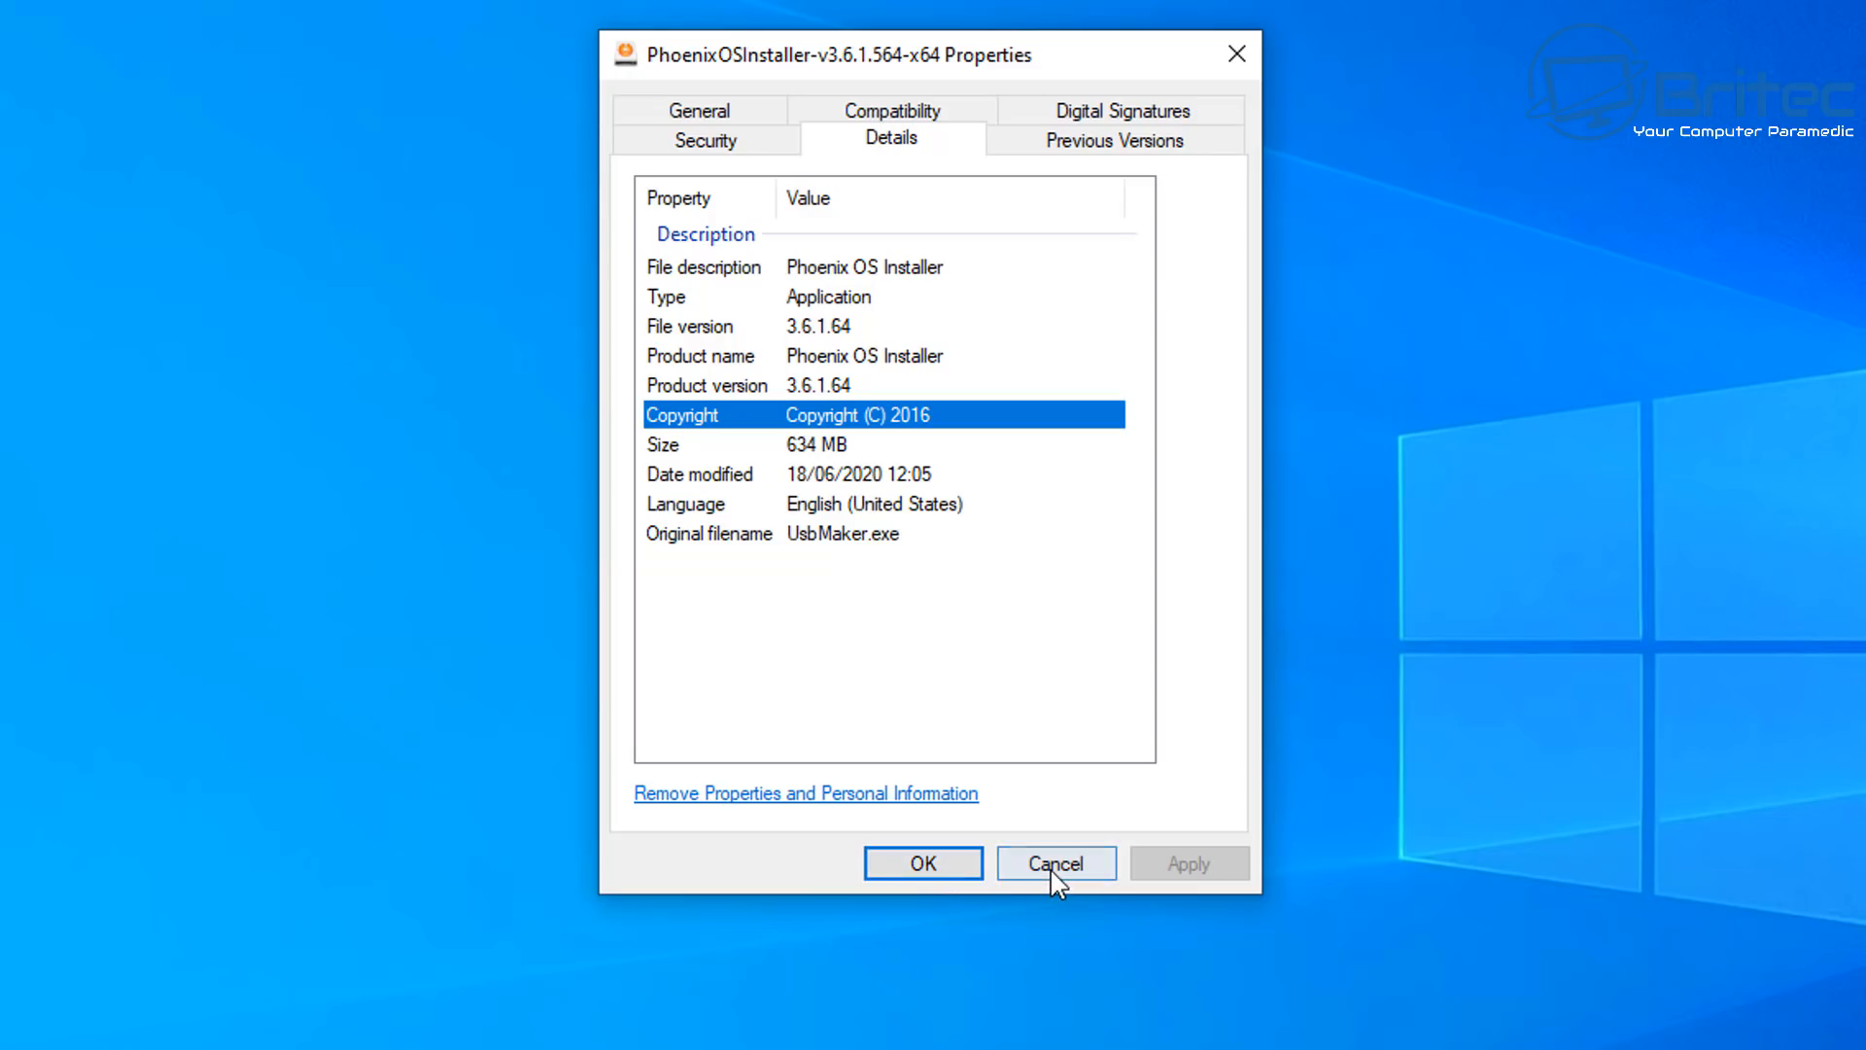
pyautogui.click(1054, 863)
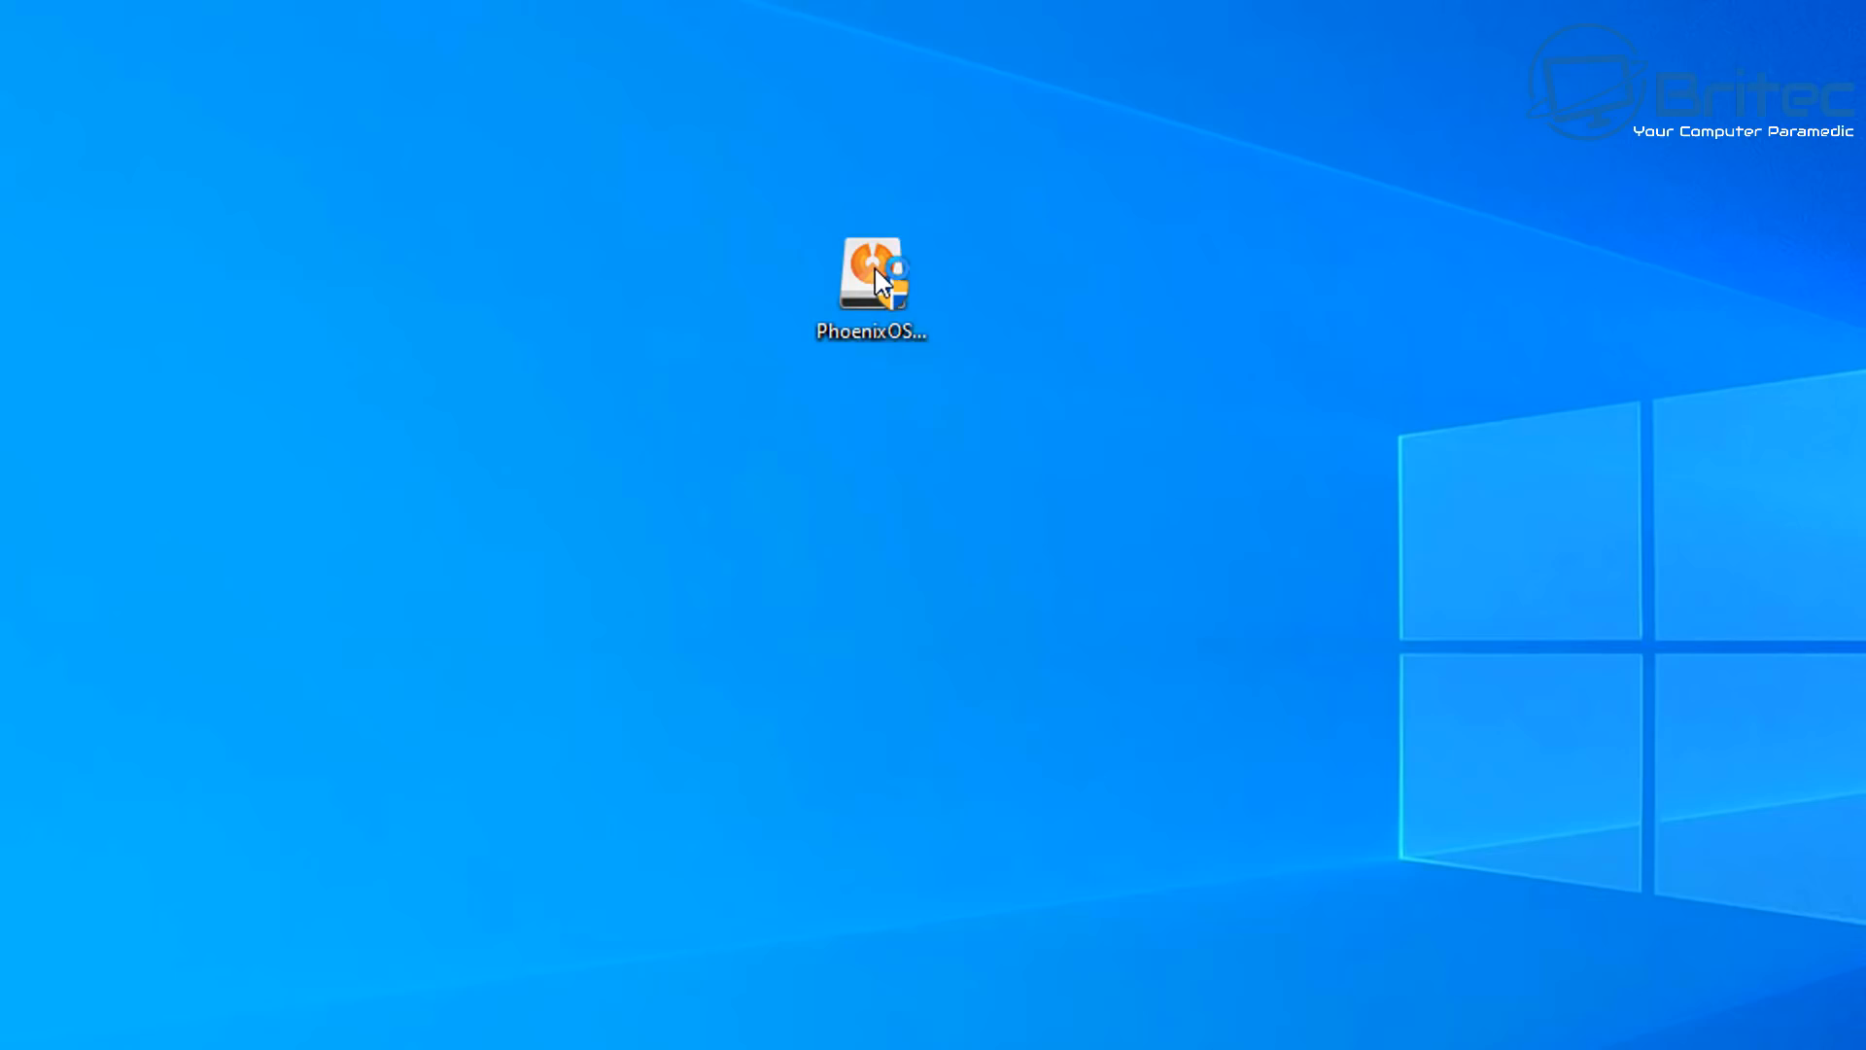
# - Launch the Phoenix OS Installer v3.6.1 and grant it administrator permission
pyautogui.doubleClick(870, 276)
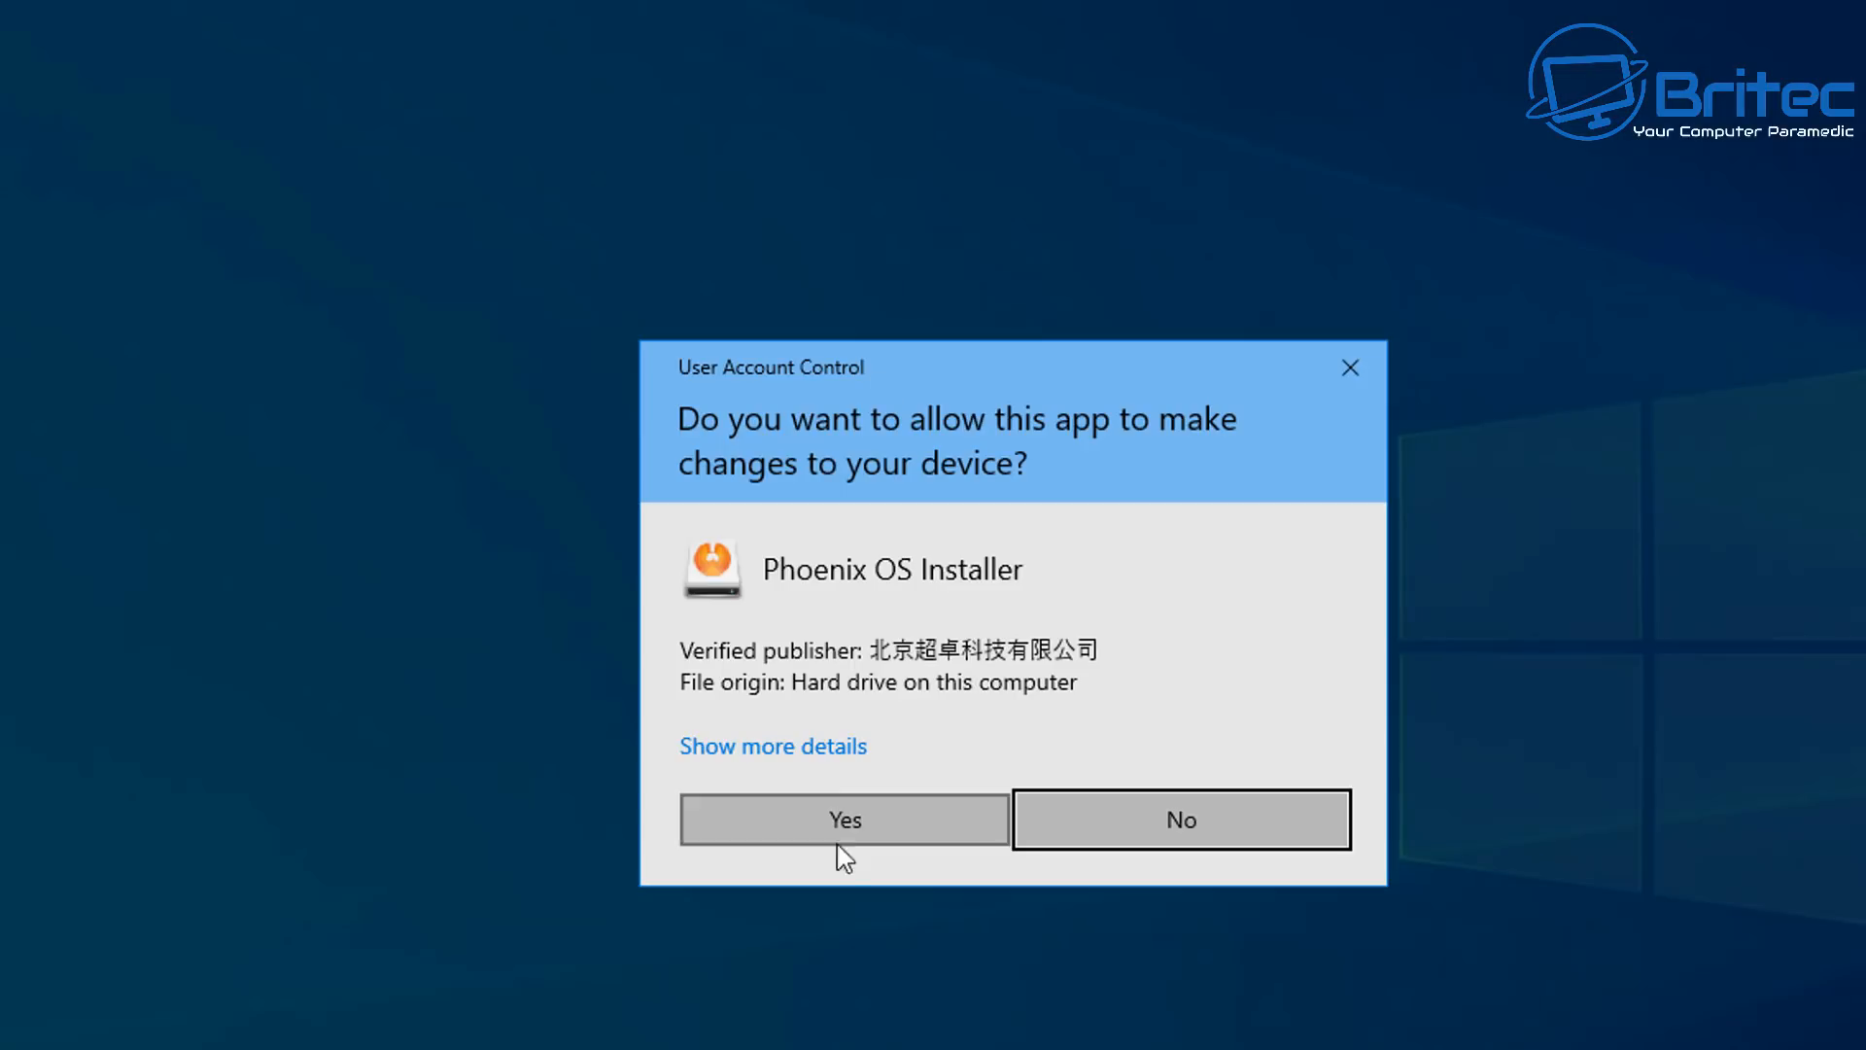
pyautogui.moveTo(1011, 675)
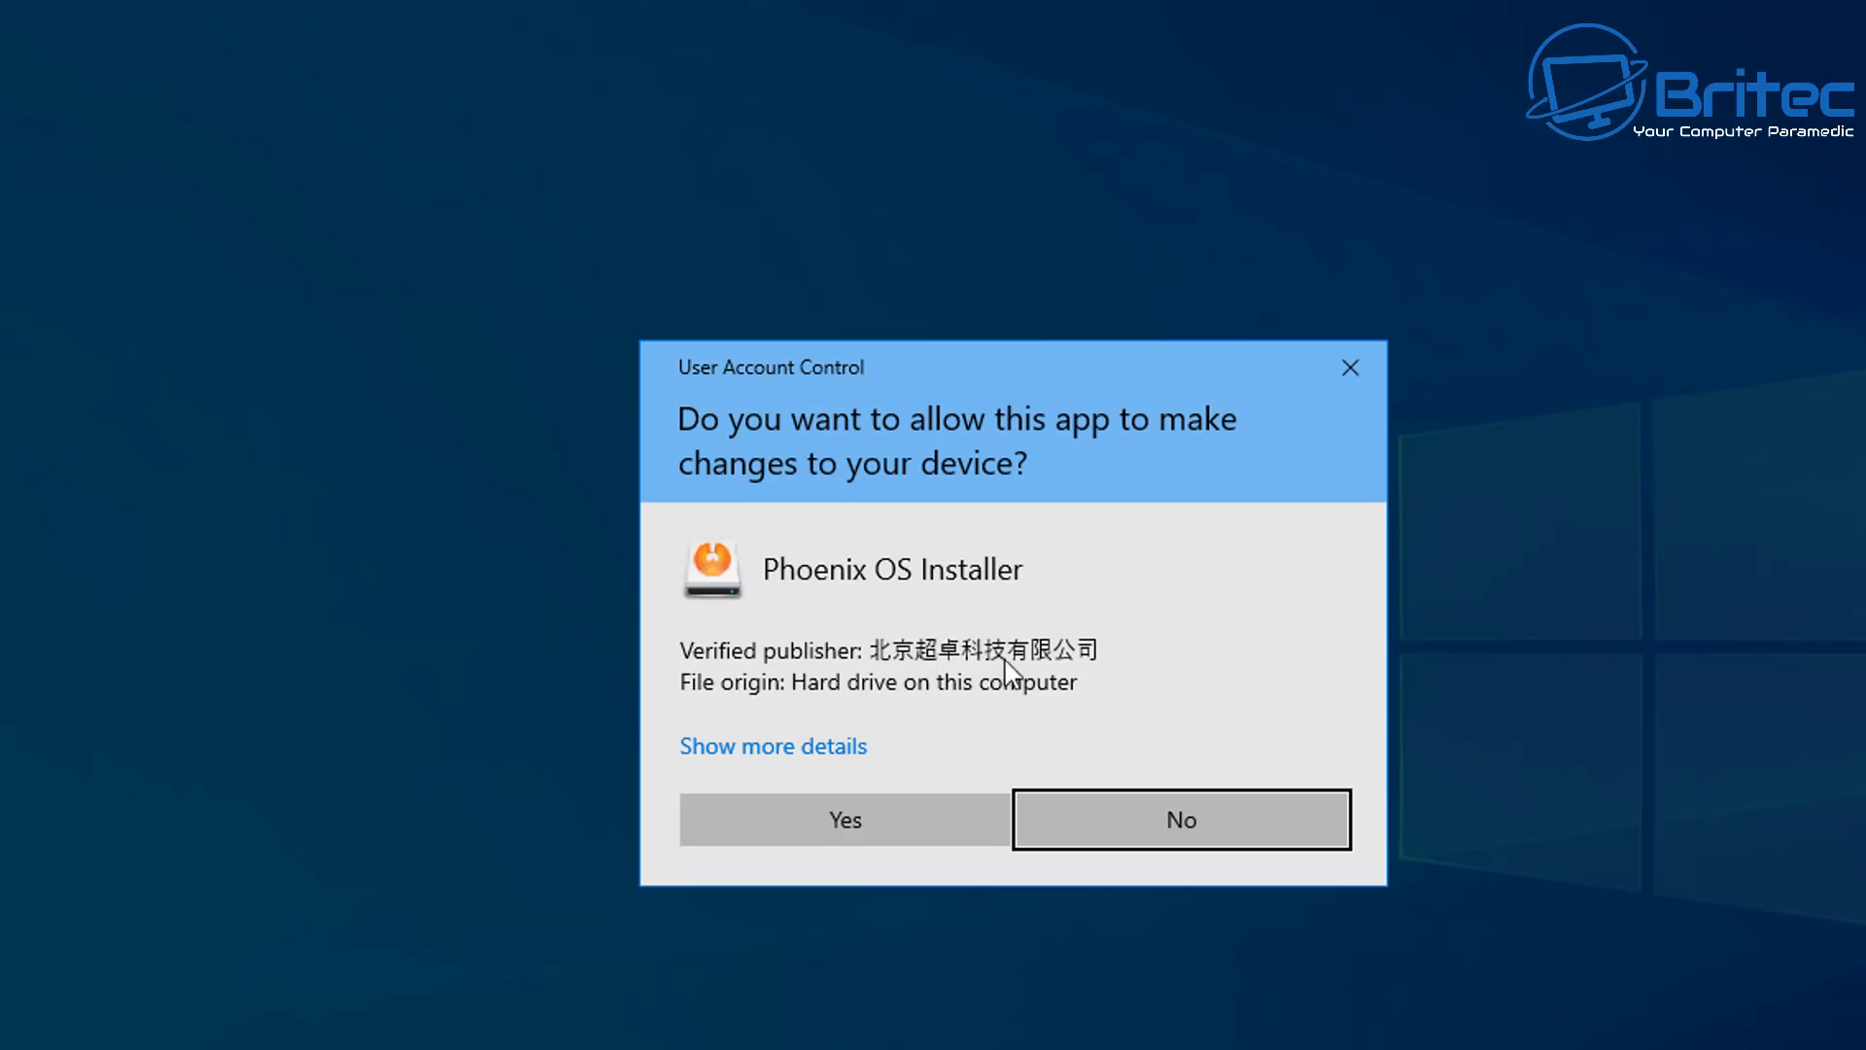
pyautogui.moveTo(895, 775)
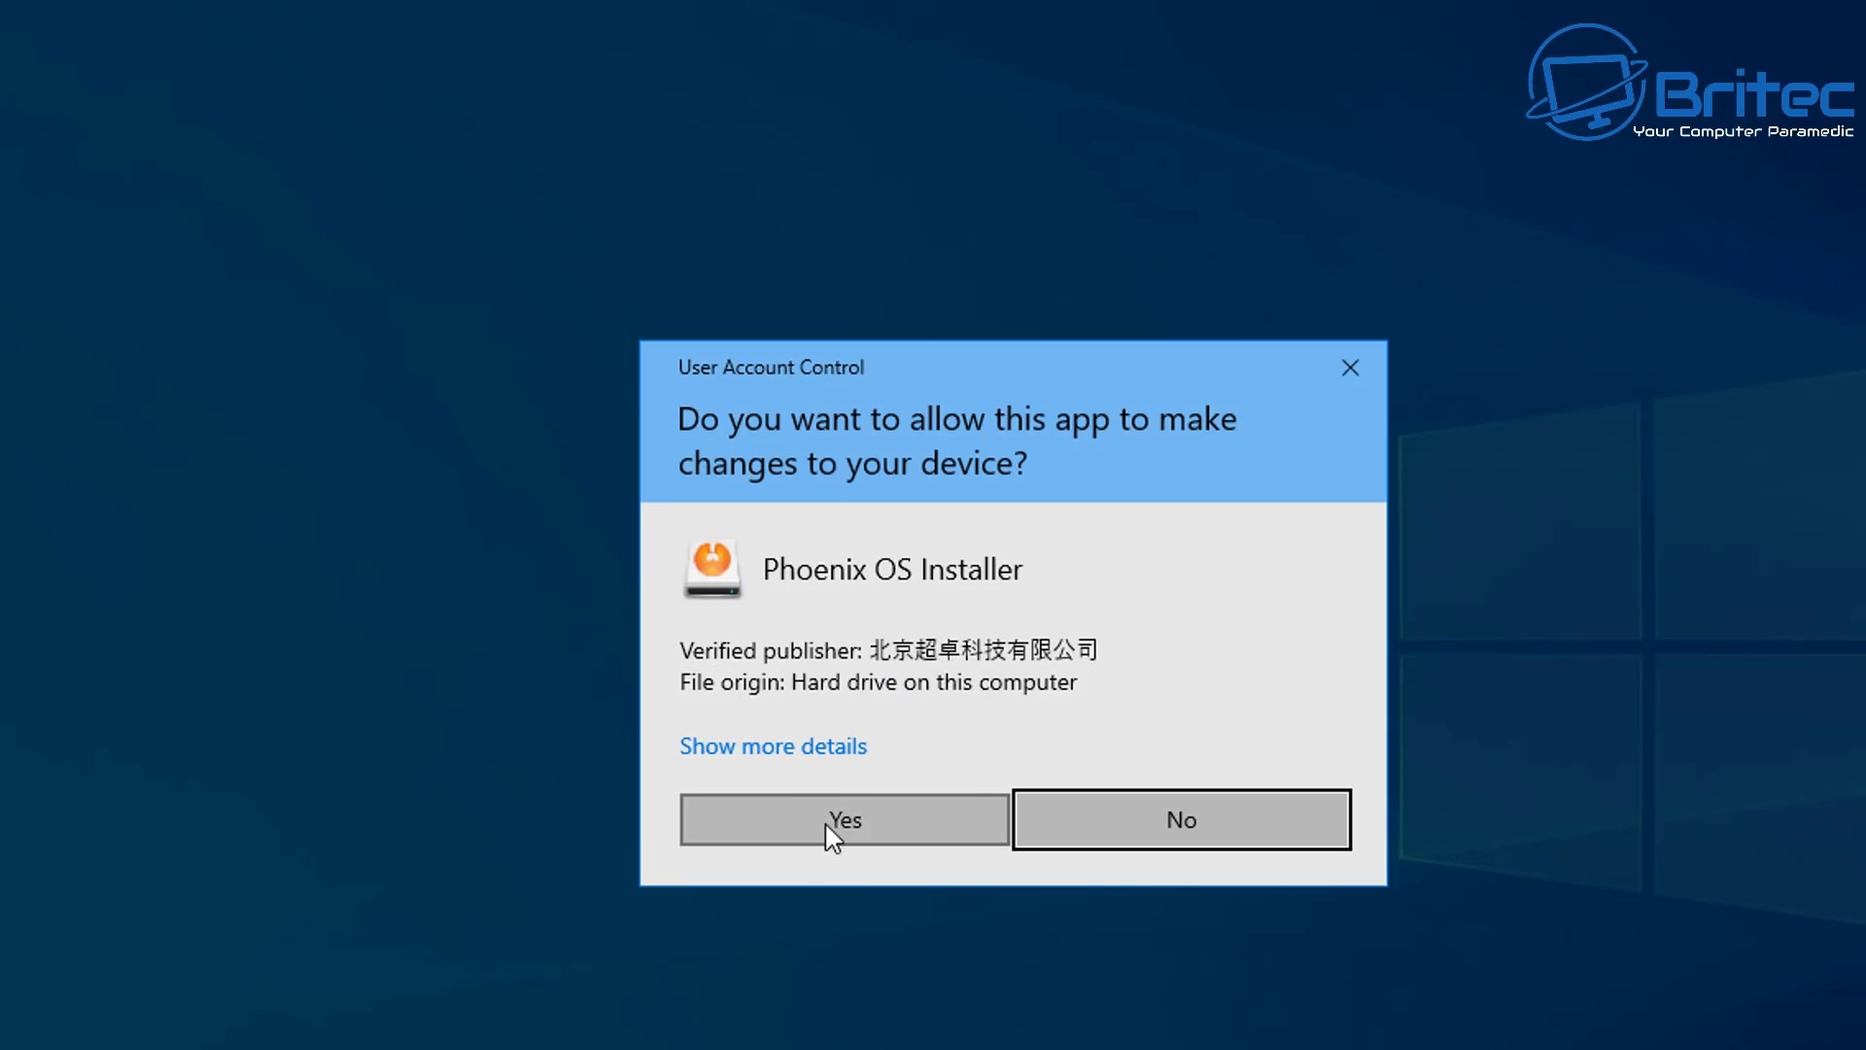
pyautogui.click(843, 818)
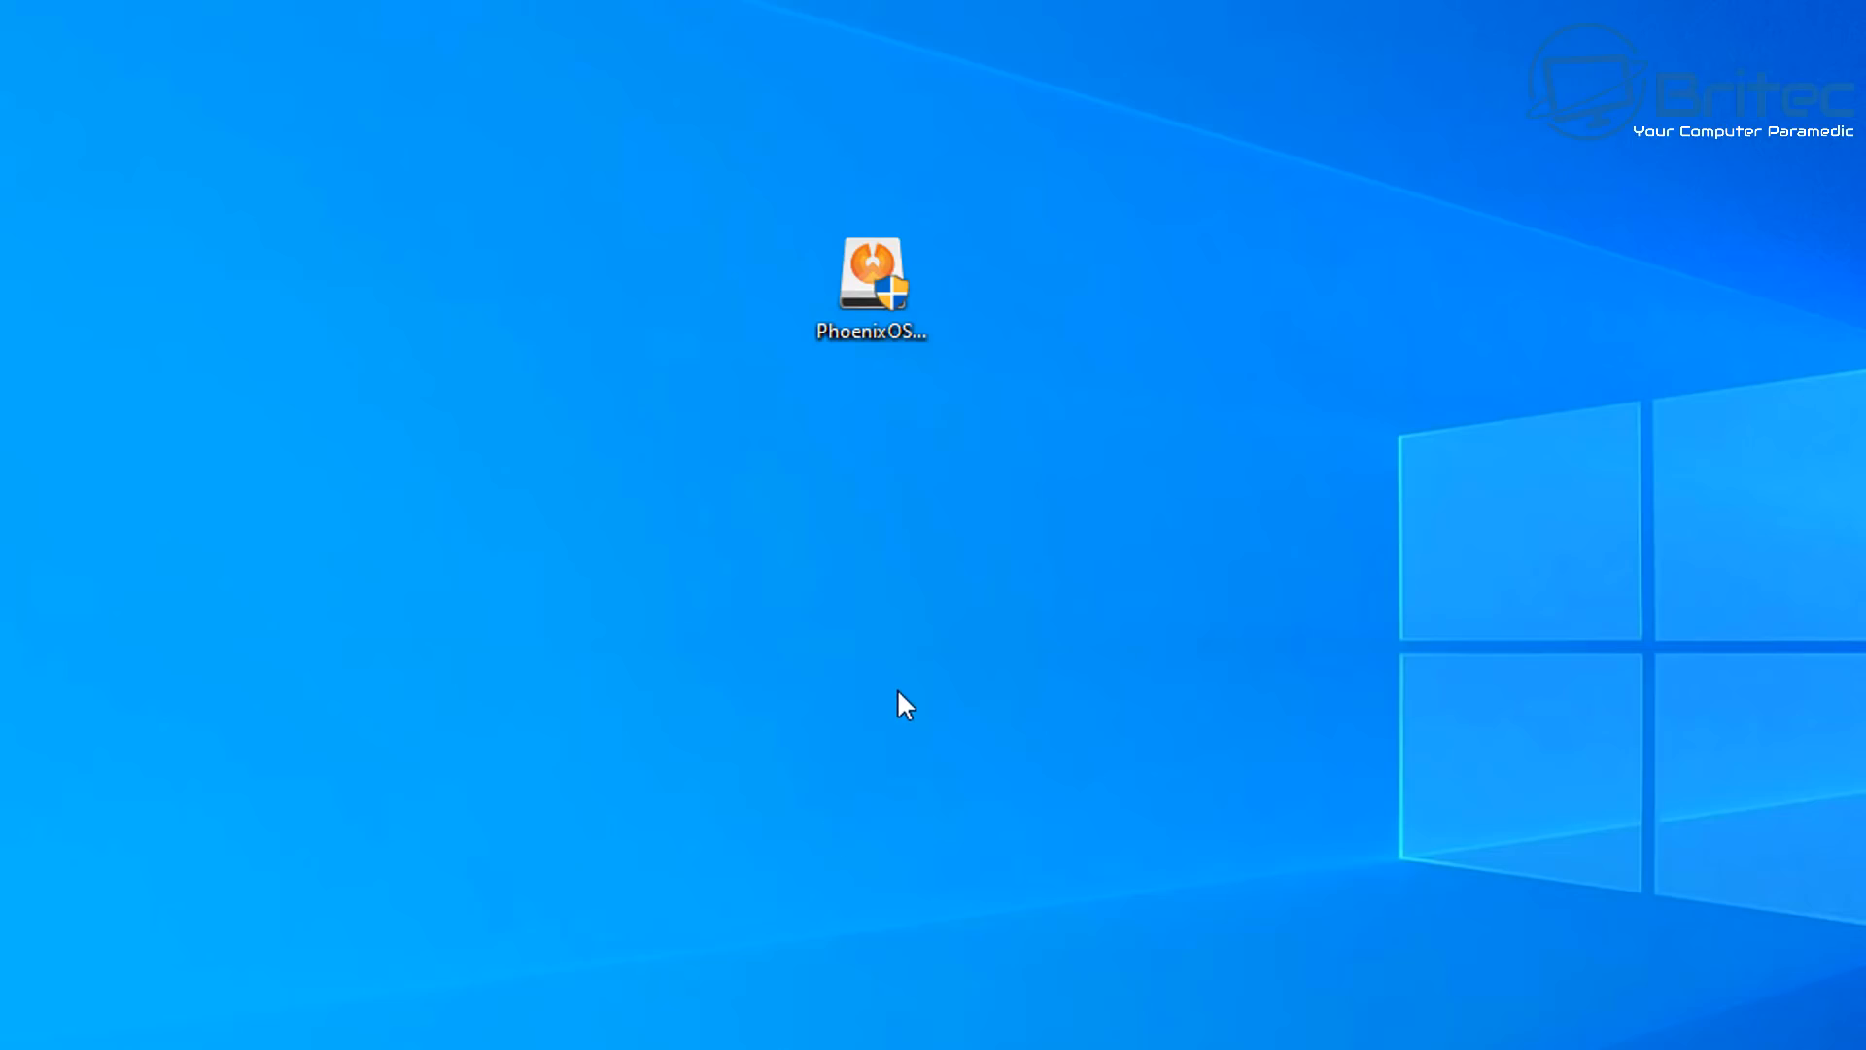
pyautogui.doubleClick(870, 275)
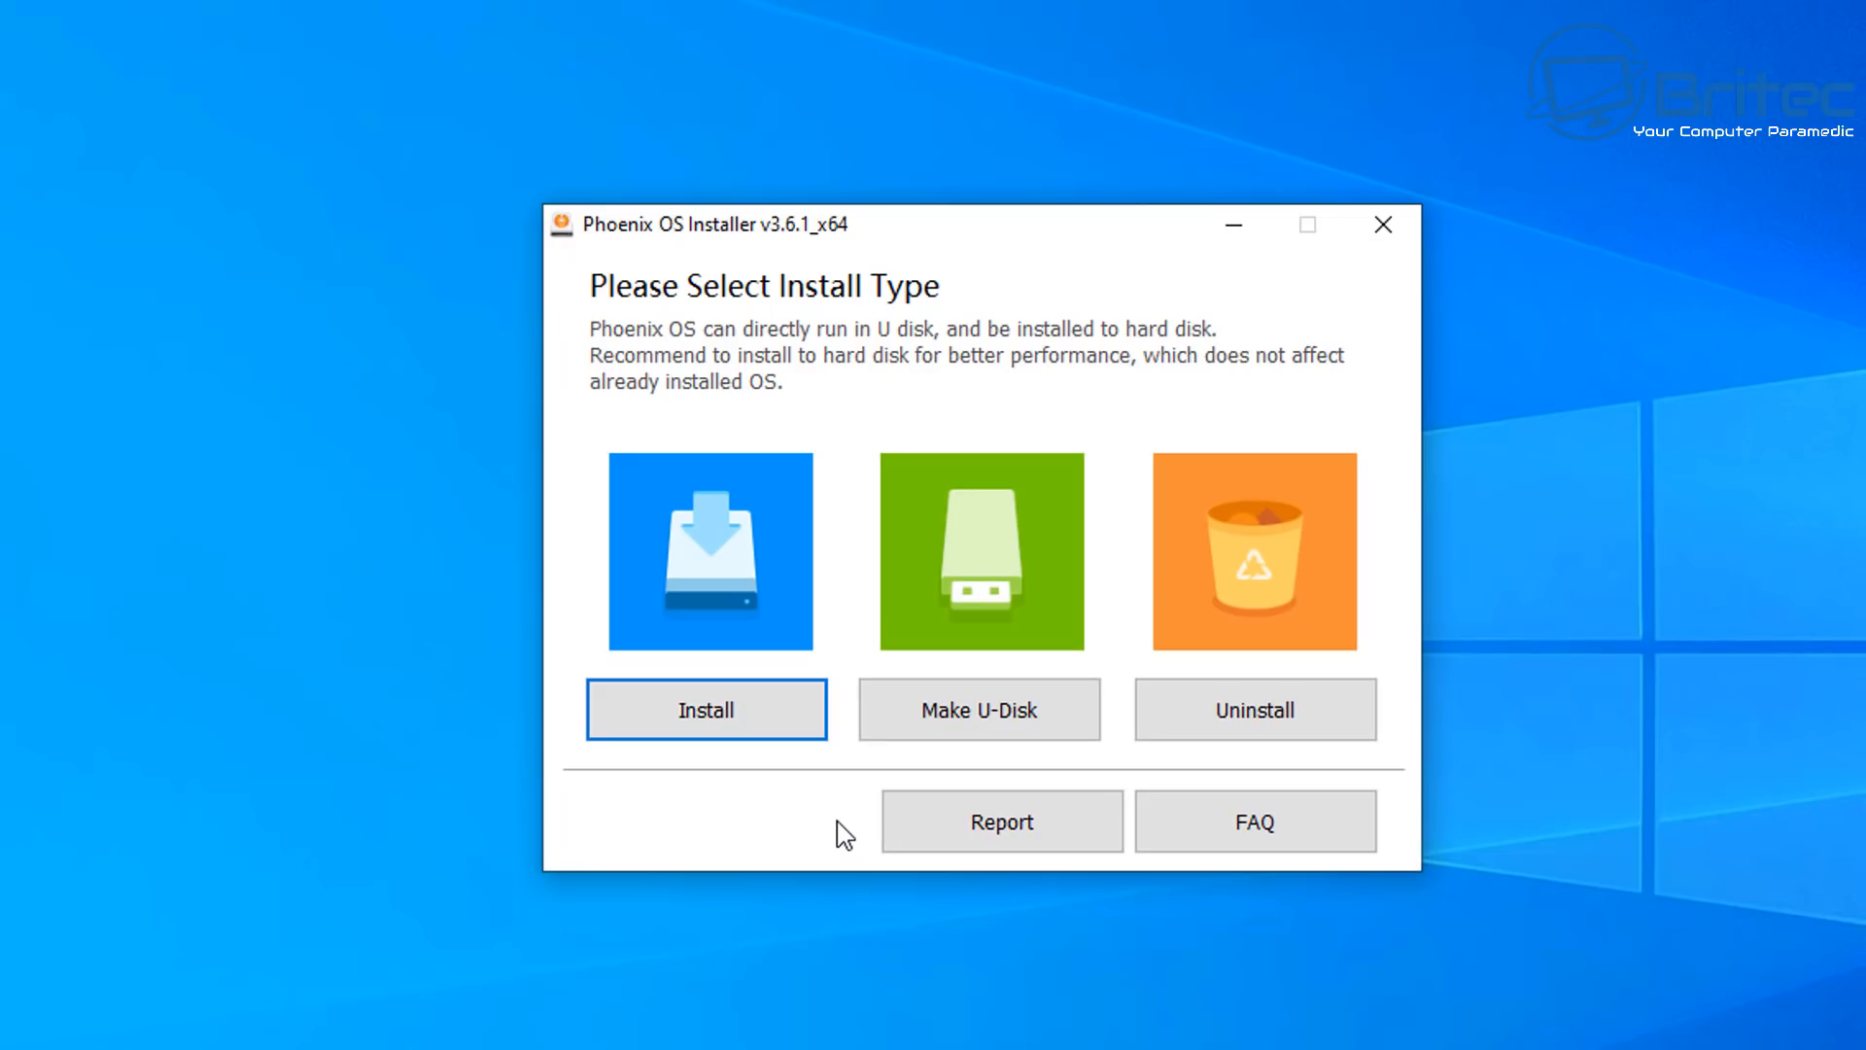
pyautogui.moveTo(704, 709)
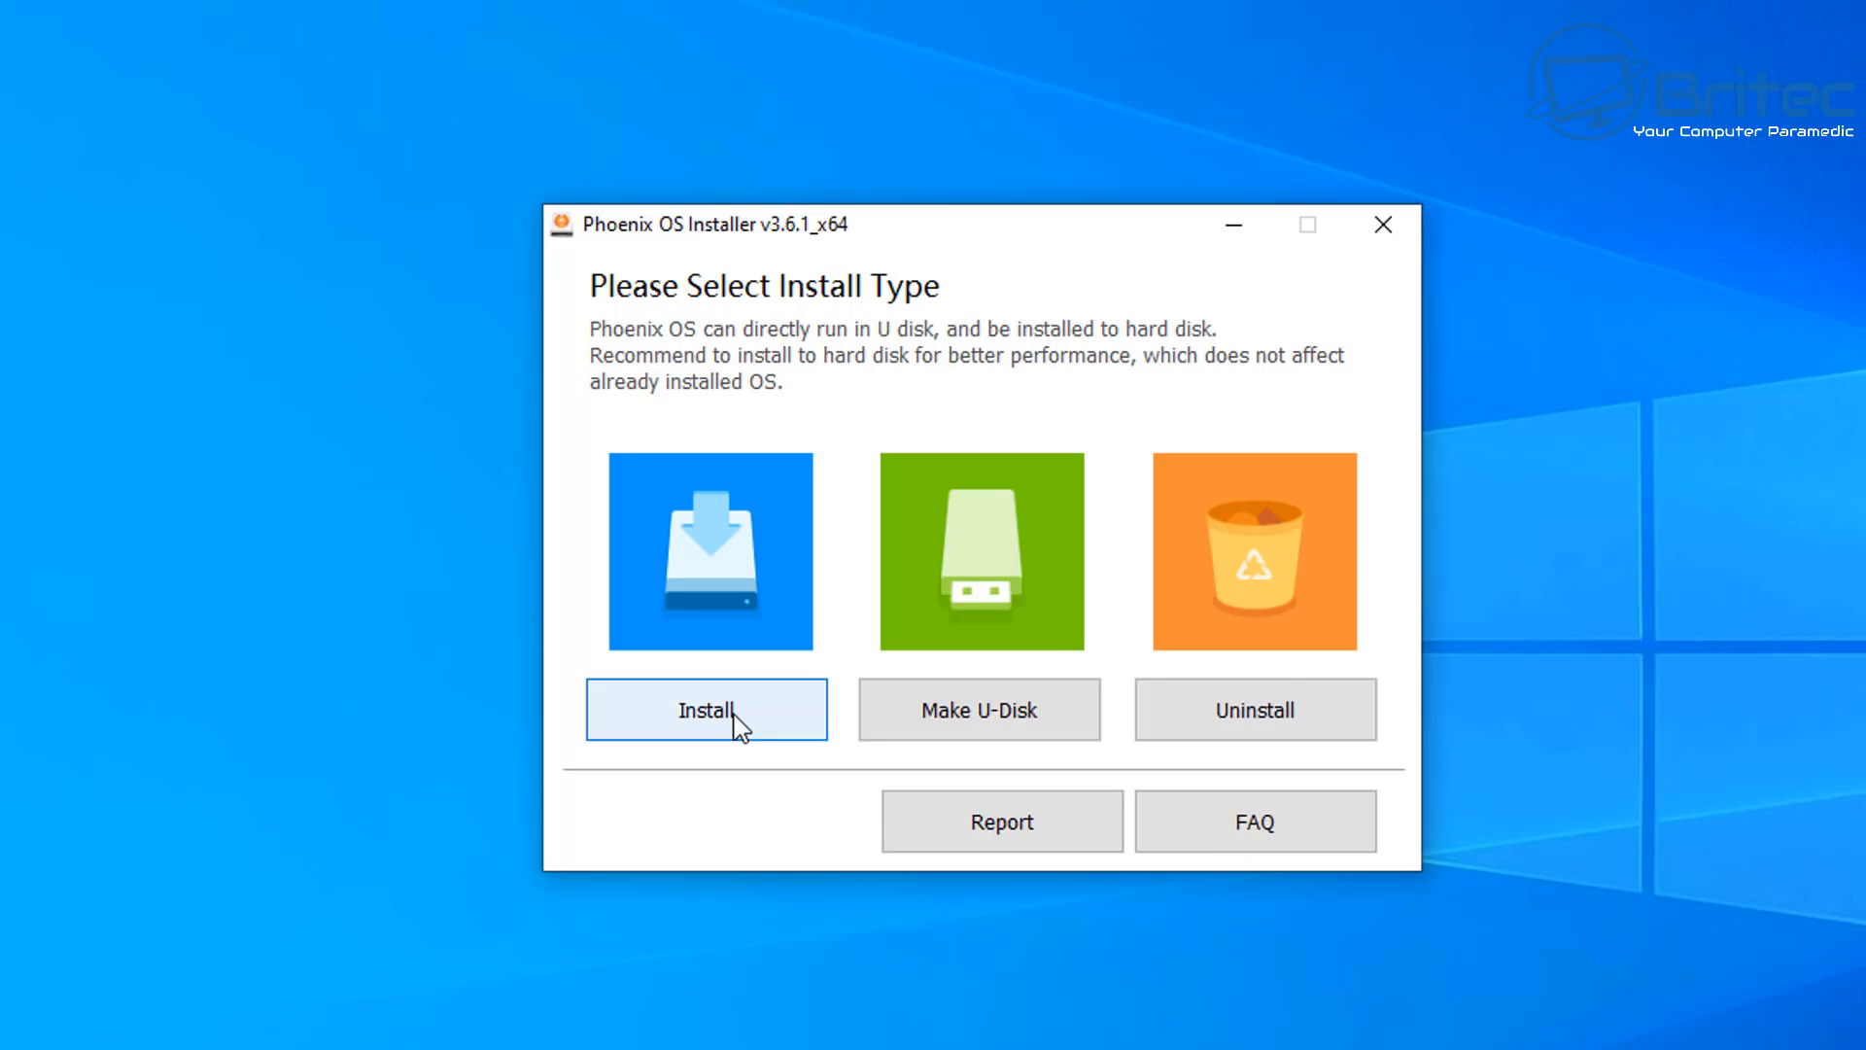
# - Install Phoenix OS to hard disk C:\PhoenixOS with a 16G data size
pyautogui.click(706, 709)
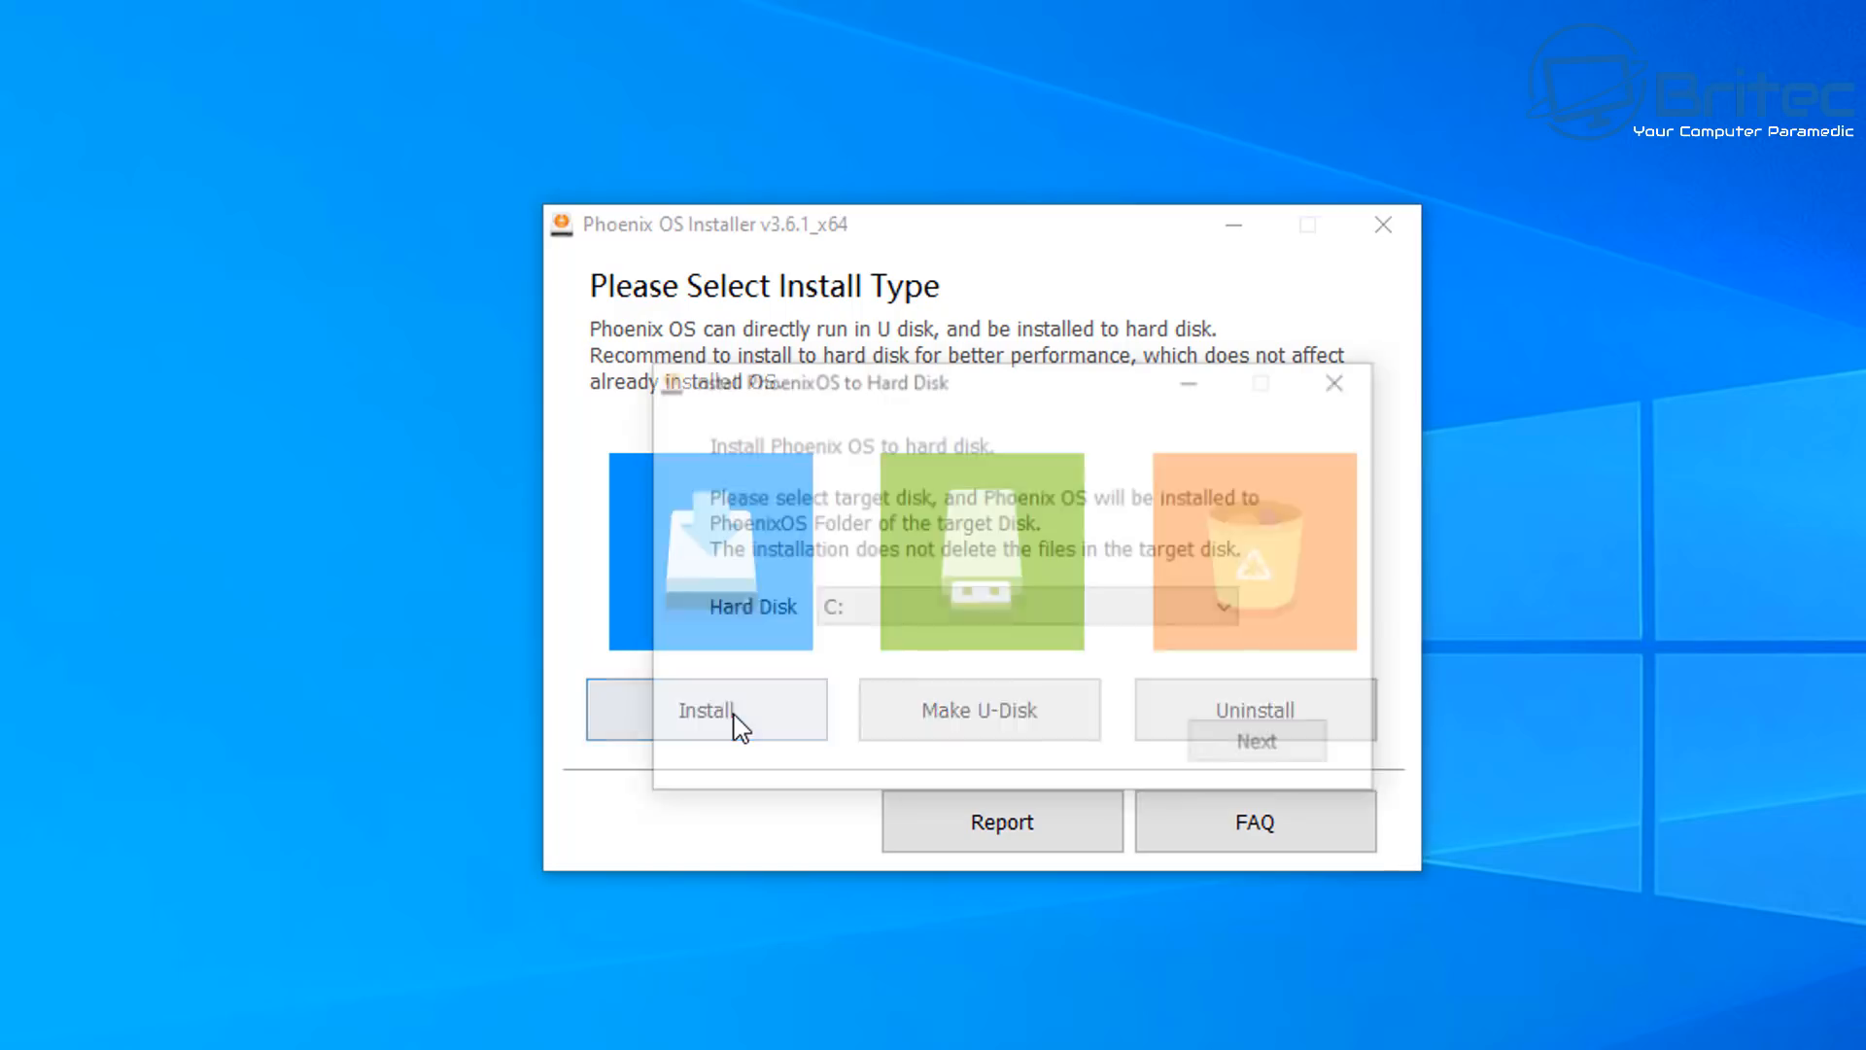
pyautogui.click(705, 710)
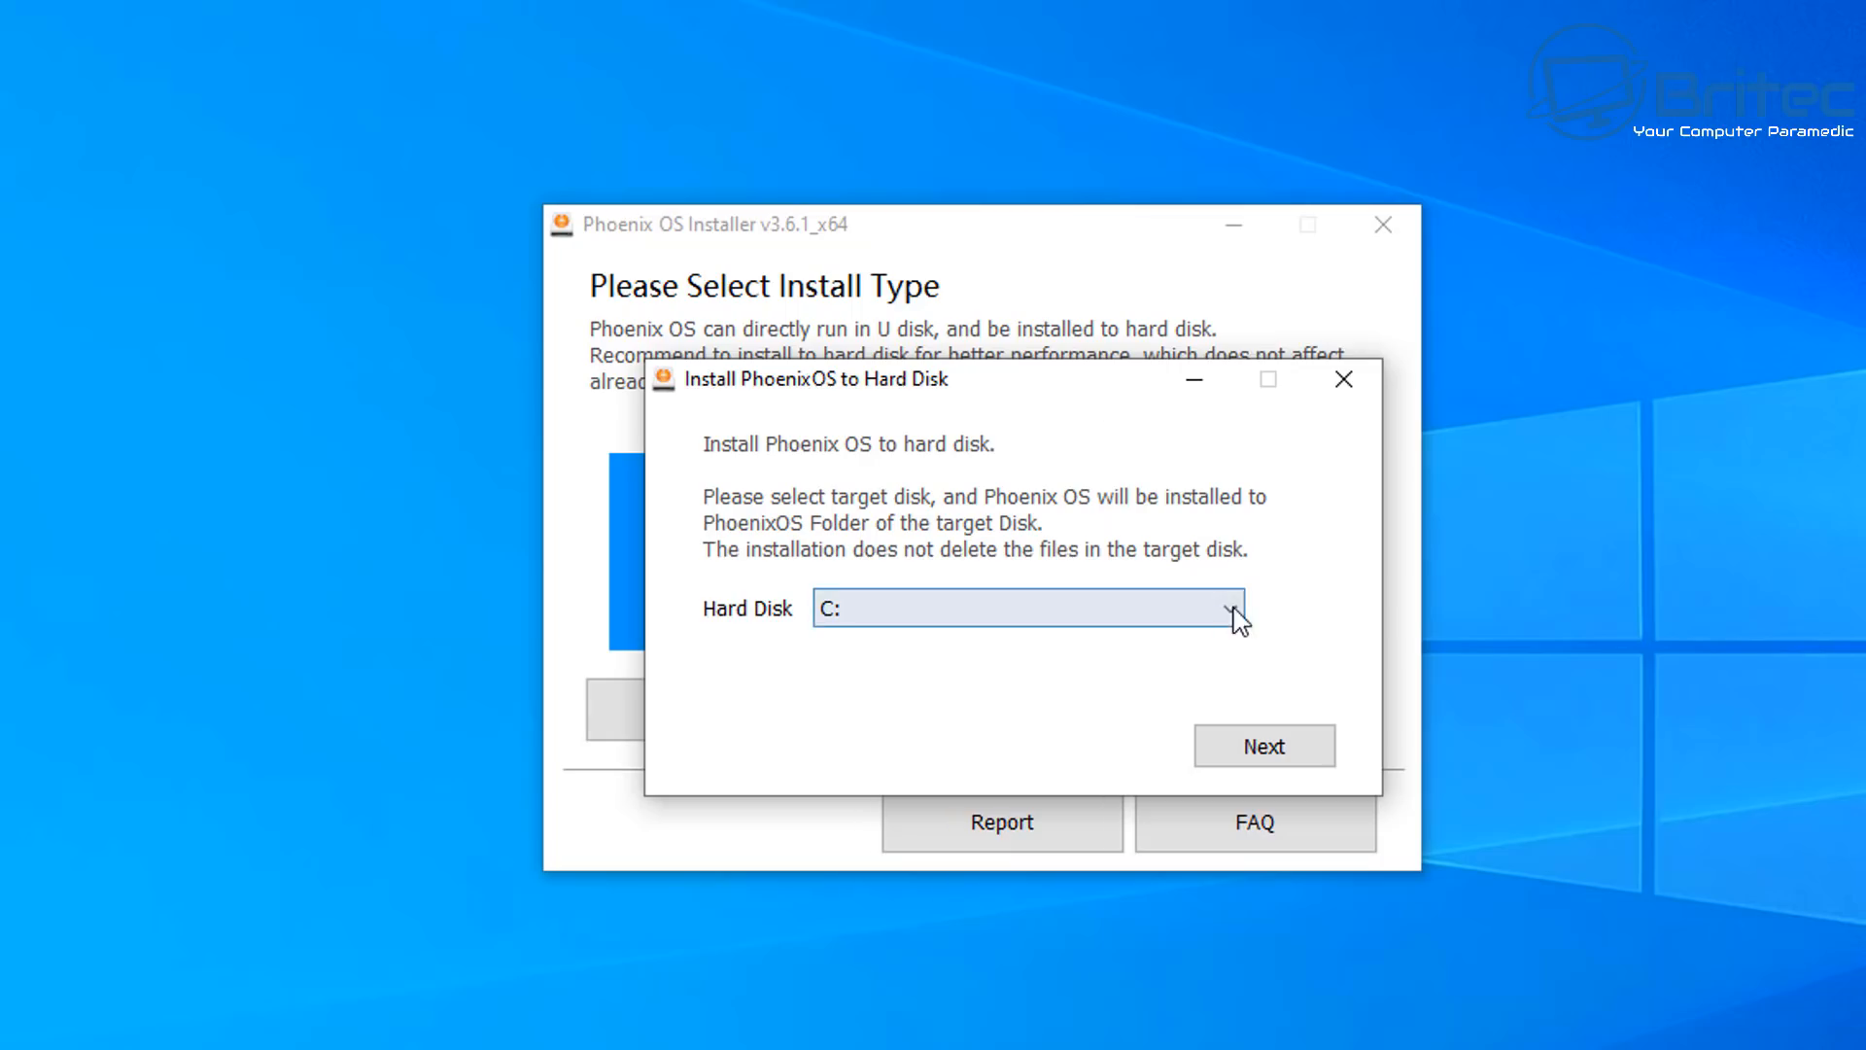
pyautogui.moveTo(779, 625)
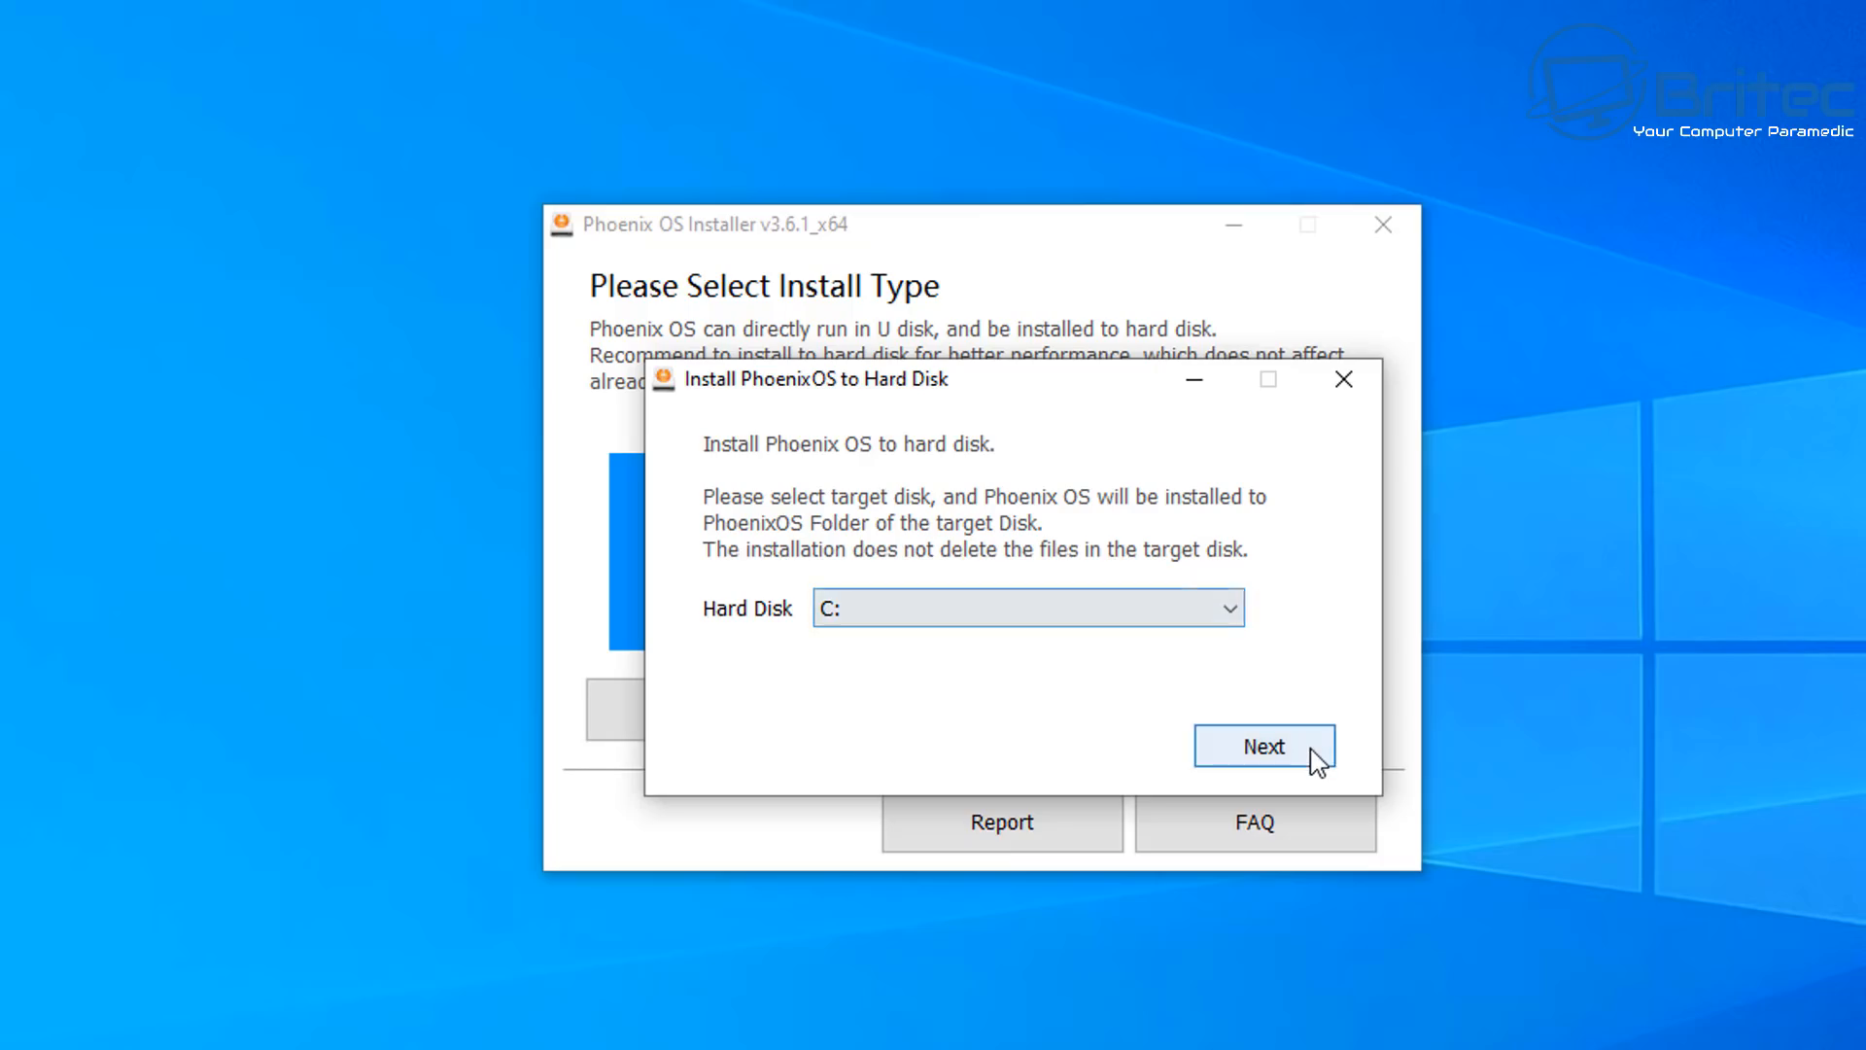
pyautogui.click(1264, 746)
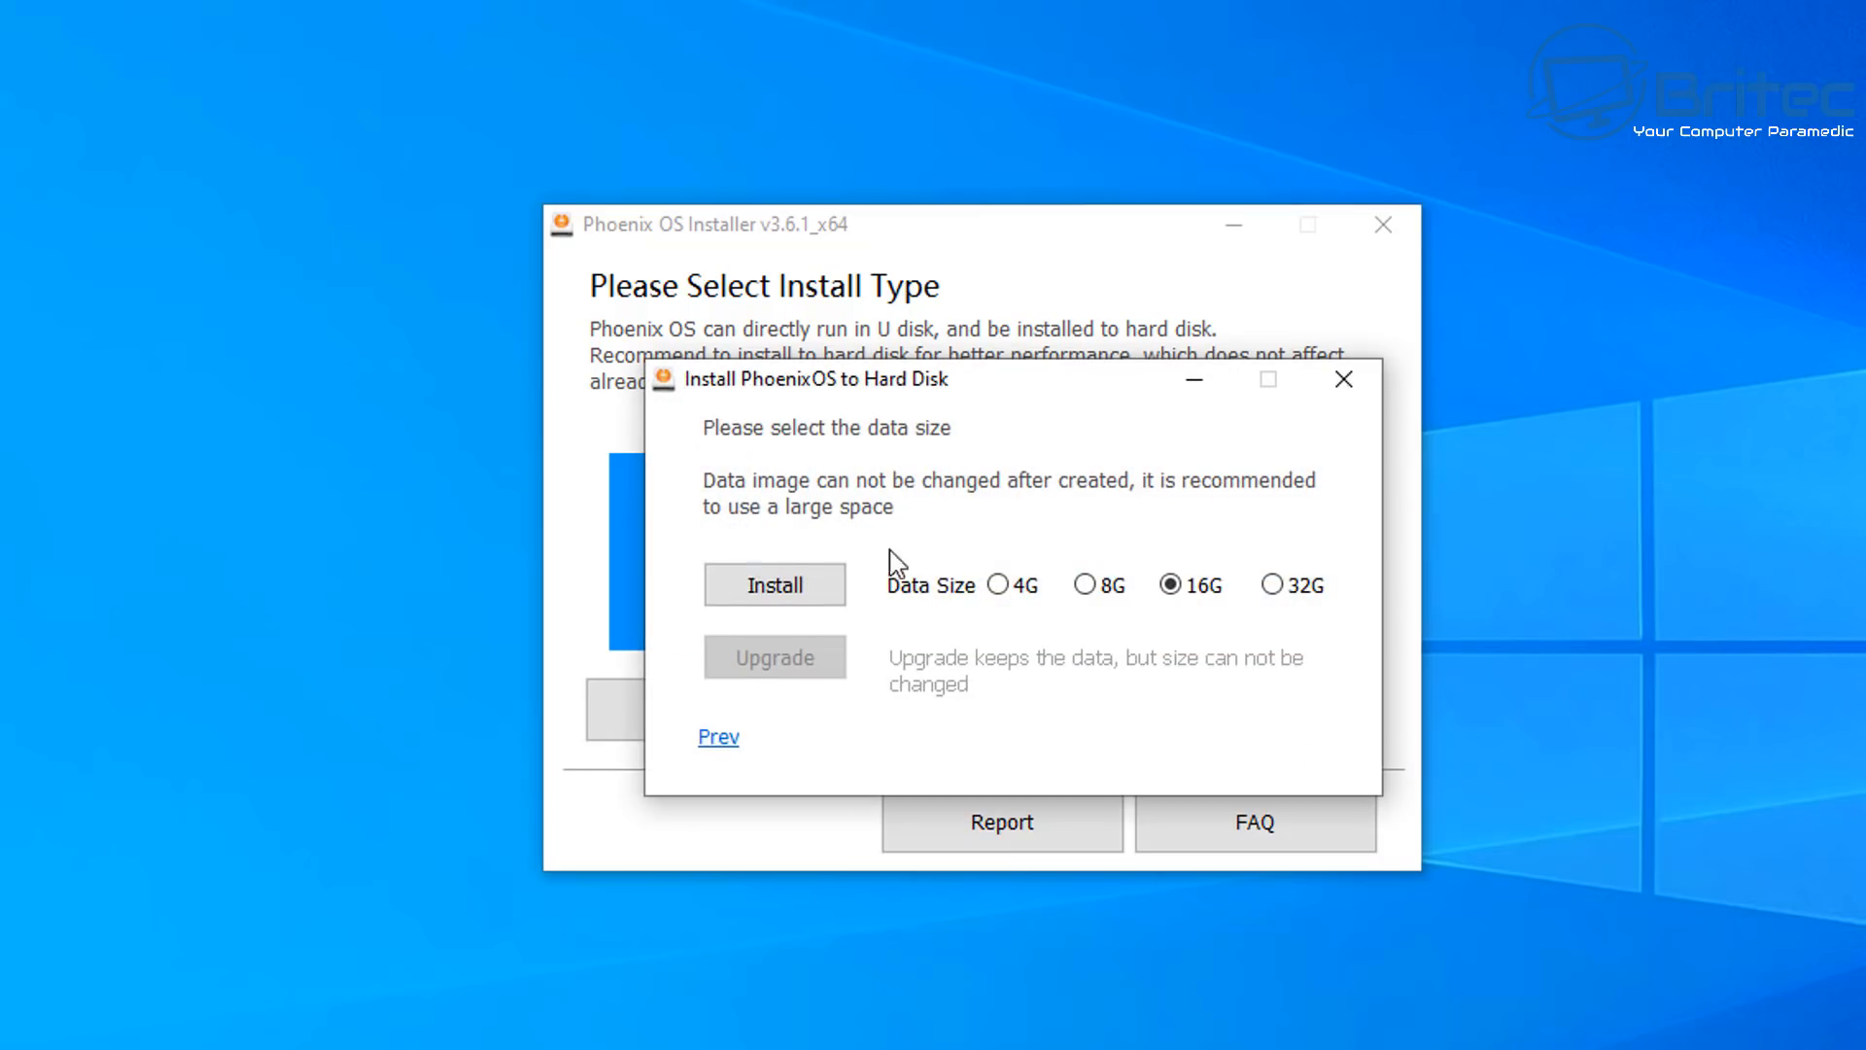
pyautogui.moveTo(1082, 584)
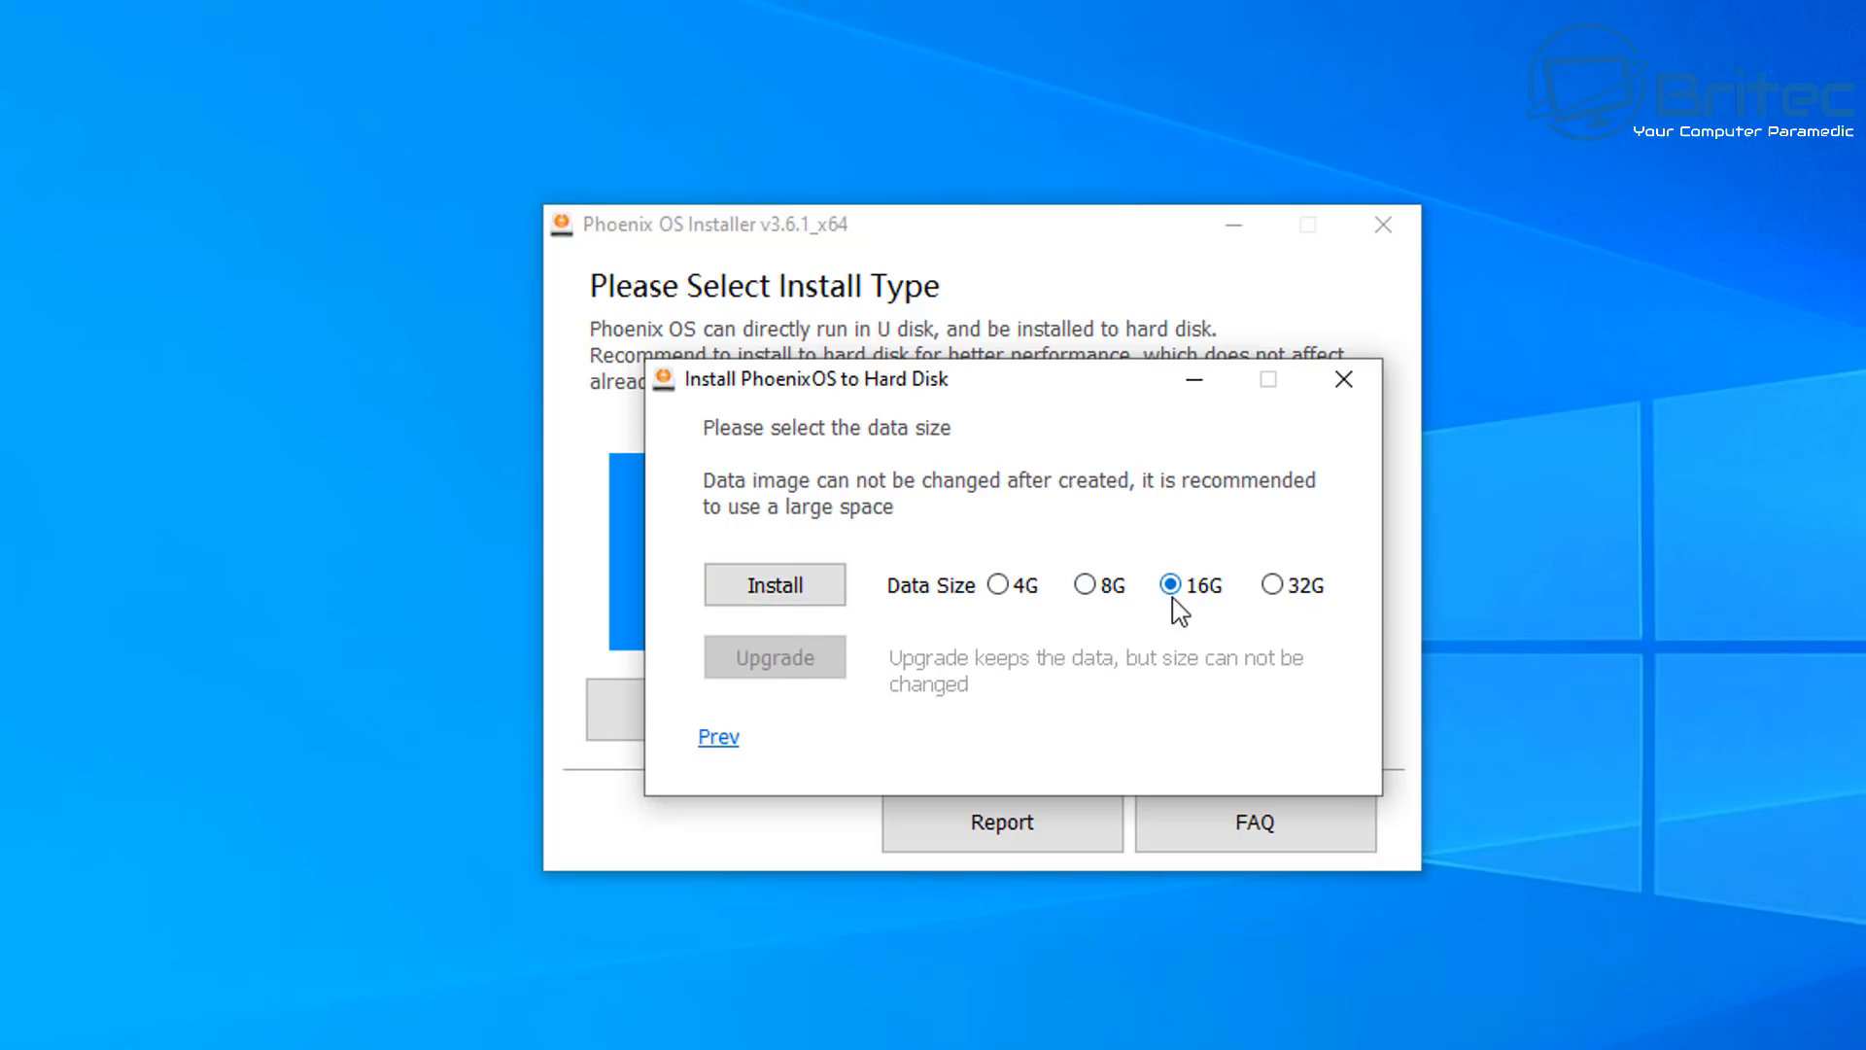
pyautogui.click(773, 584)
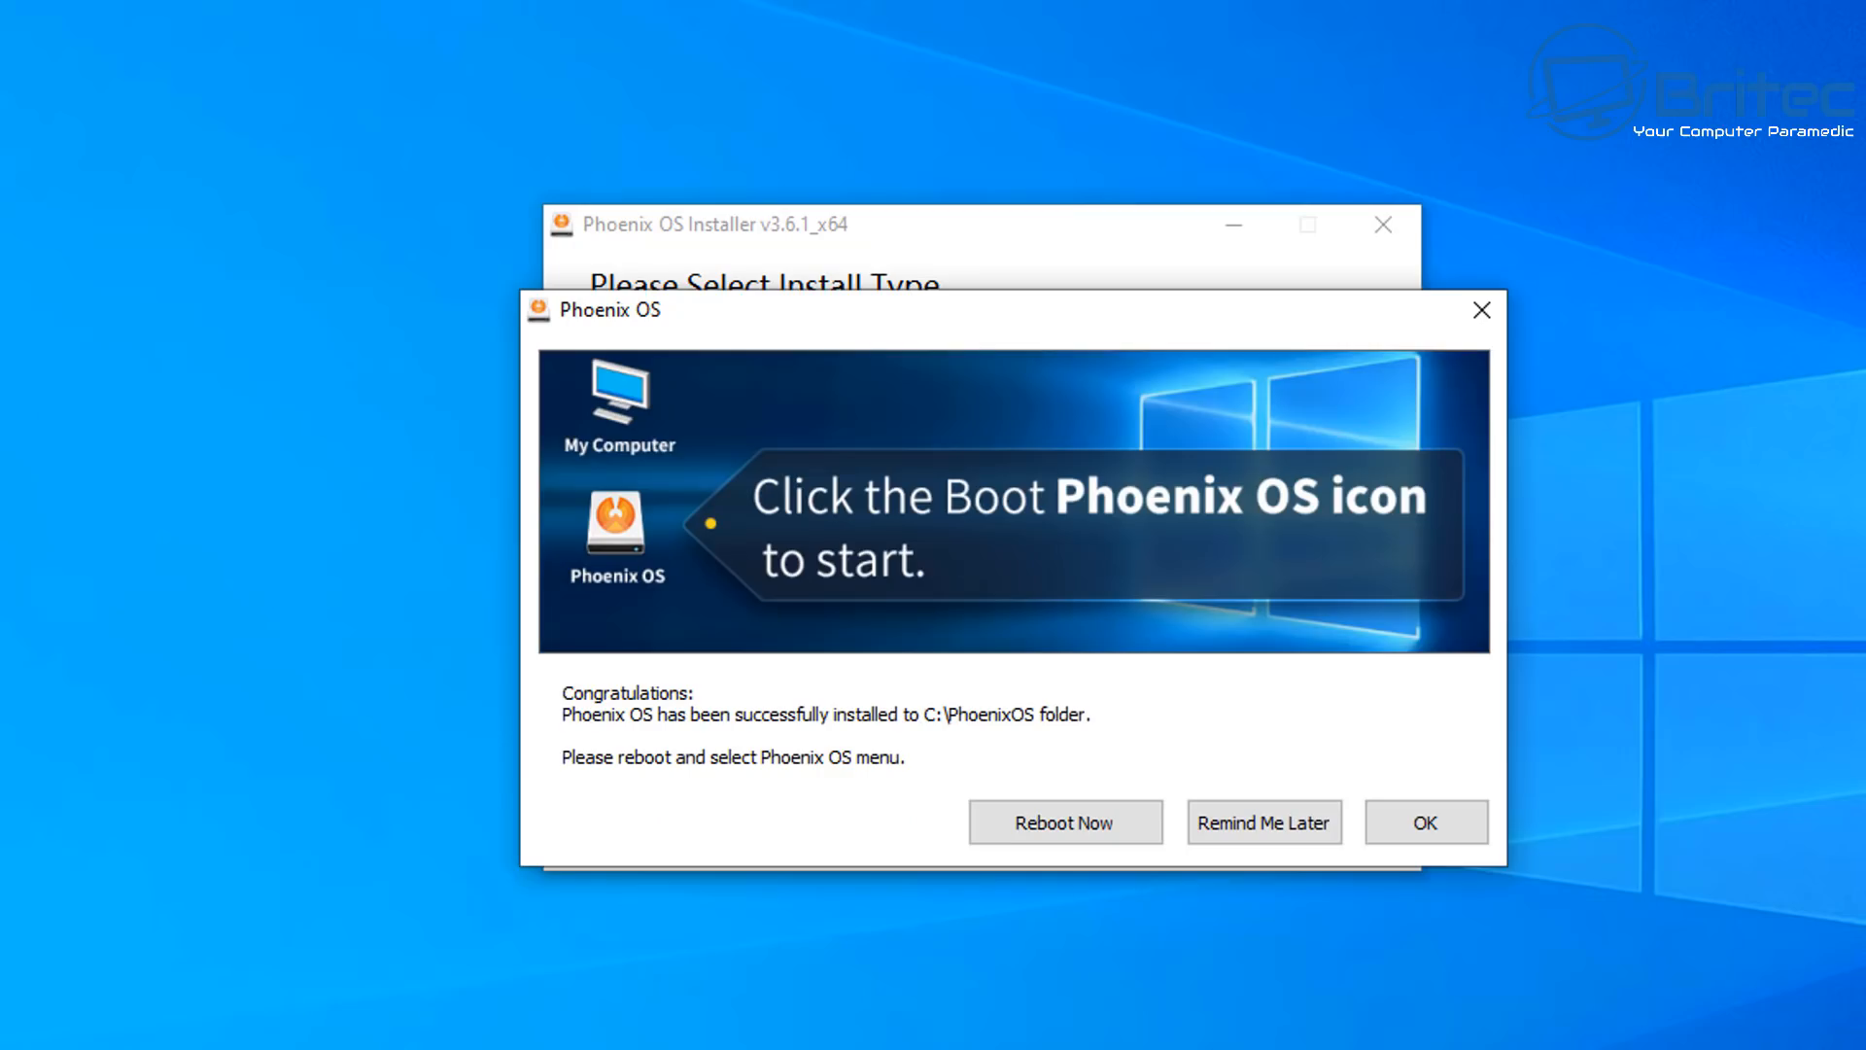
pyautogui.moveTo(1230, 730)
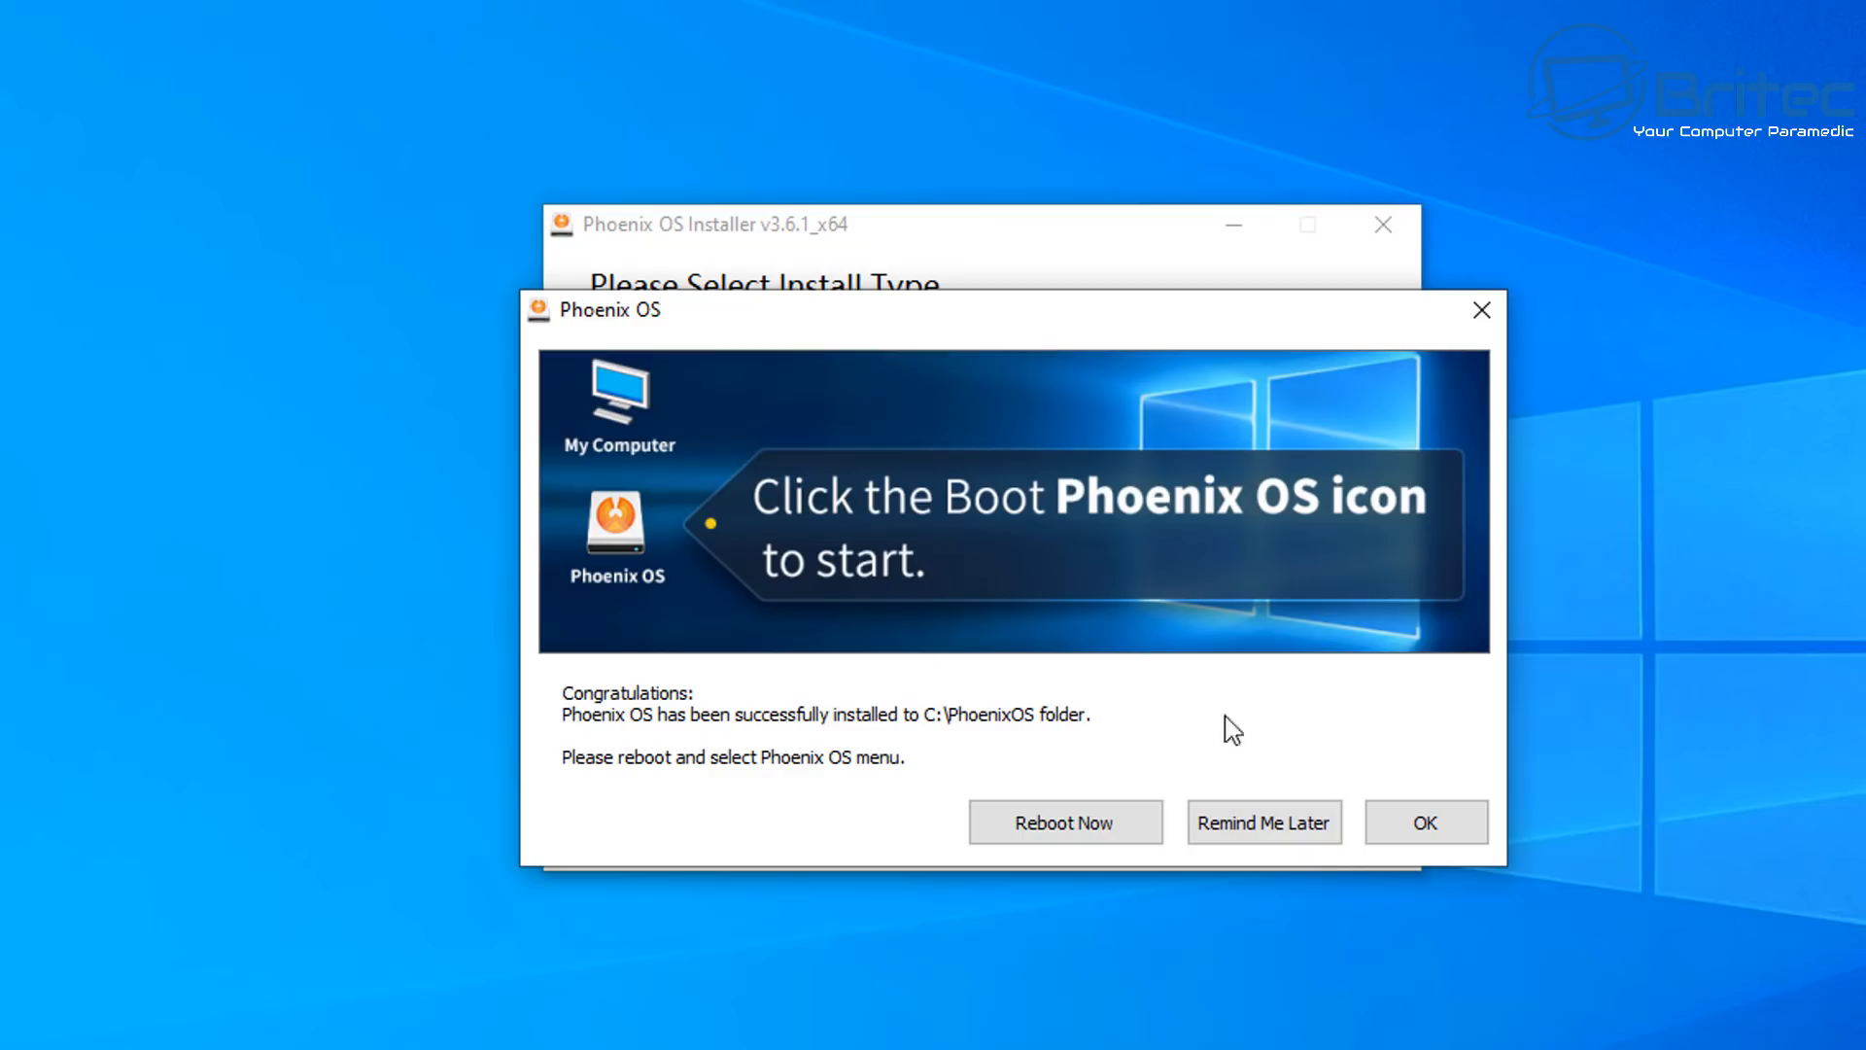
pyautogui.moveTo(1017, 747)
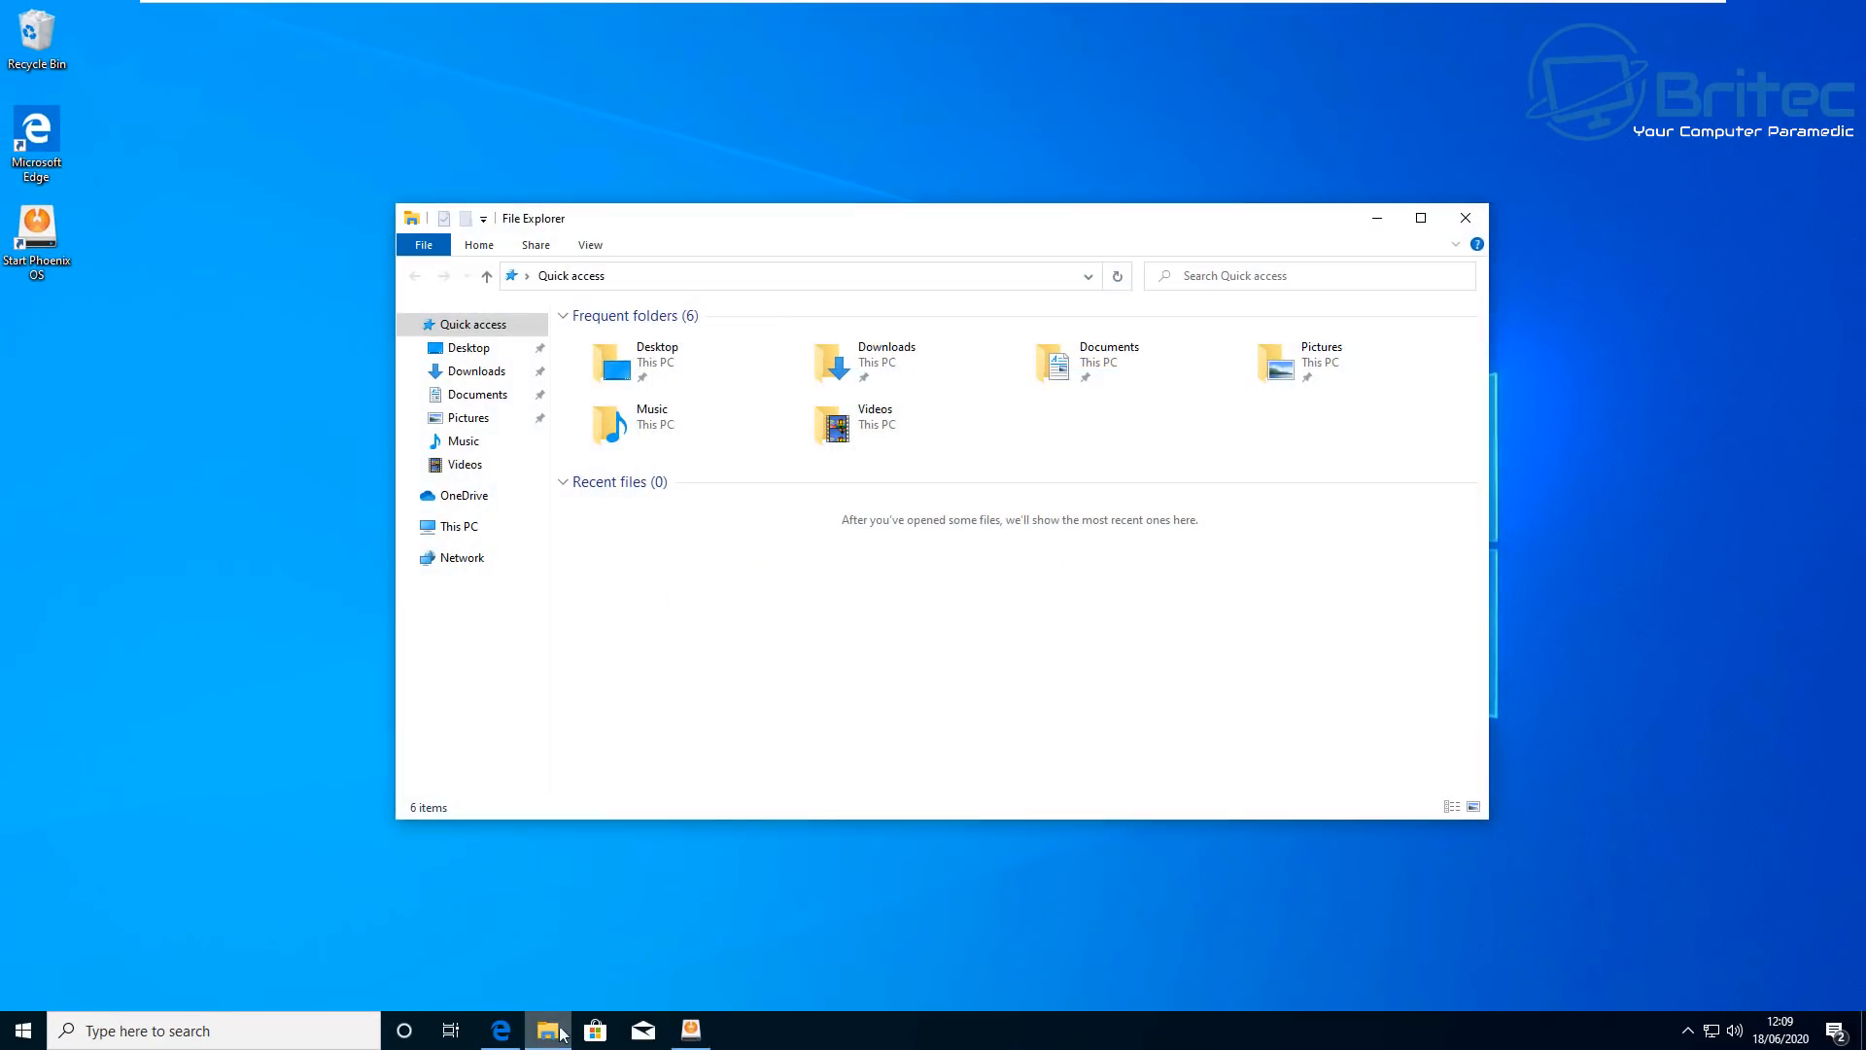
# - Browse This PC > Local Disk (C:) > PhoenixOS to view the 17.9 GB of images
pyautogui.click(461, 525)
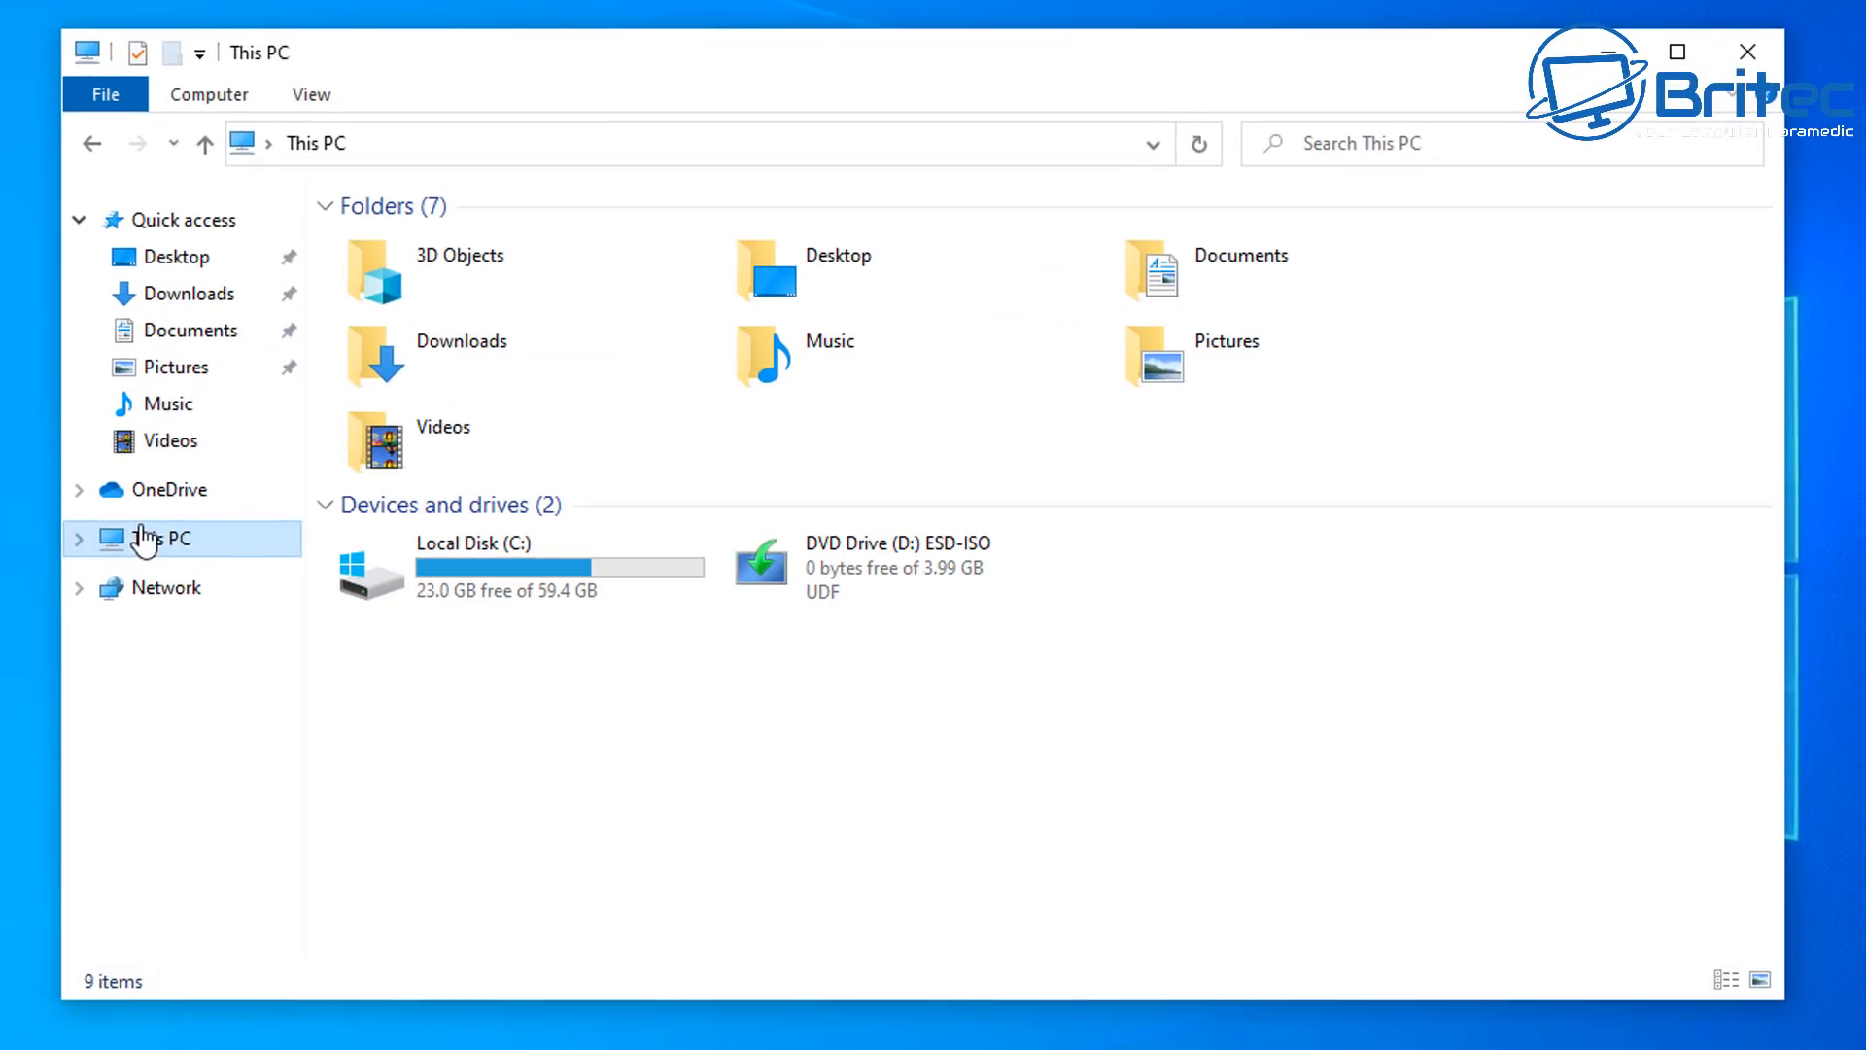
pyautogui.doubleClick(474, 542)
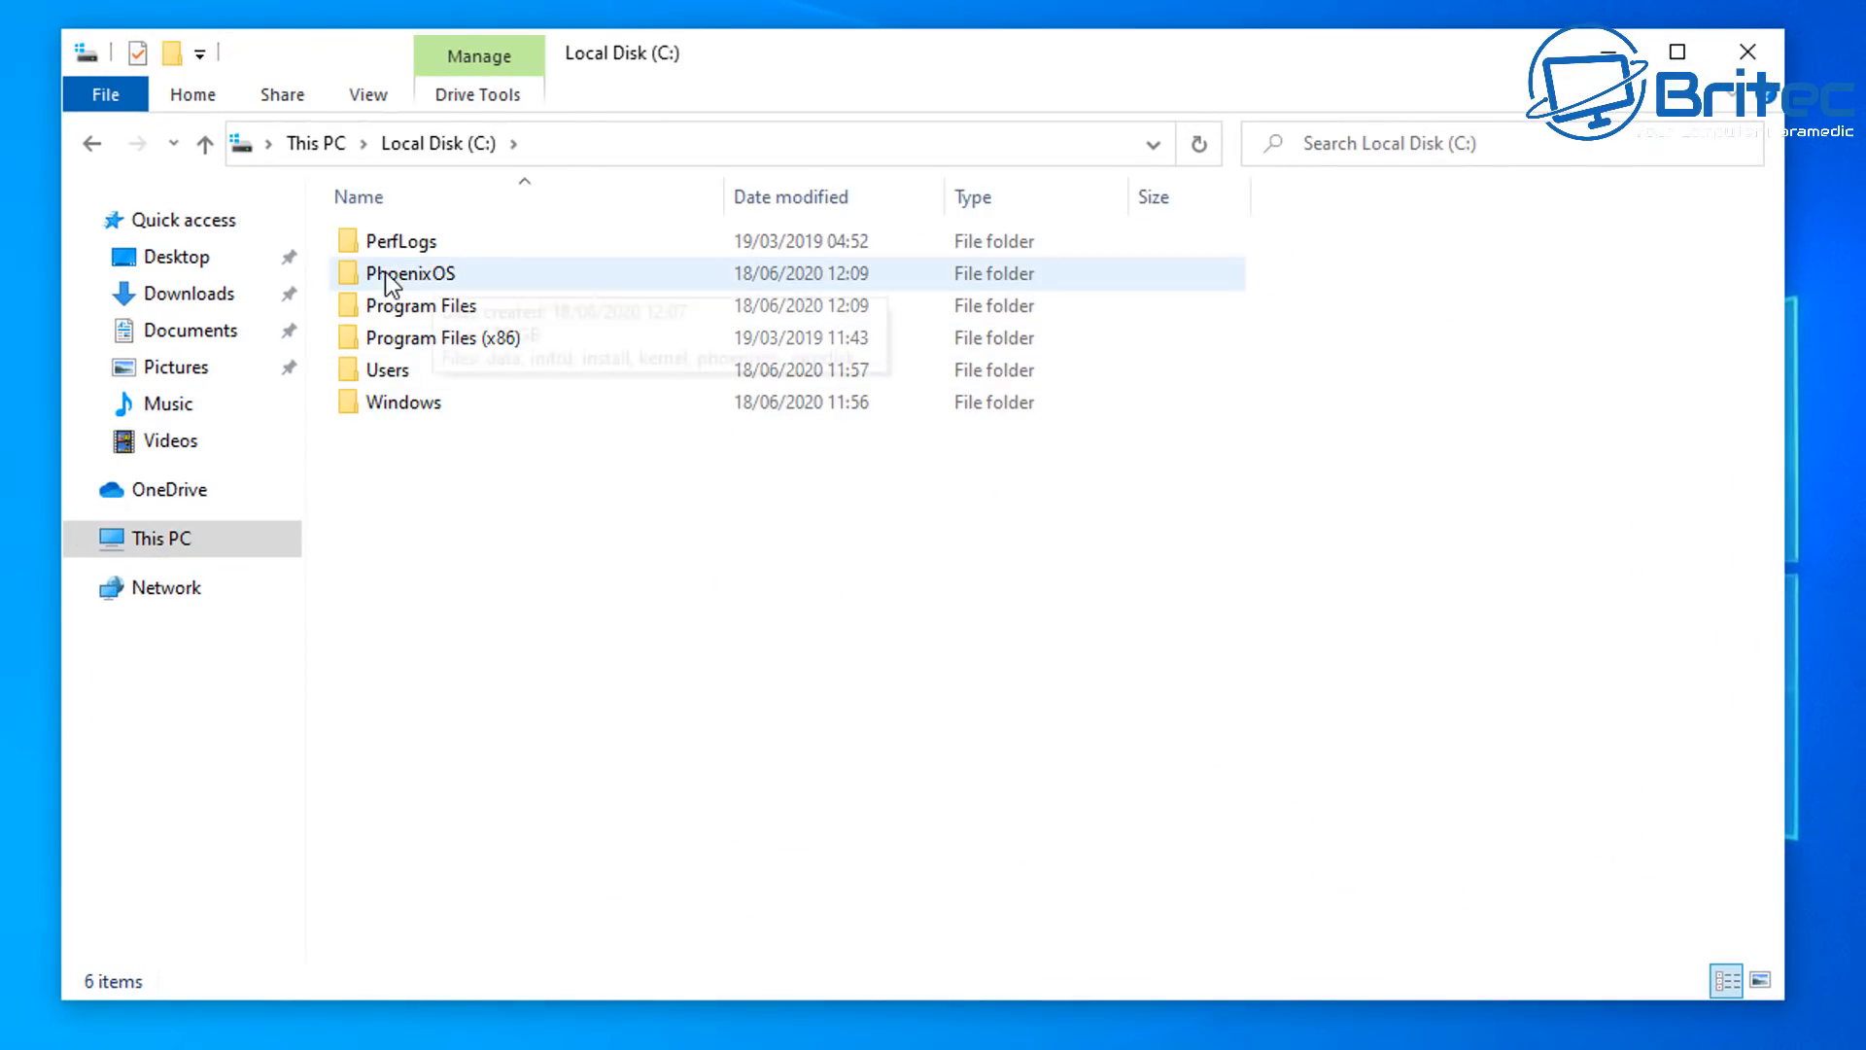
pyautogui.moveTo(410, 280)
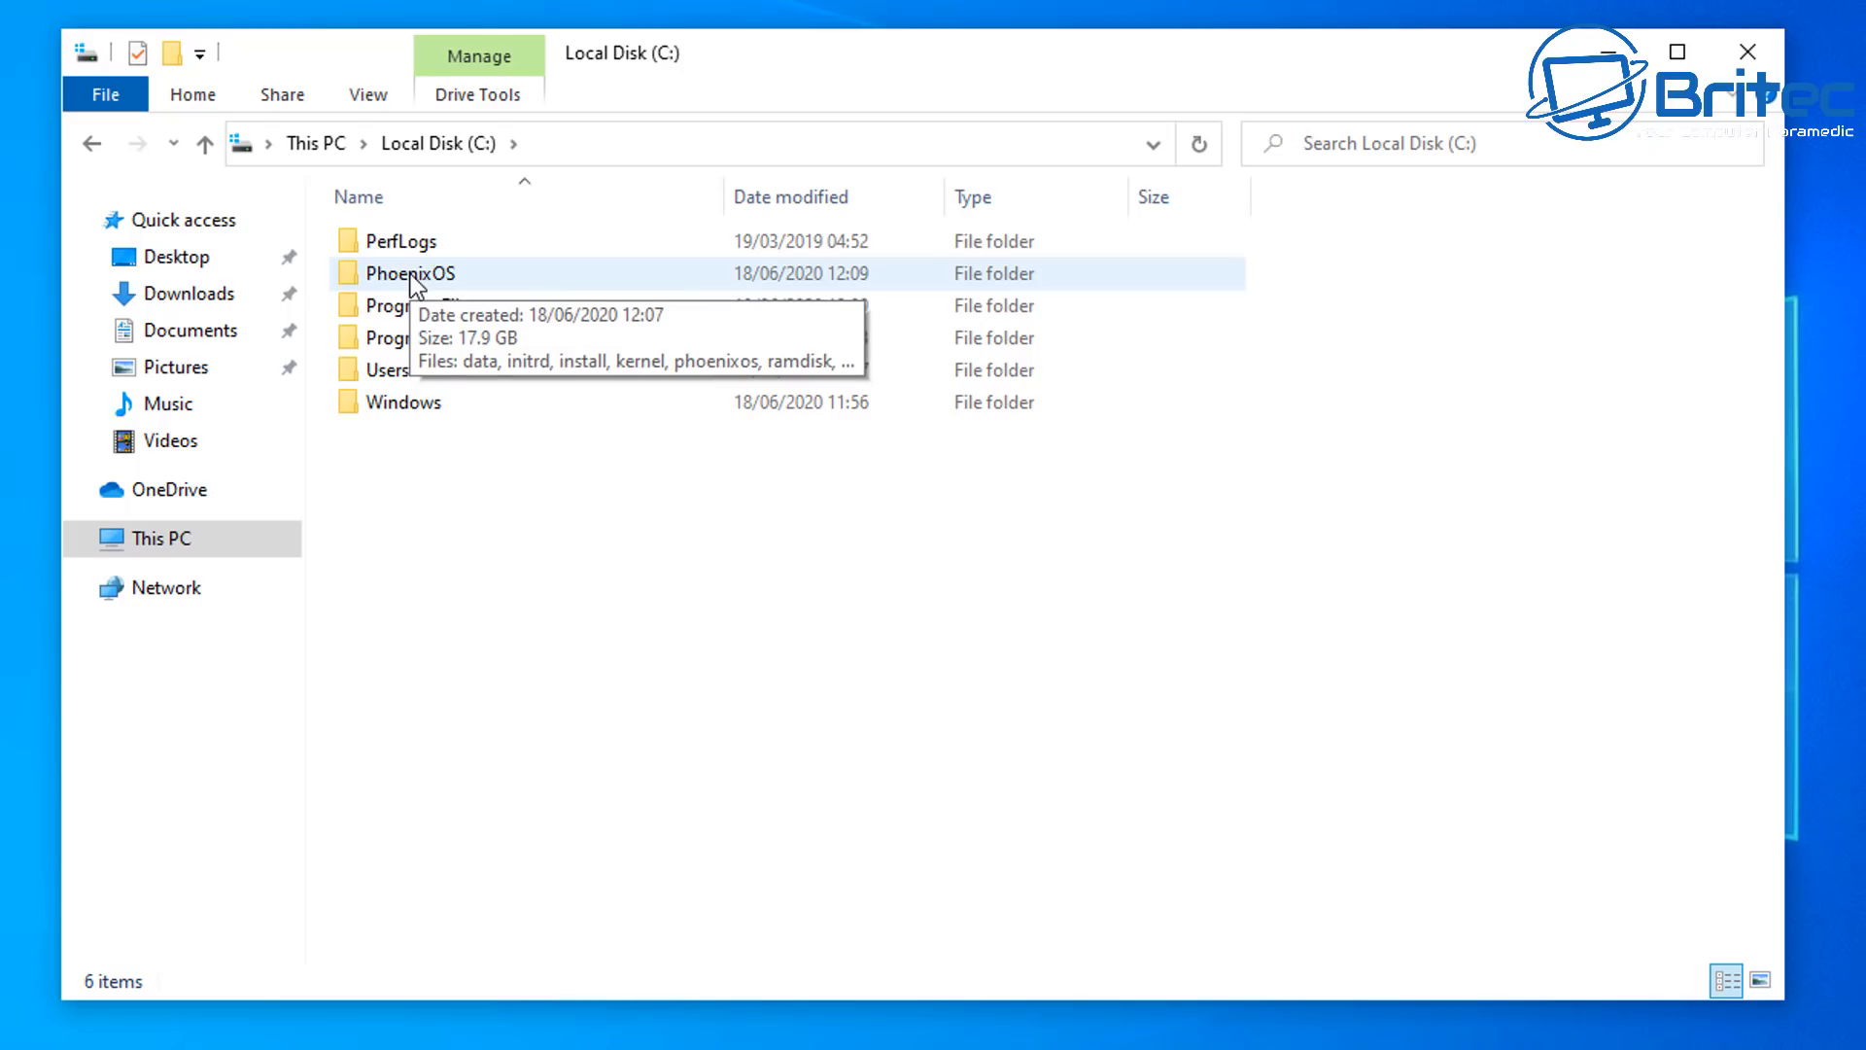
pyautogui.doubleClick(408, 272)
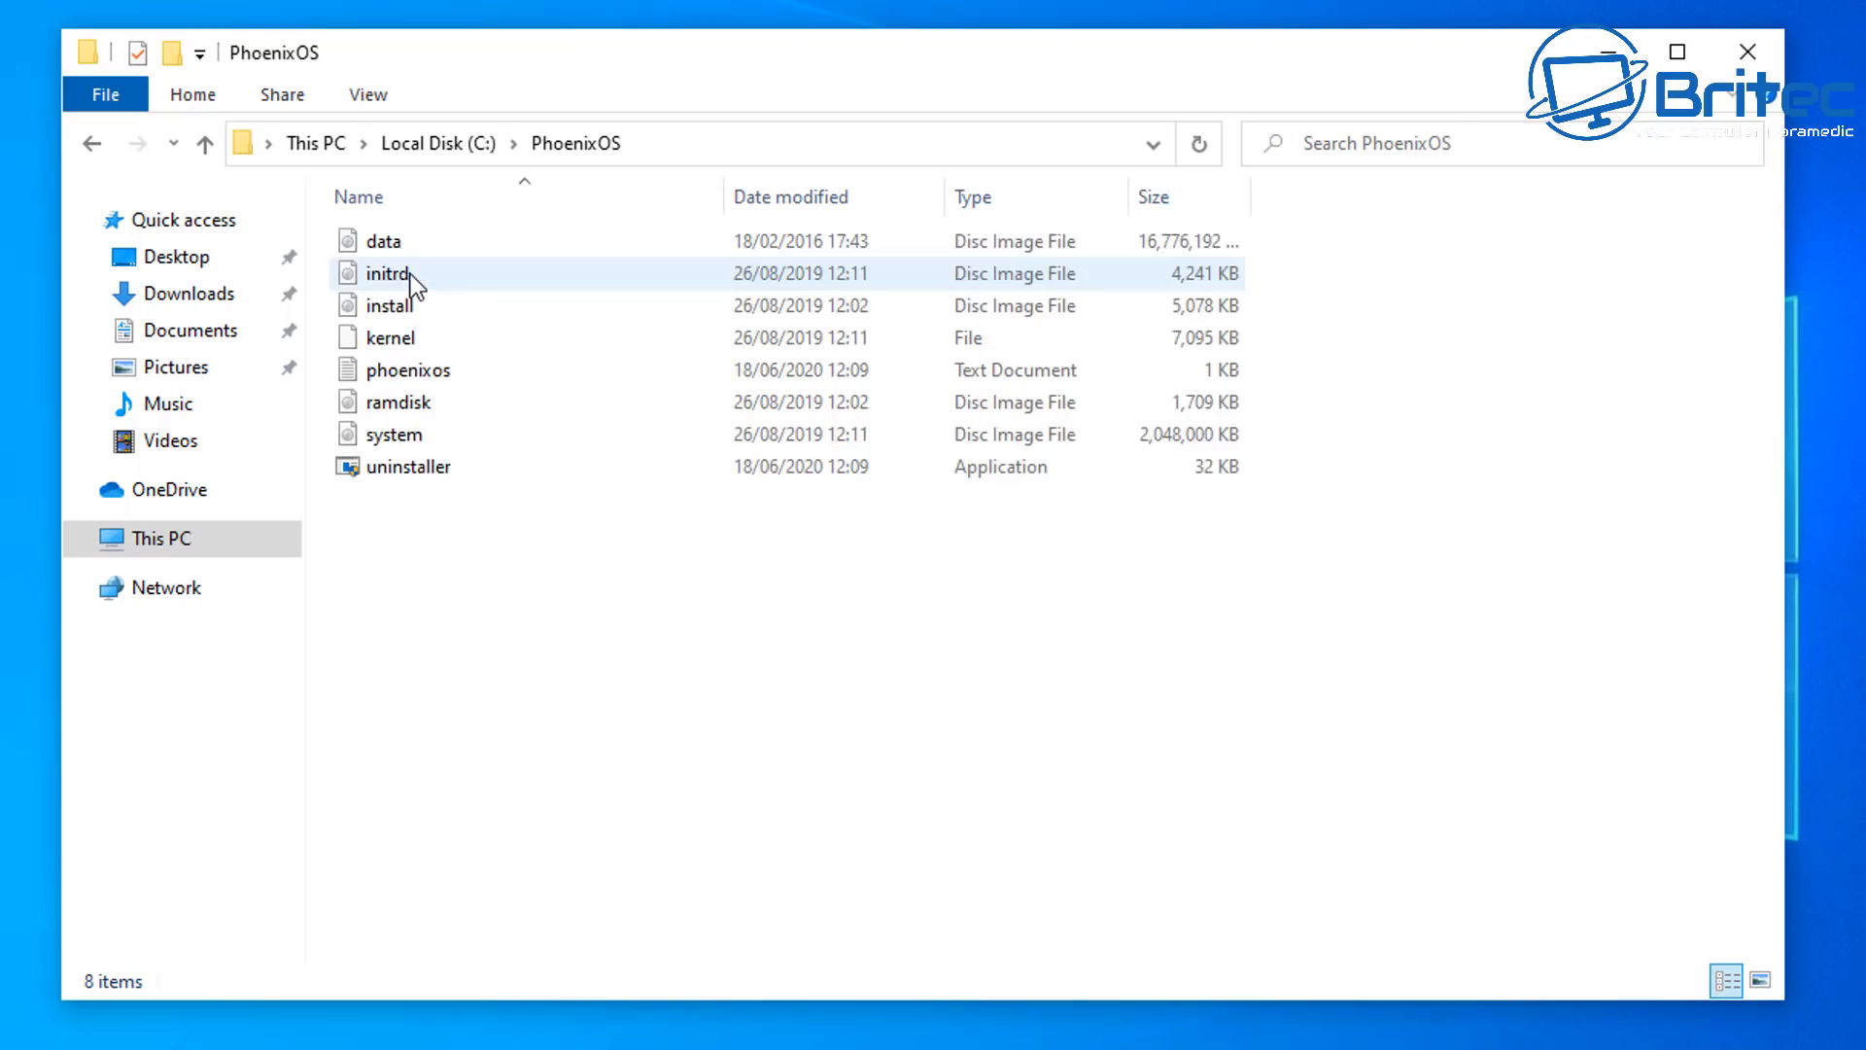
pyautogui.click(409, 465)
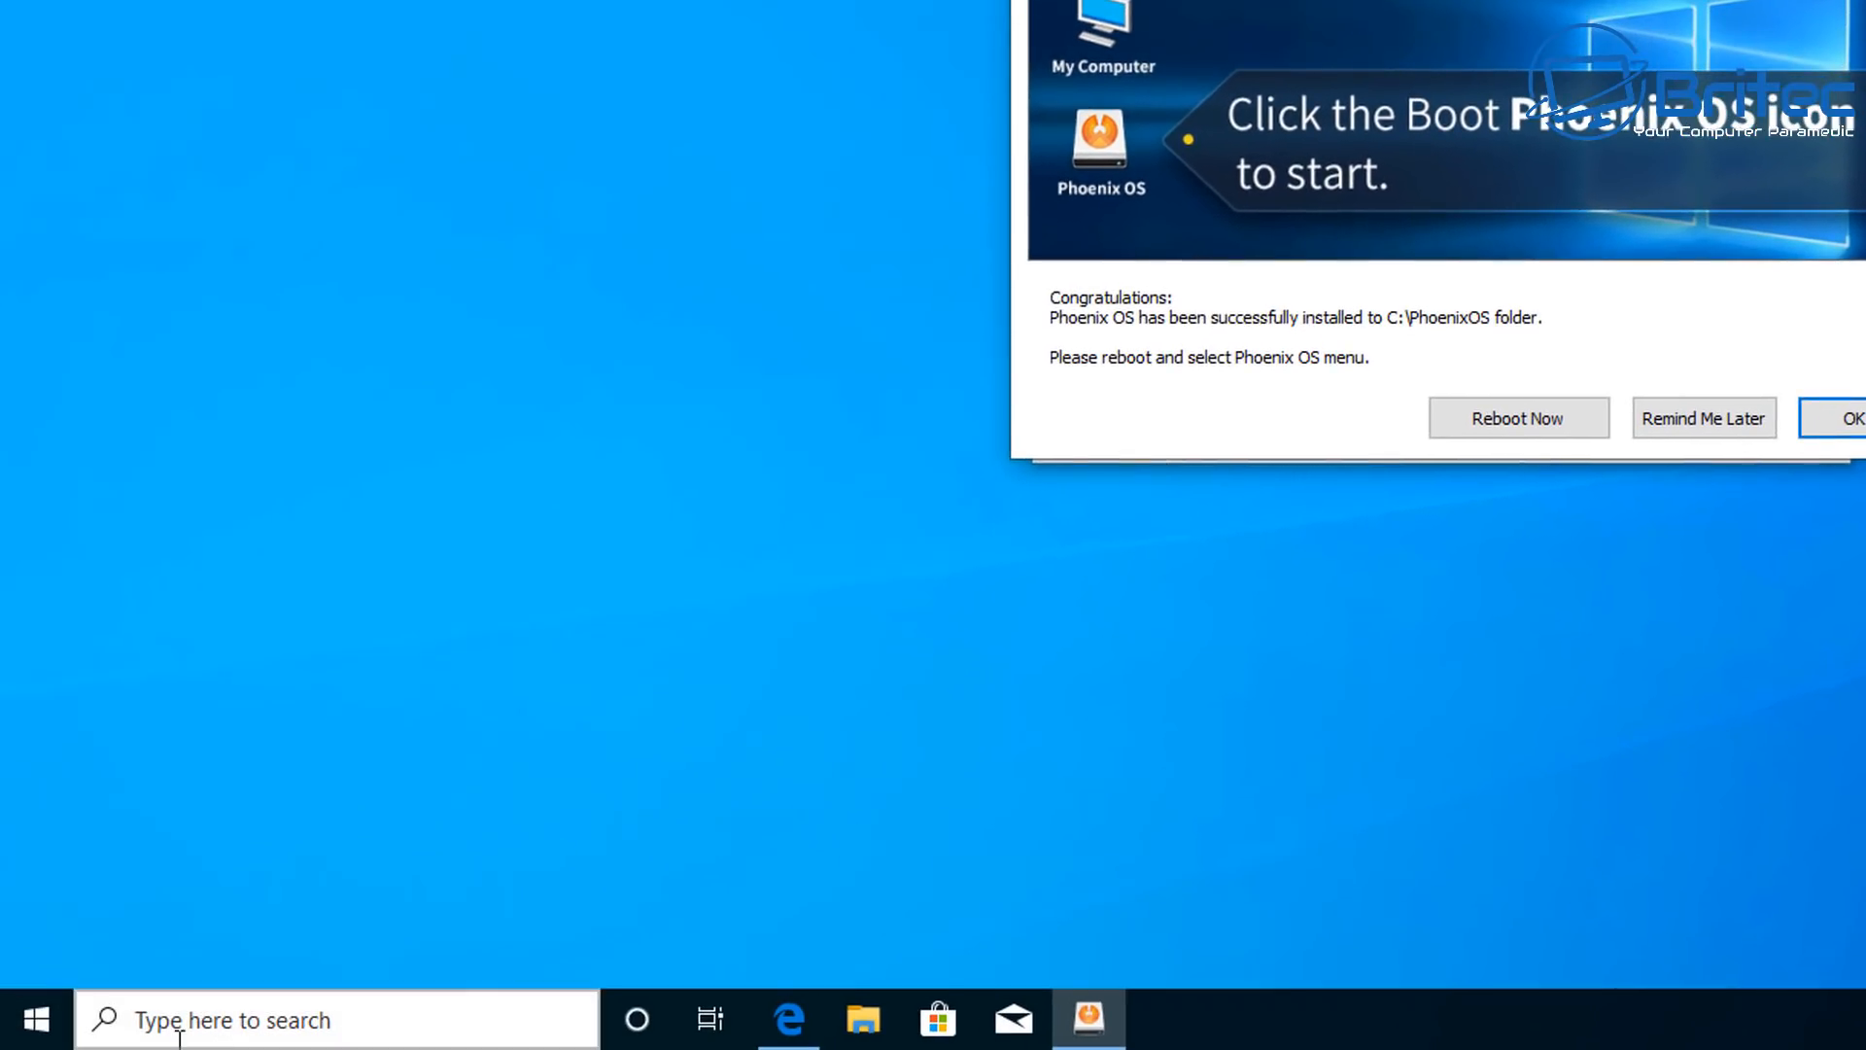
# - Search for cmd and run Command Prompt as administrator
pyautogui.write('cmd')
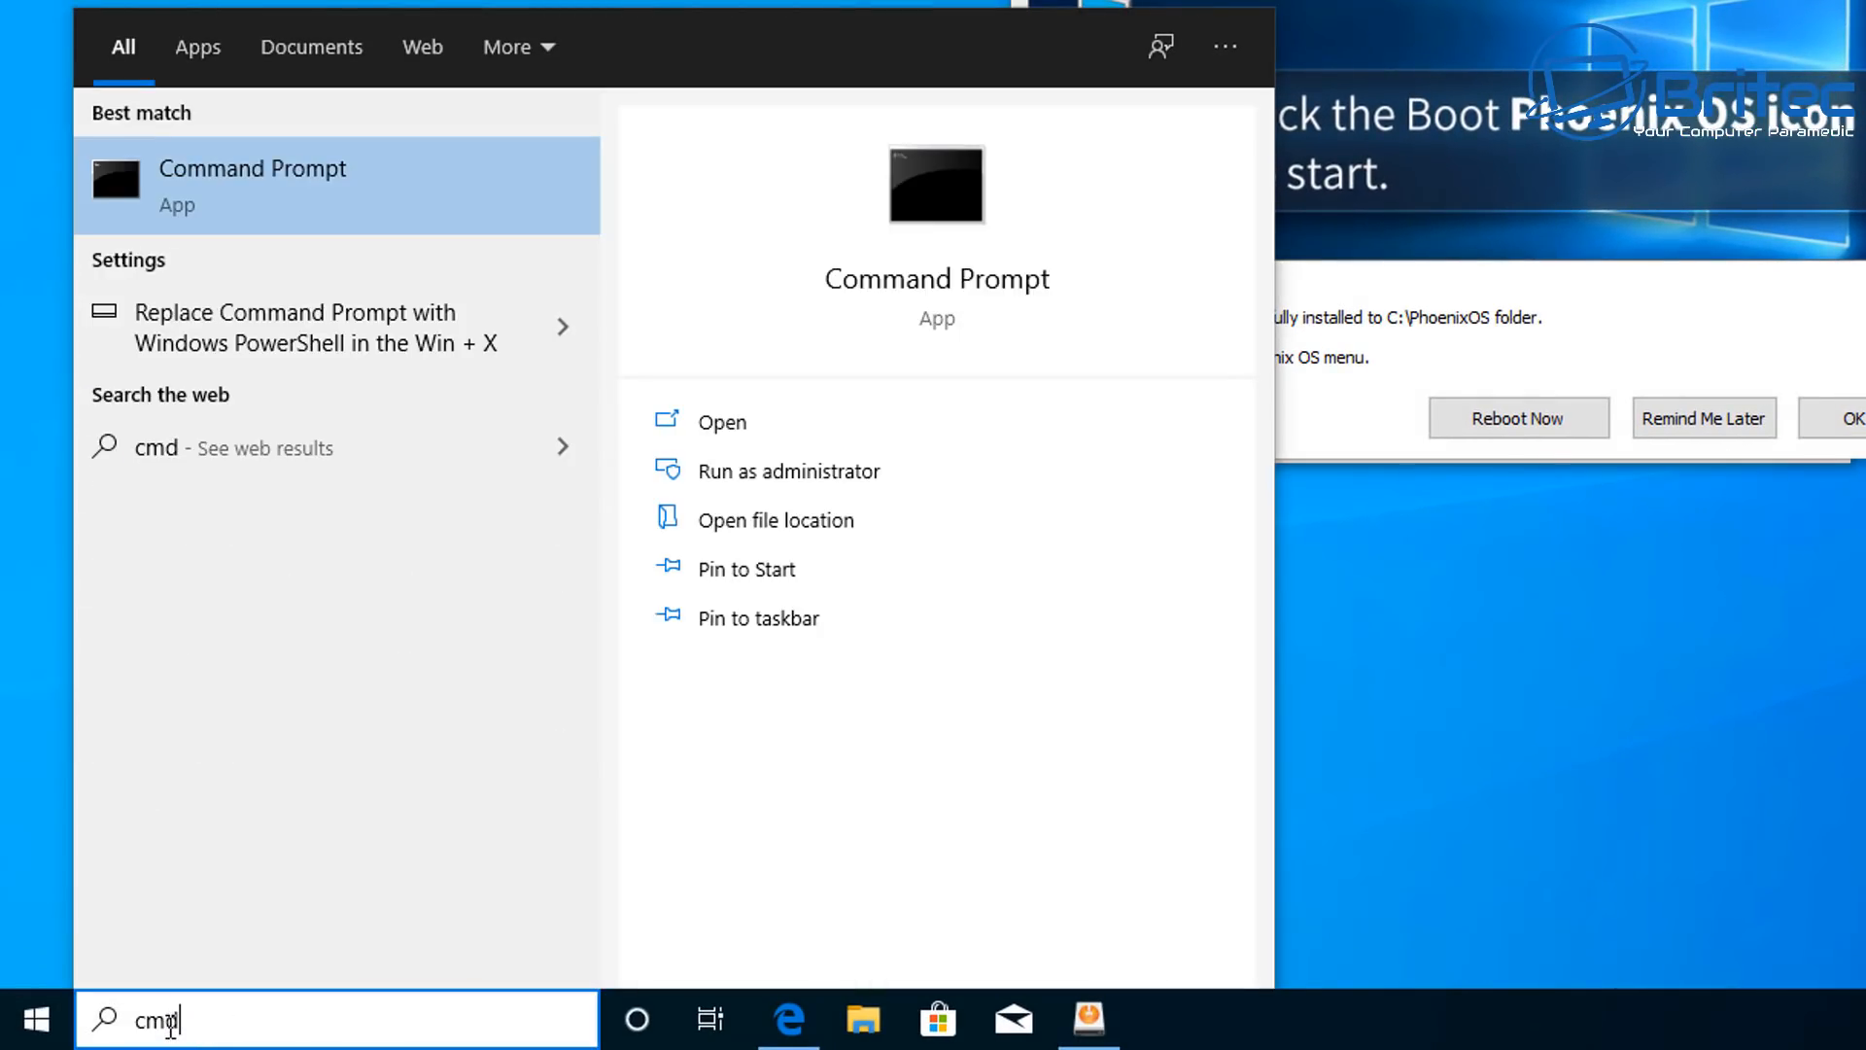
pyautogui.click(788, 470)
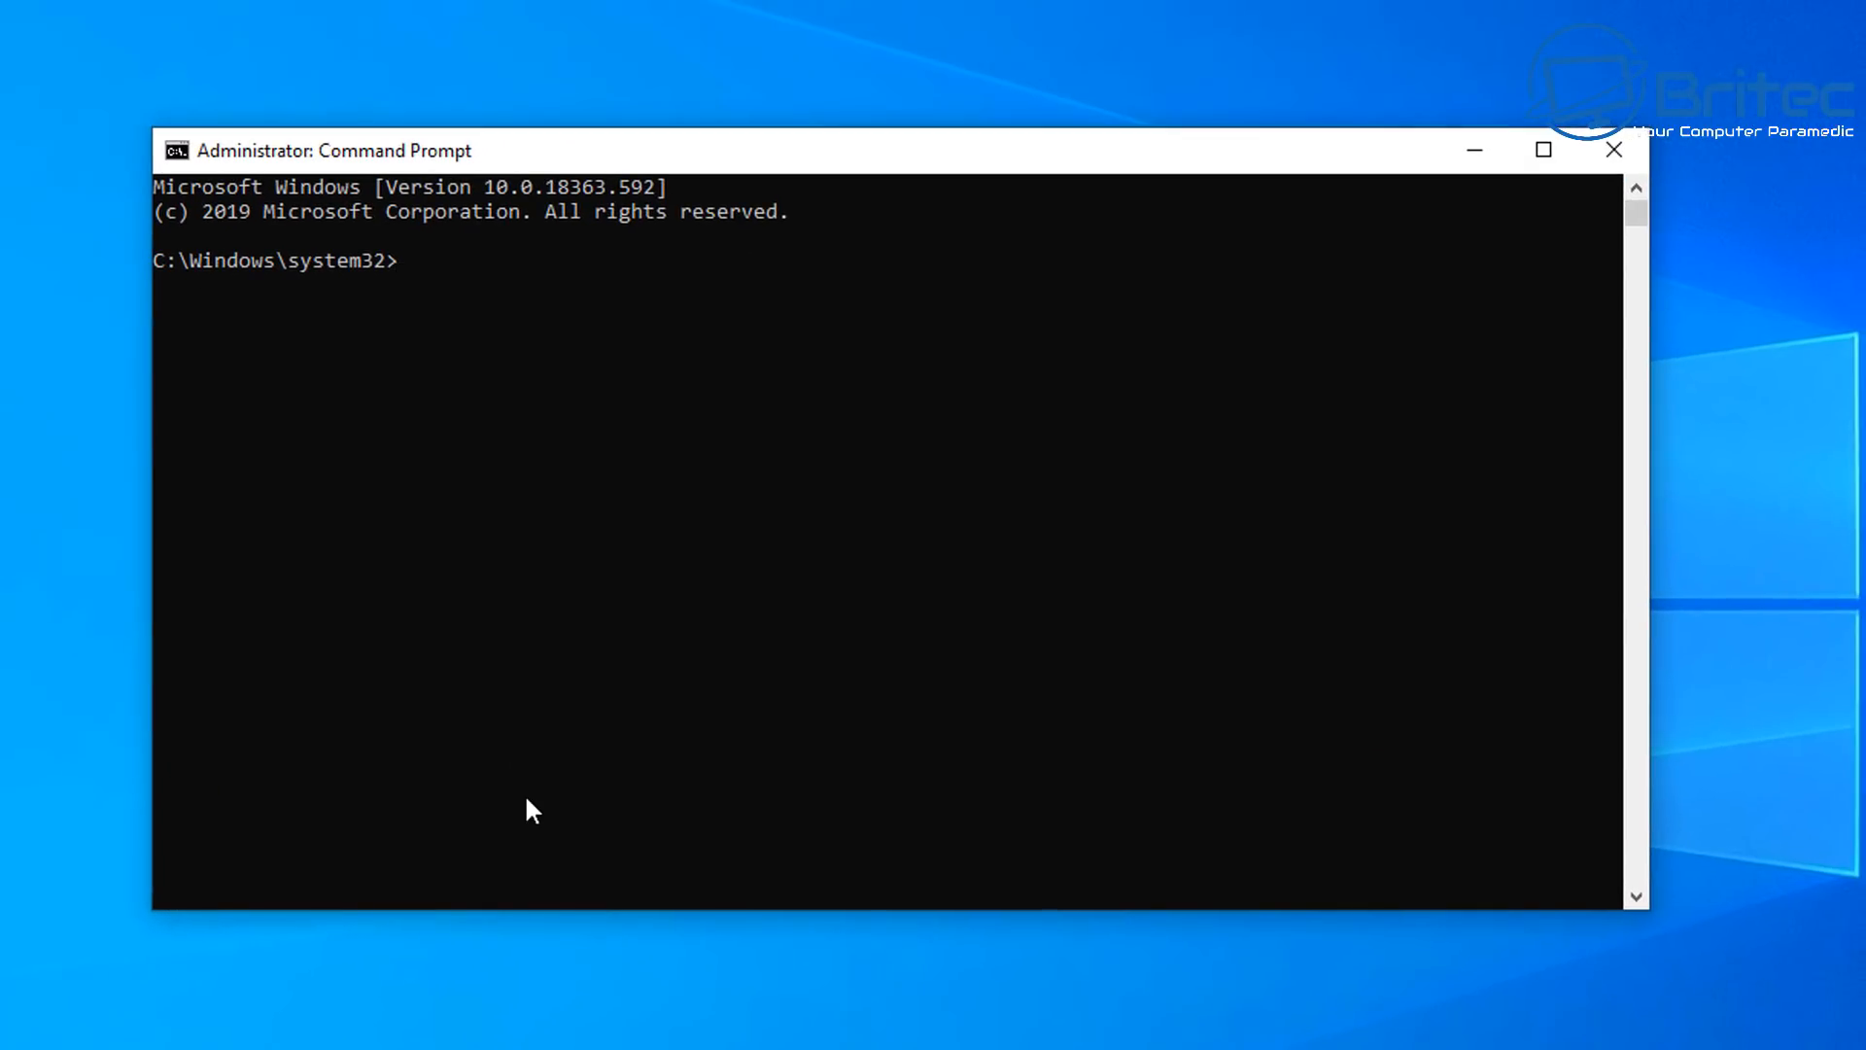
# - Run bcdedit and find the Phoenix OS Real-mode Boot Sector entry at \phoenixldr
pyautogui.write('bcdedit')
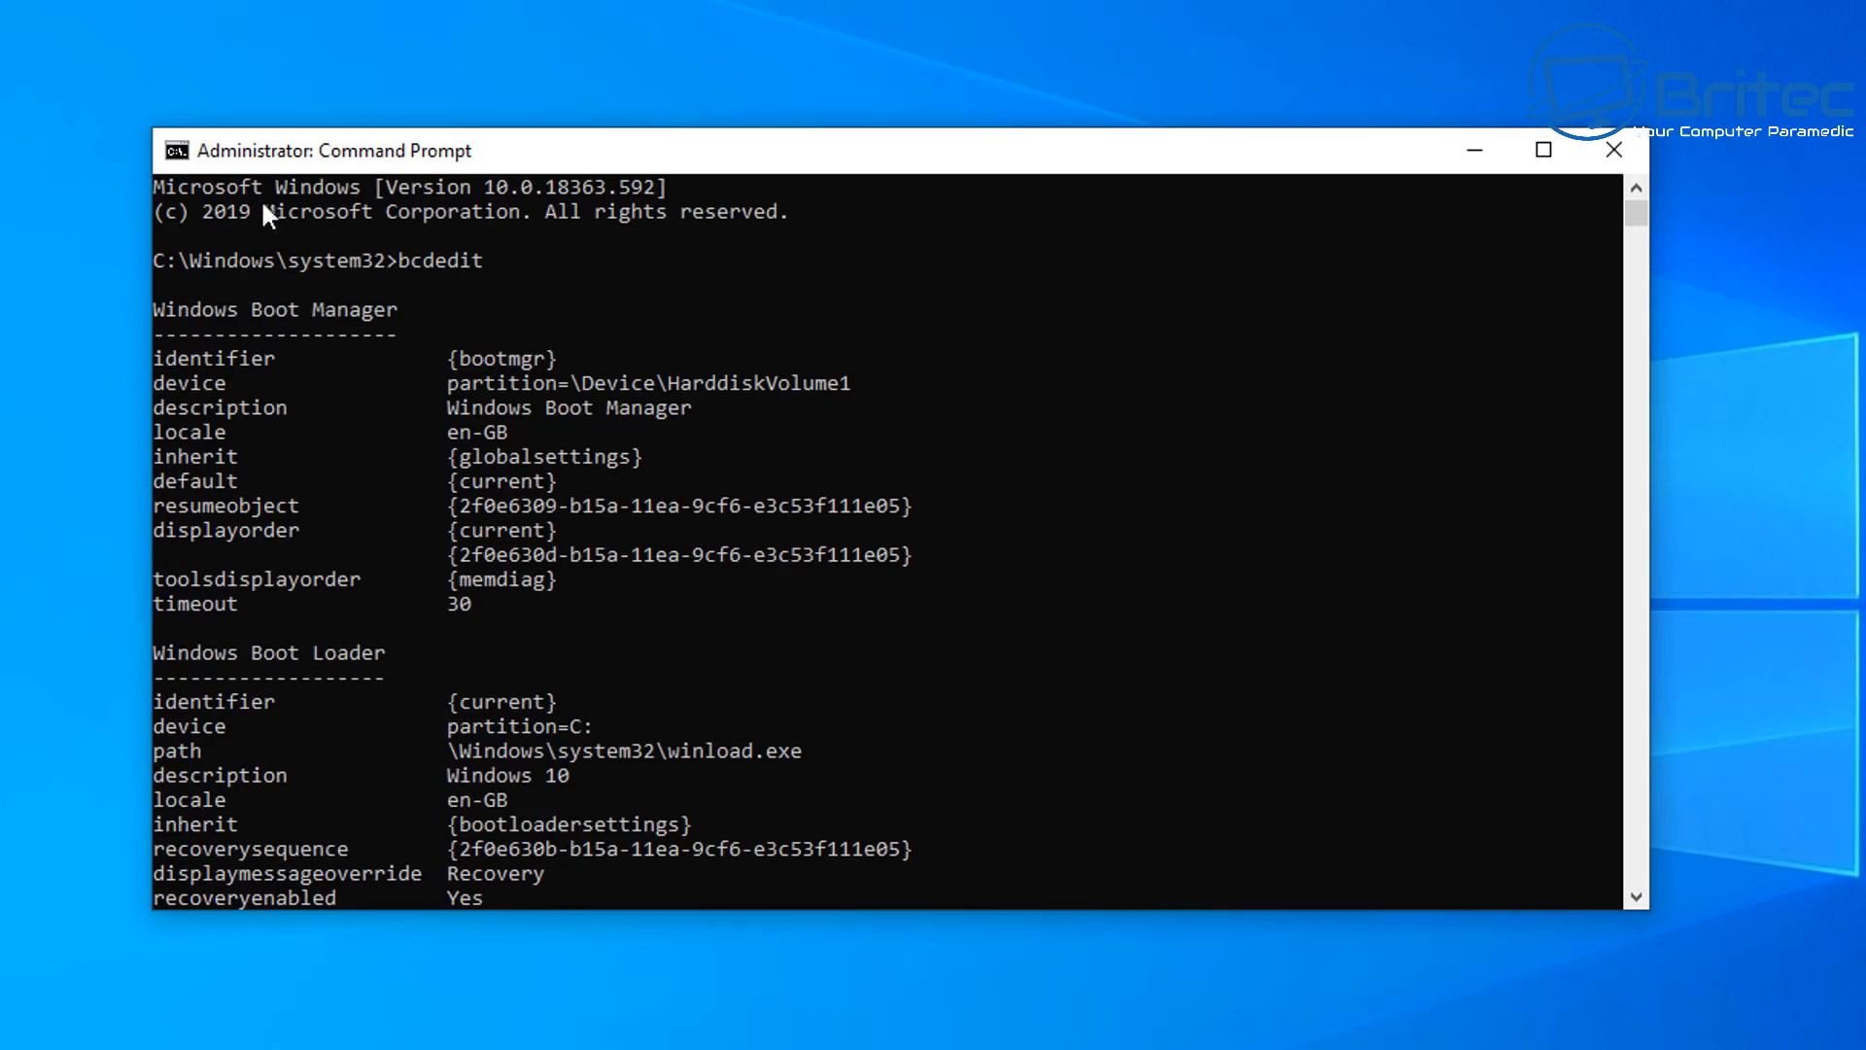
pyautogui.scroll(-3)
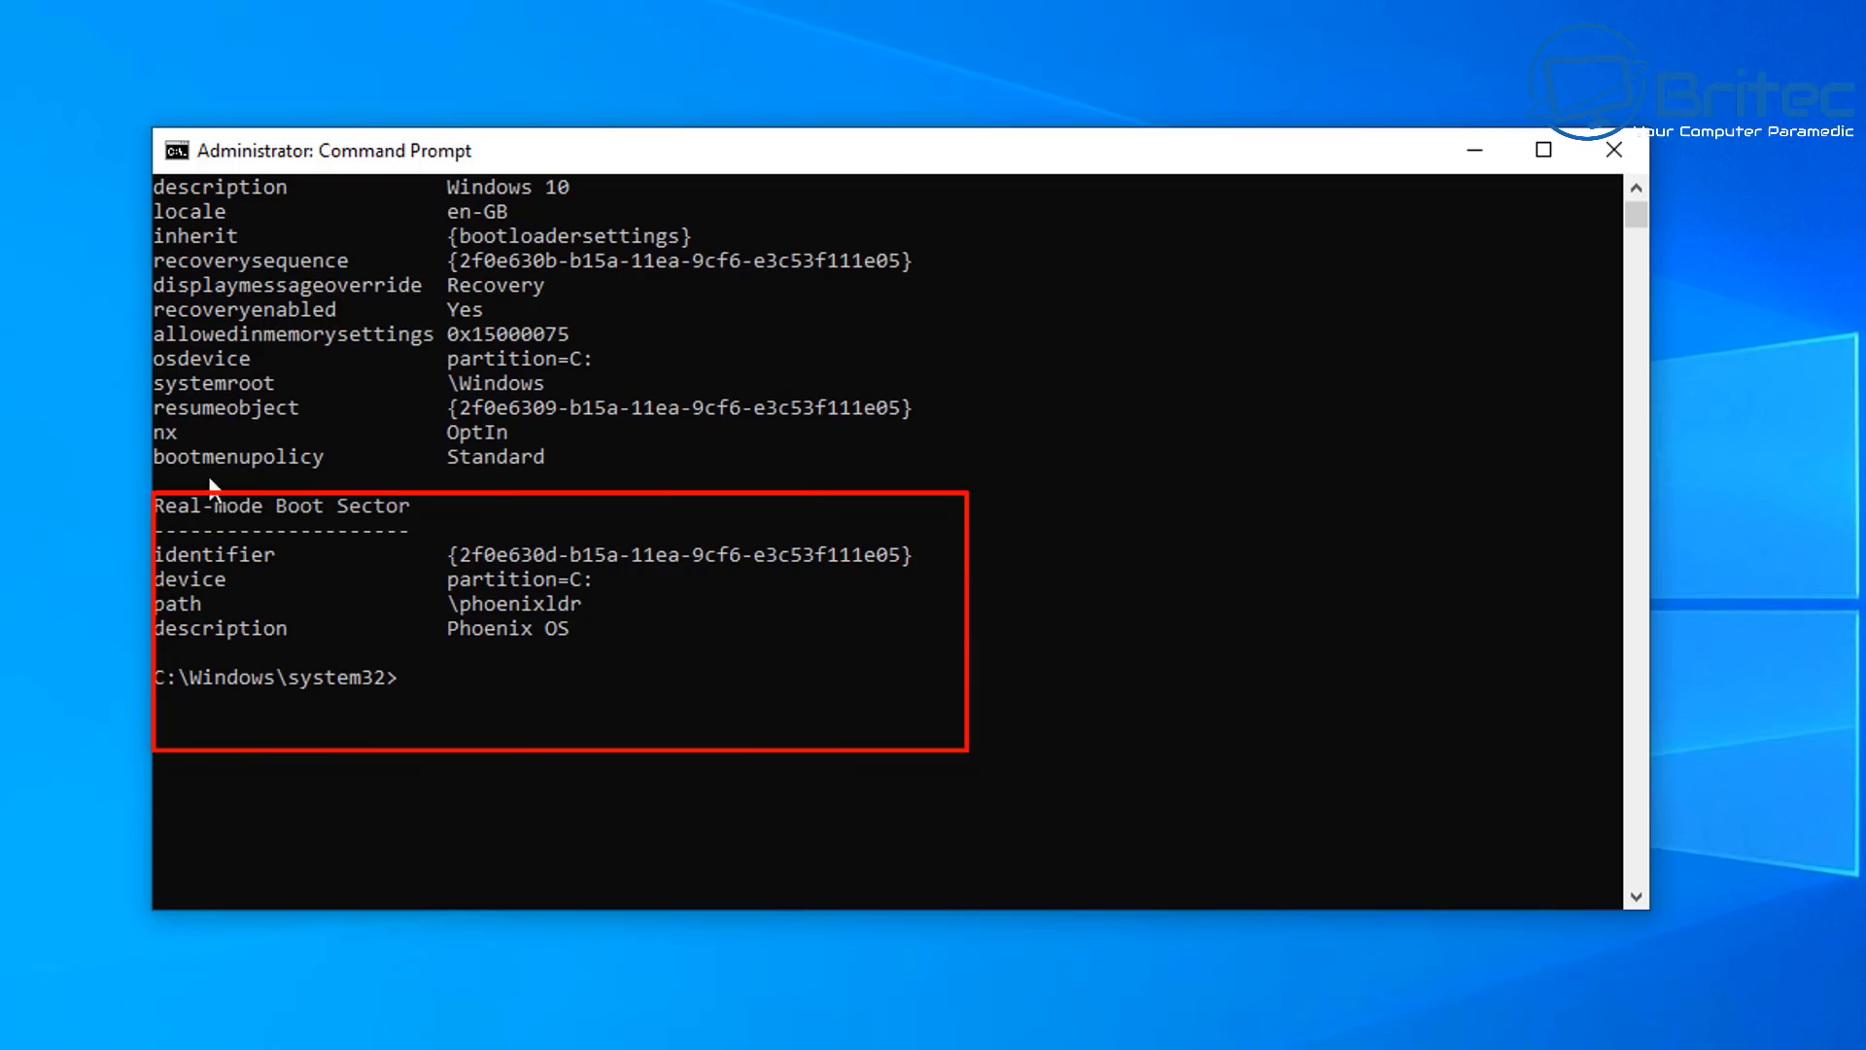
pyautogui.moveTo(410, 524)
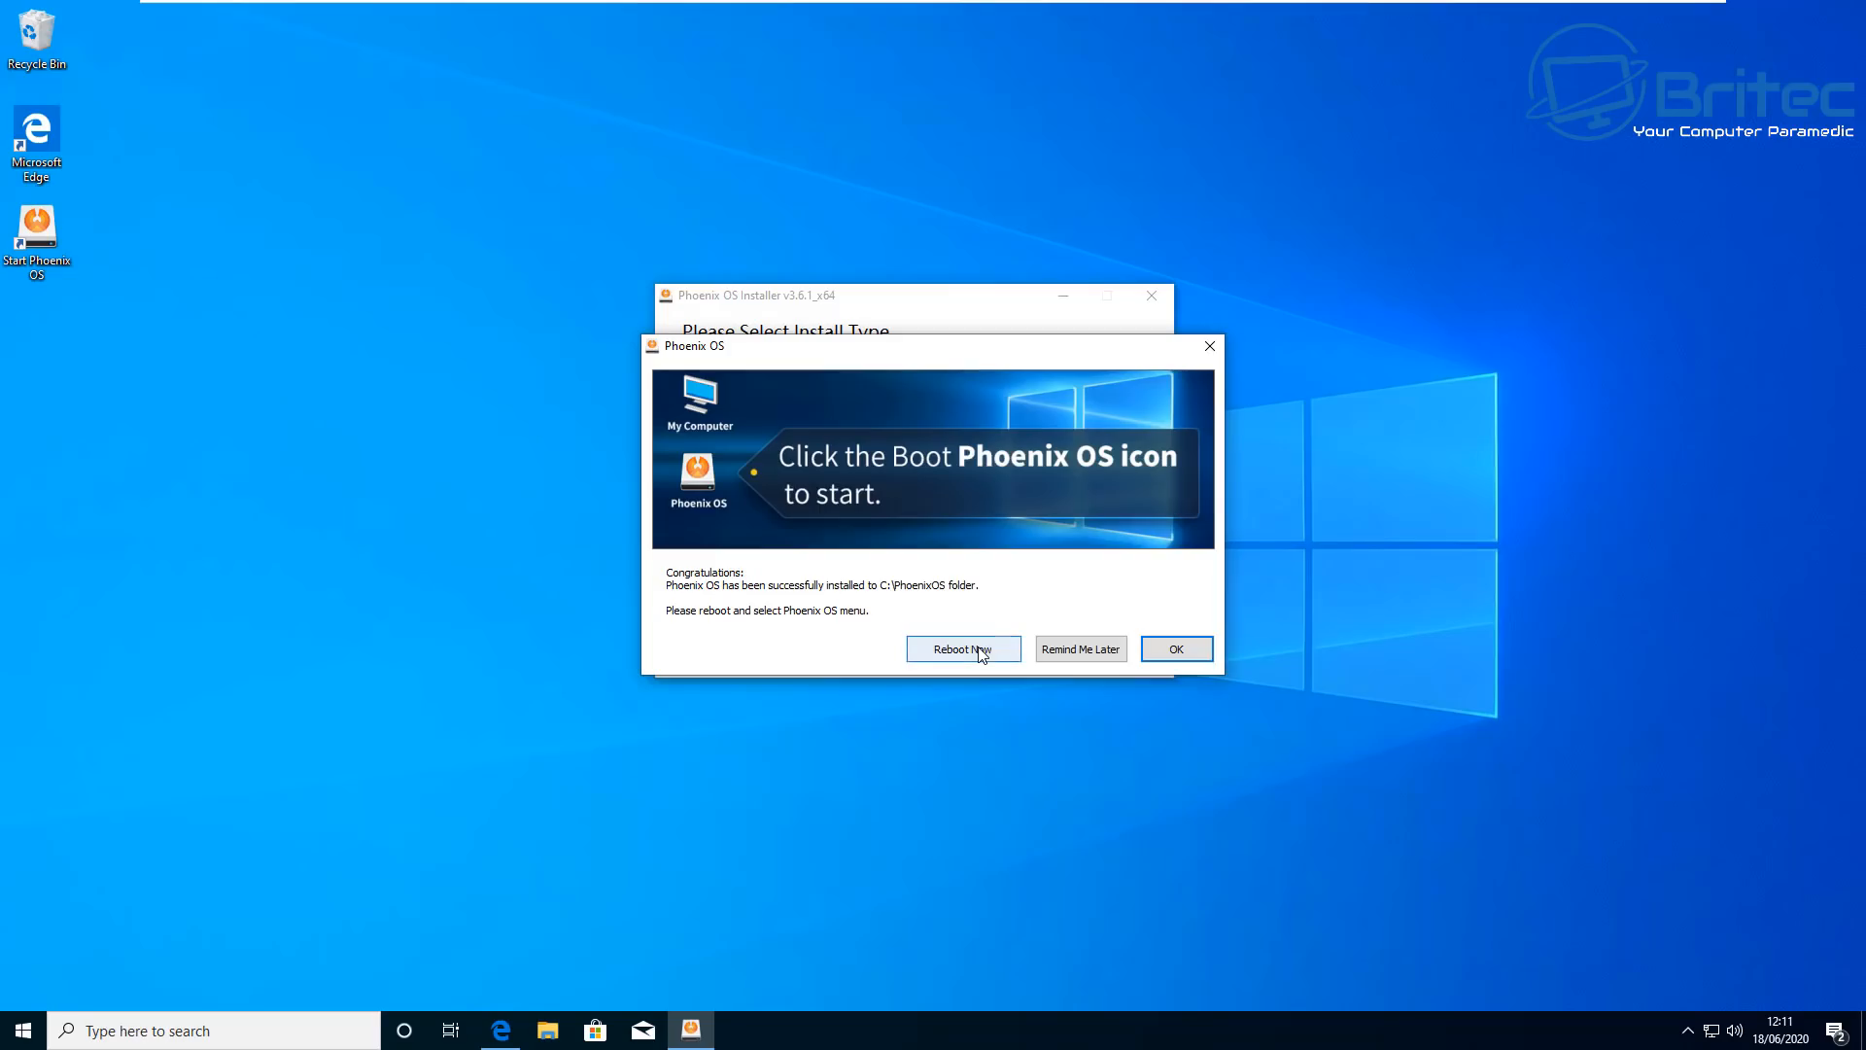
# - Reboot from the success dialog into the Phoenix OS welcome screen
pyautogui.click(961, 648)
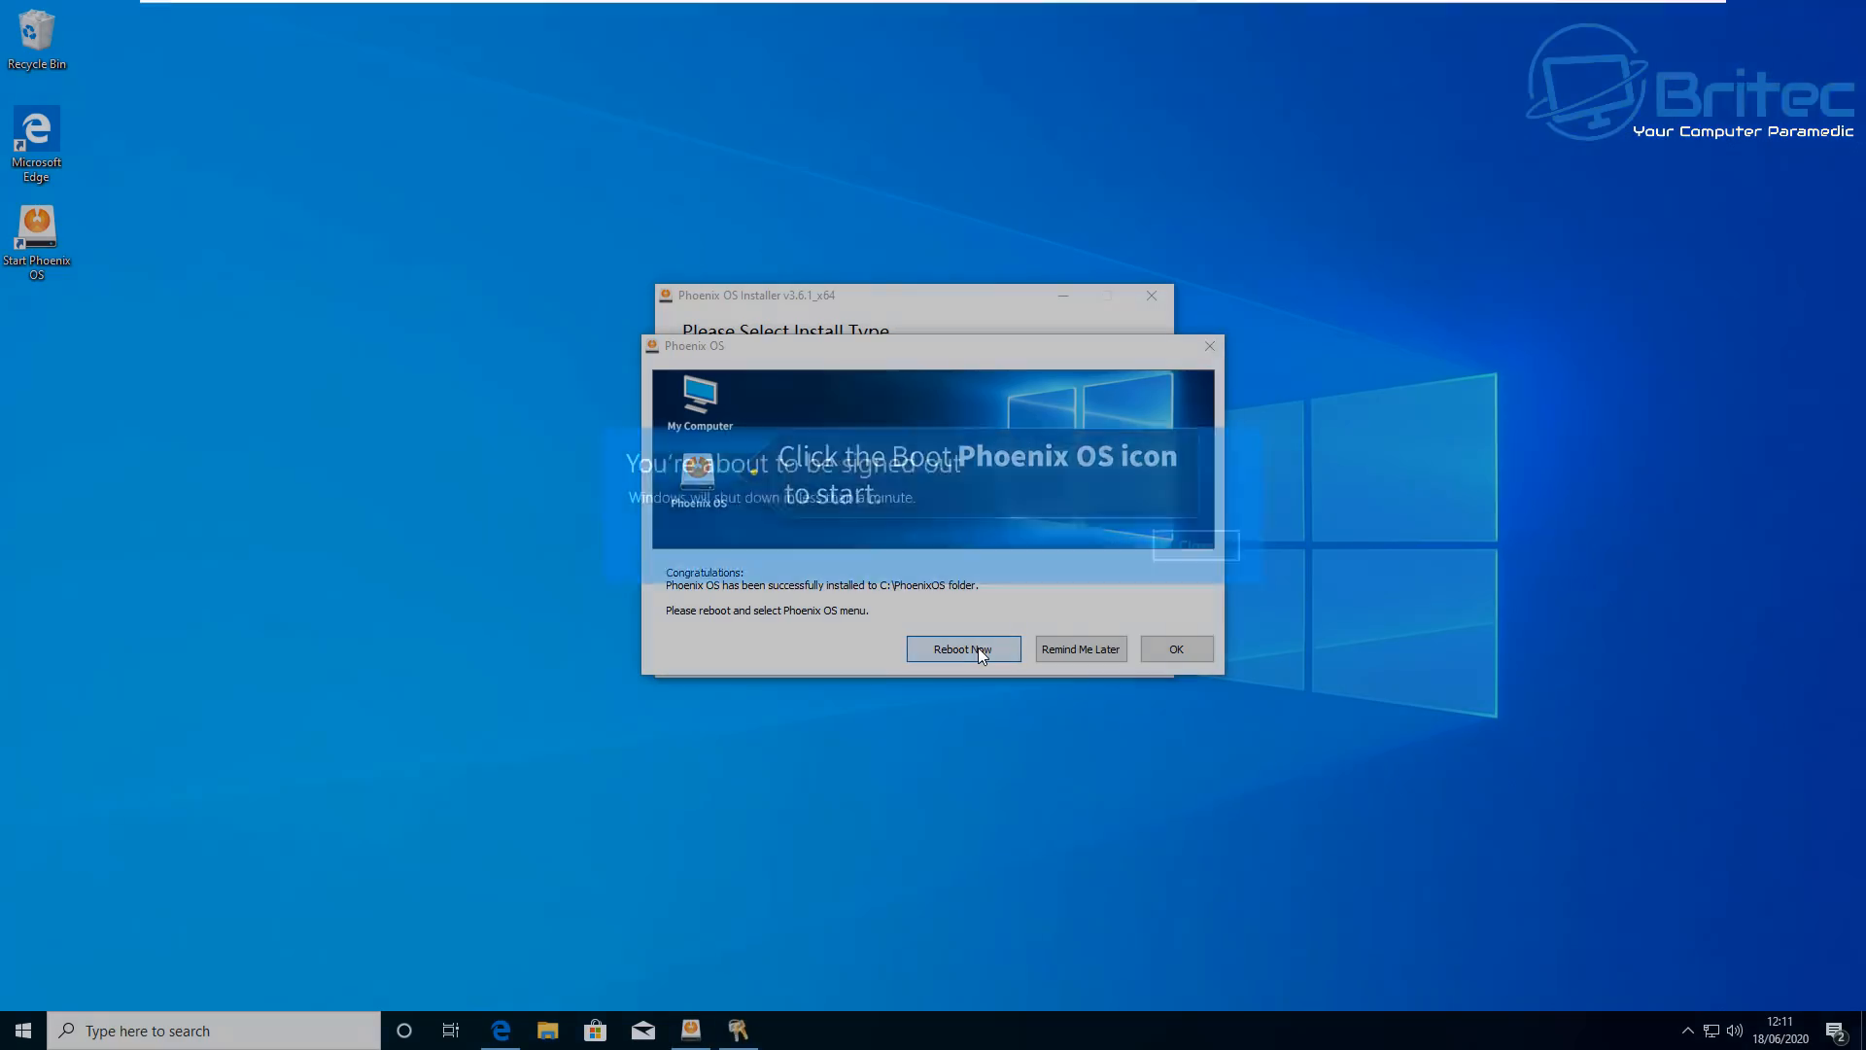
pyautogui.click(961, 648)
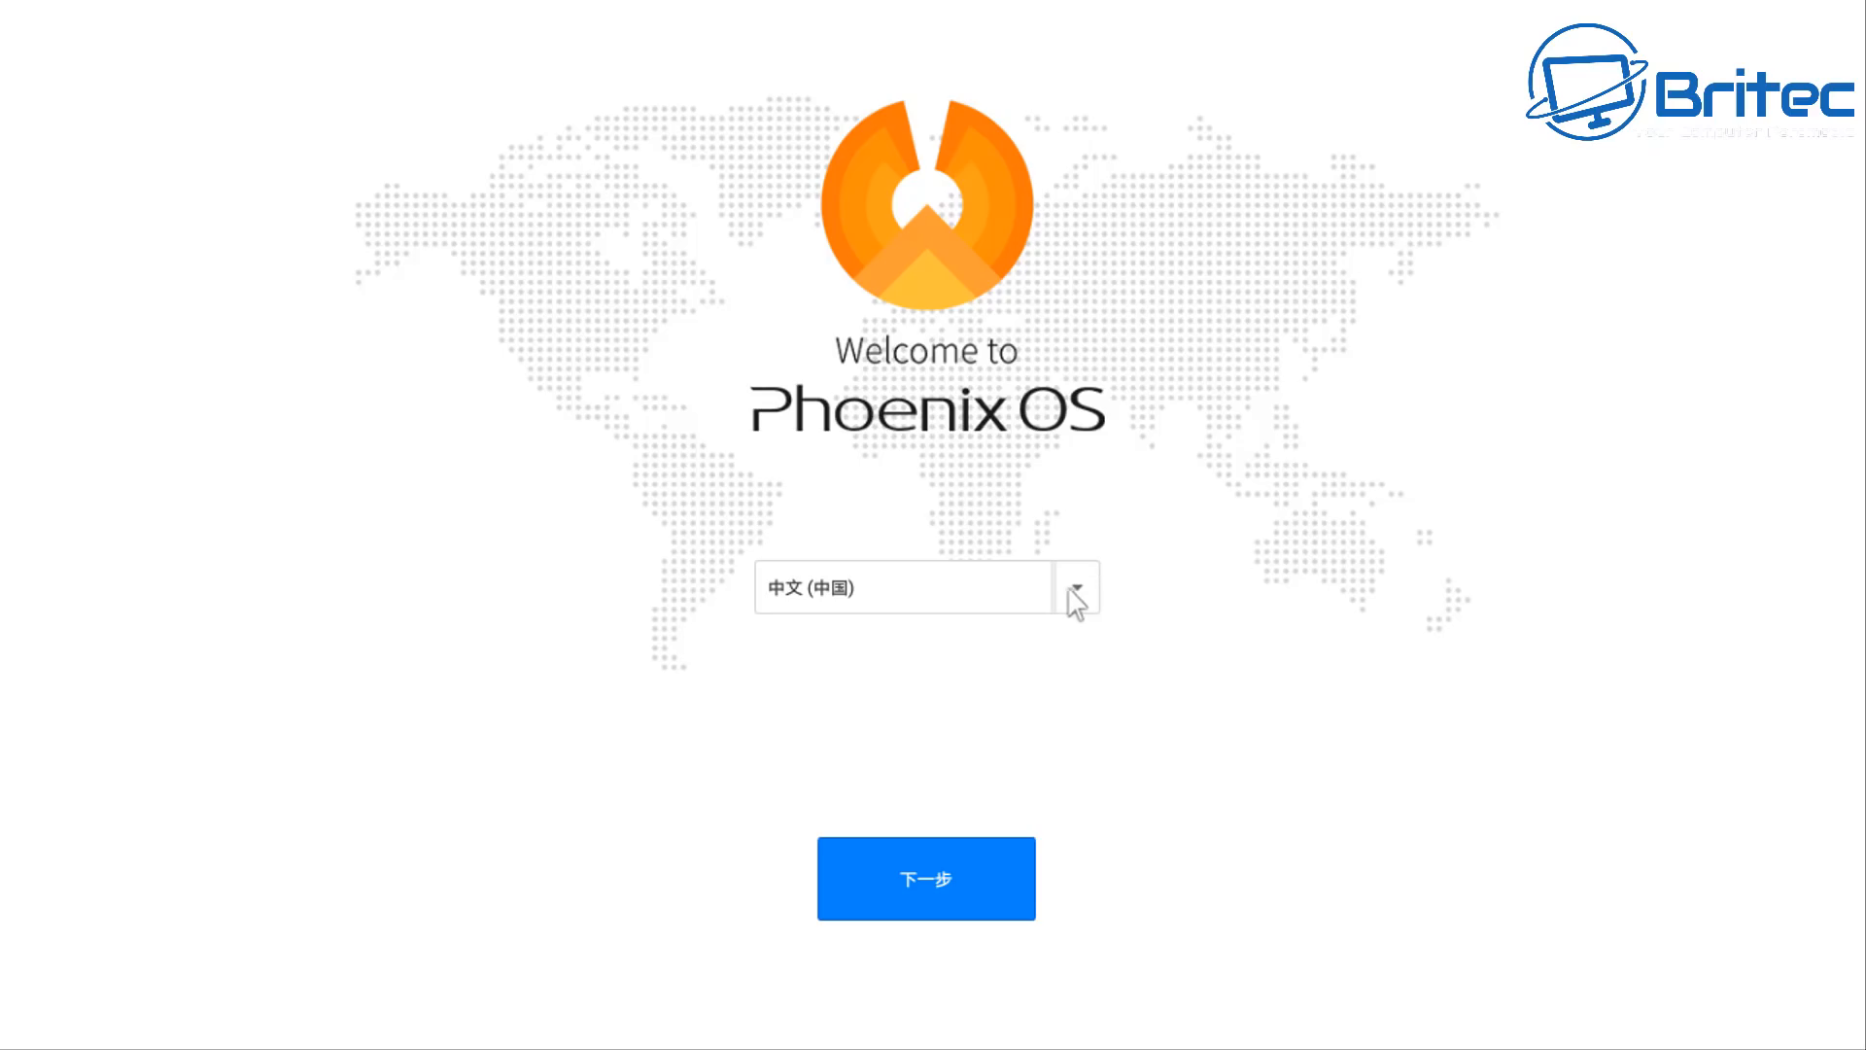
pyautogui.moveTo(894, 698)
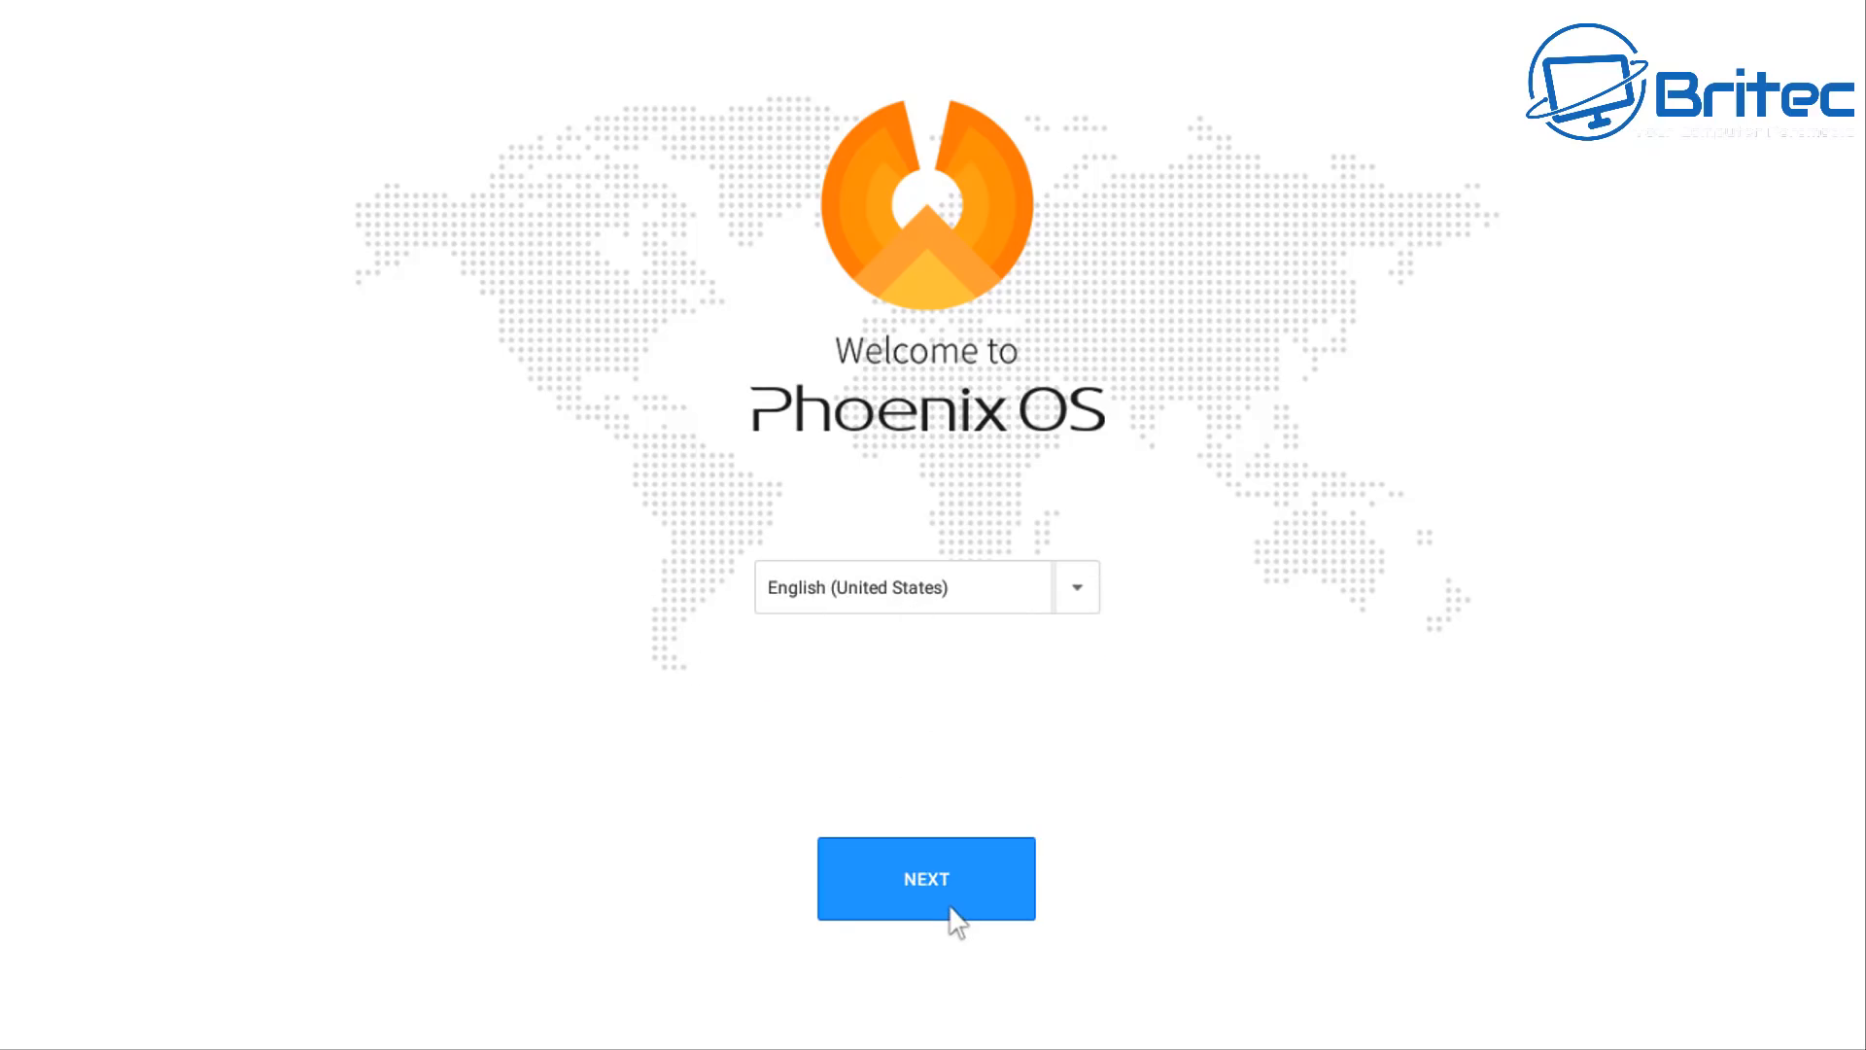
# - Choose English, accept the license, and create the Owner account to finish setup
pyautogui.click(926, 878)
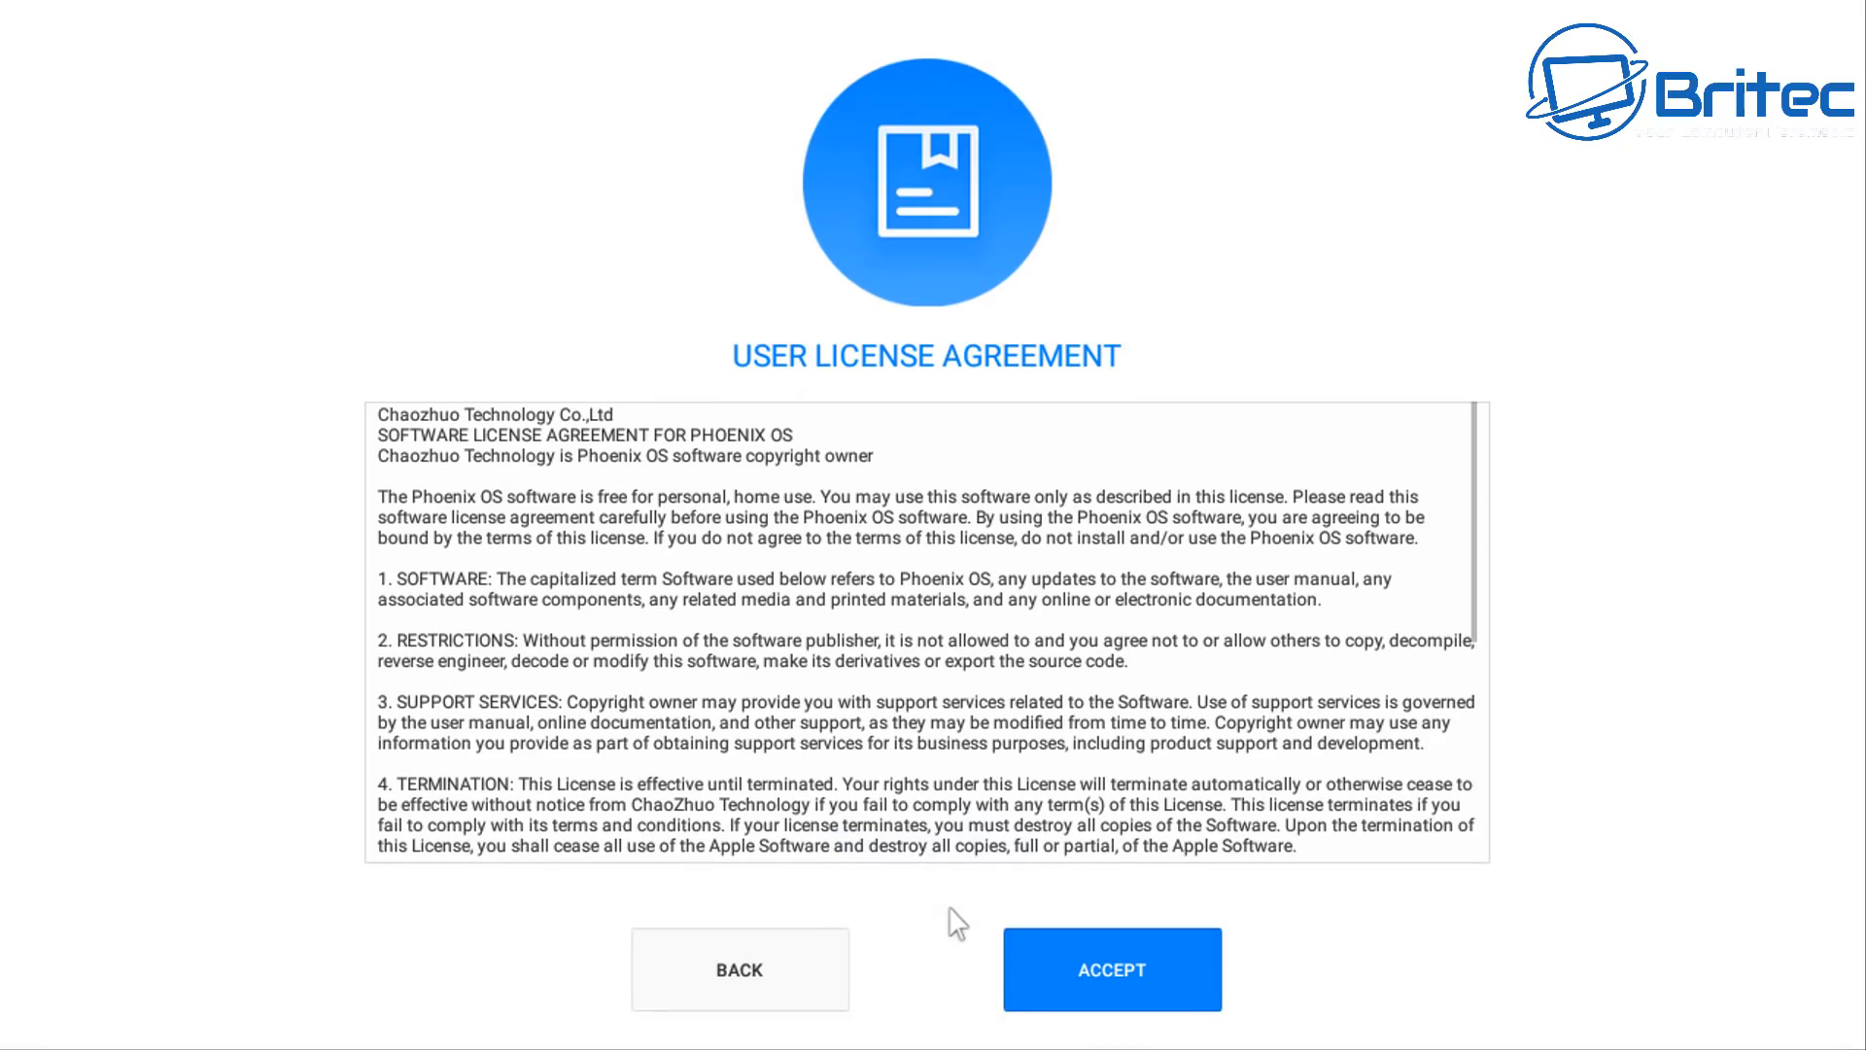
pyautogui.click(1109, 969)
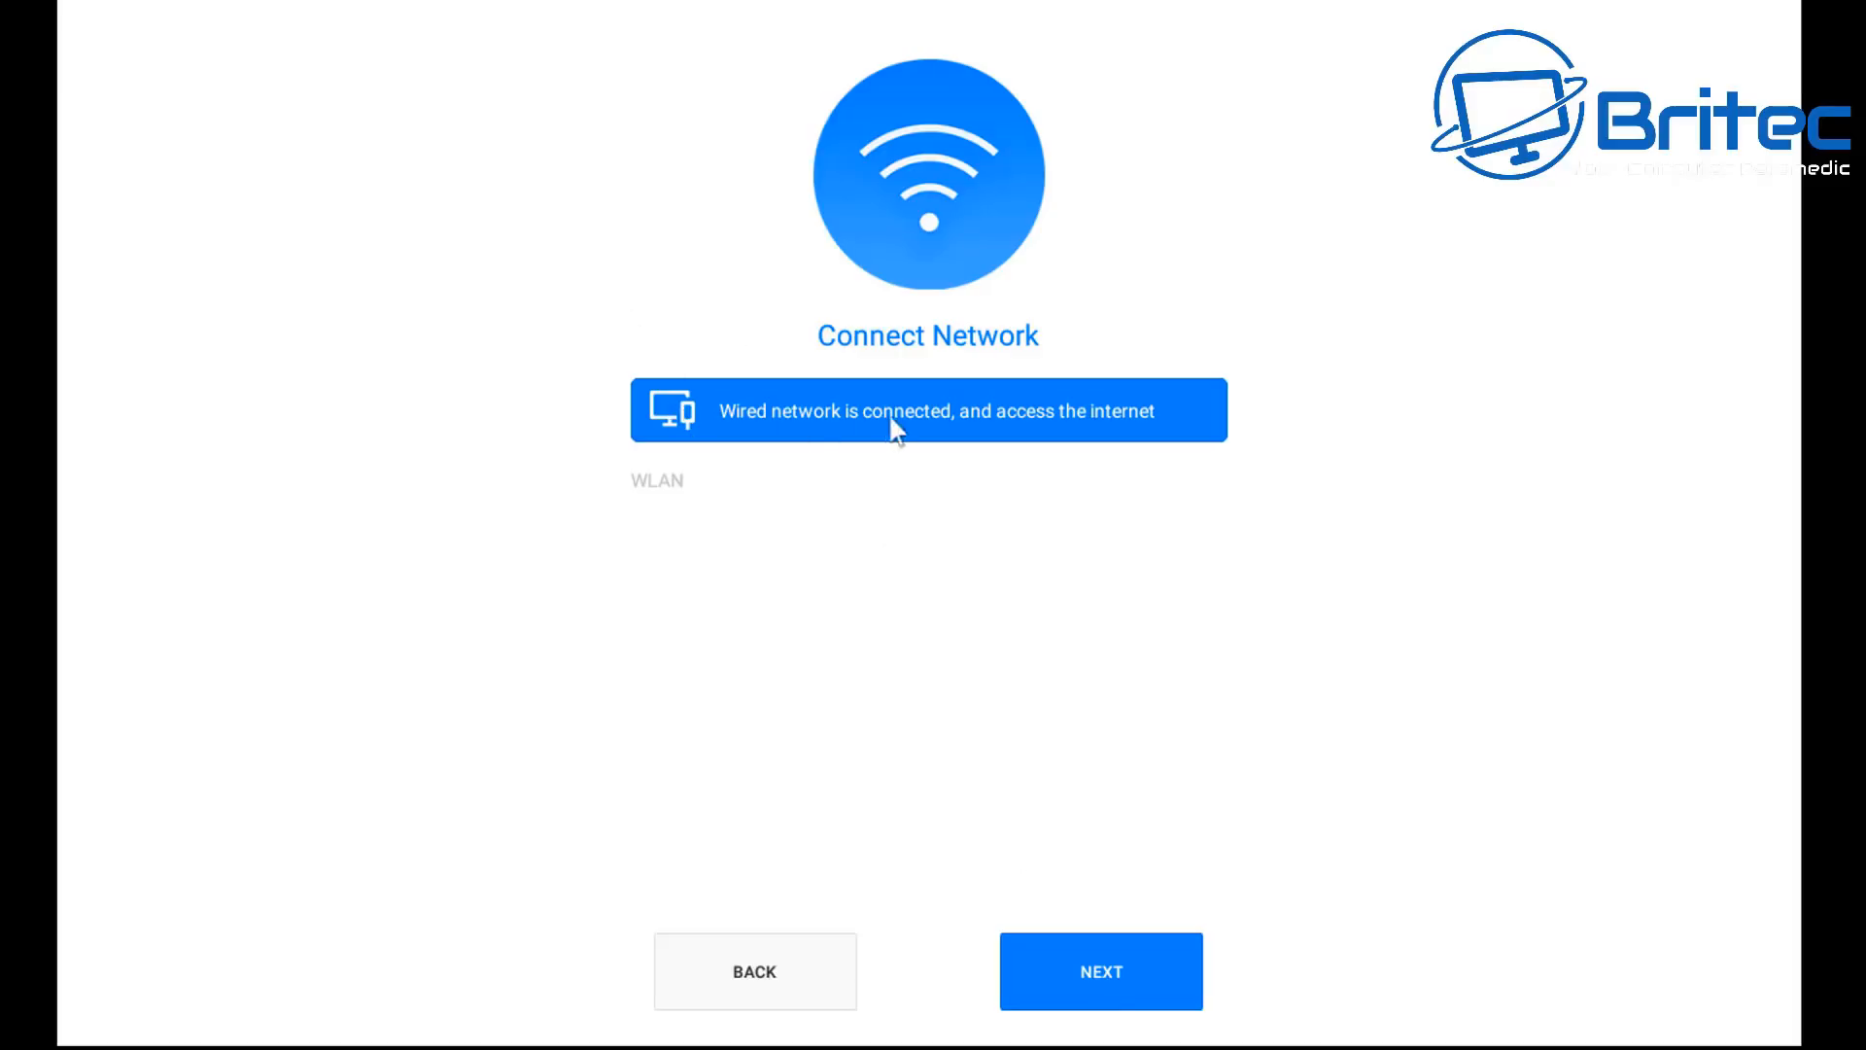
pyautogui.moveTo(1155, 426)
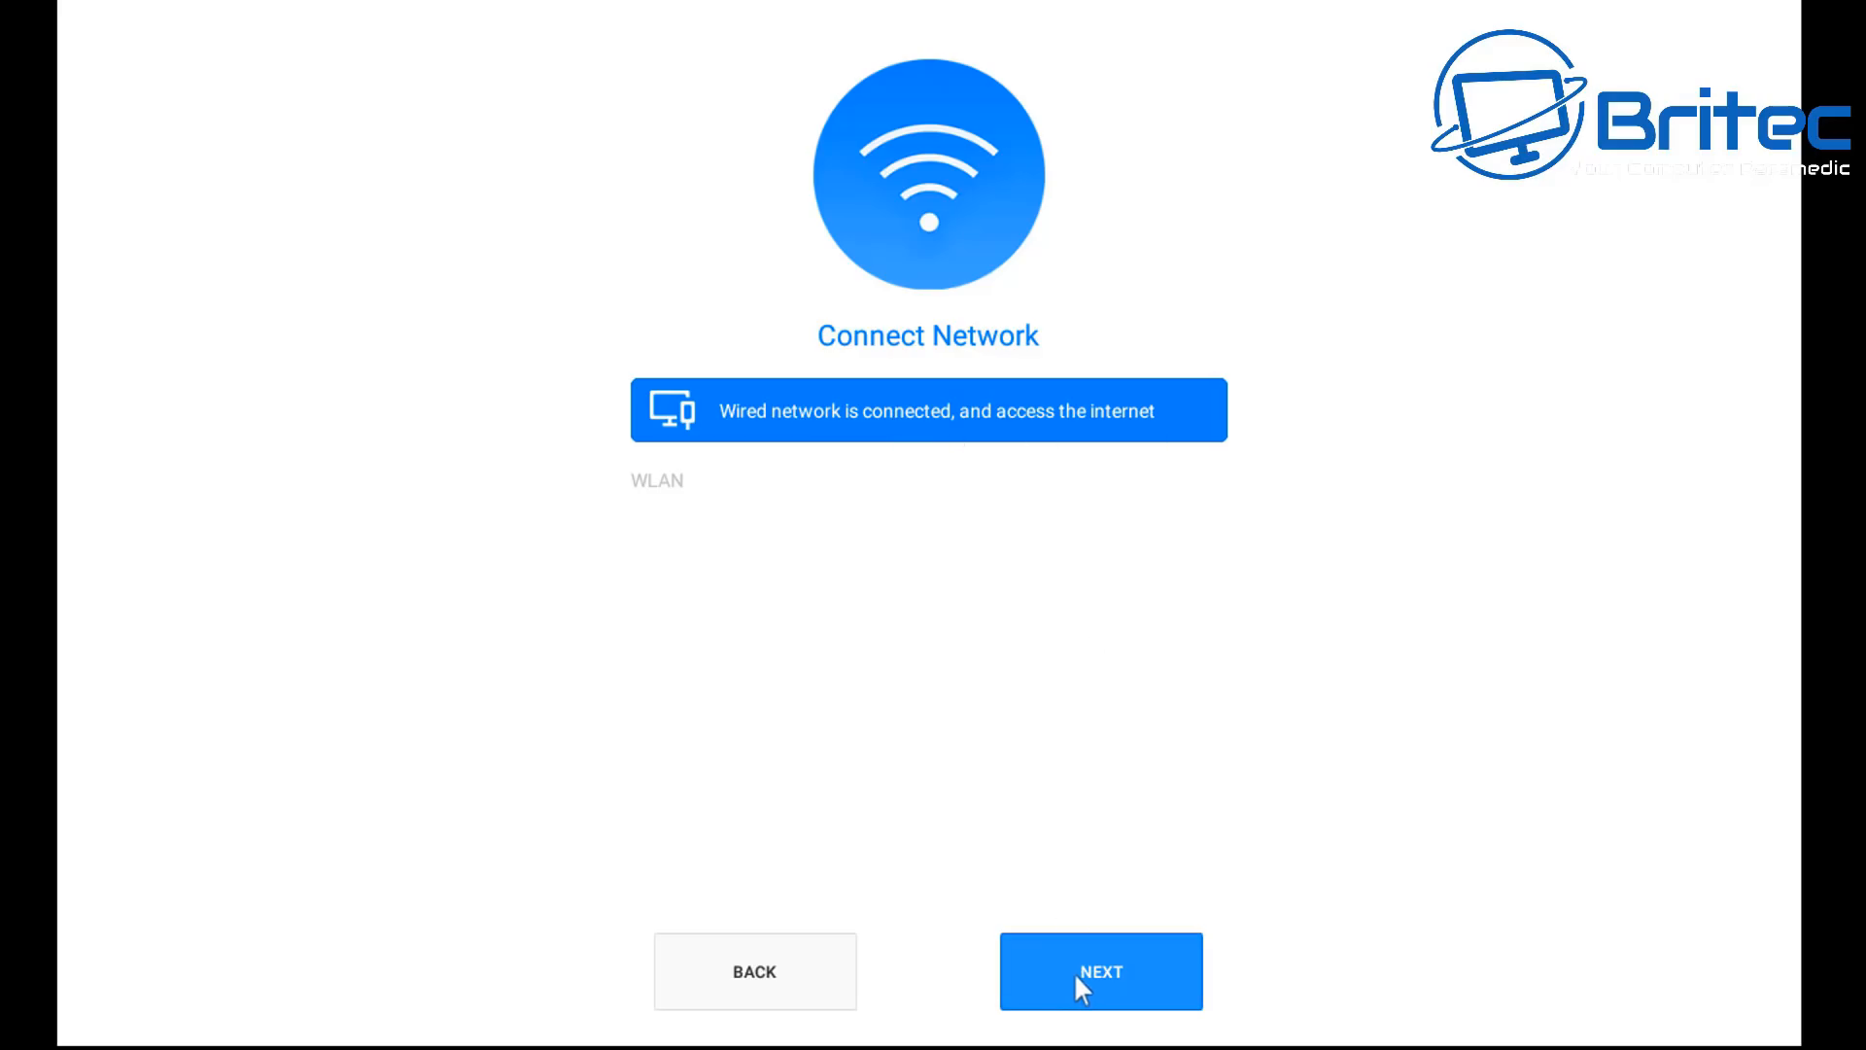
pyautogui.click(1098, 971)
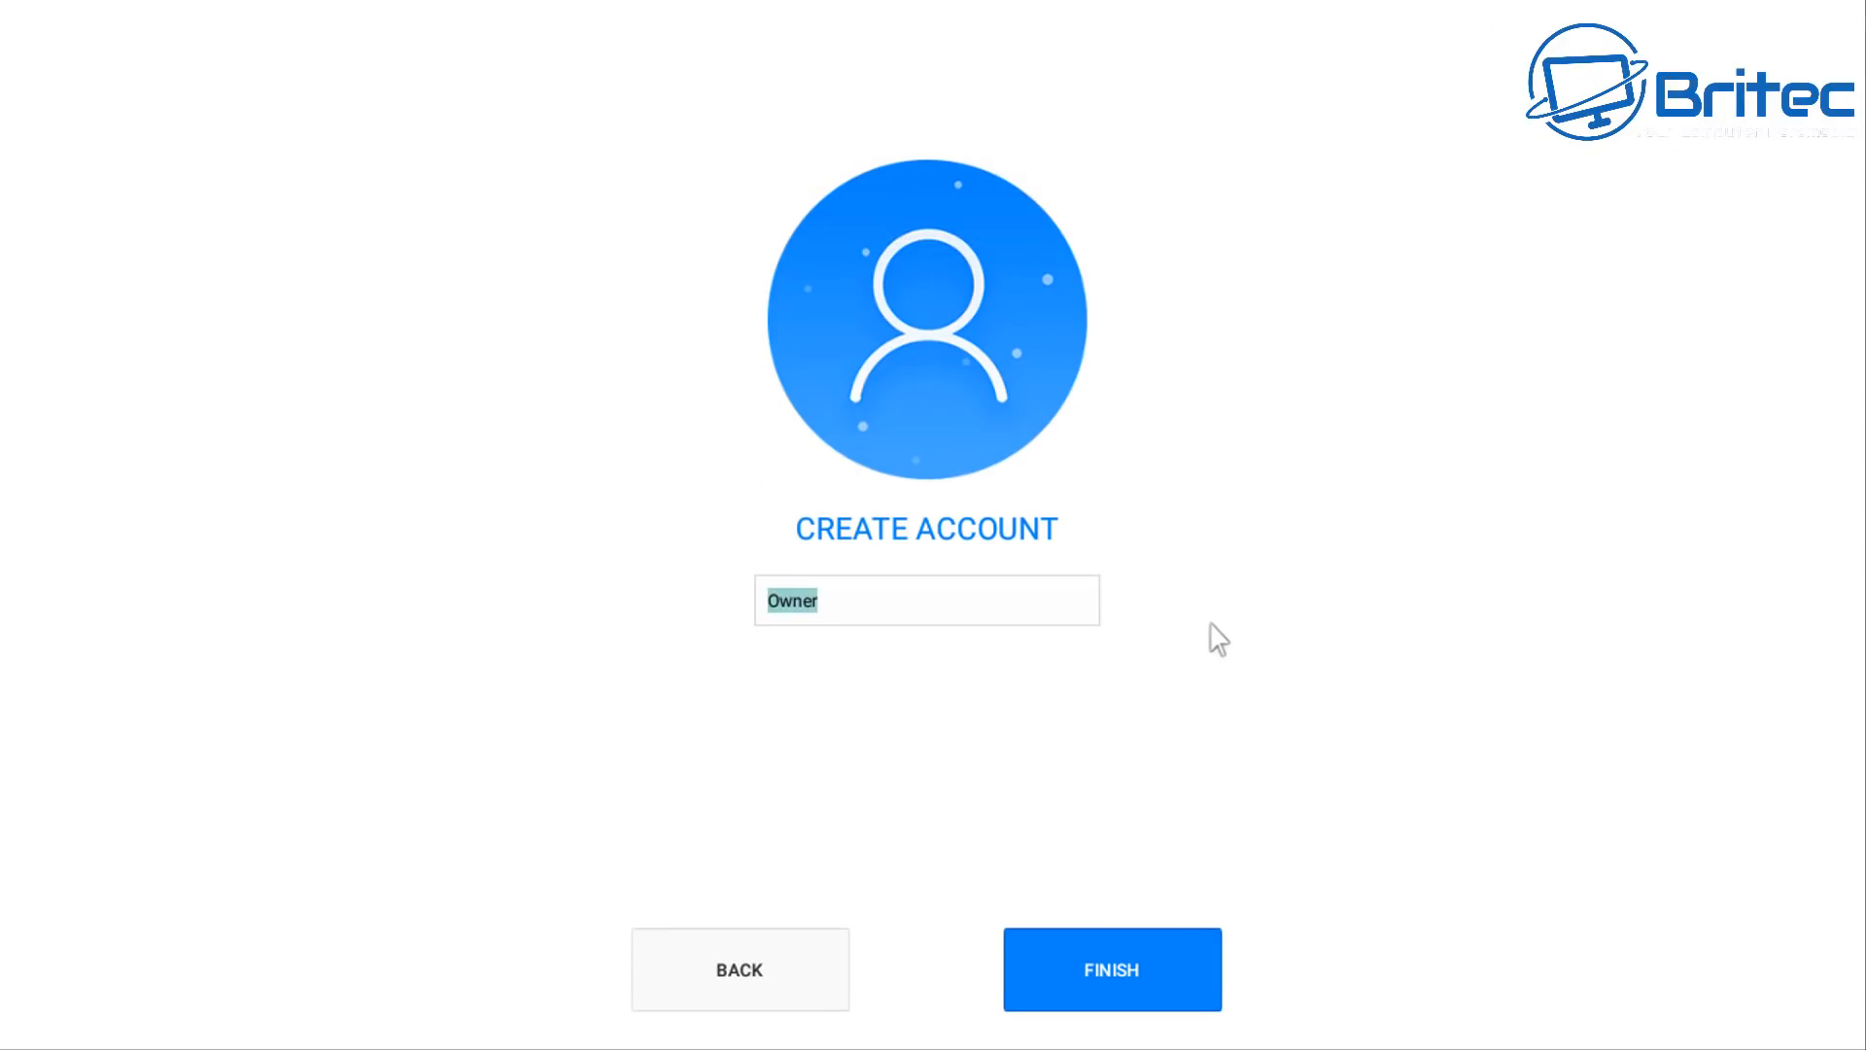
pyautogui.click(927, 599)
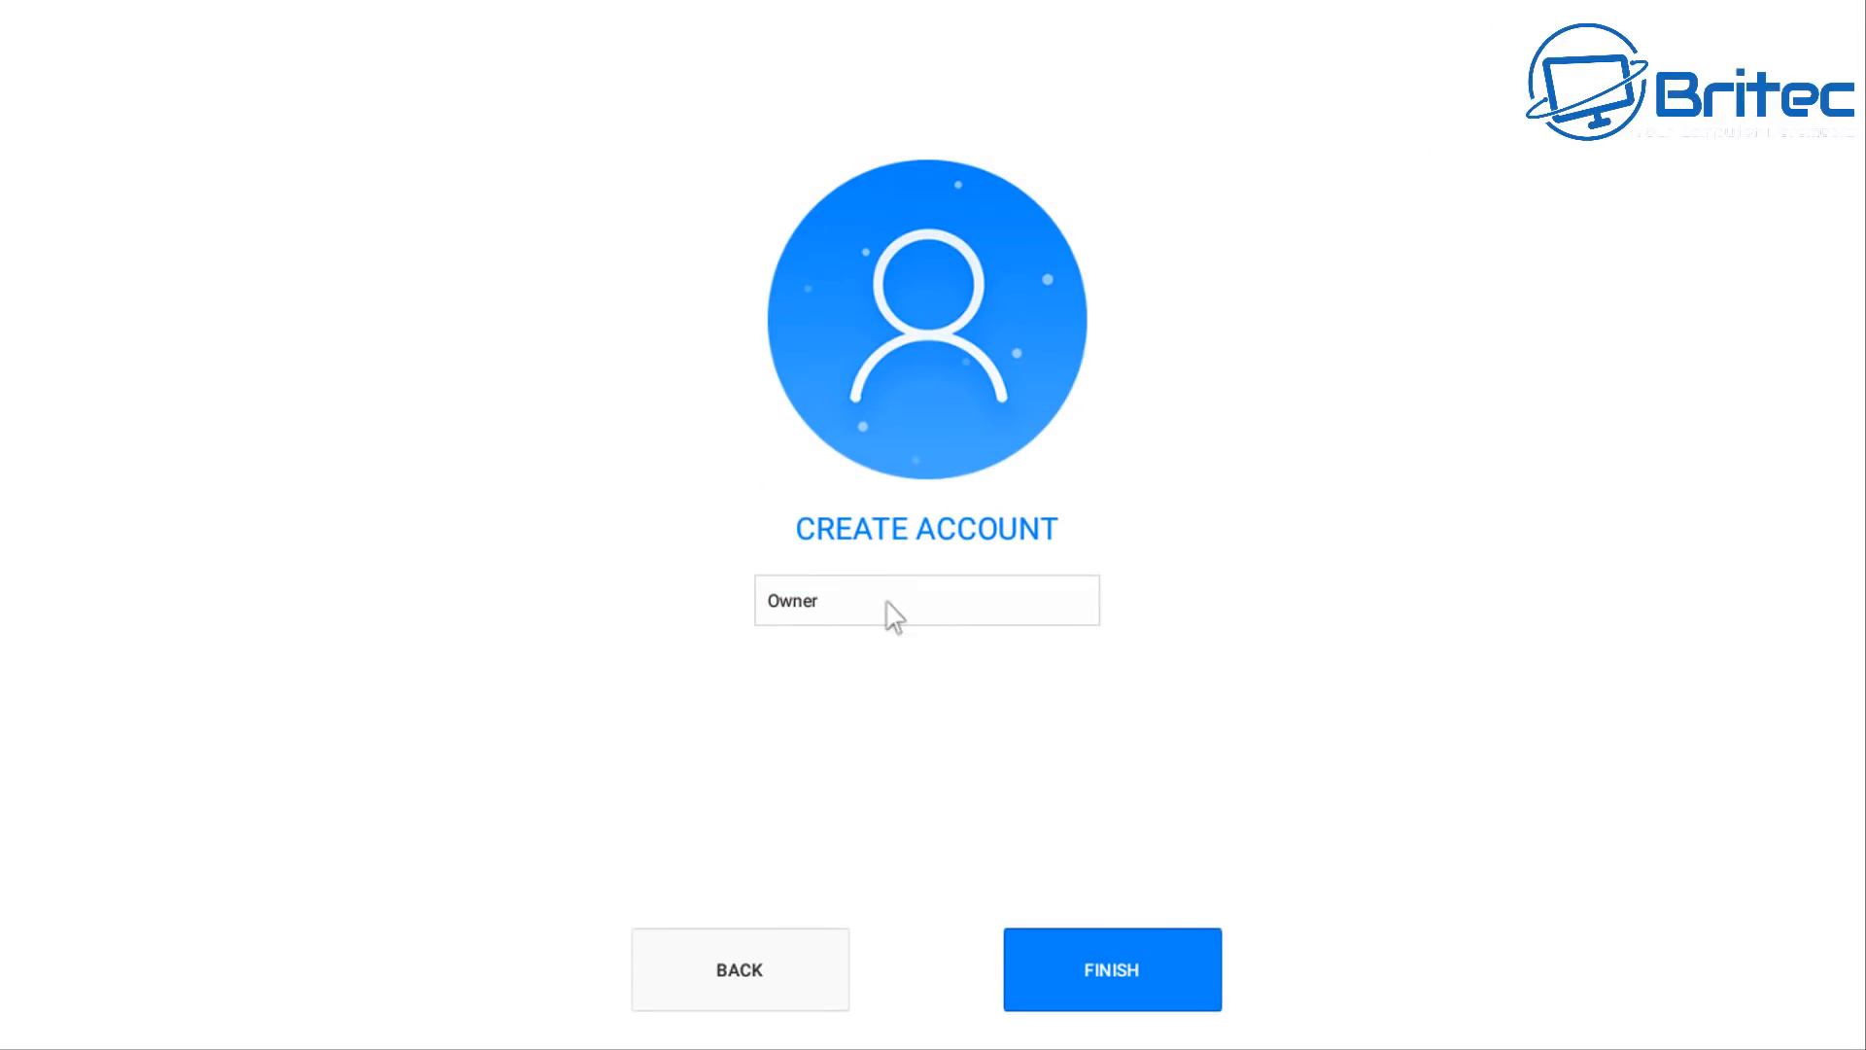
pyautogui.click(1110, 969)
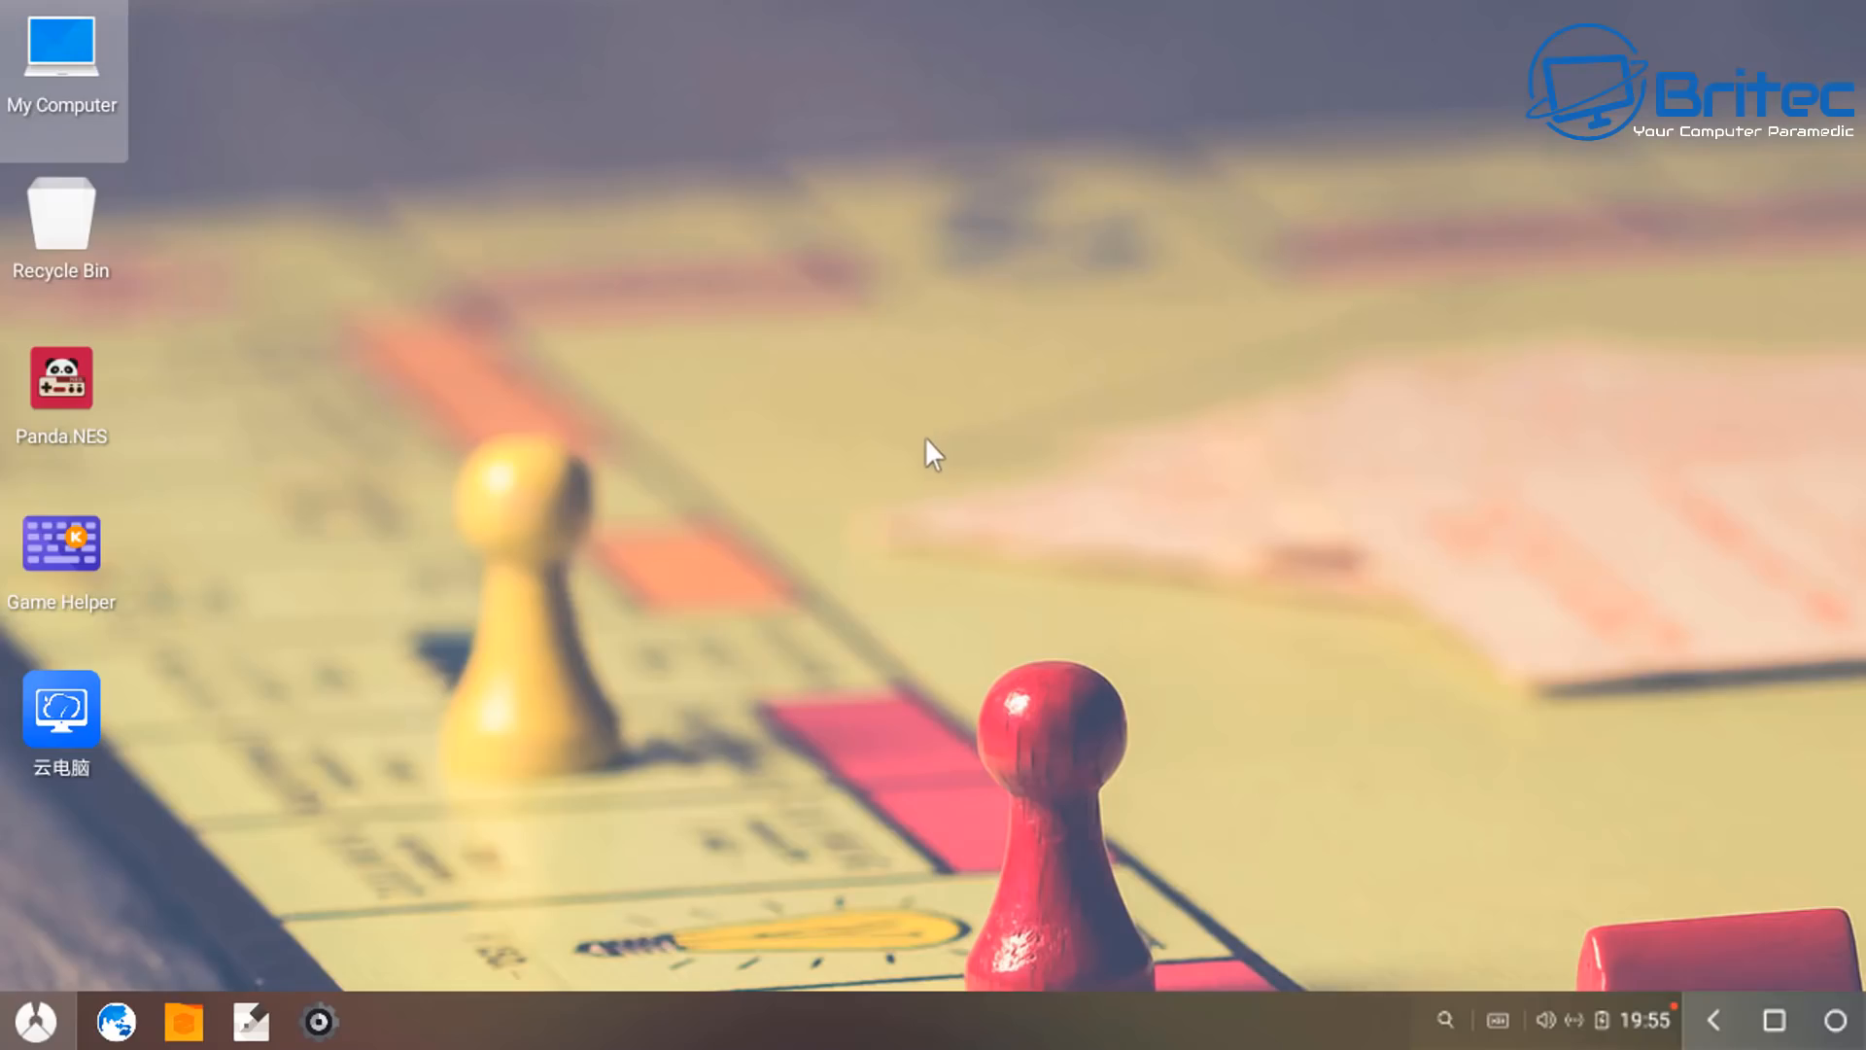
pyautogui.moveTo(993, 404)
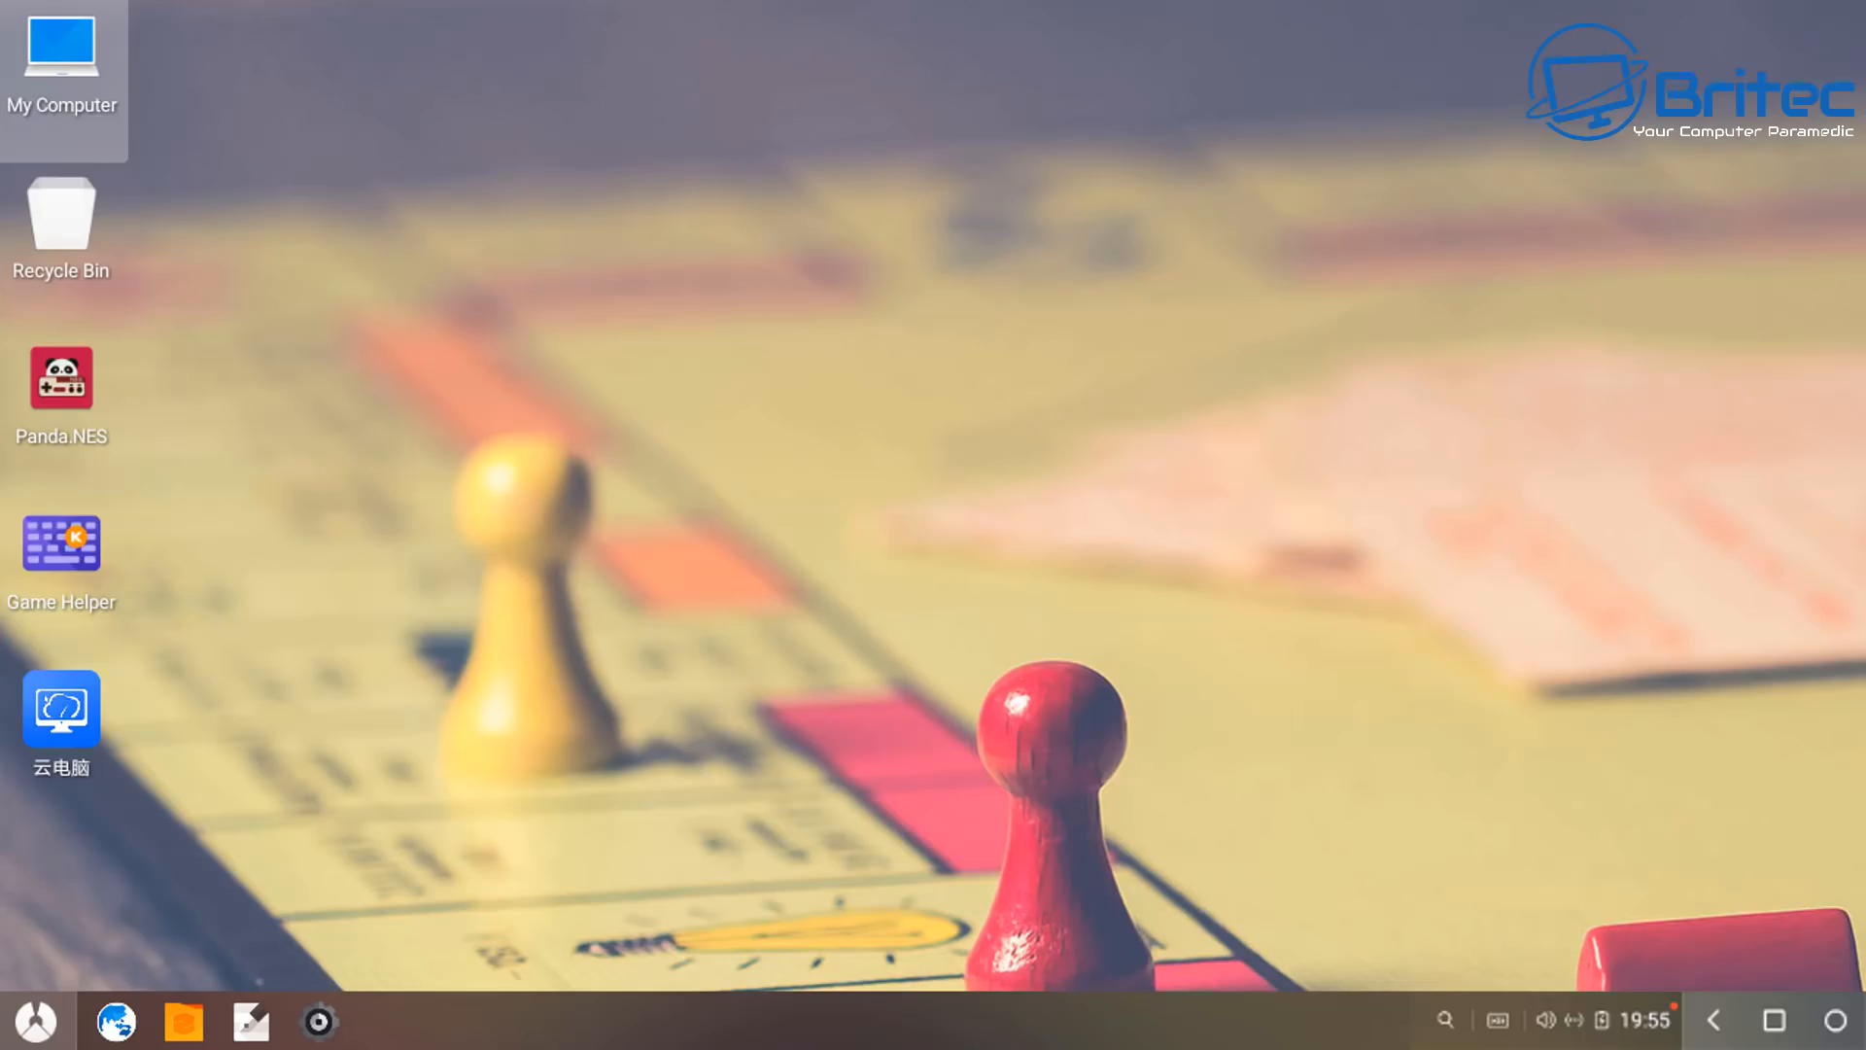
# - Restart Phoenix OS from the start menu's power options
pyautogui.click(35, 1019)
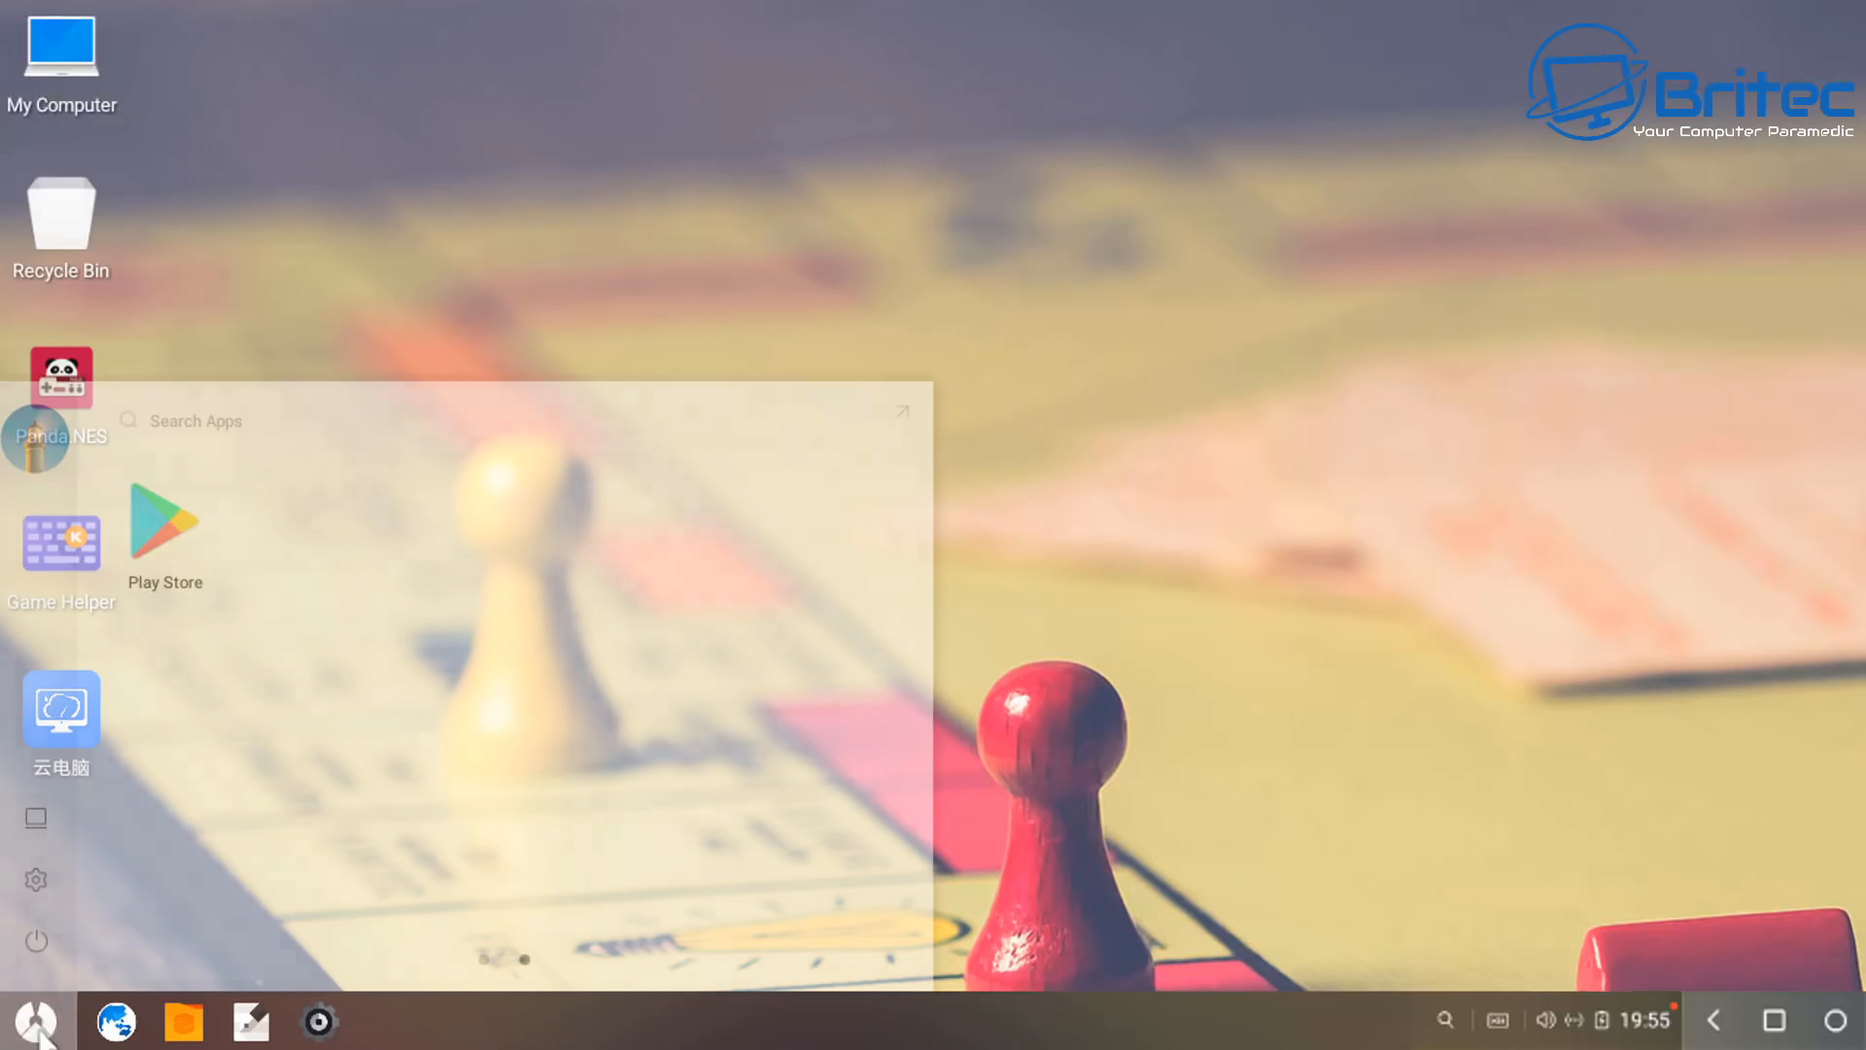
pyautogui.click(35, 940)
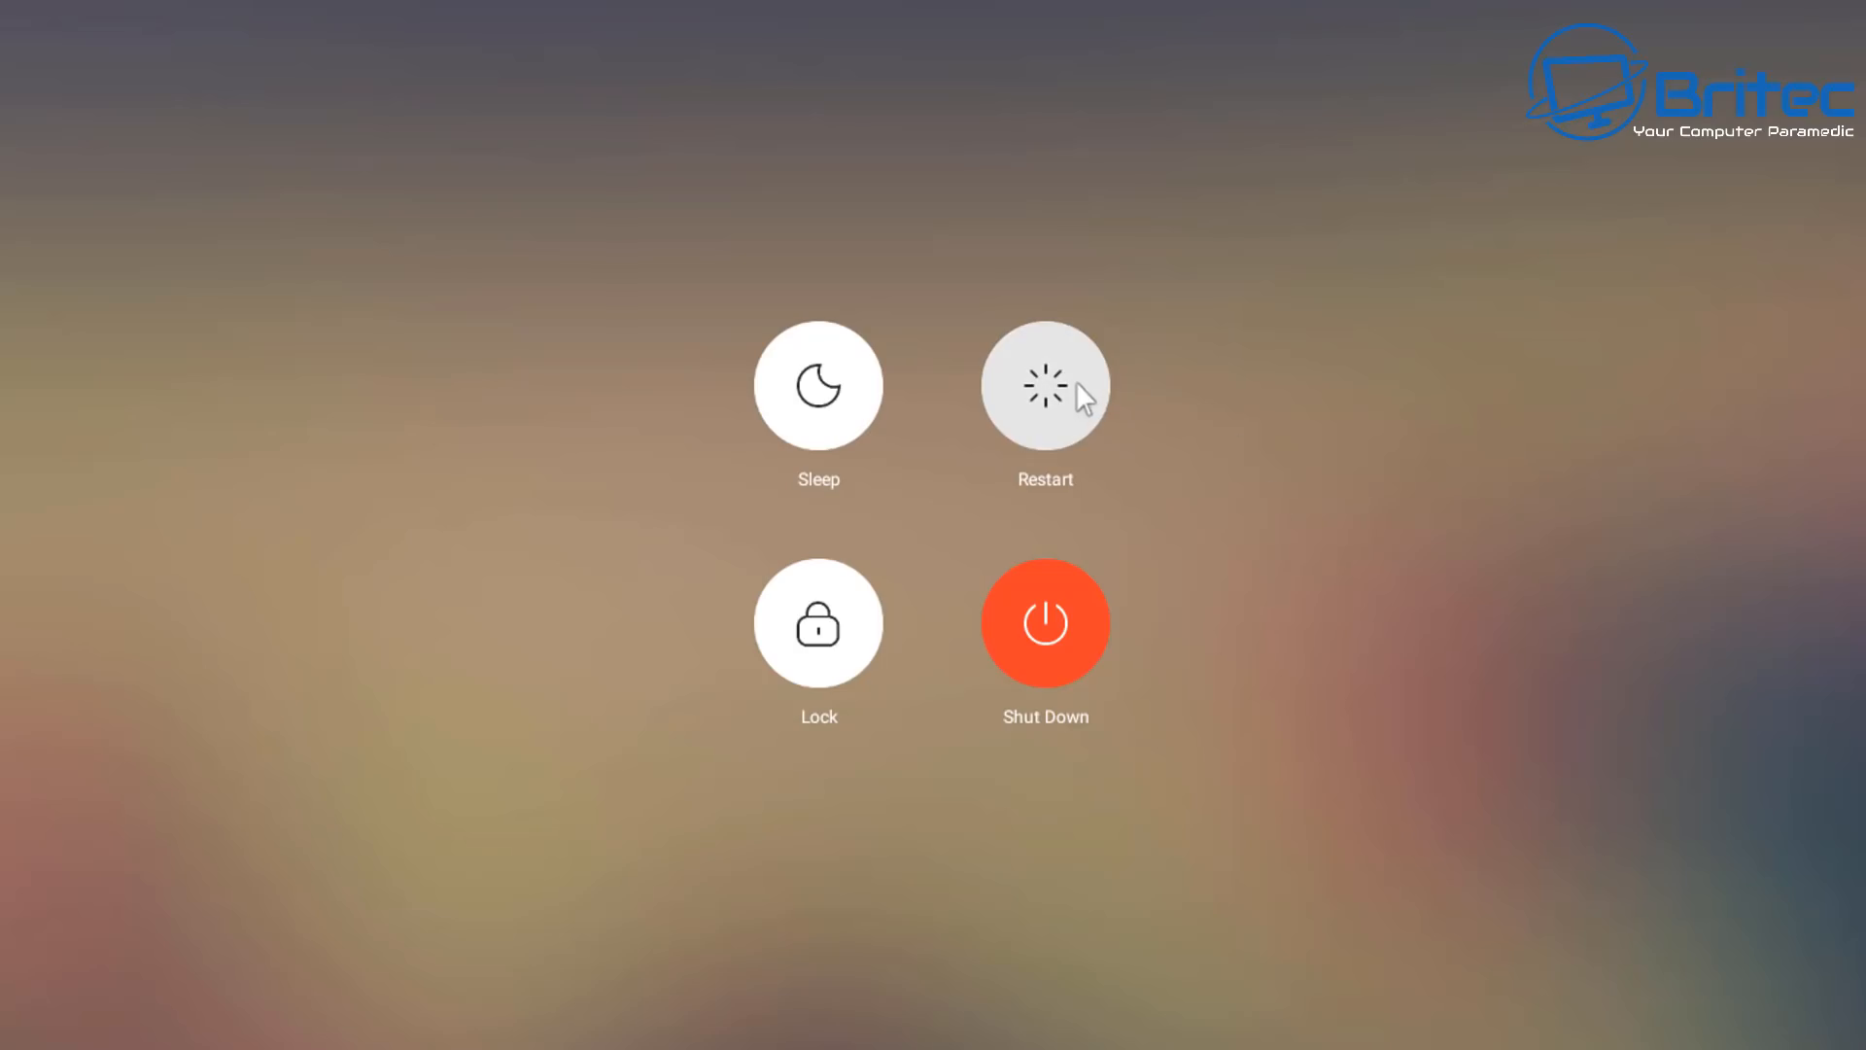
pyautogui.click(1044, 622)
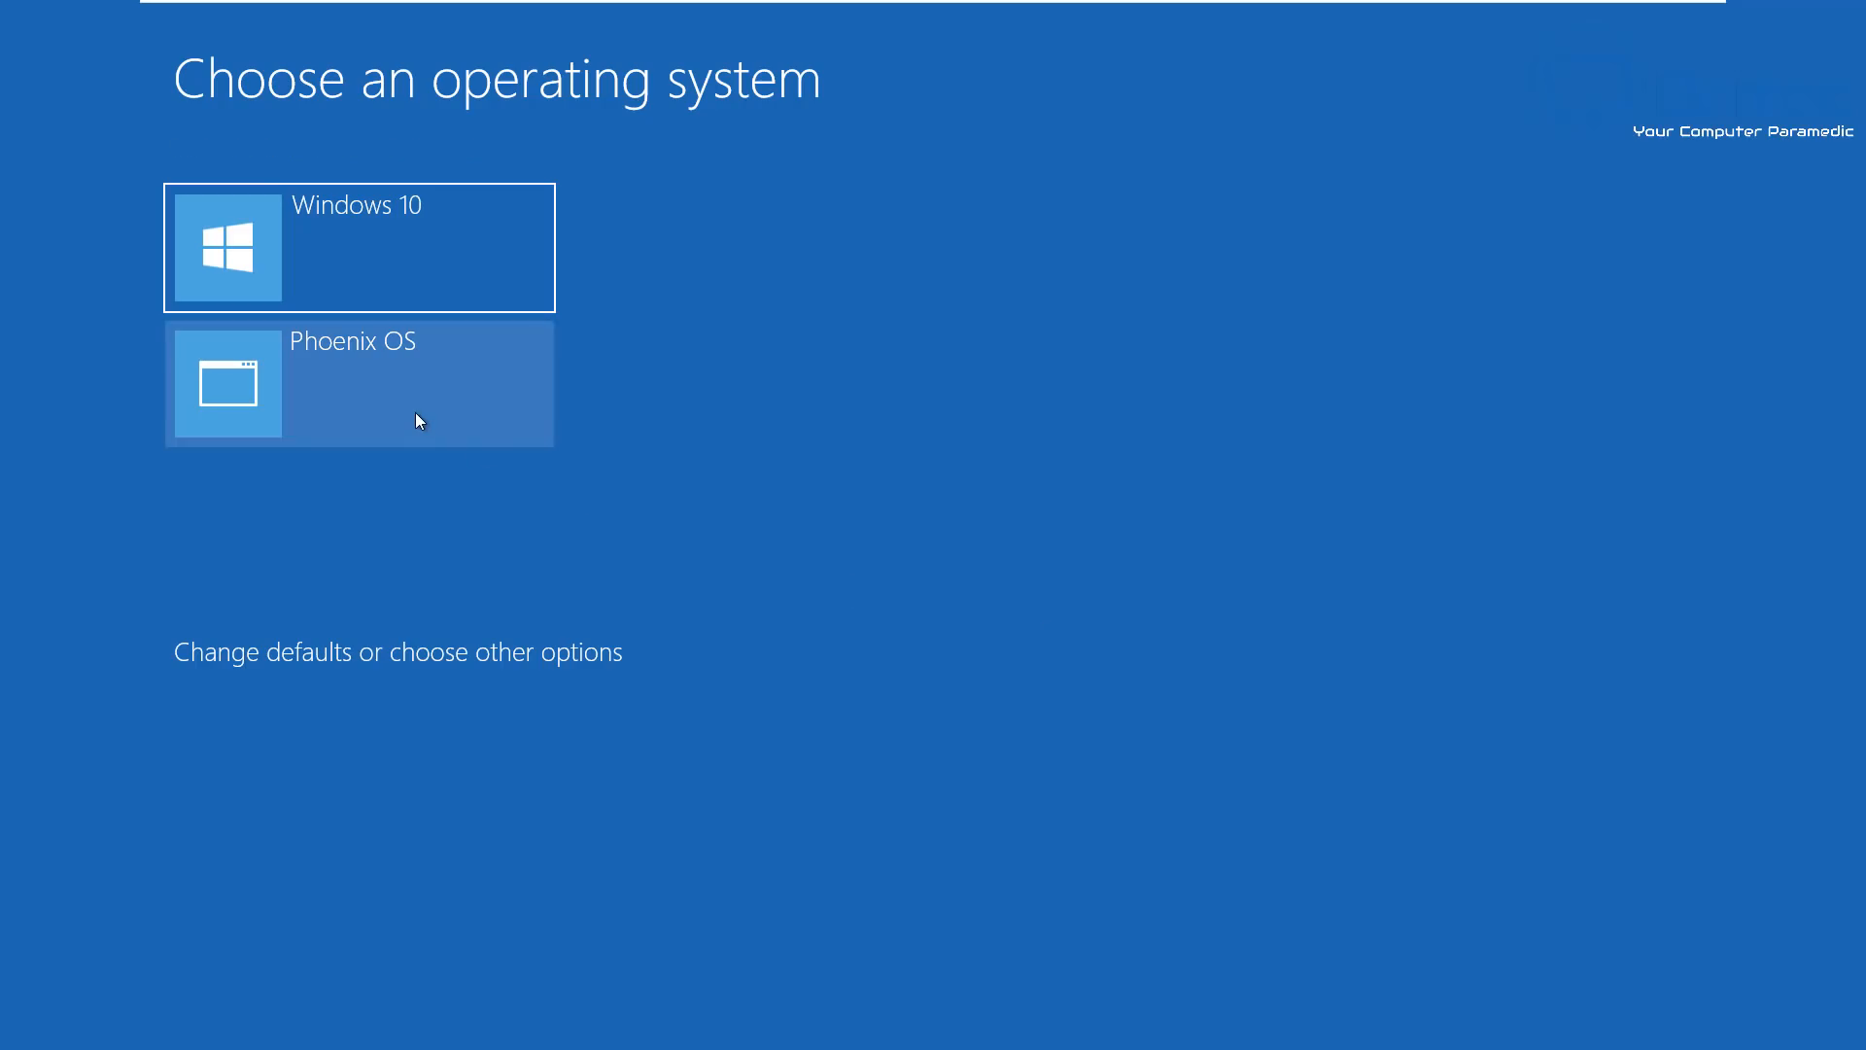
# - Pick Windows 10 on the Windows Boot Manager chooser screen
pyautogui.click(359, 382)
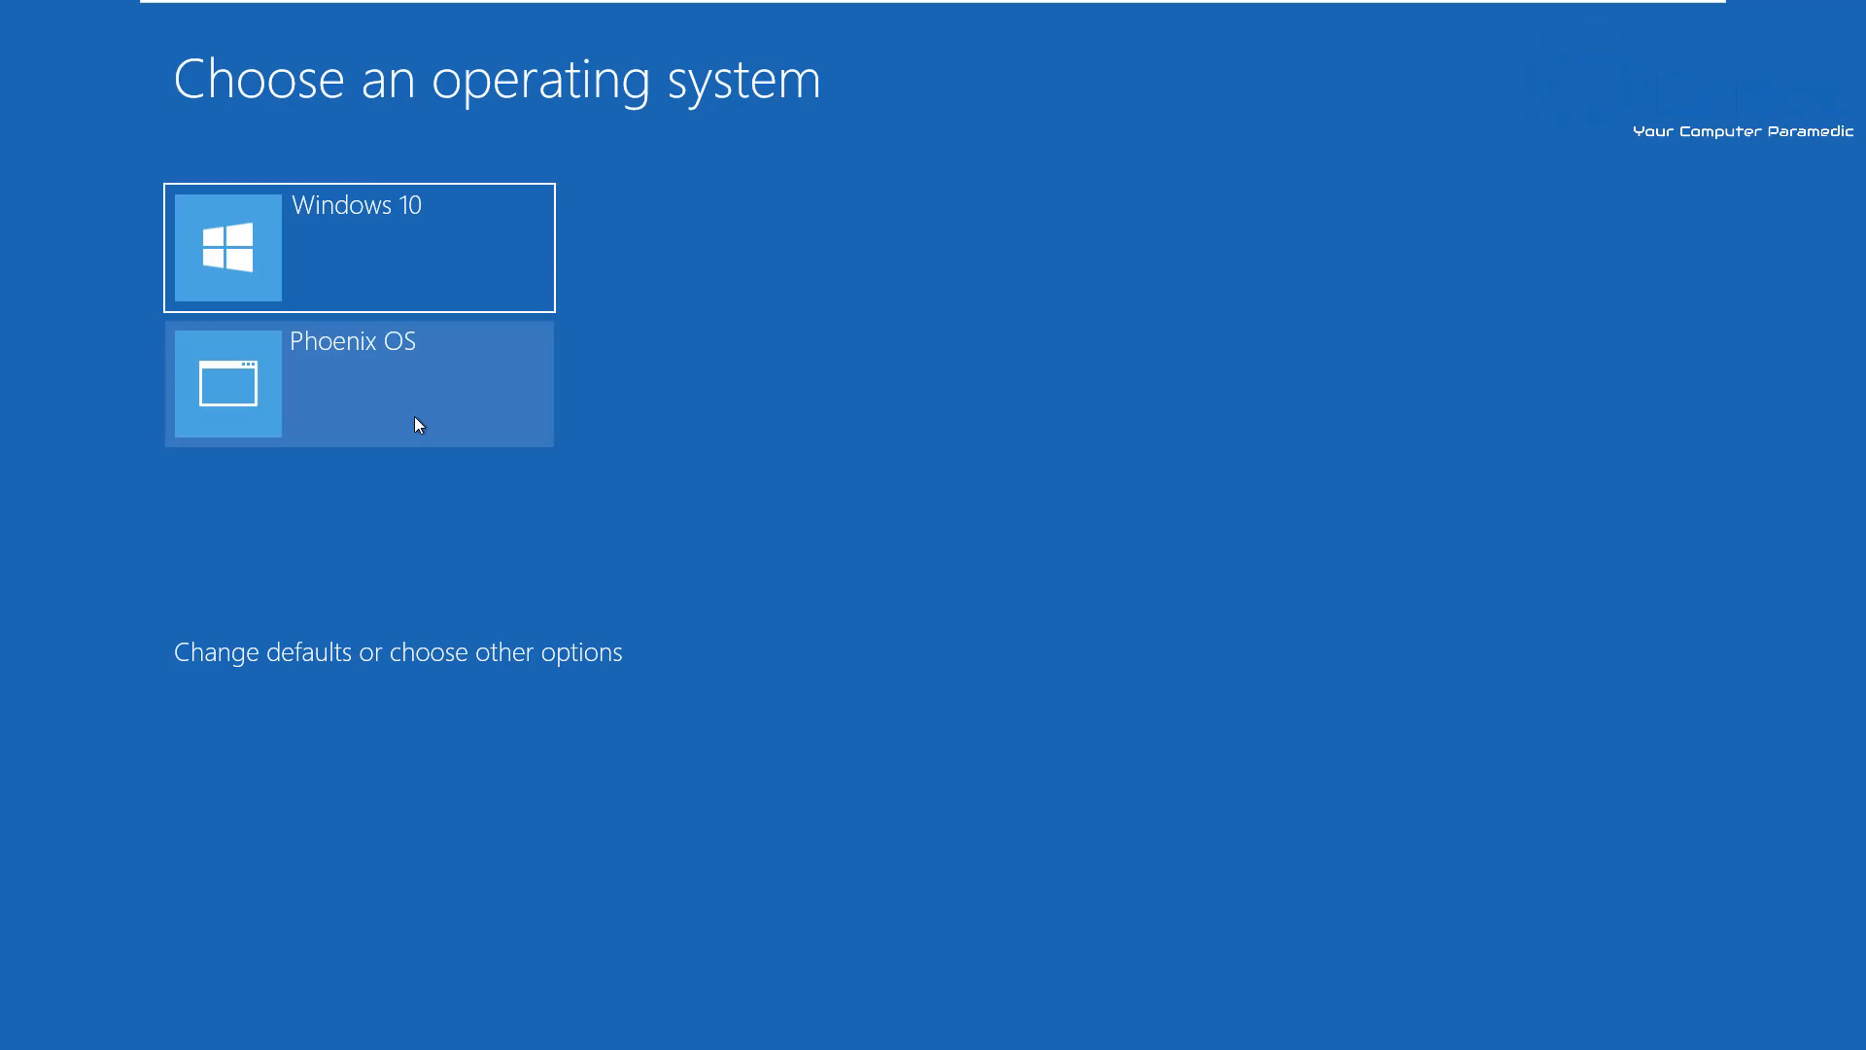
pyautogui.click(357, 246)
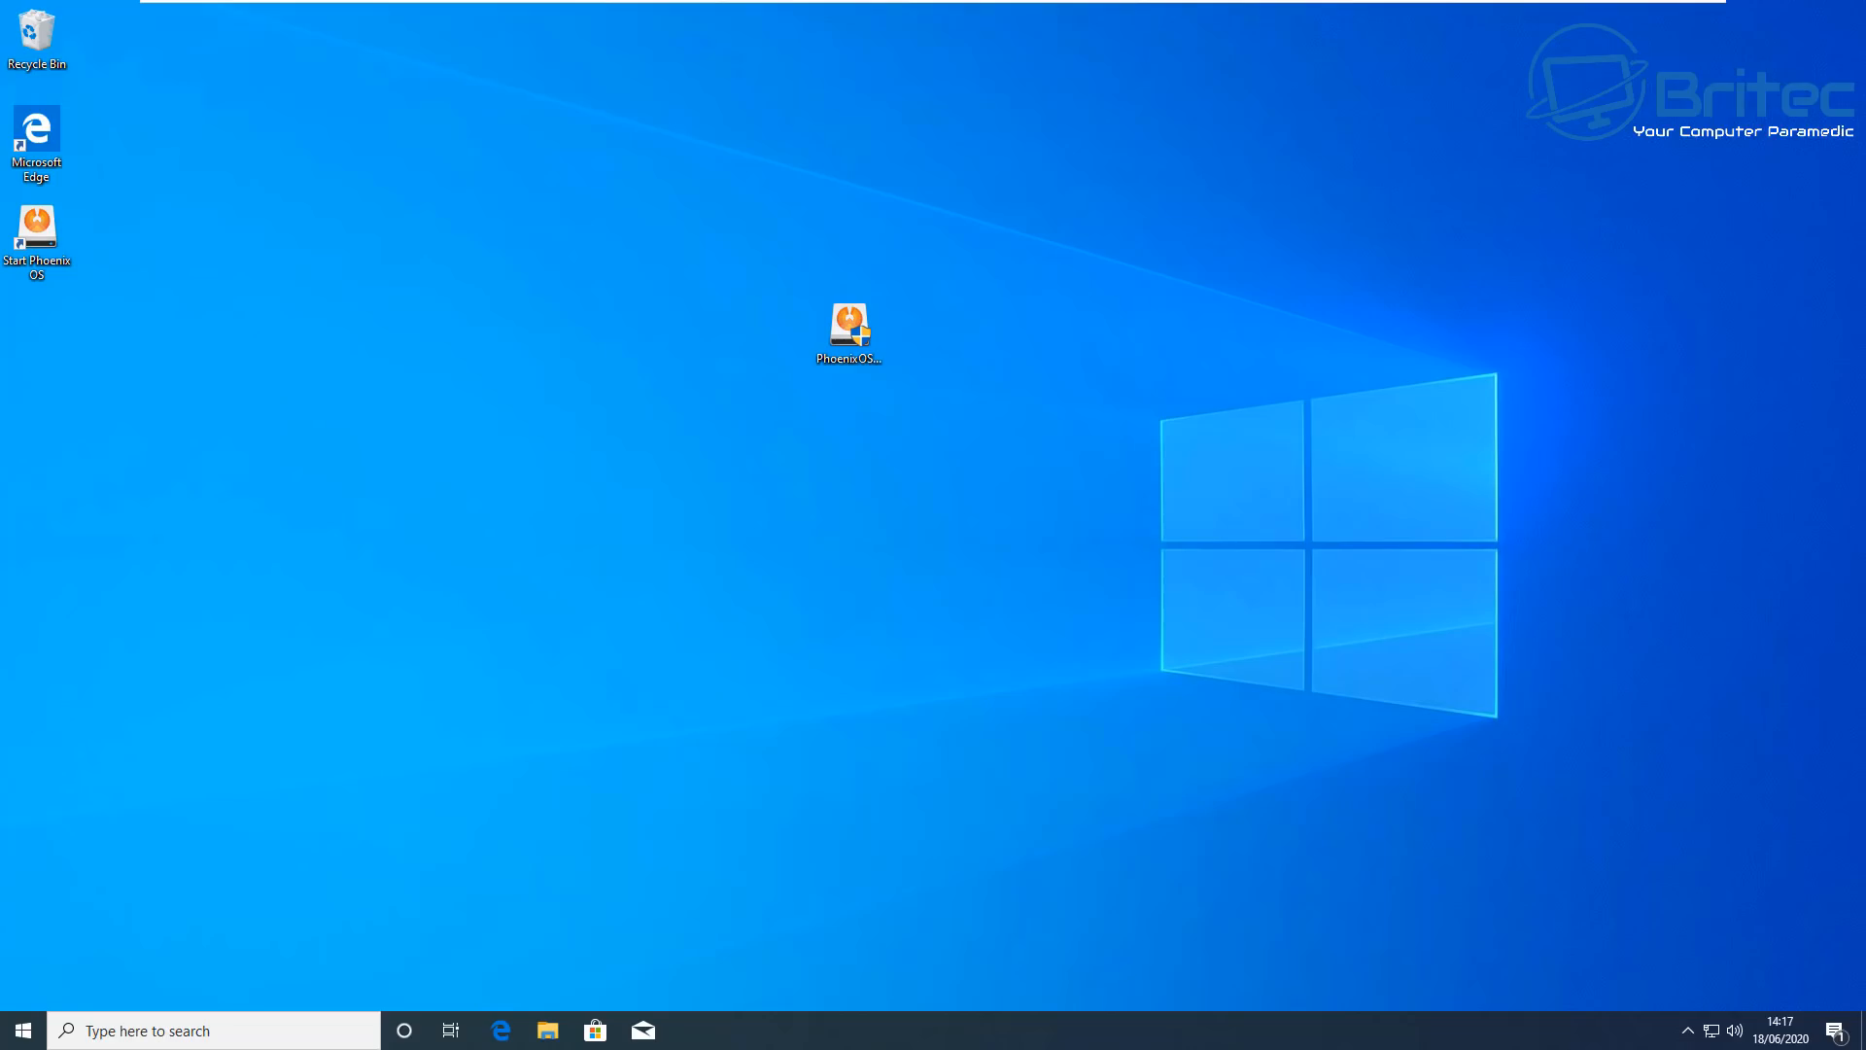
# - Uninstall Phoenix OS with the Phoenix OS Installer and close the installer
pyautogui.click(846, 330)
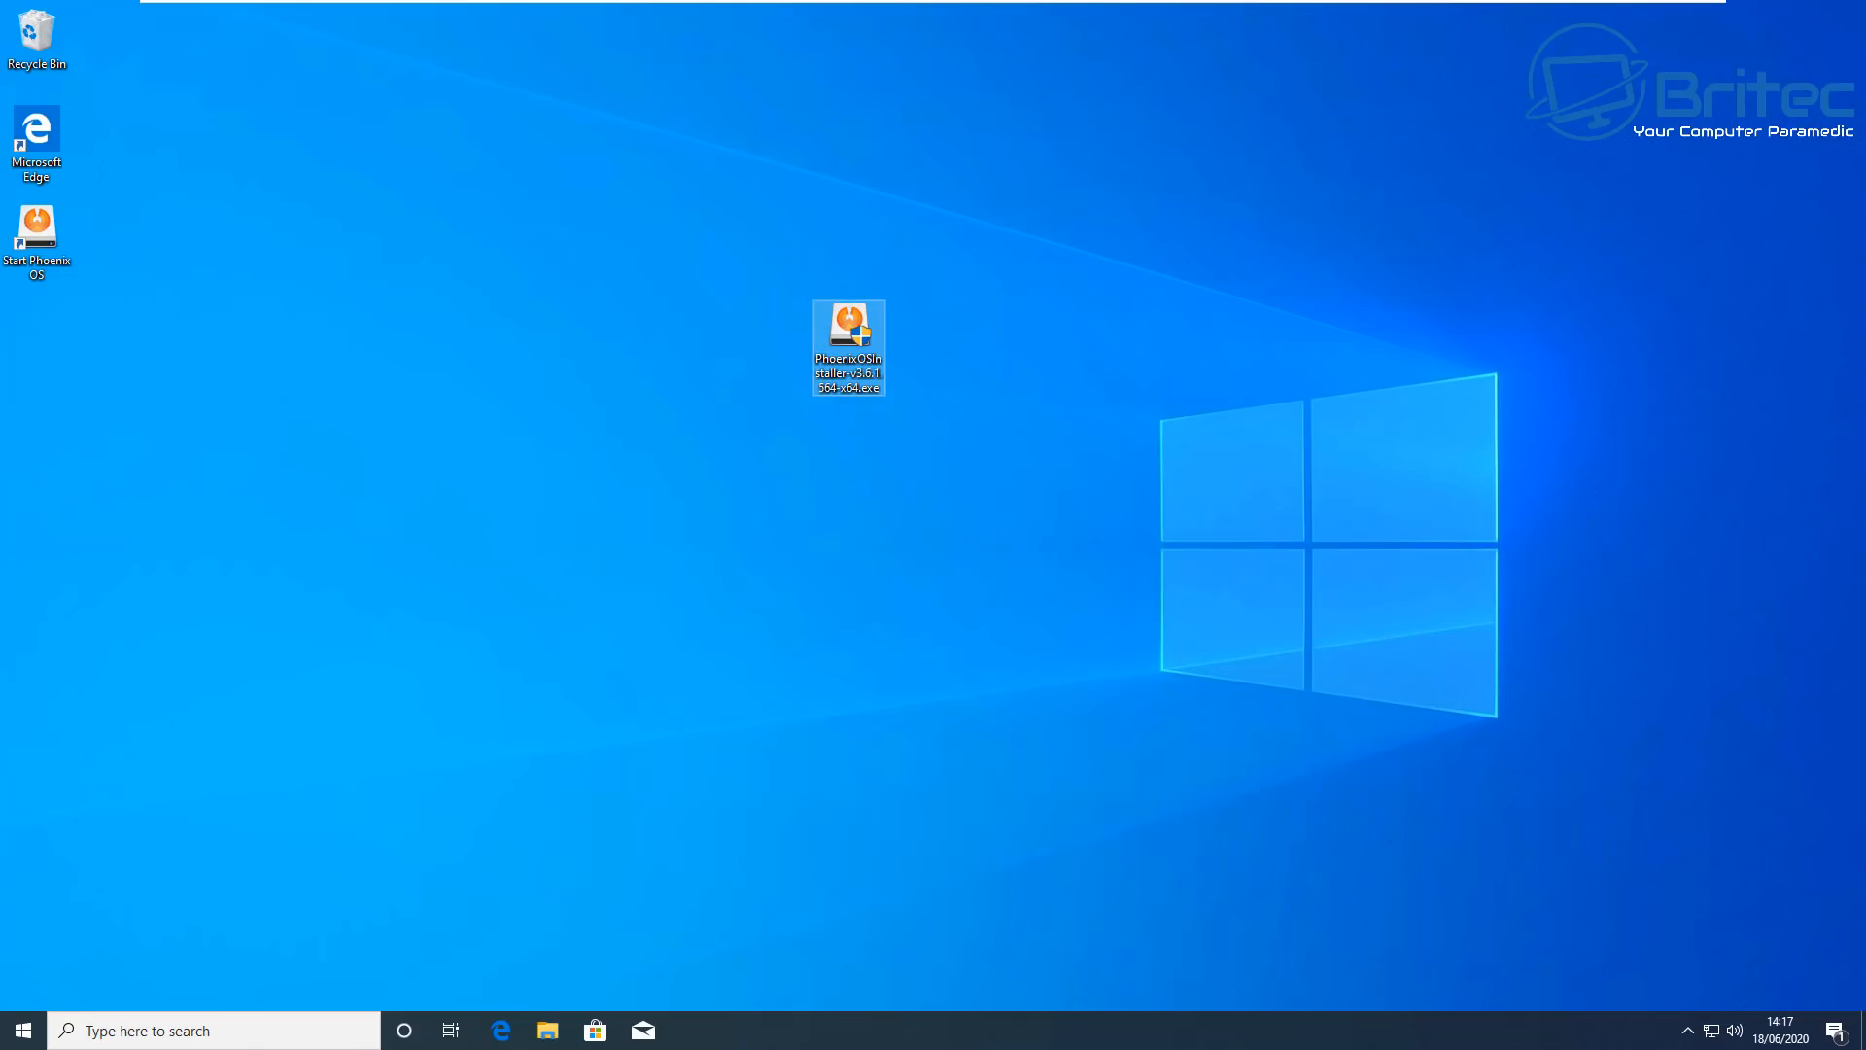
pyautogui.doubleClick(847, 346)
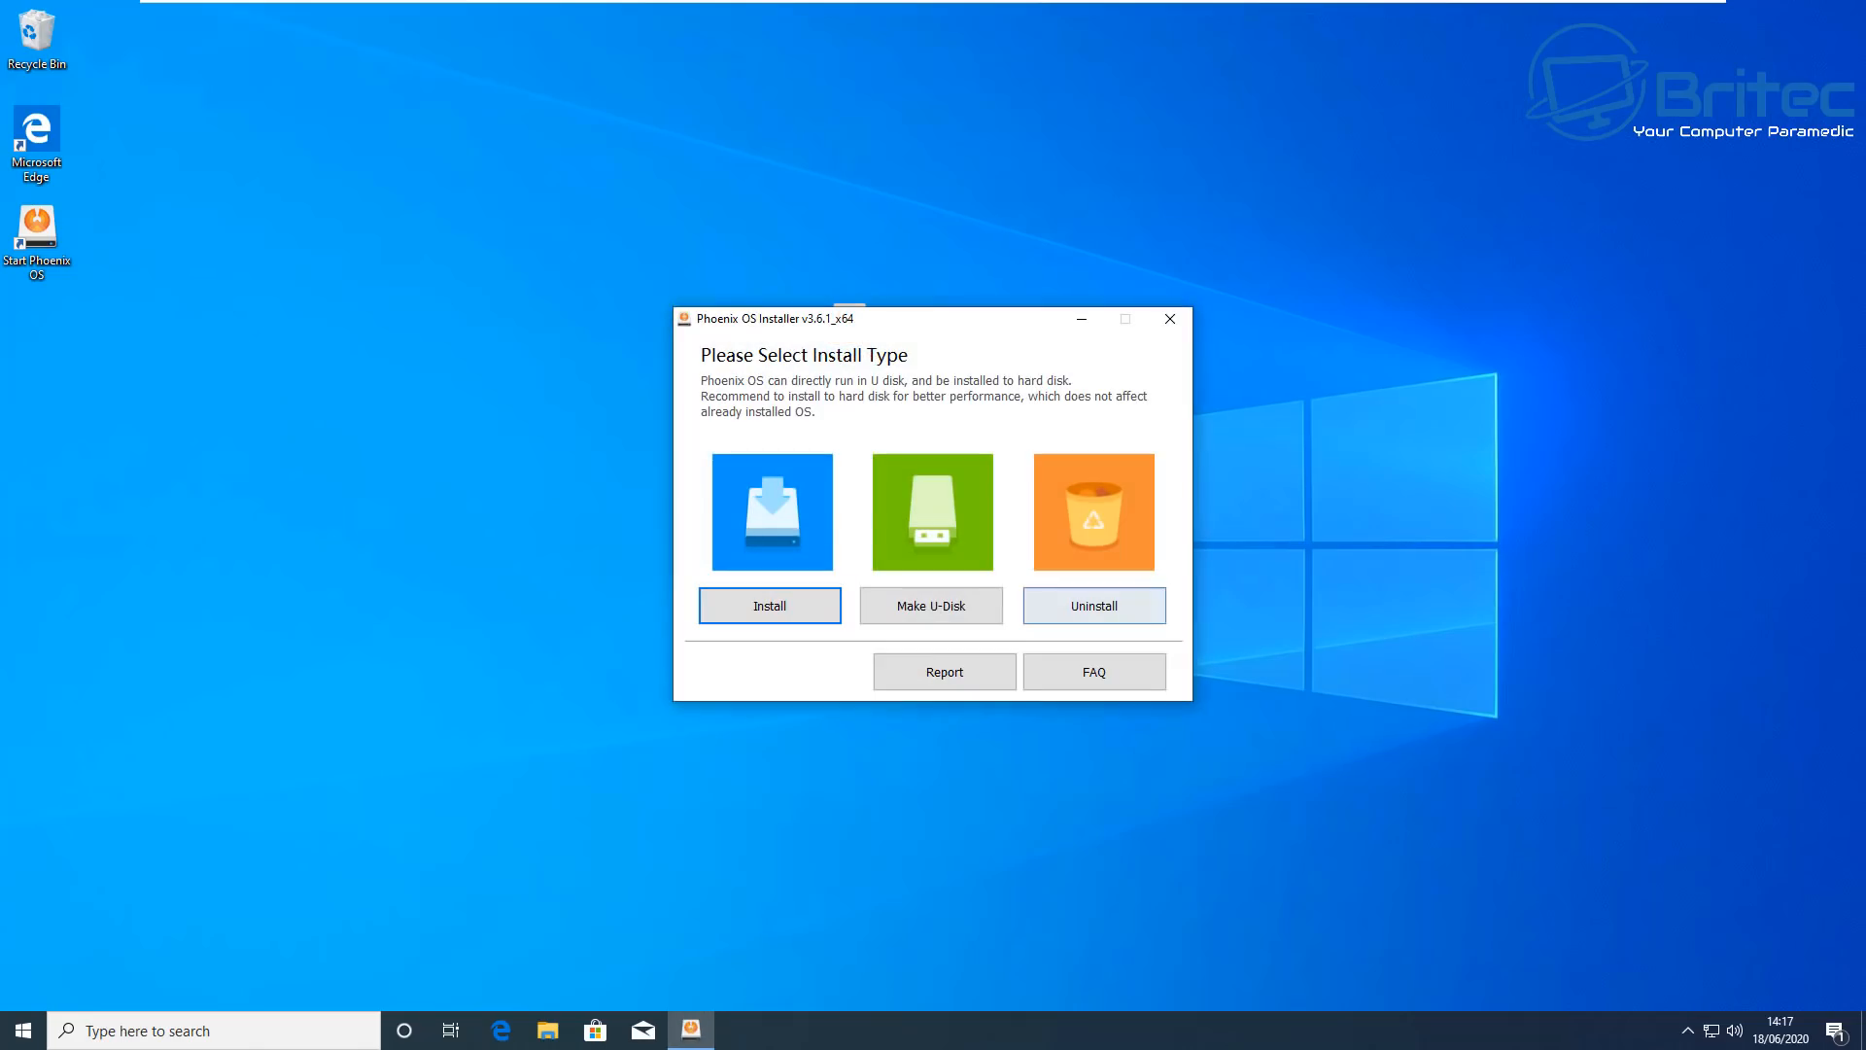
pyautogui.click(1090, 605)
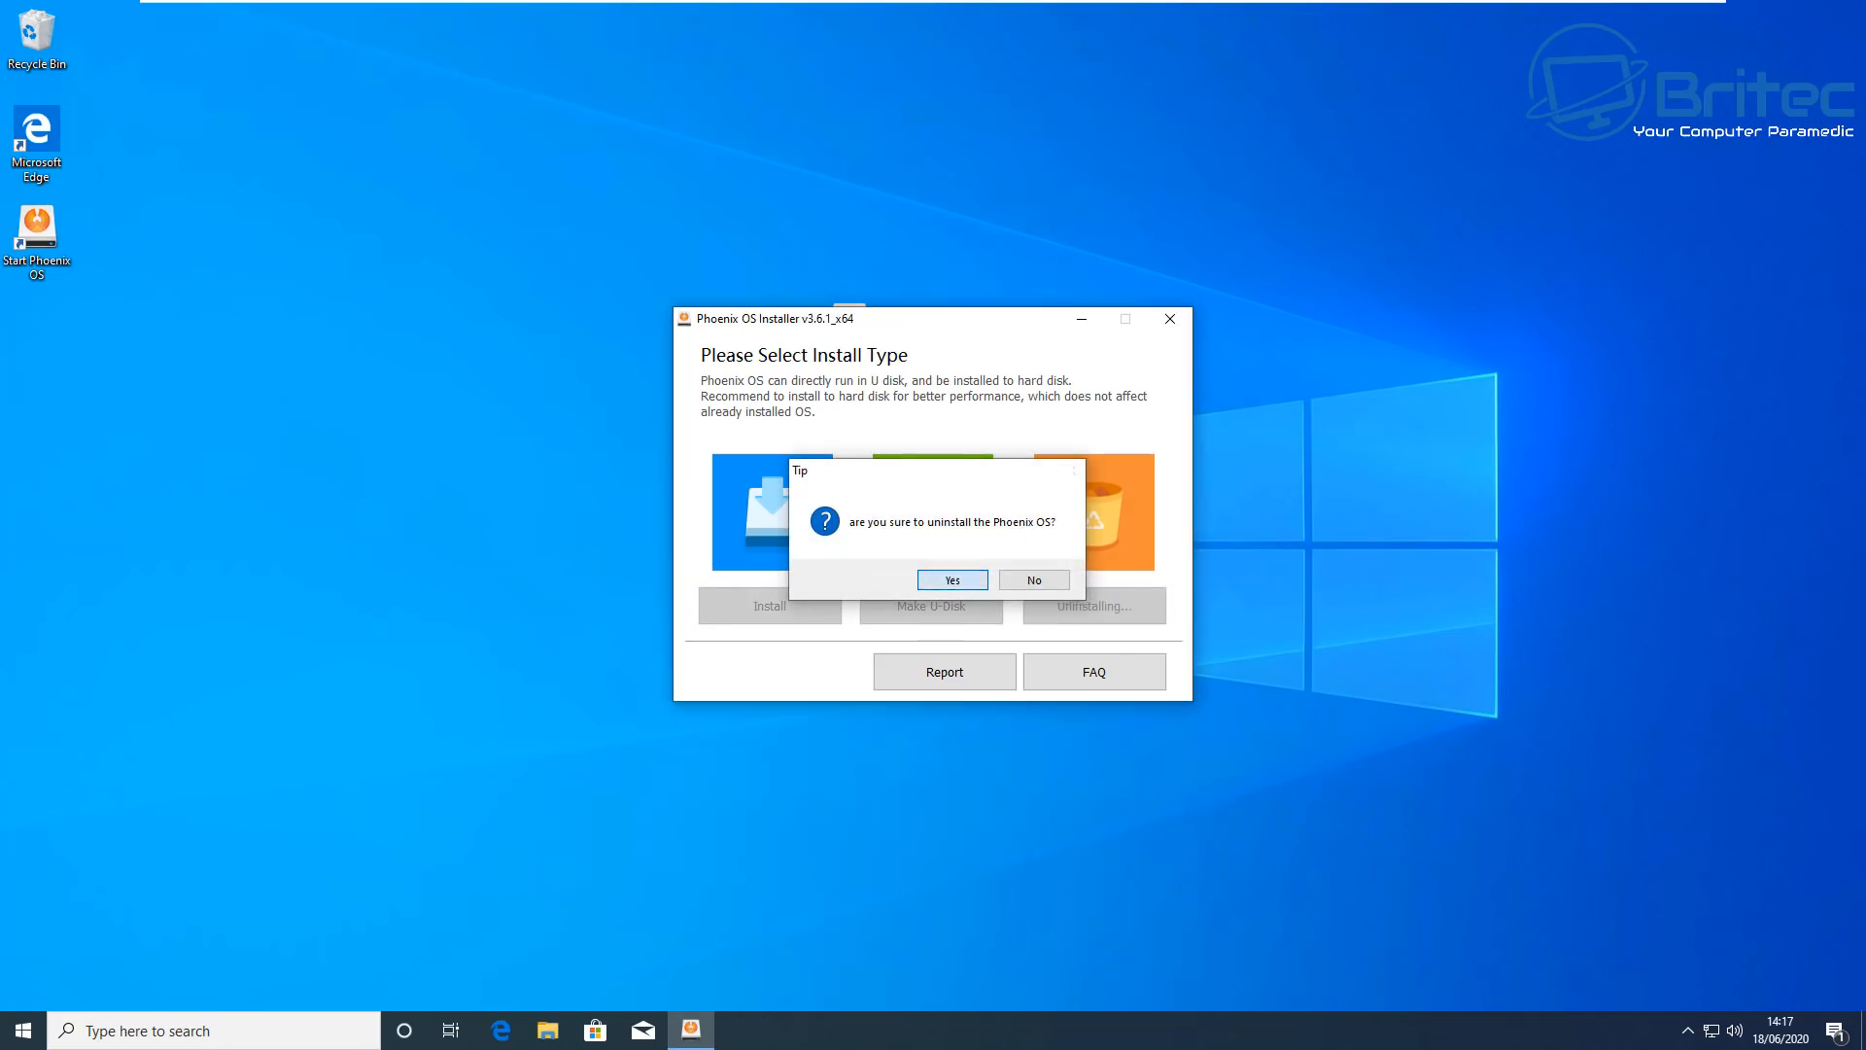
pyautogui.click(950, 579)
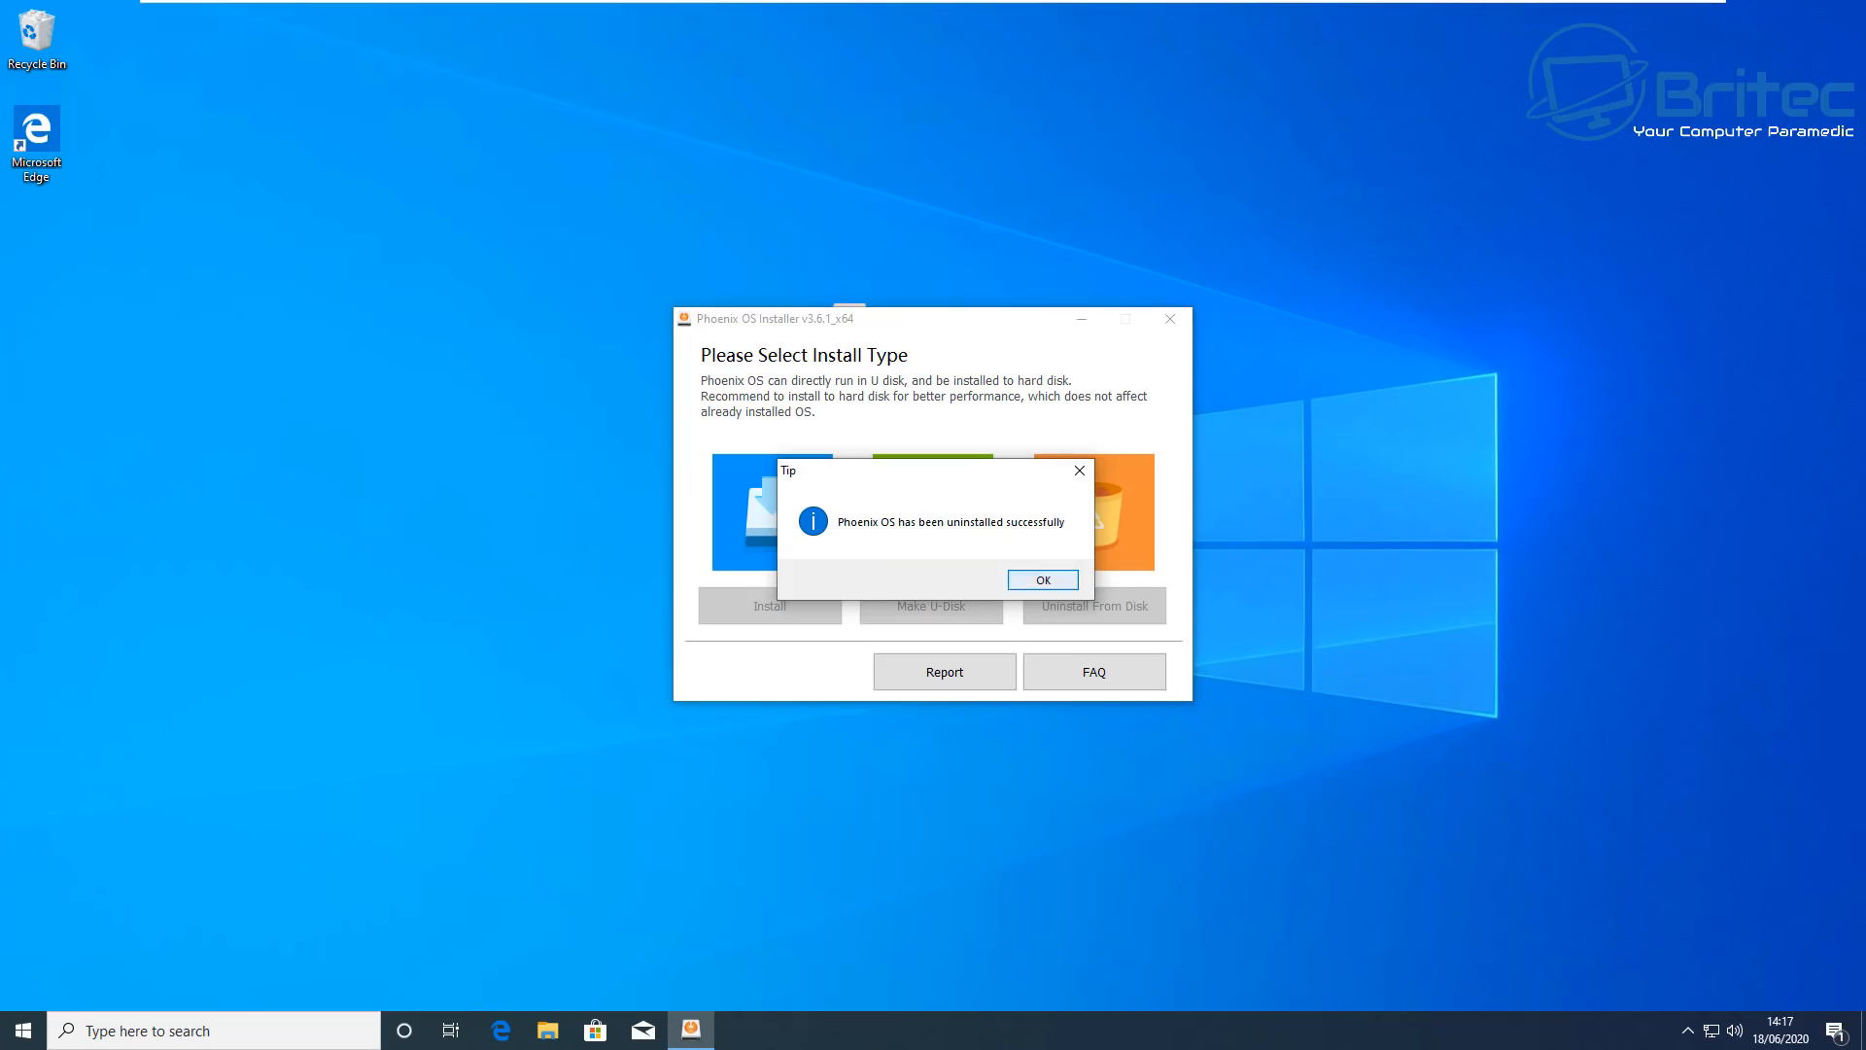
pyautogui.click(1041, 579)
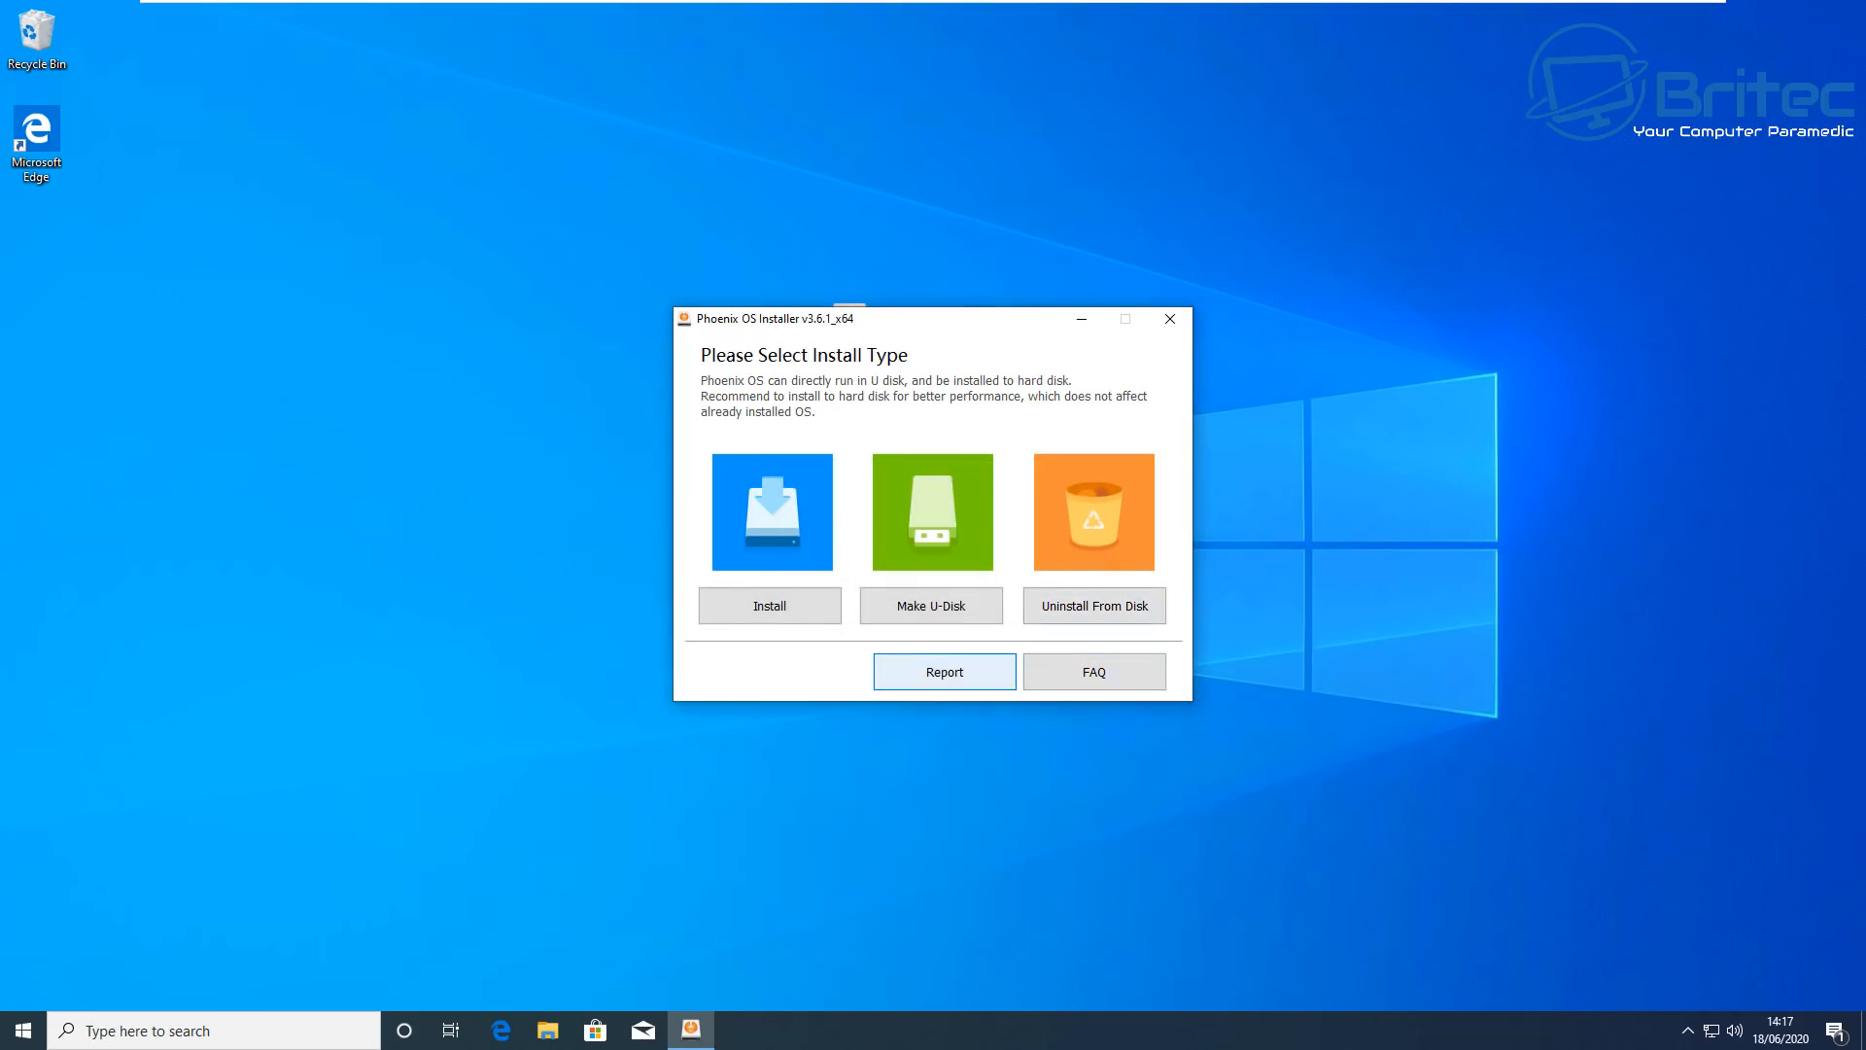
pyautogui.click(1167, 318)
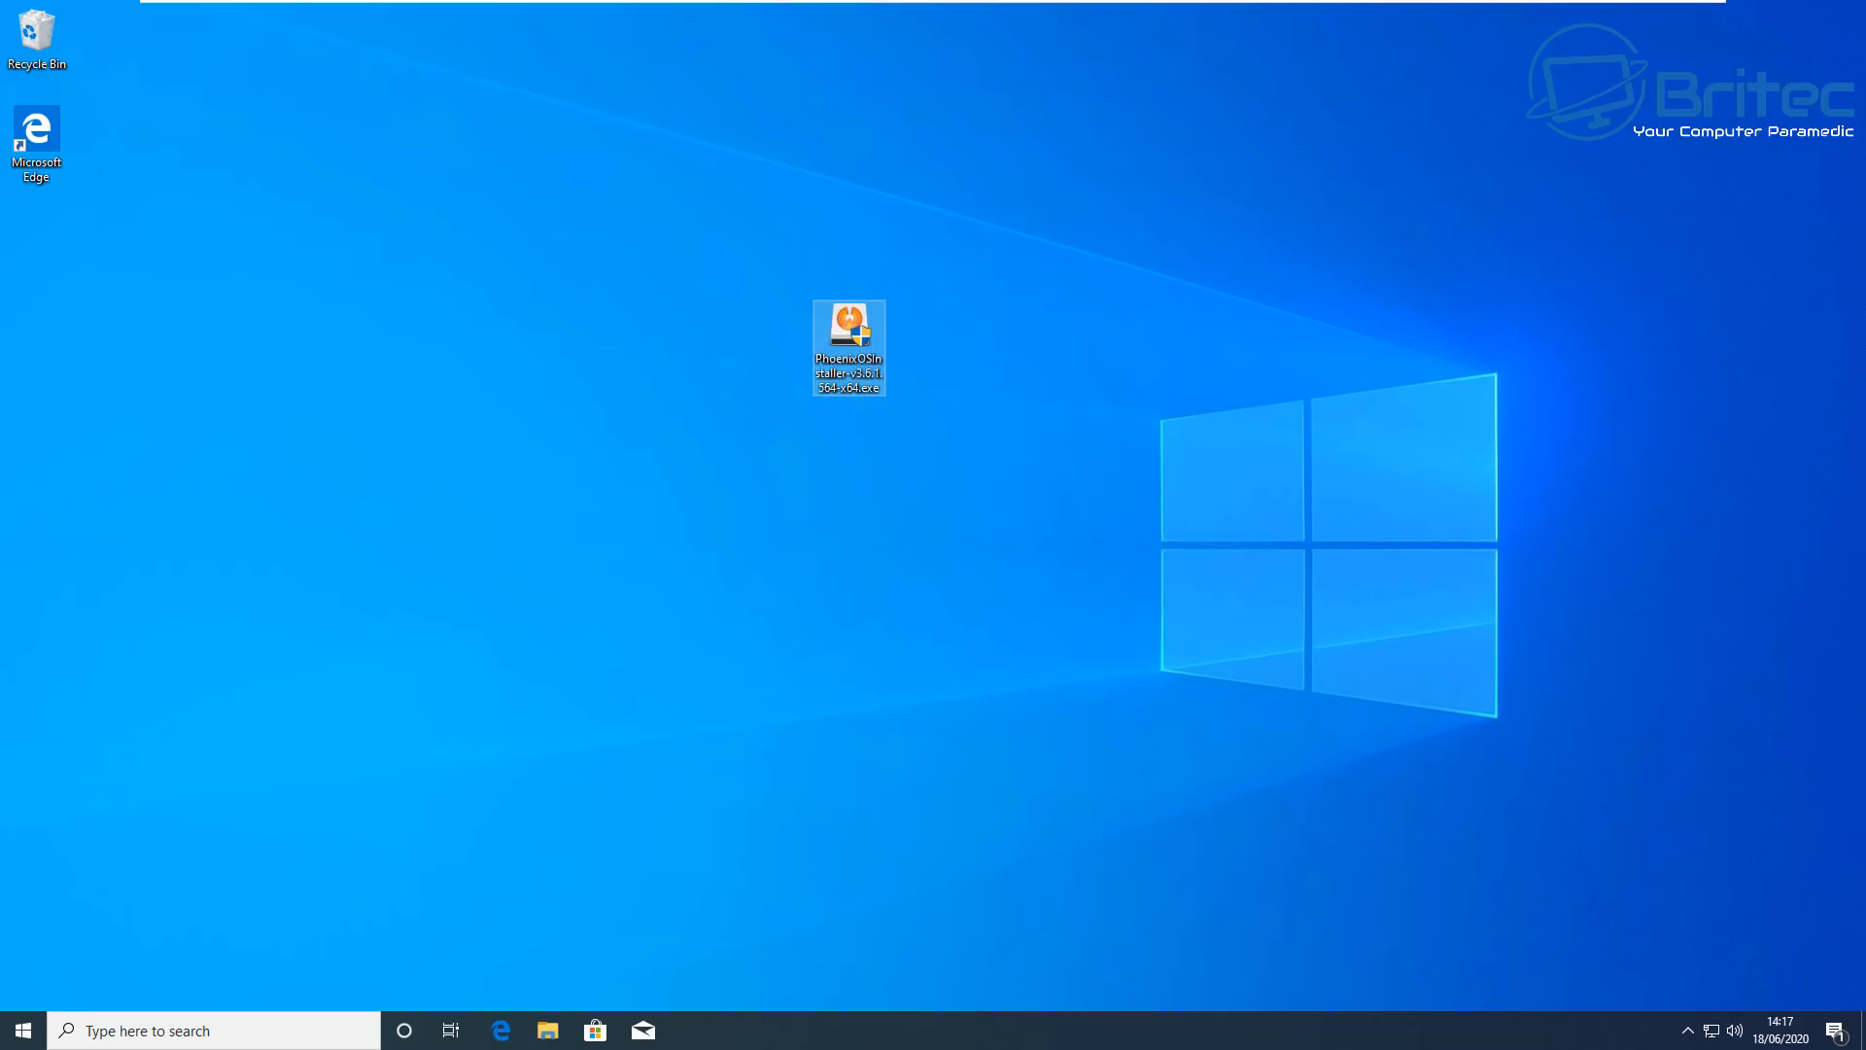
# - Search 'cmd' and launch Command Prompt as administrator, accepting the UAC prompt
pyautogui.click(547, 1029)
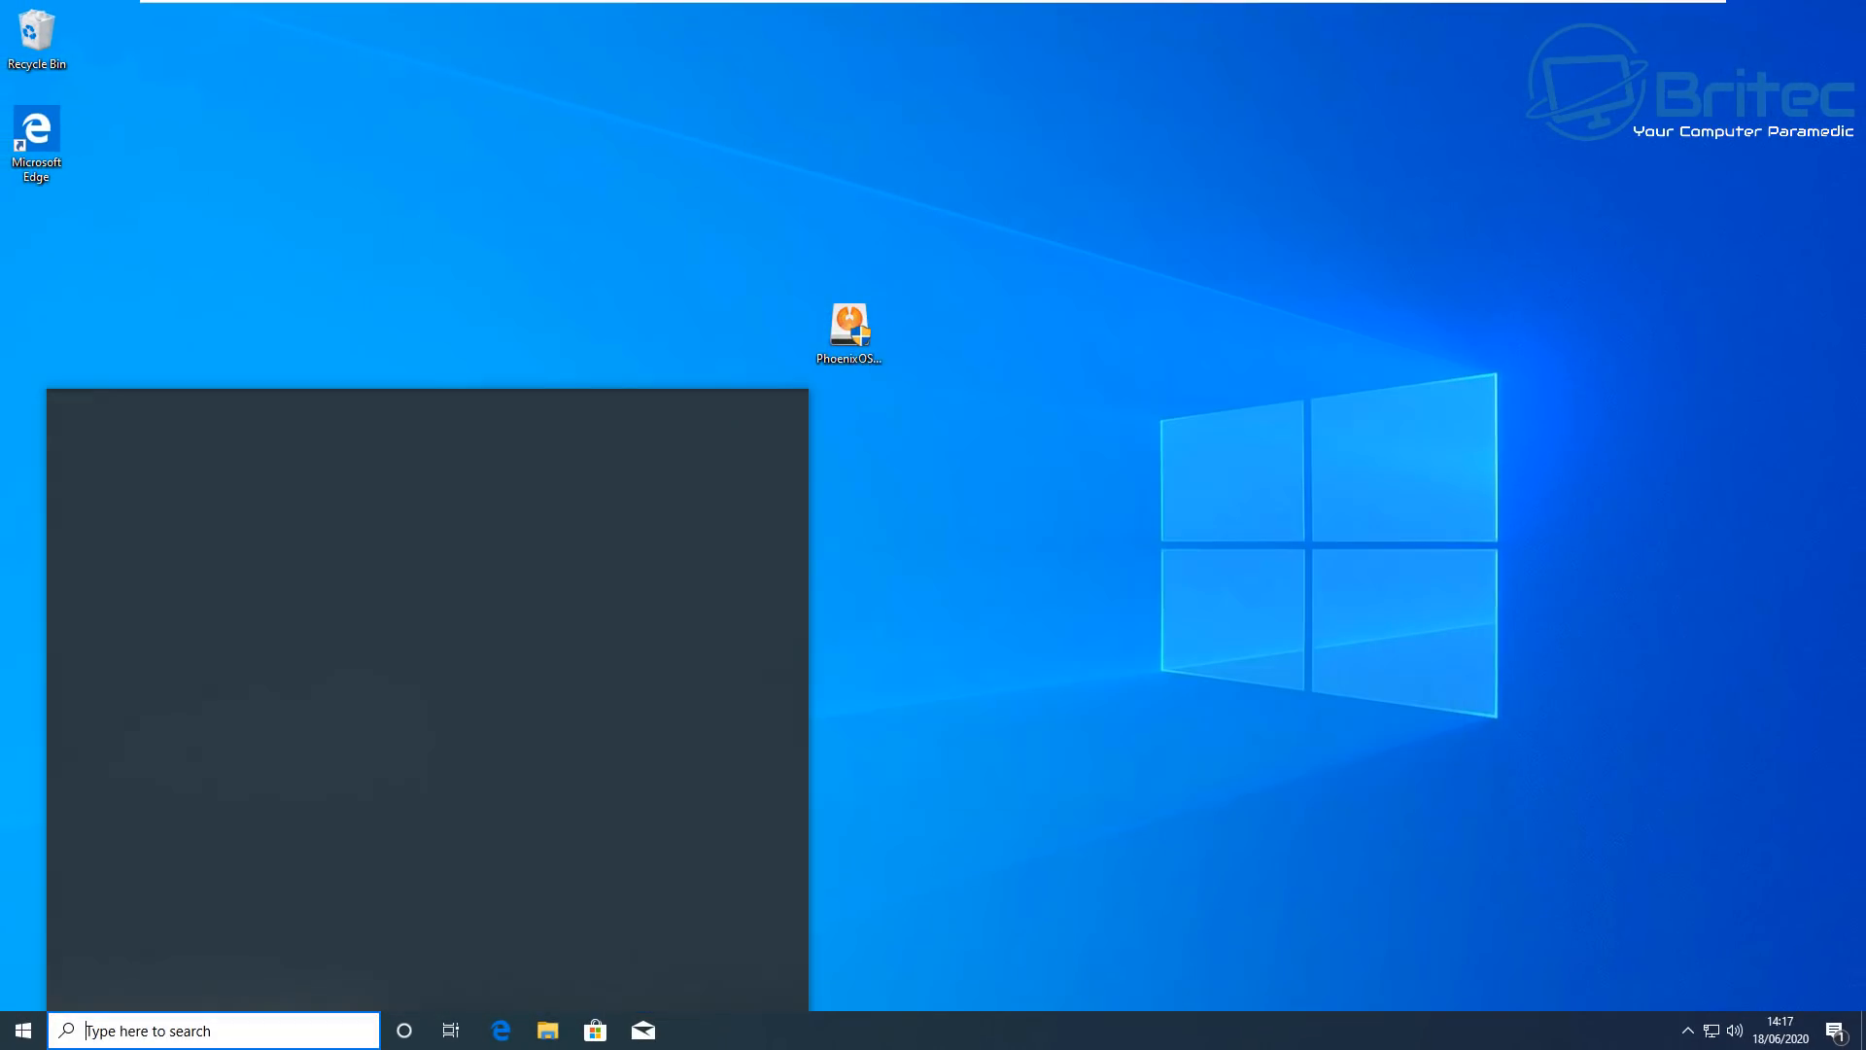
pyautogui.write('cmd')
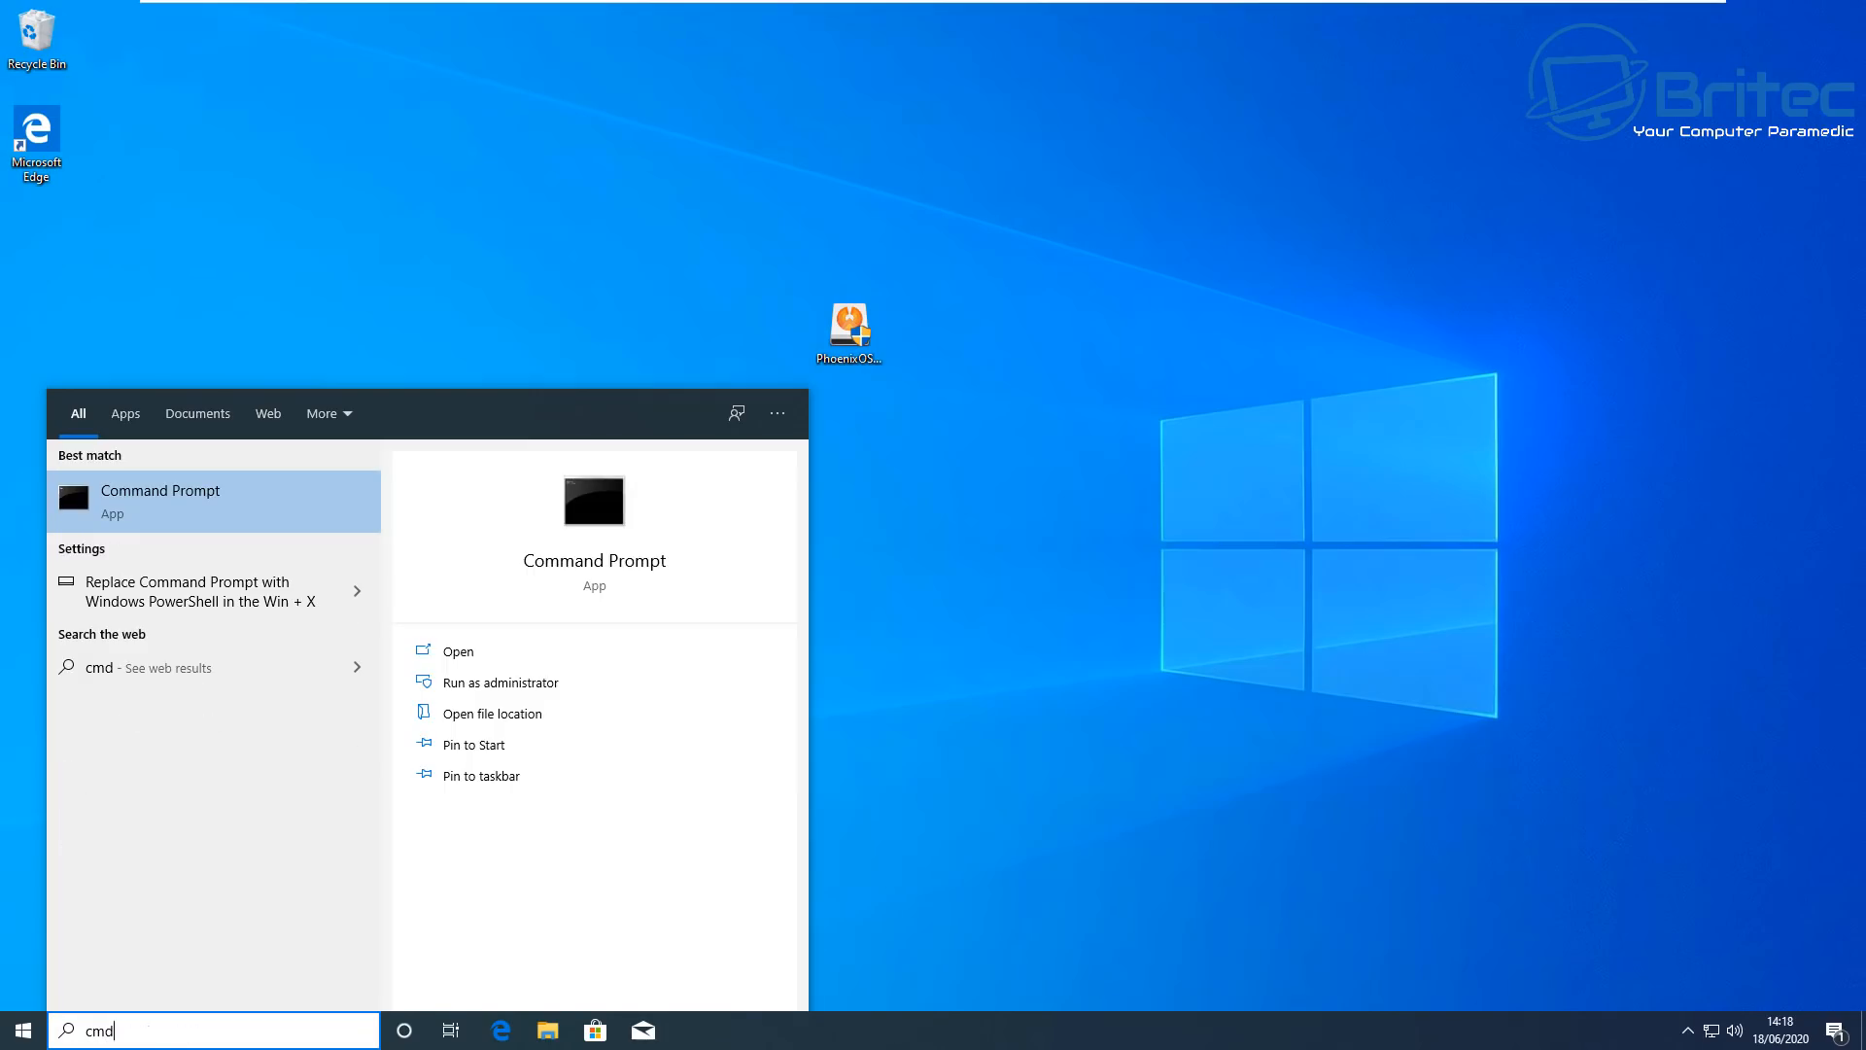
pyautogui.click(500, 682)
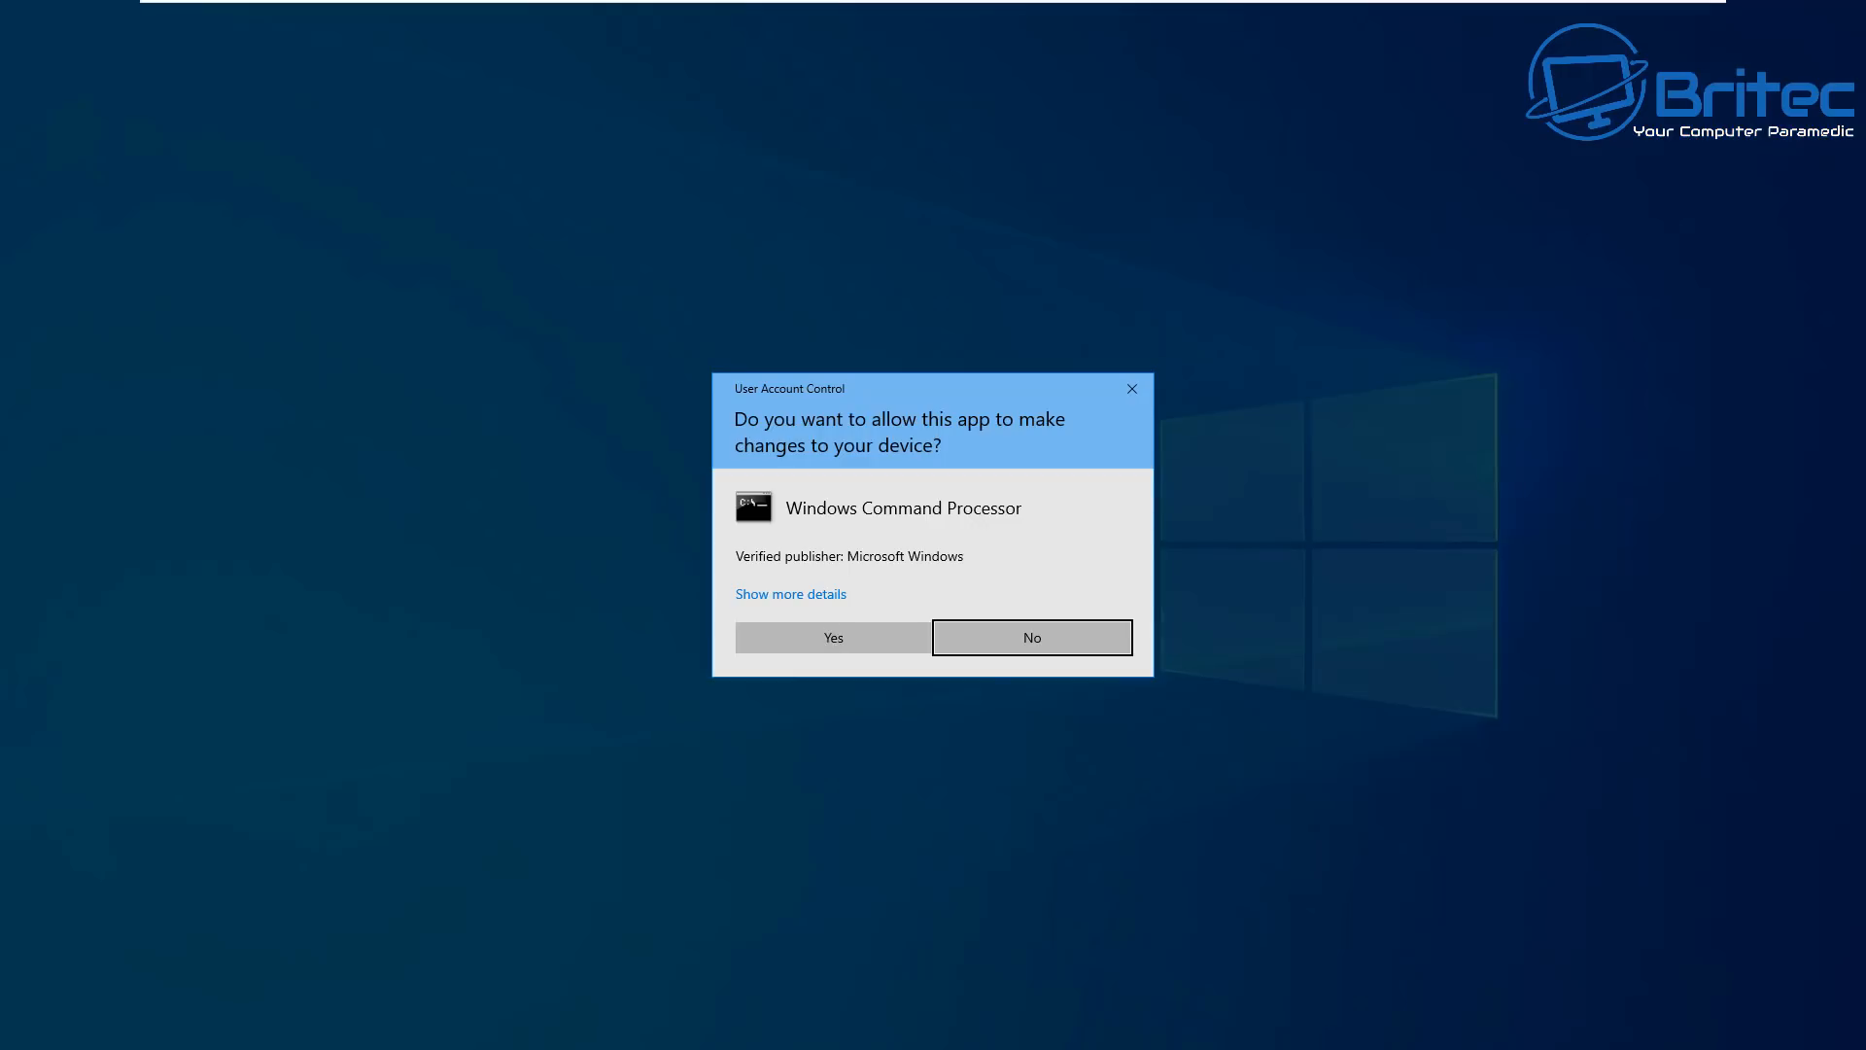
pyautogui.click(831, 637)
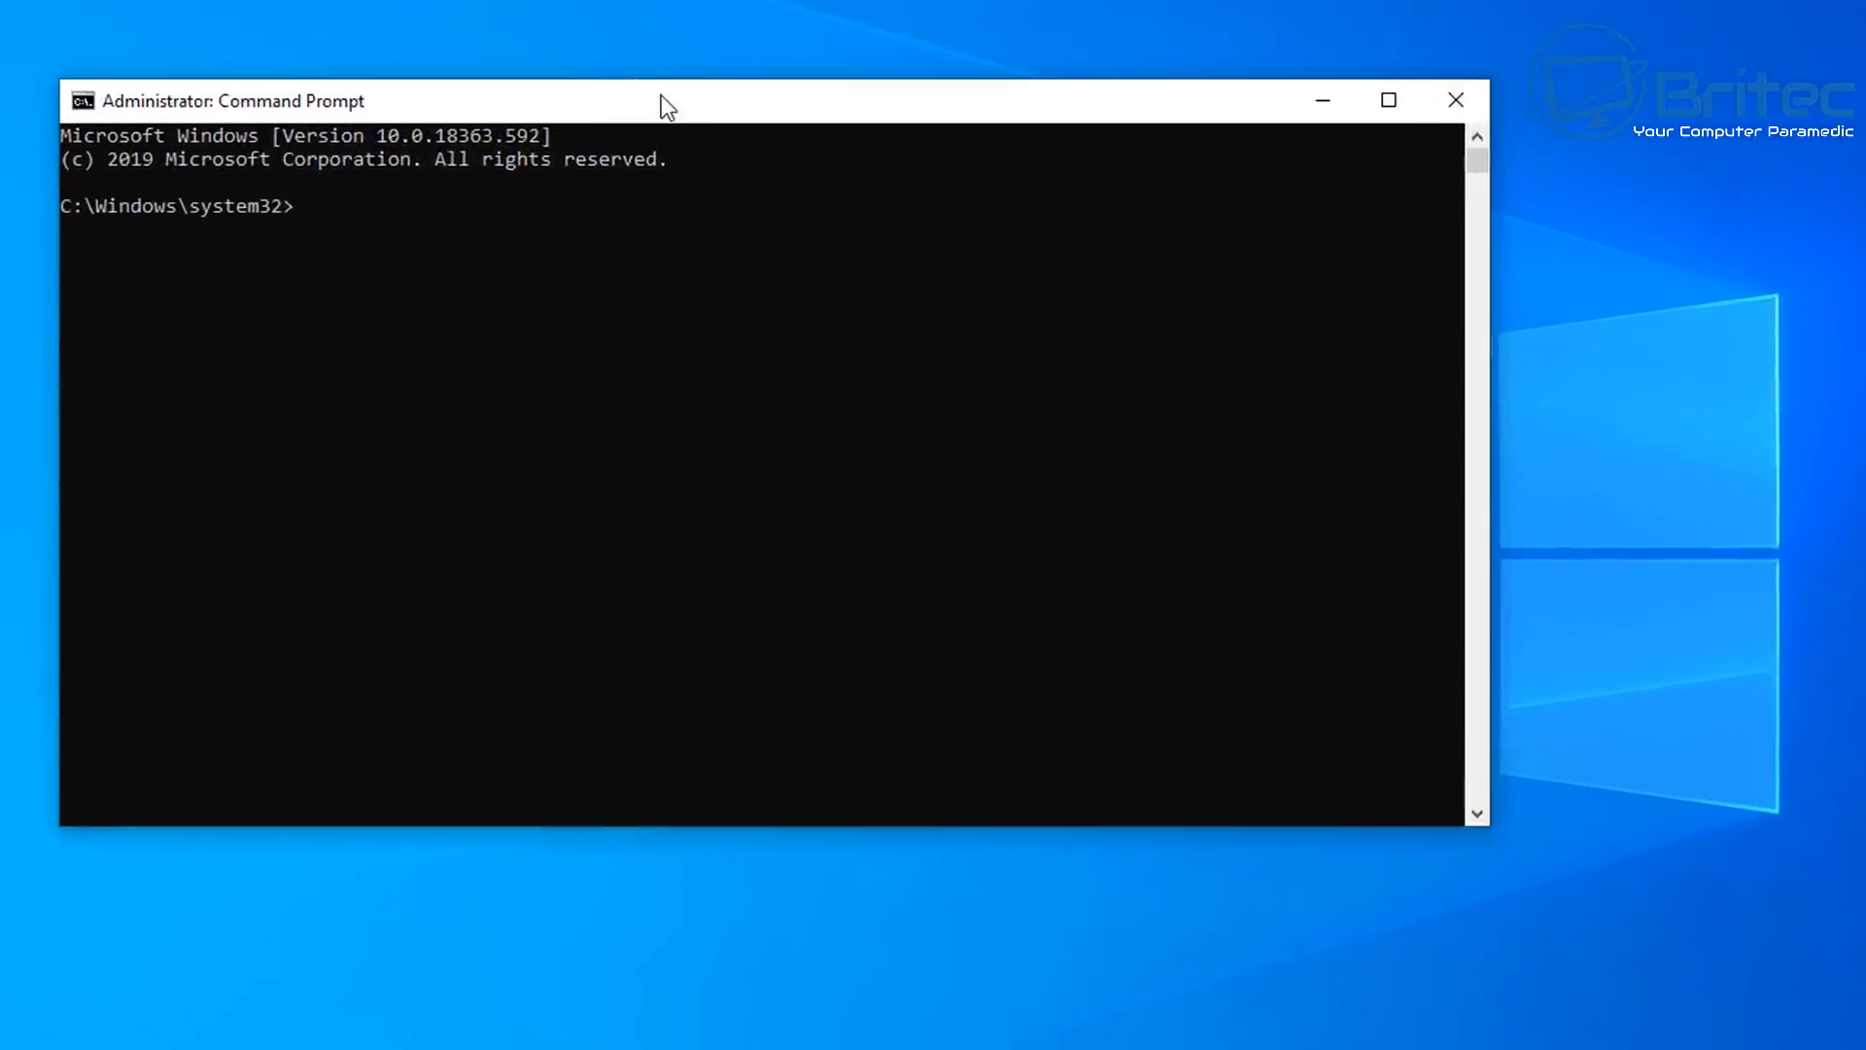
# - Run bcdedit and scroll the output, showing only Windows Boot Manager and Windows 10
pyautogui.write('b')
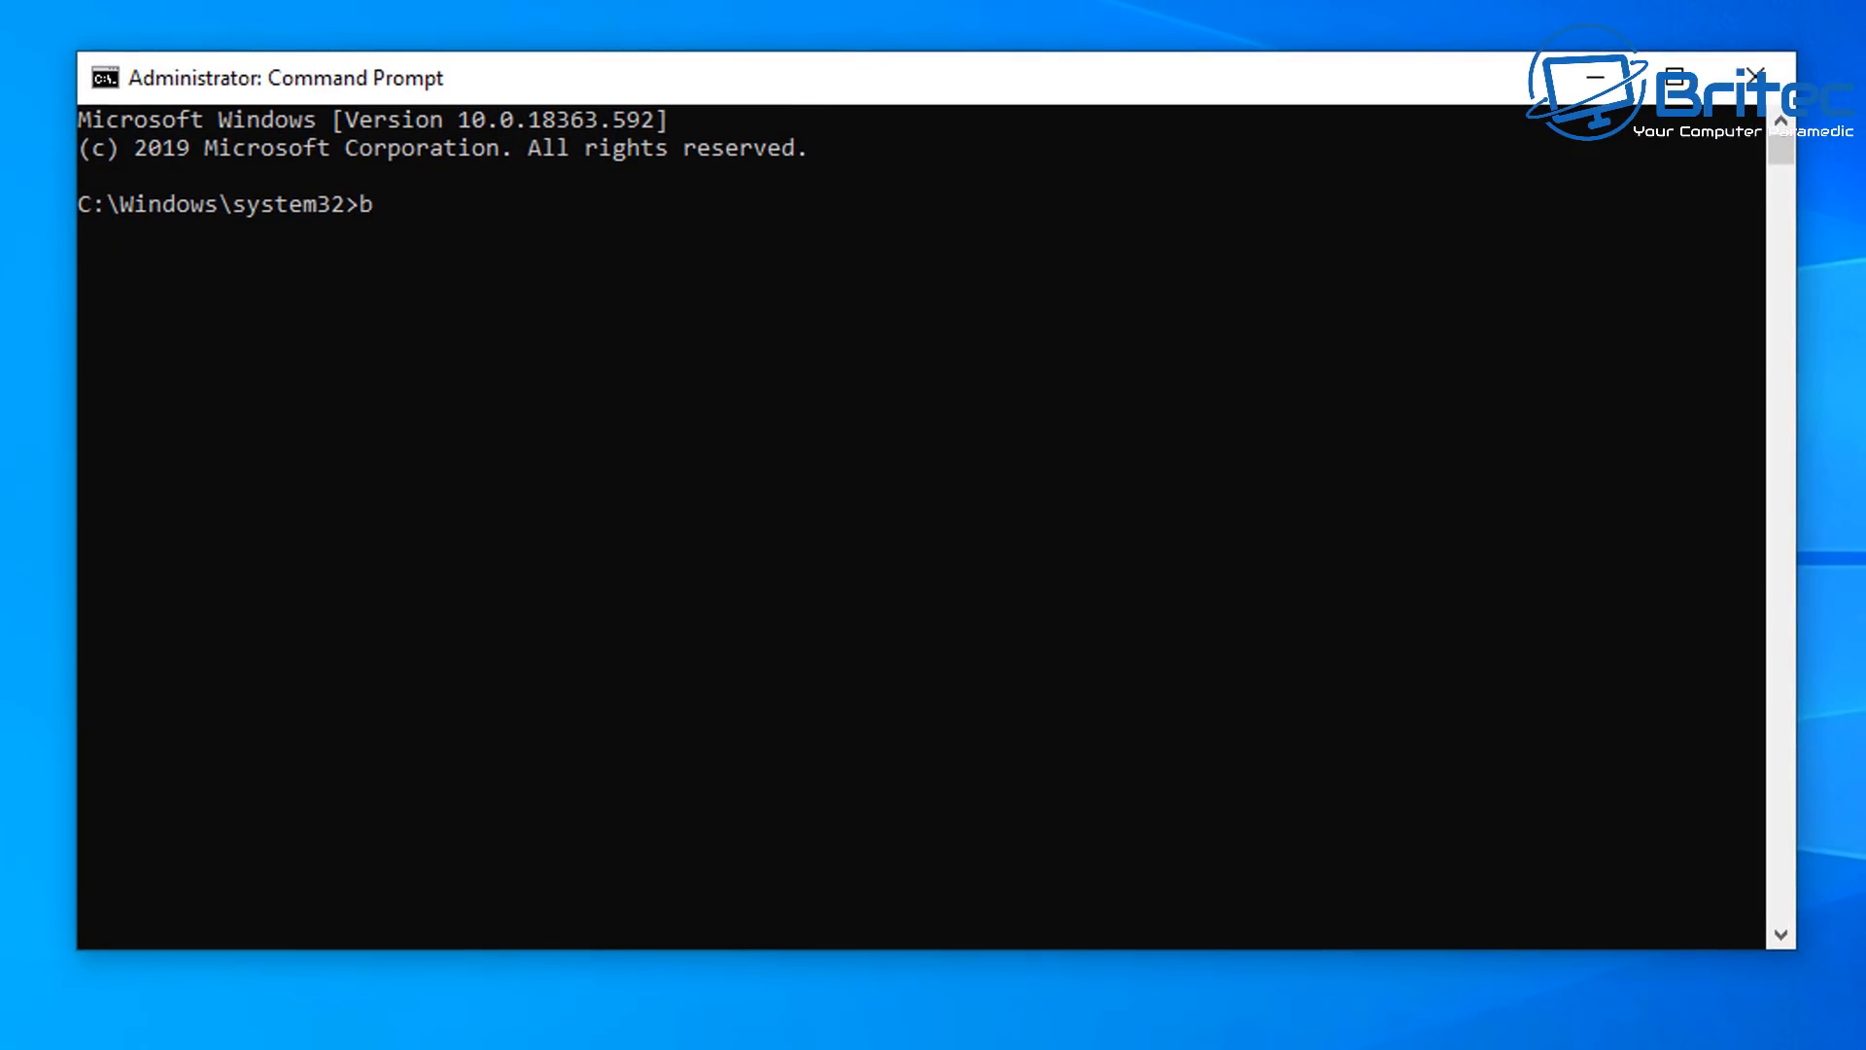
pyautogui.write('cdedit')
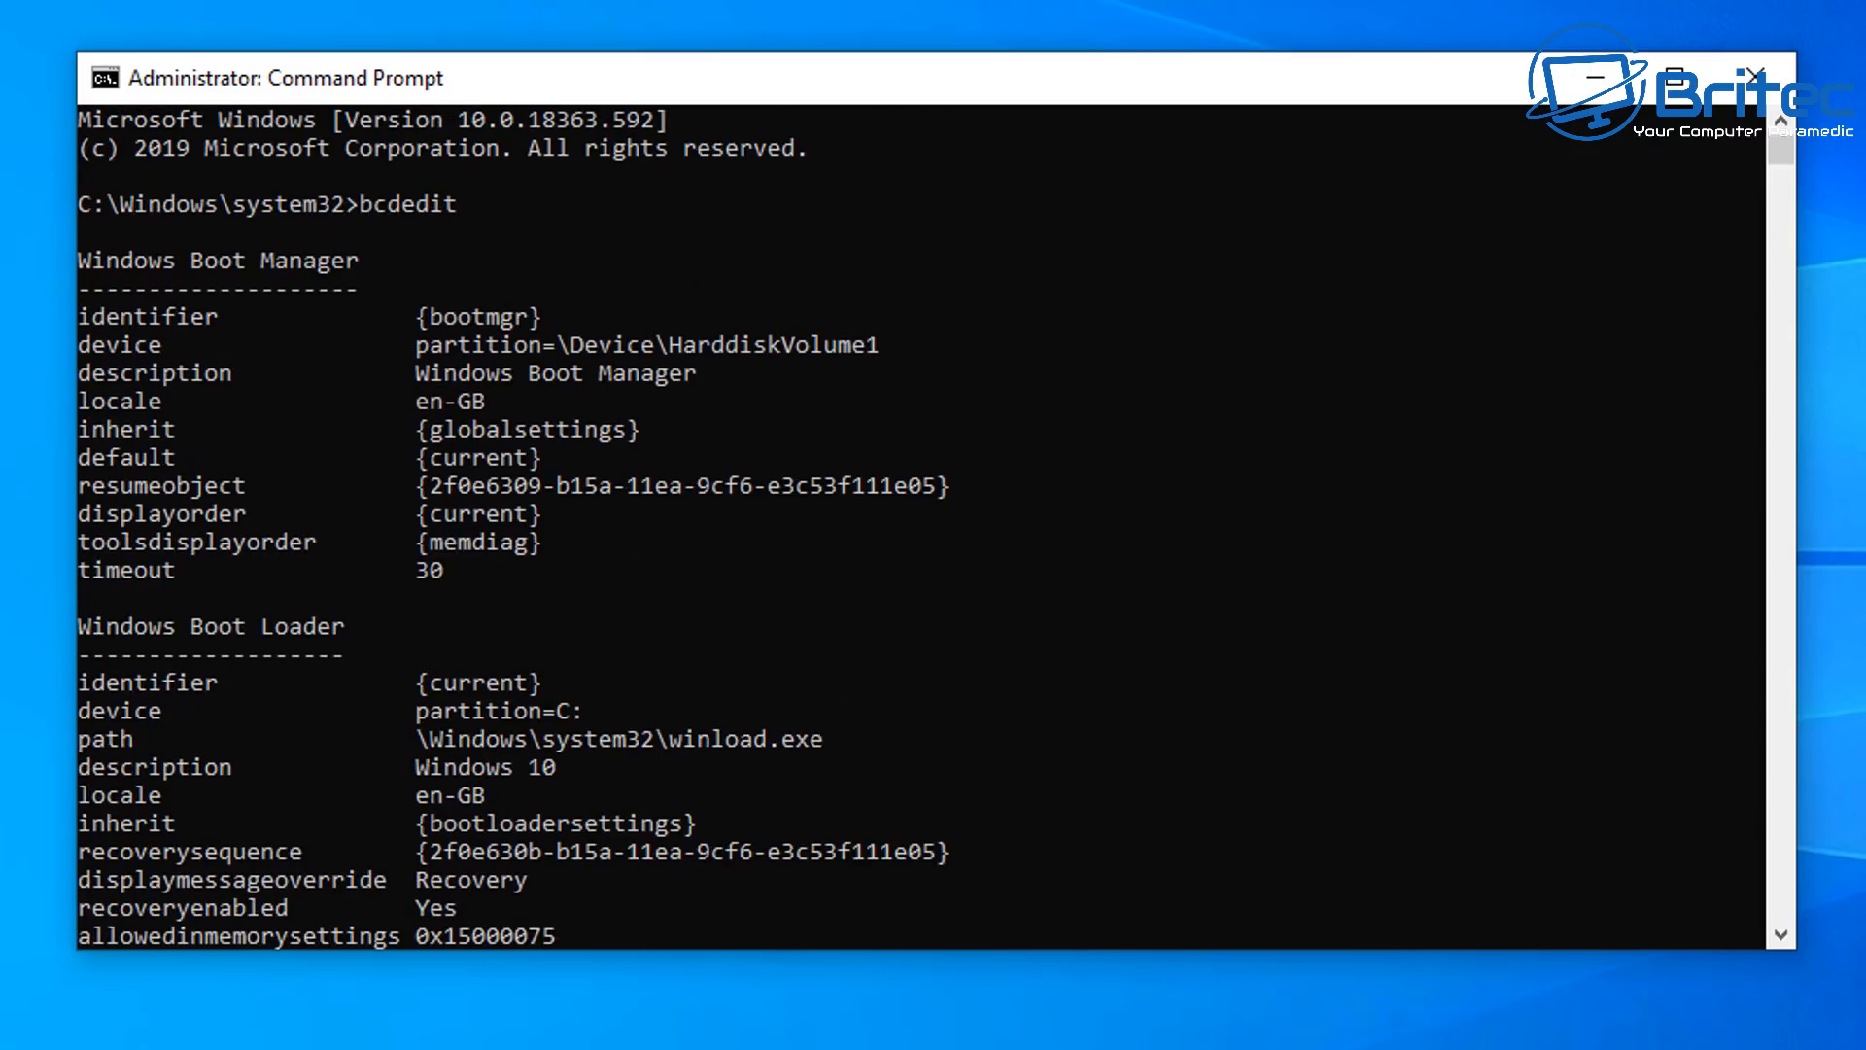
pyautogui.scroll(-3)
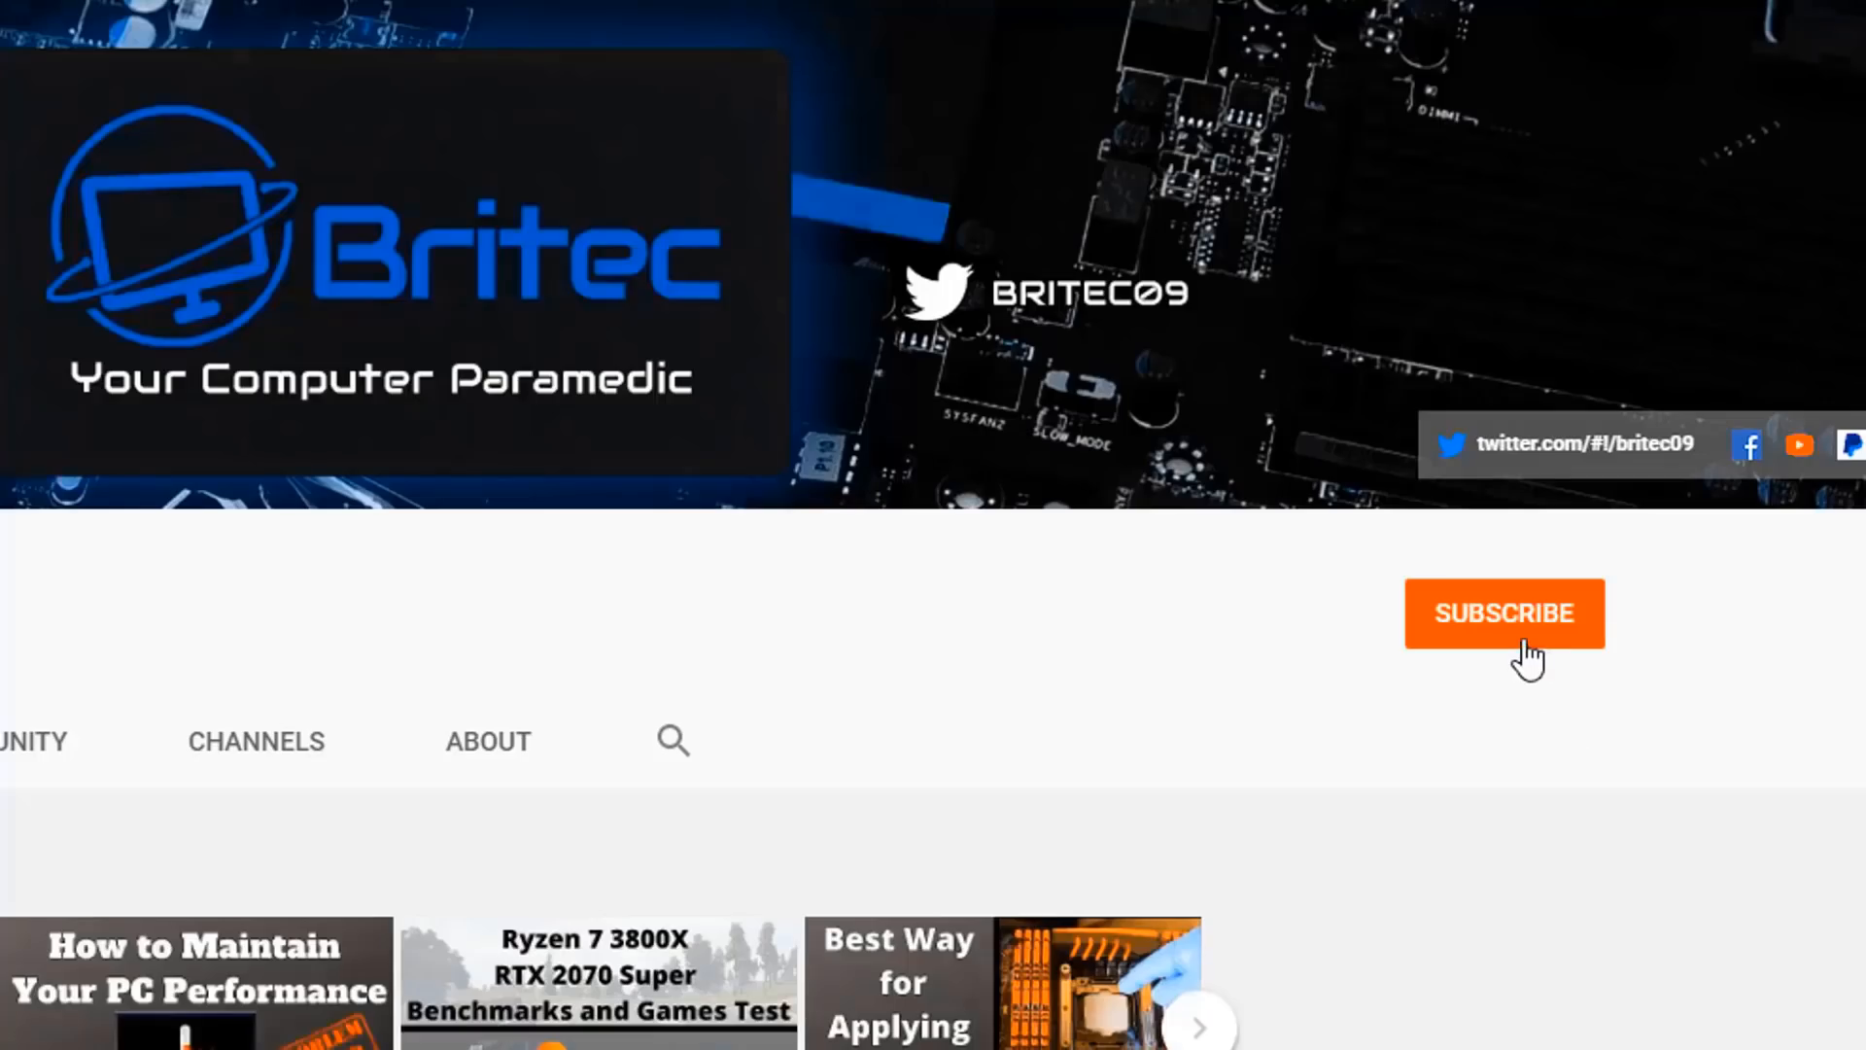
# - Subscribe to the Britec09 channel and open the bell's notification choices
pyautogui.click(1503, 613)
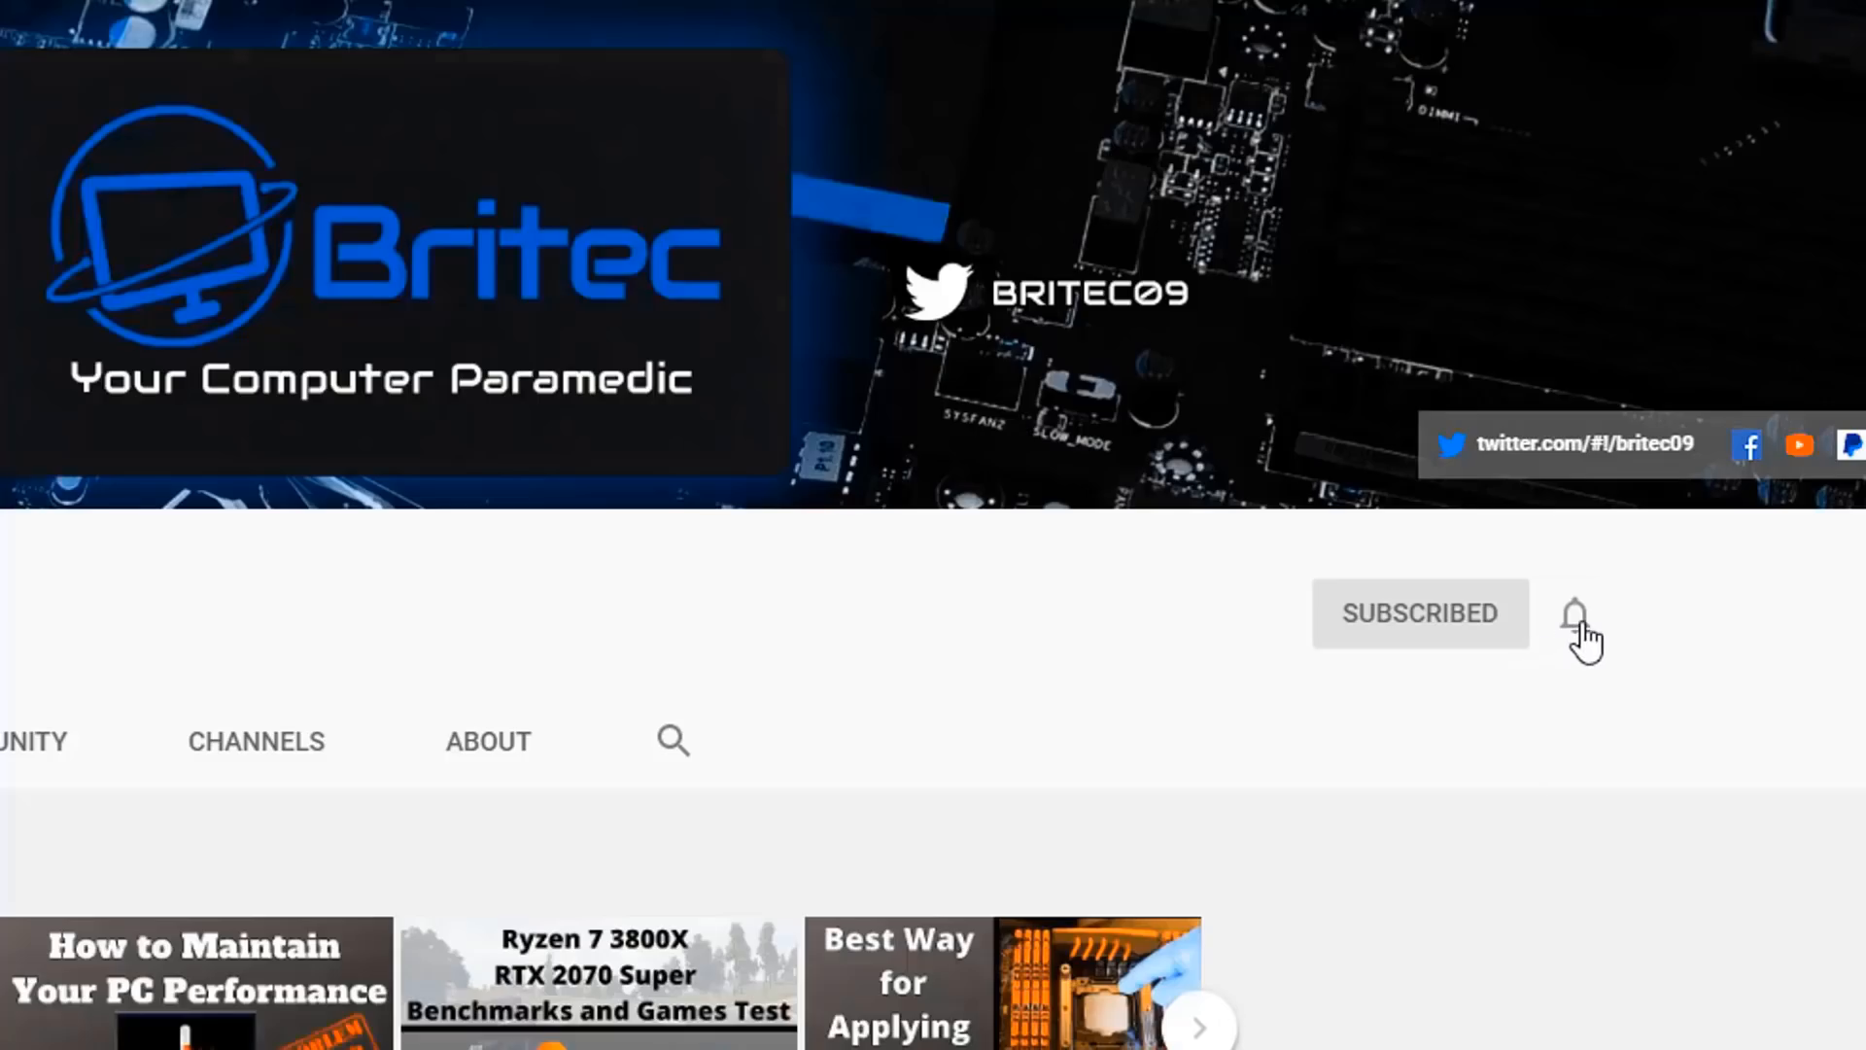
pyautogui.click(1573, 614)
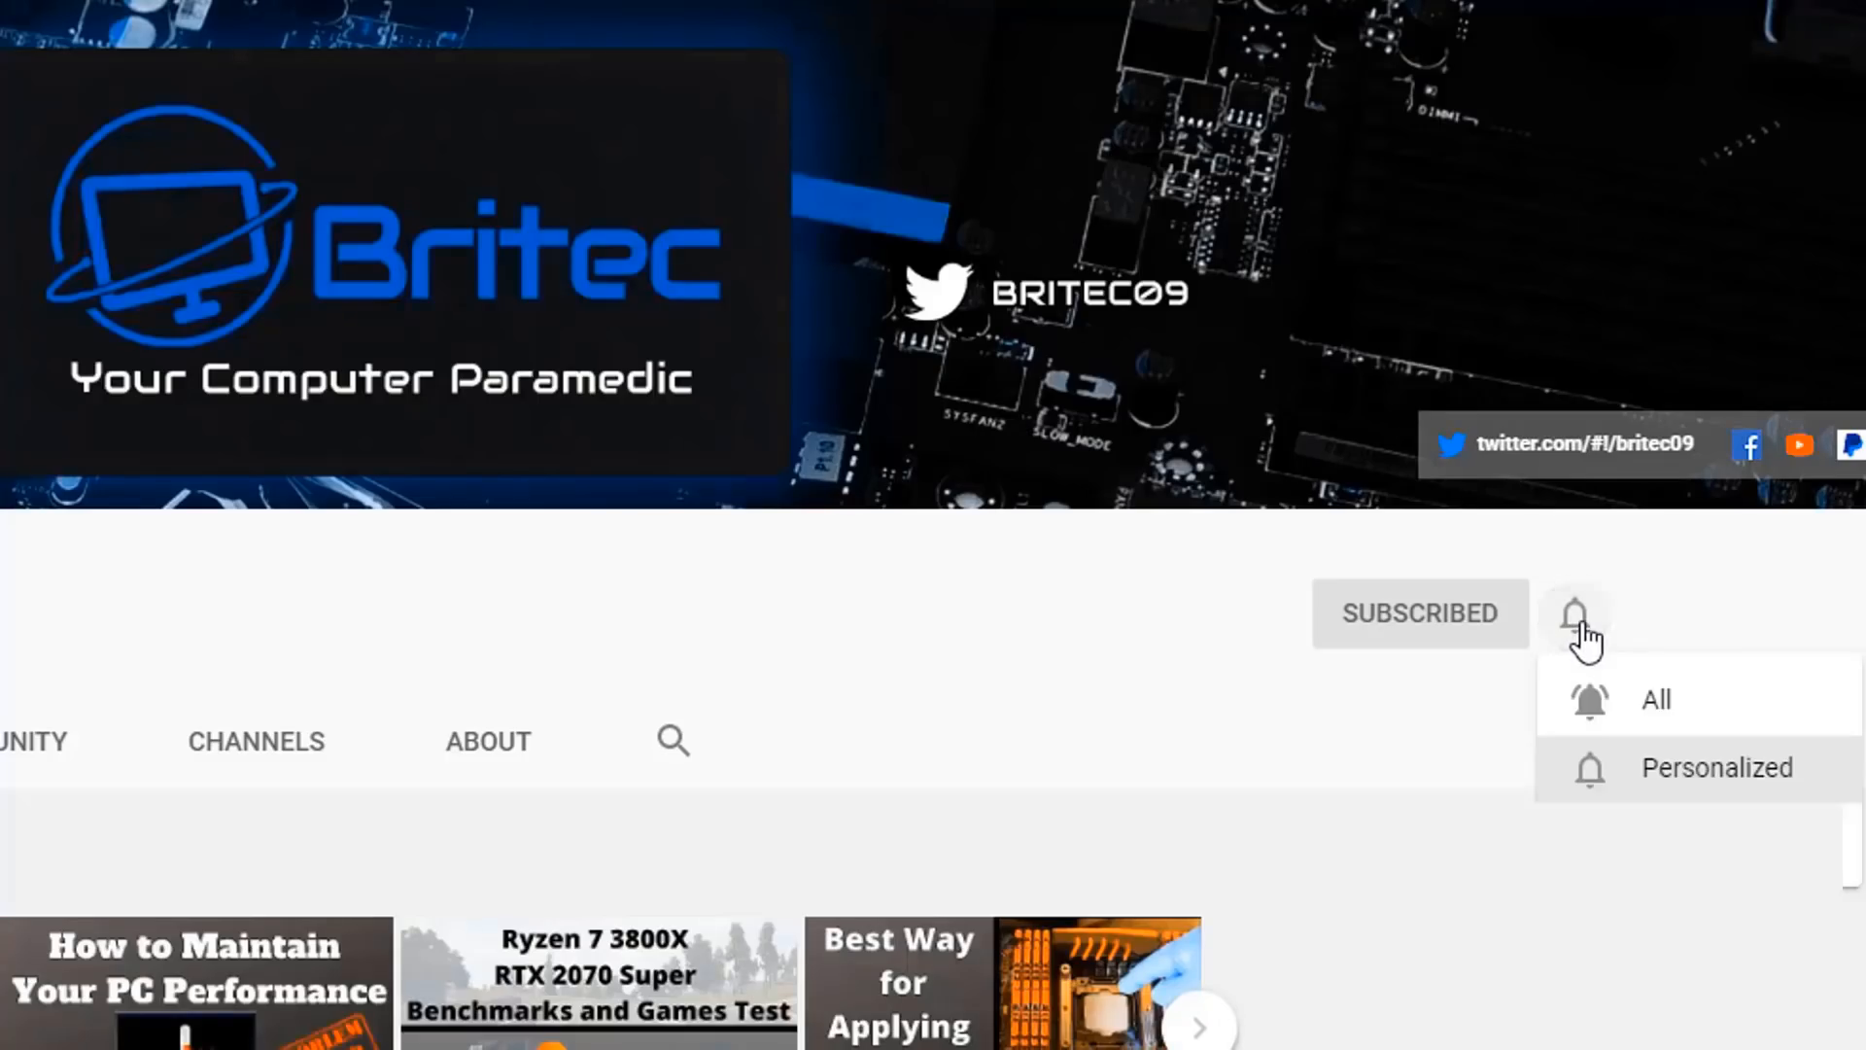
pyautogui.moveTo(1624, 709)
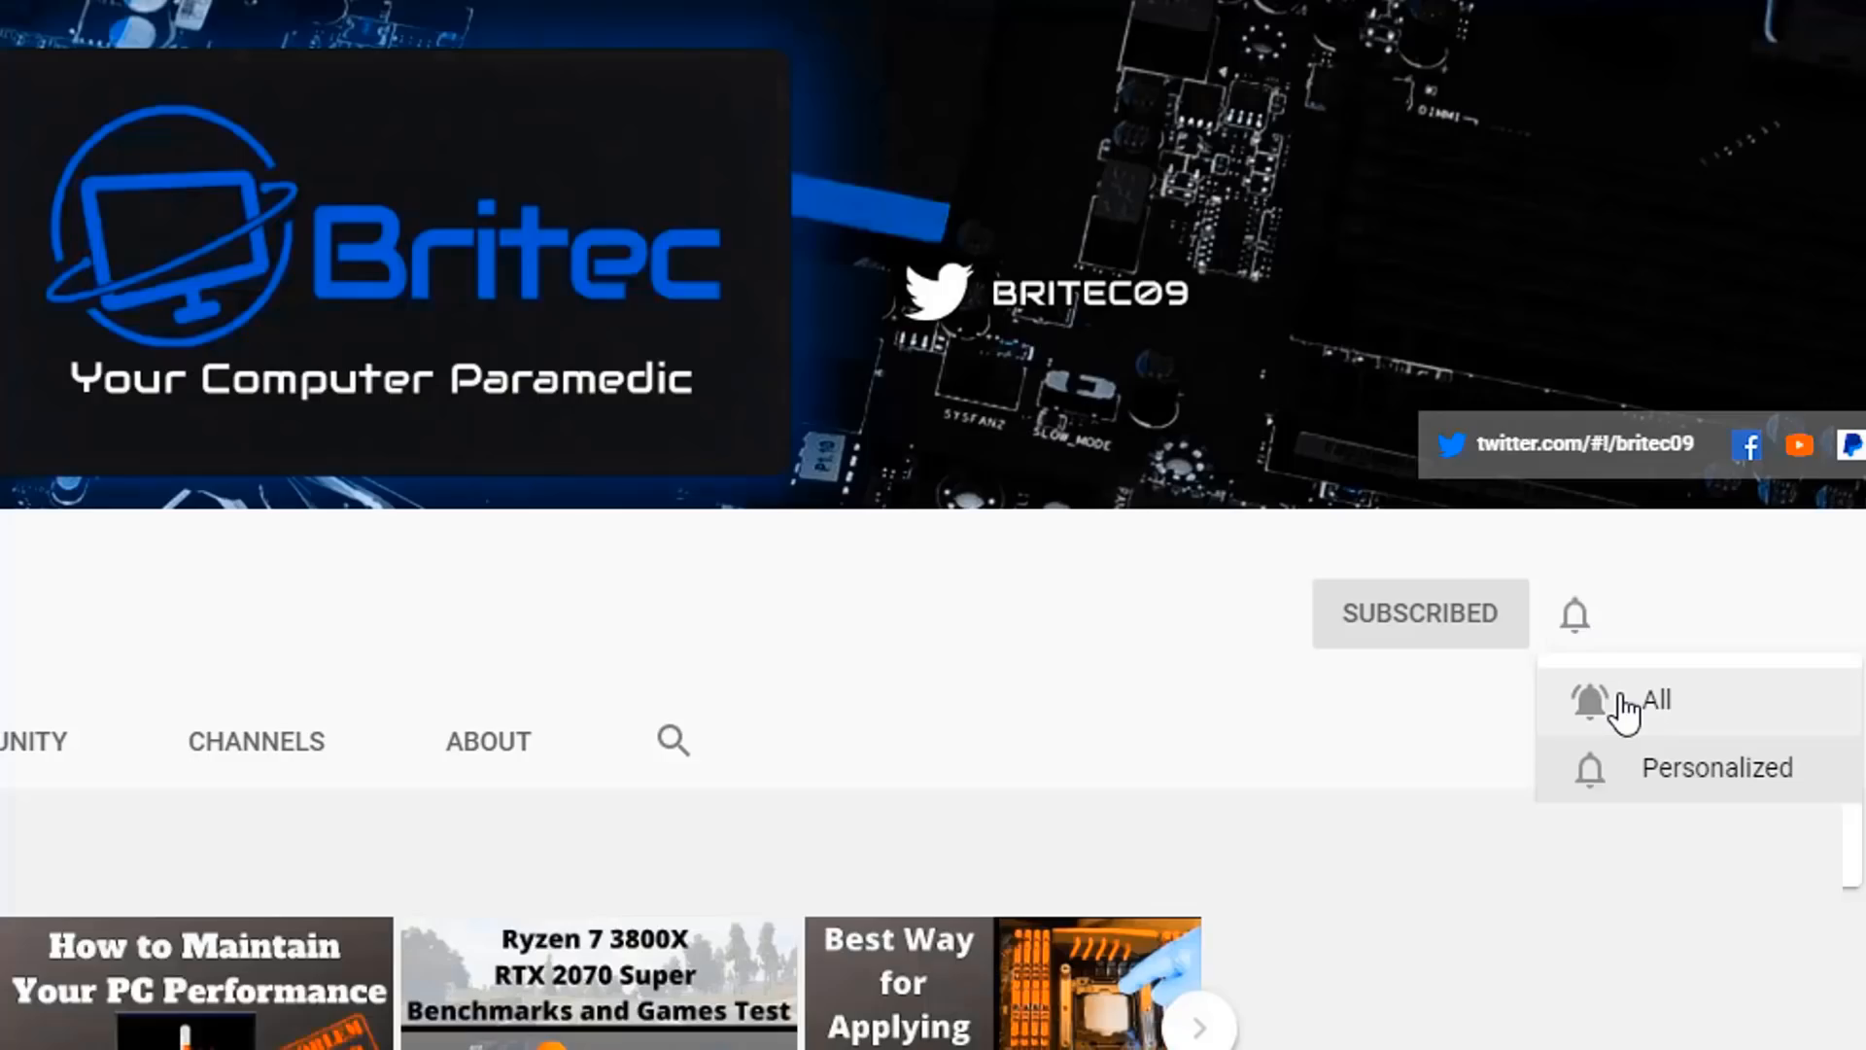